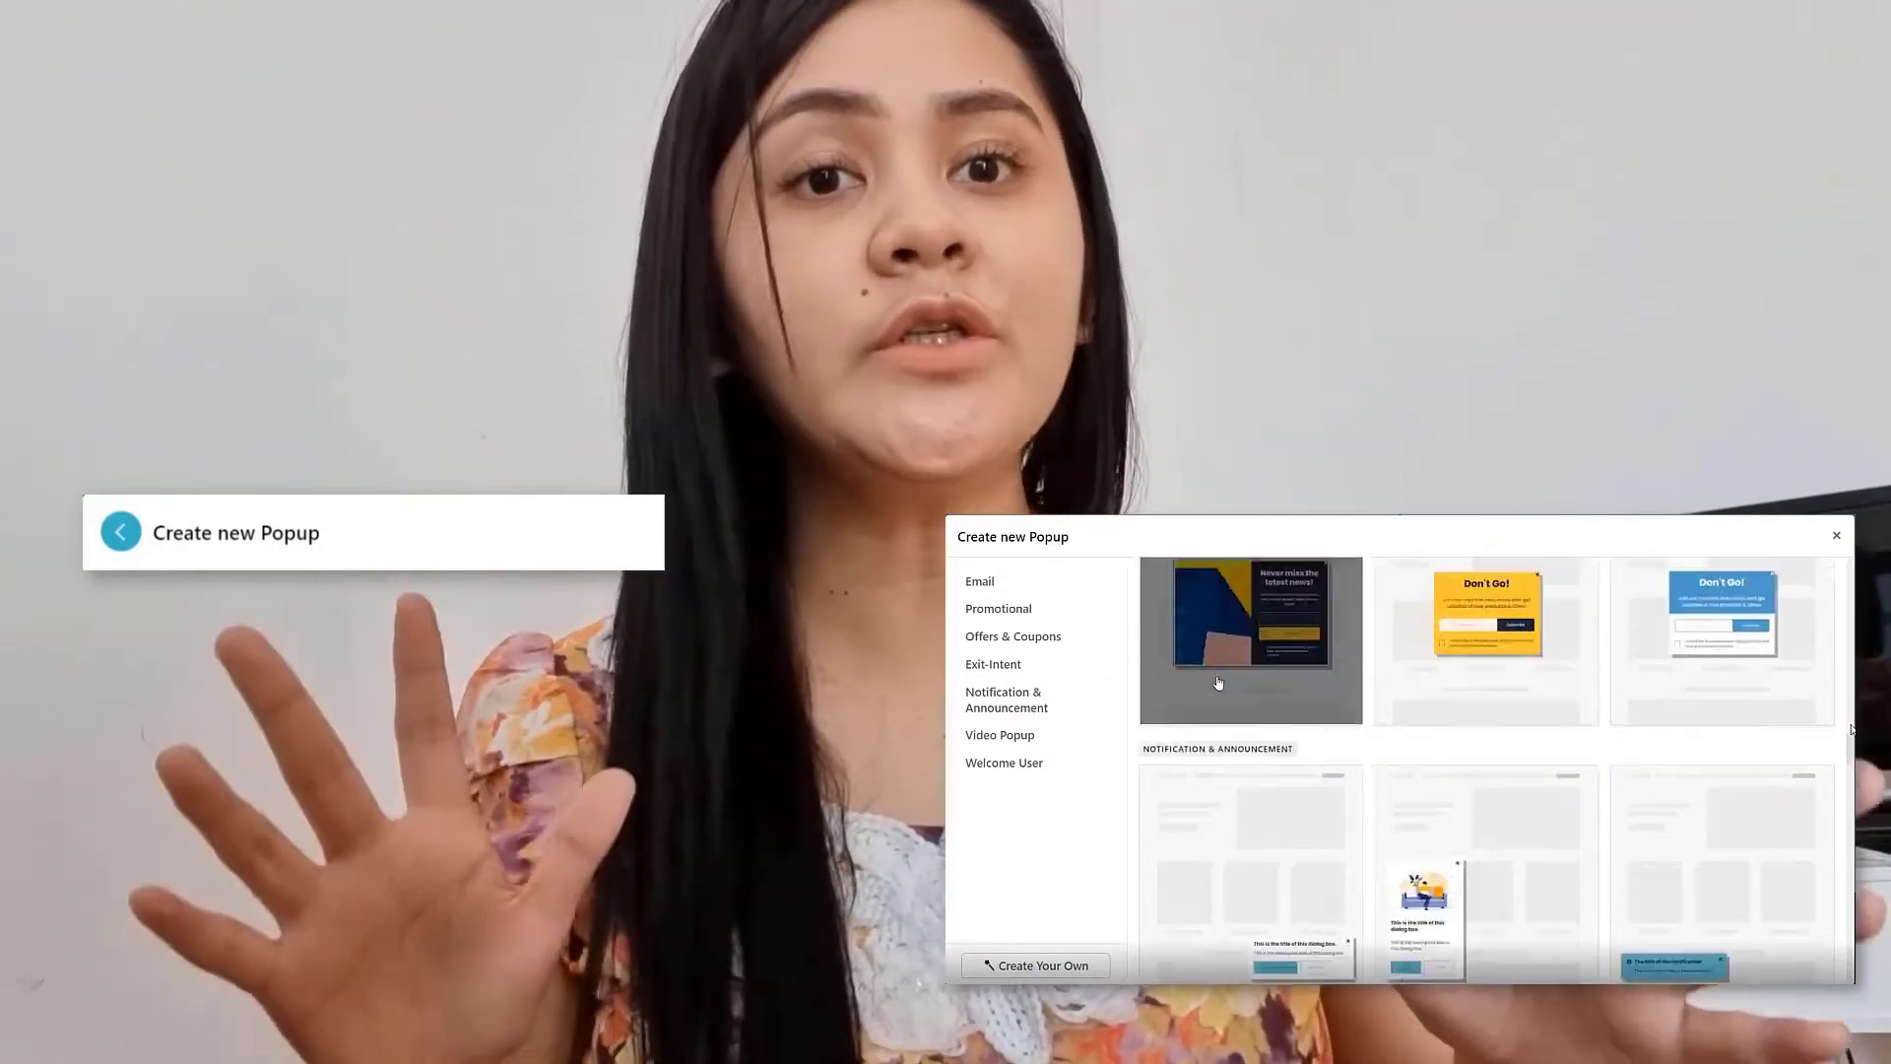
# Open the school's All Users list from the Users section.
pyautogui.scroll(-3)
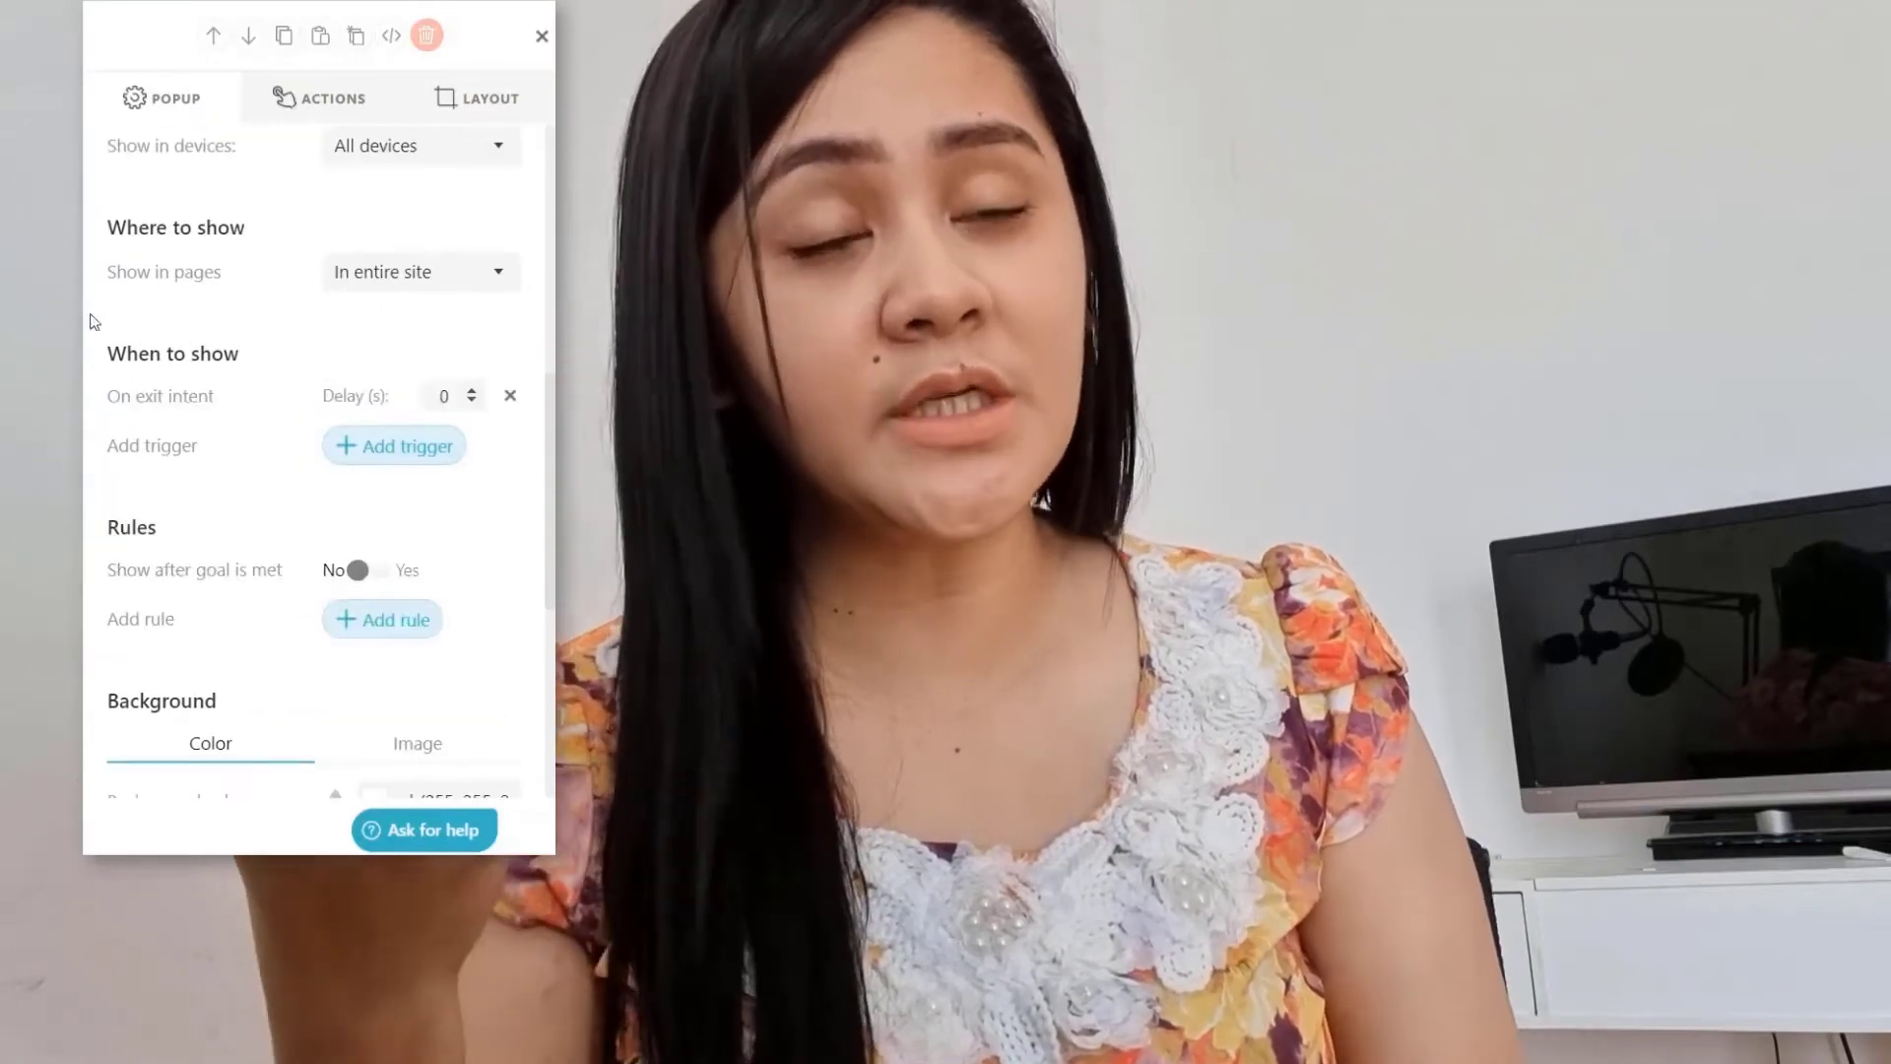
pyautogui.click(541, 35)
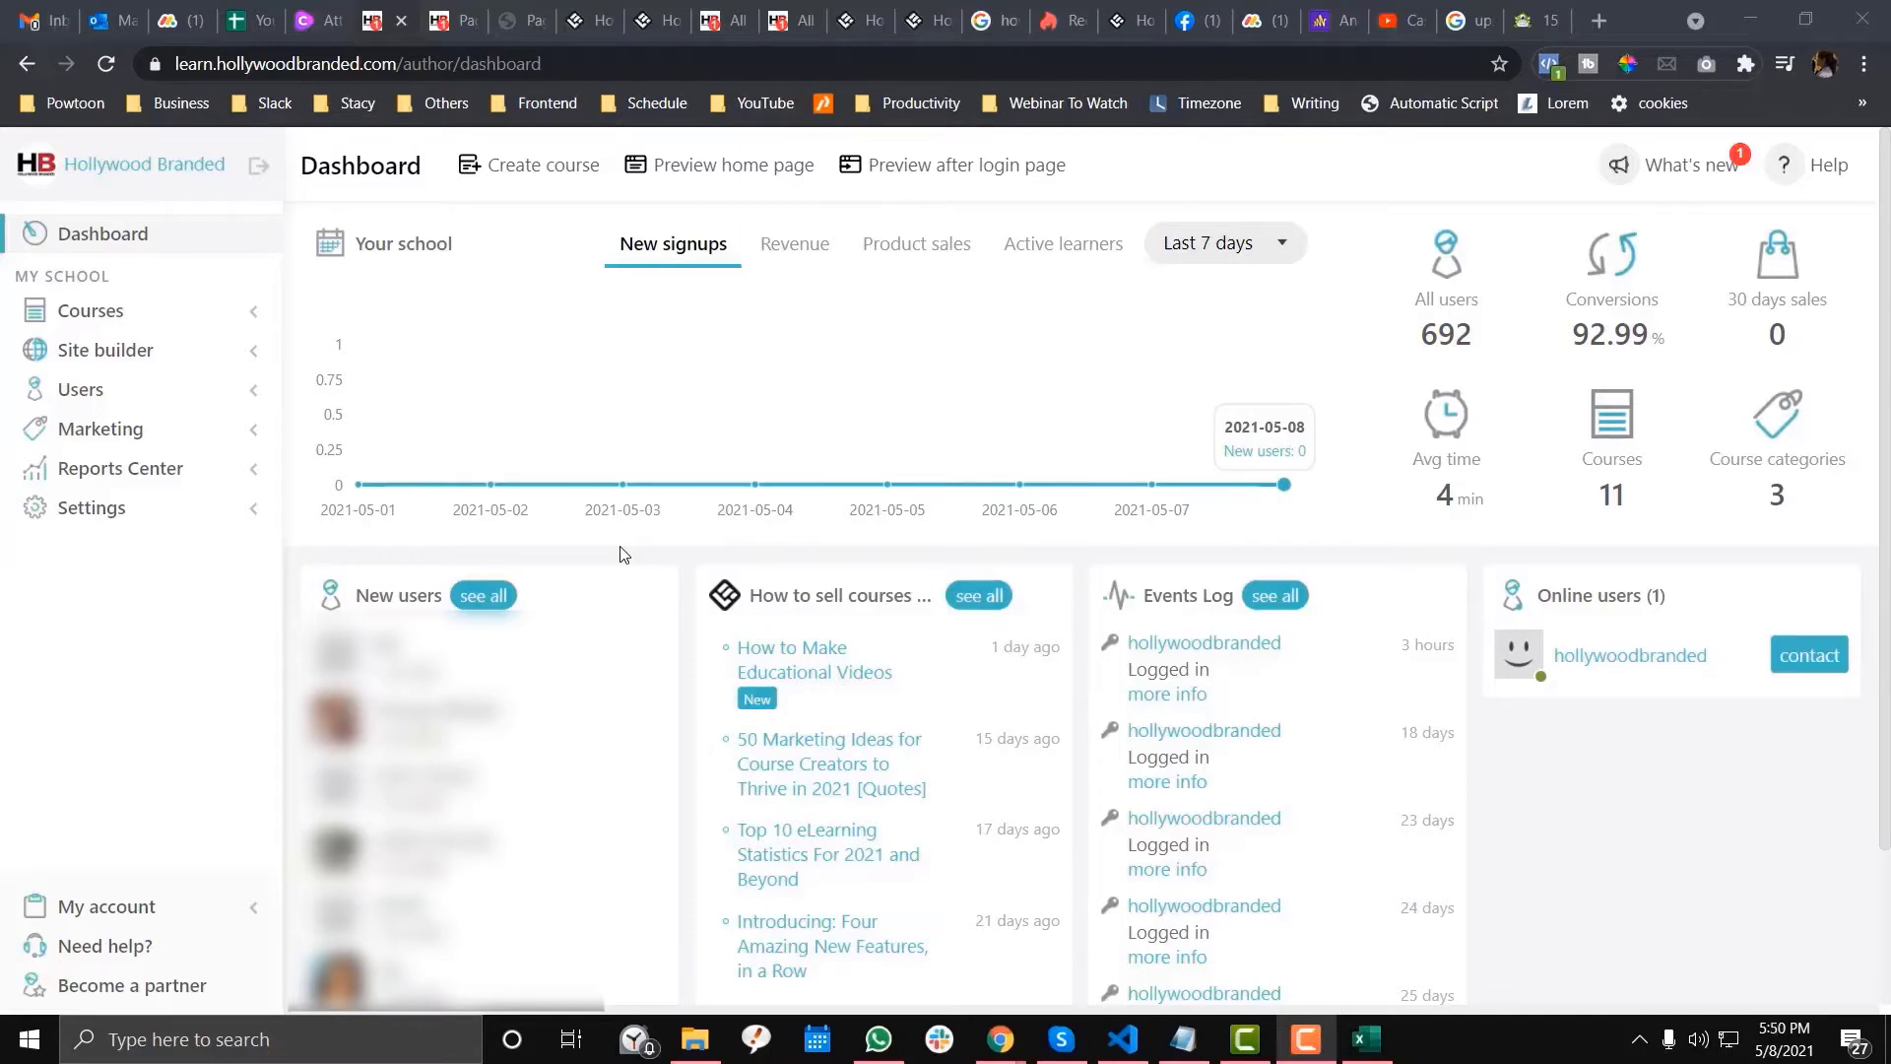
pyautogui.click(81, 388)
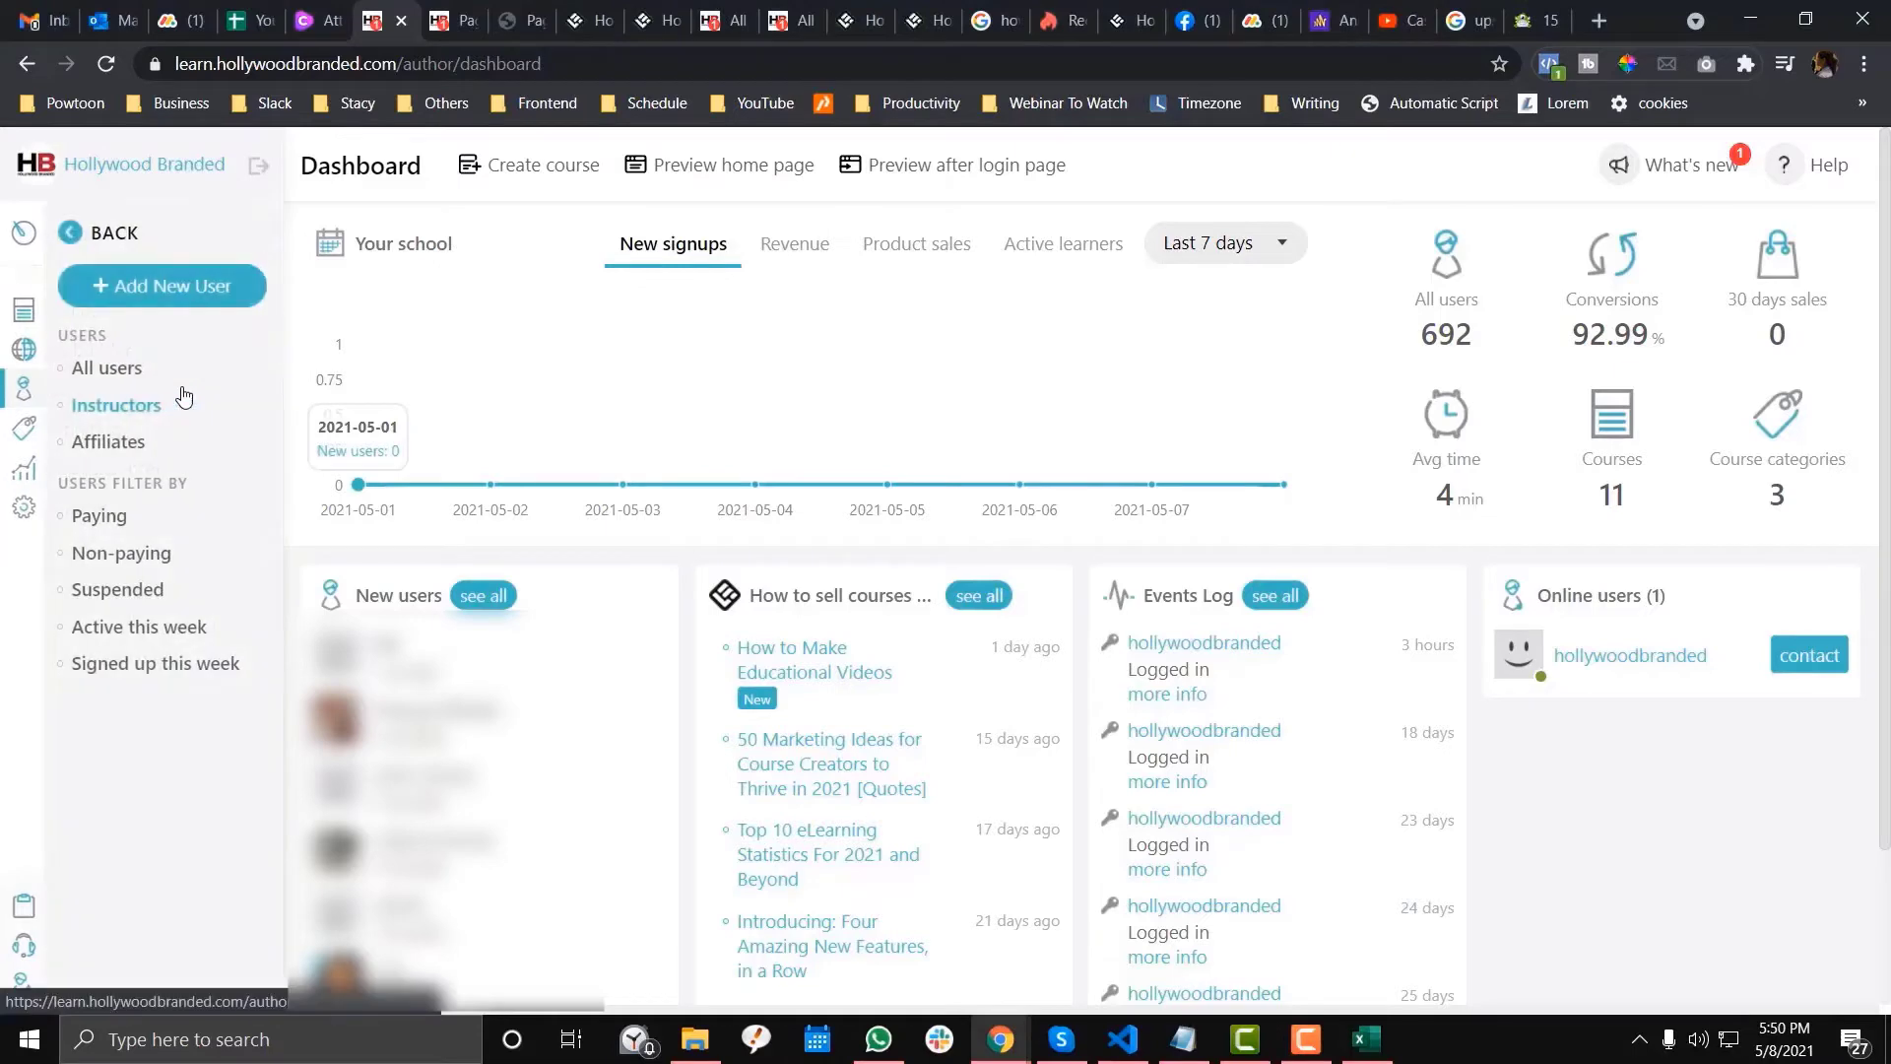
pyautogui.click(106, 367)
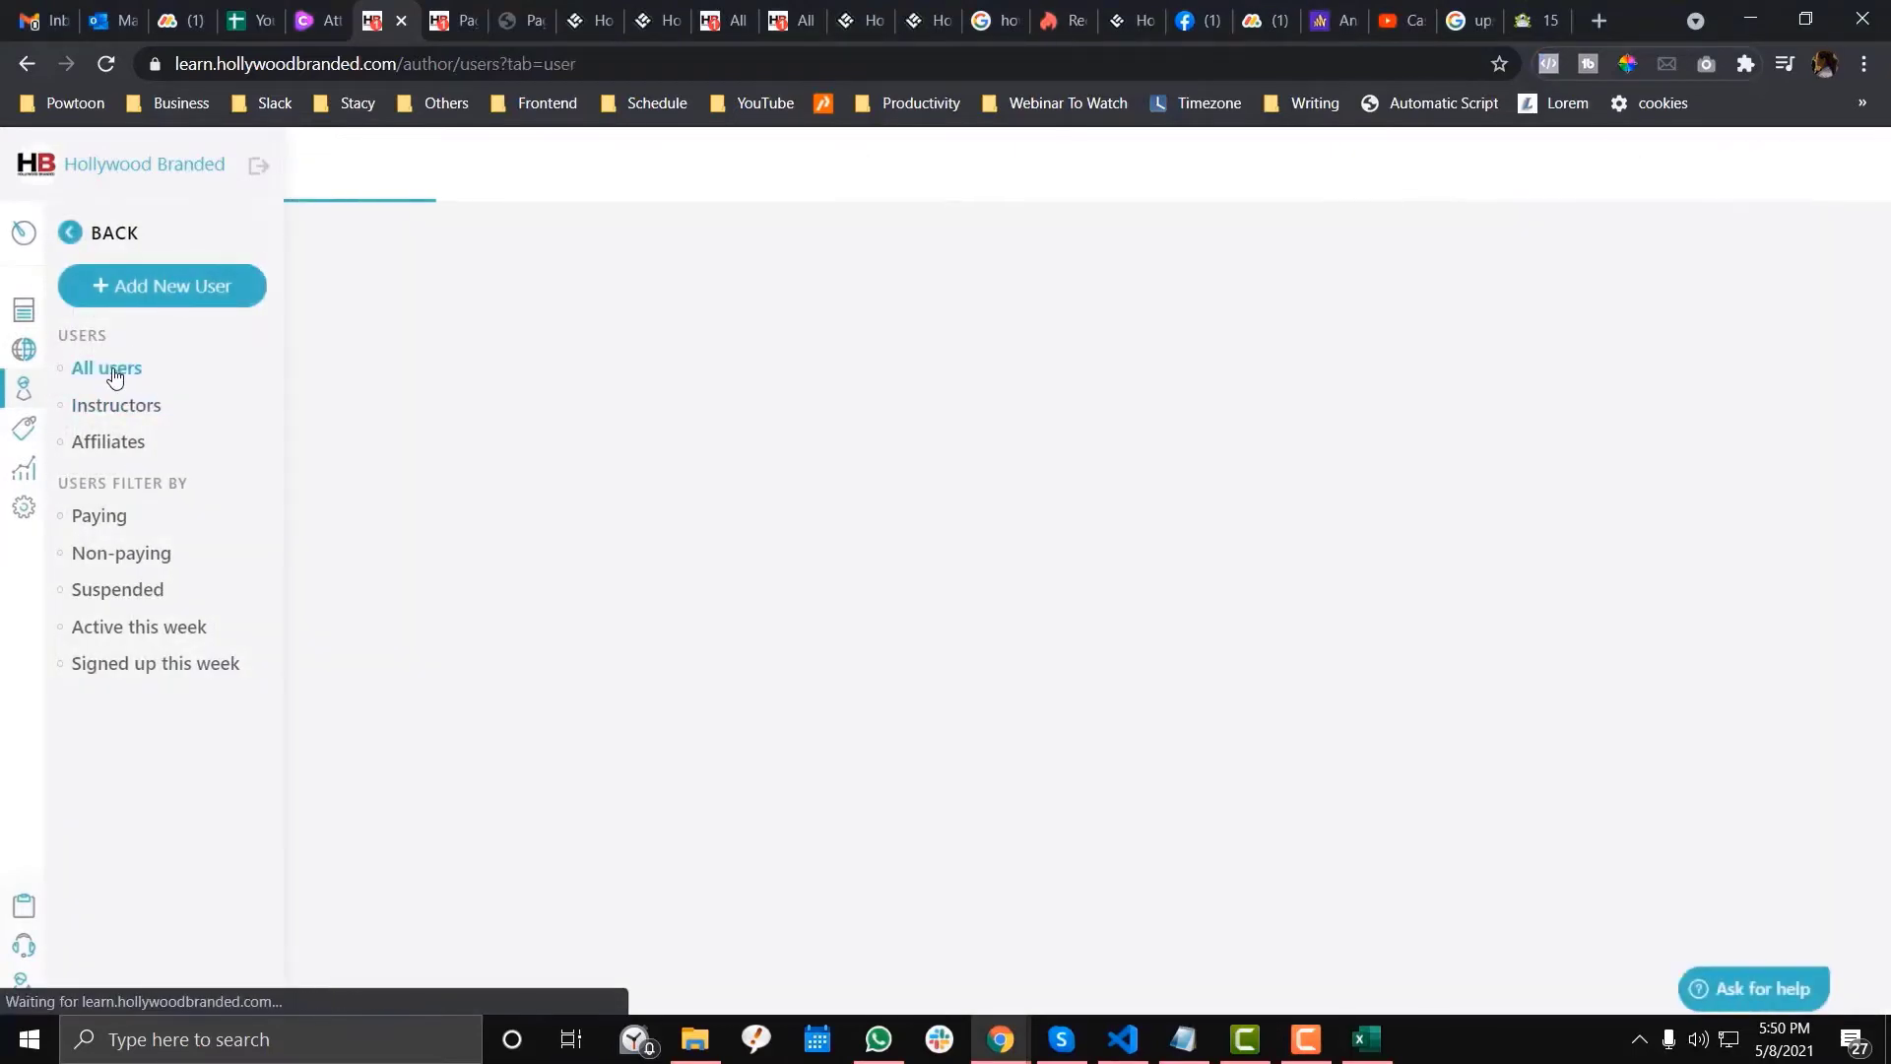
pyautogui.click(106, 368)
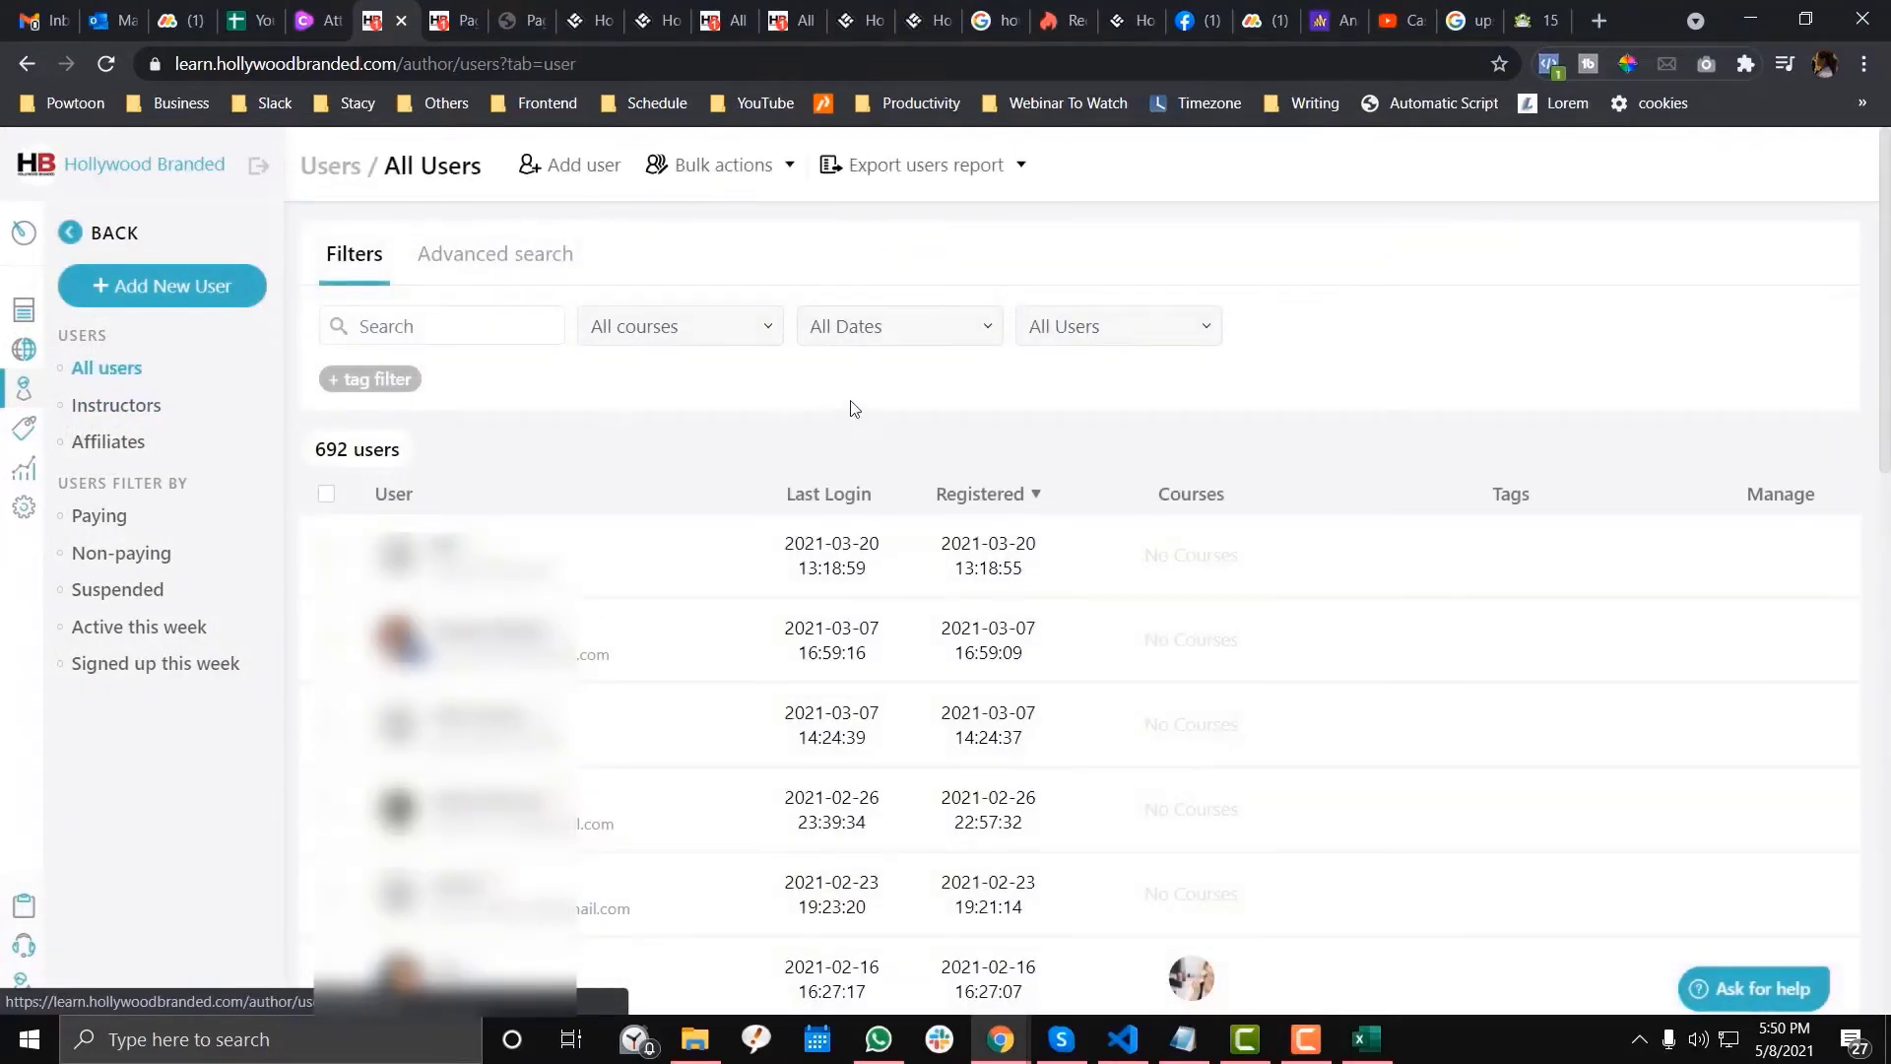
# Filter users by the Marketers Content Playbook course (632 users) and open a user's Manage menu.
pyautogui.click(678, 326)
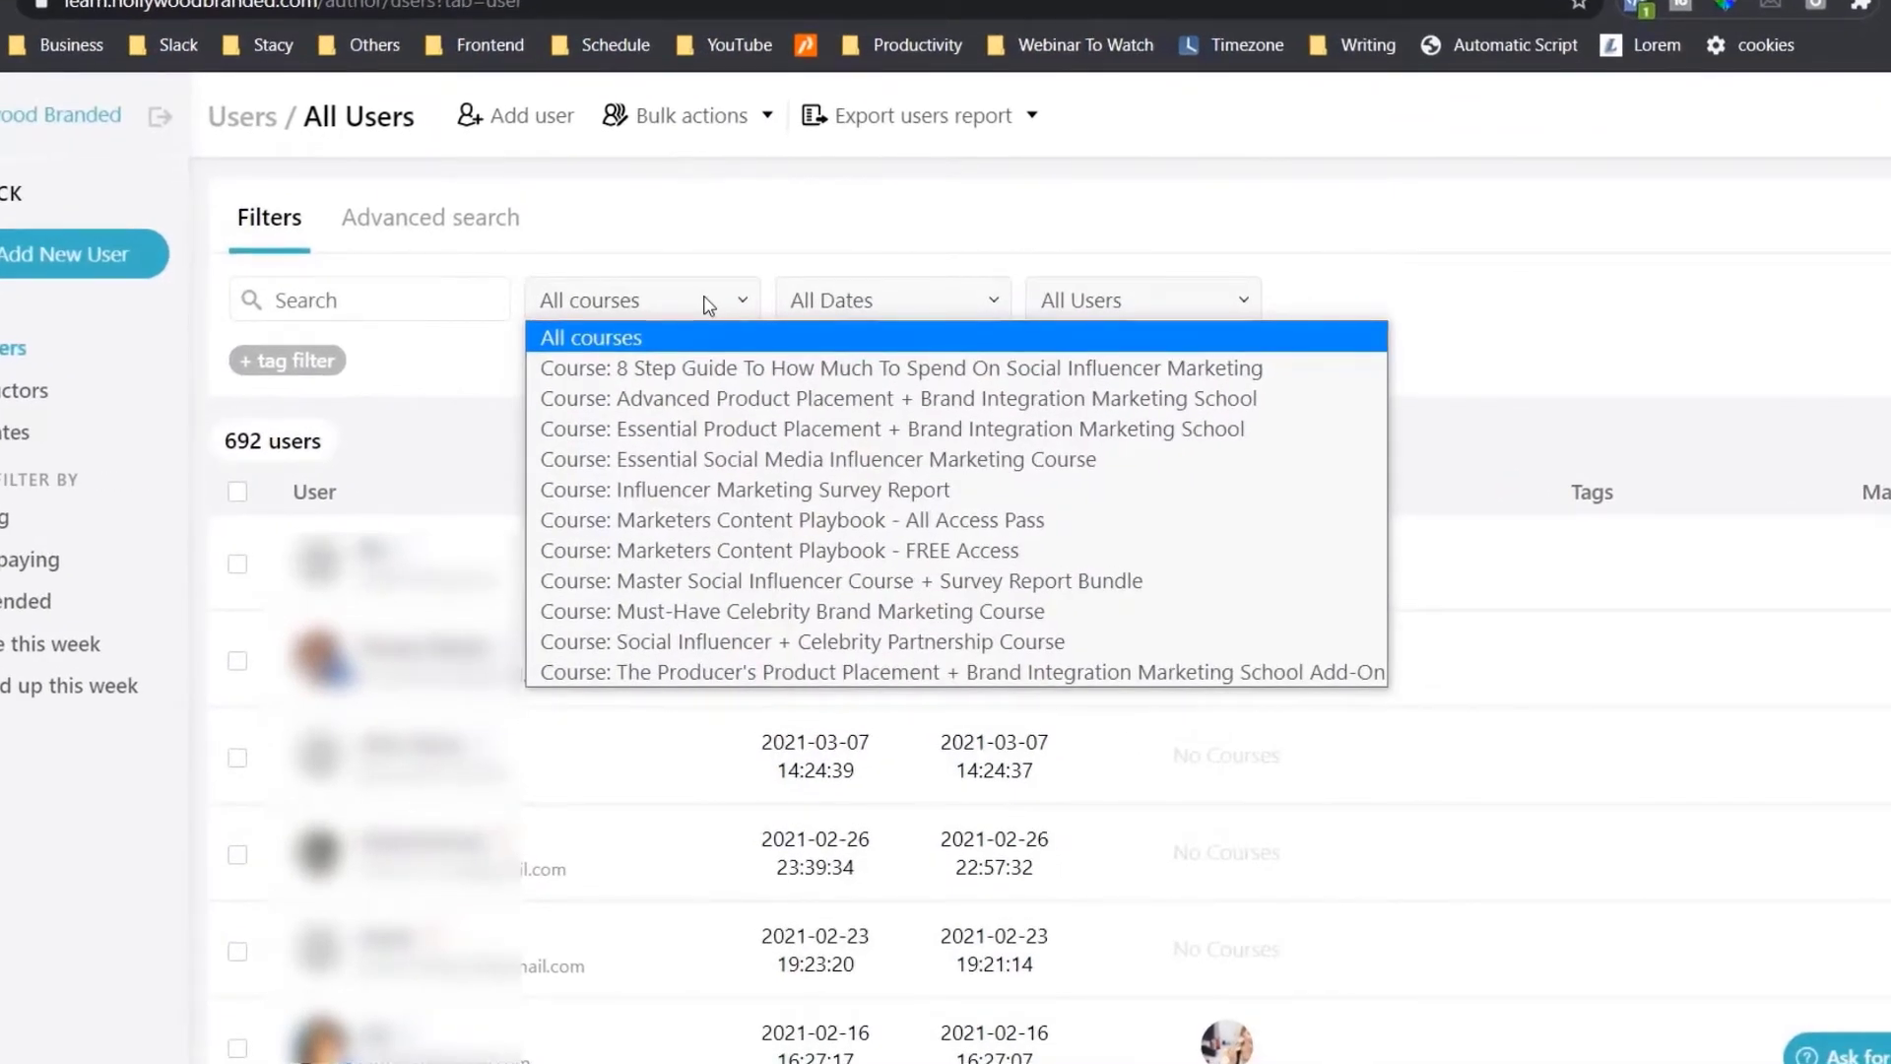
pyautogui.moveTo(705, 364)
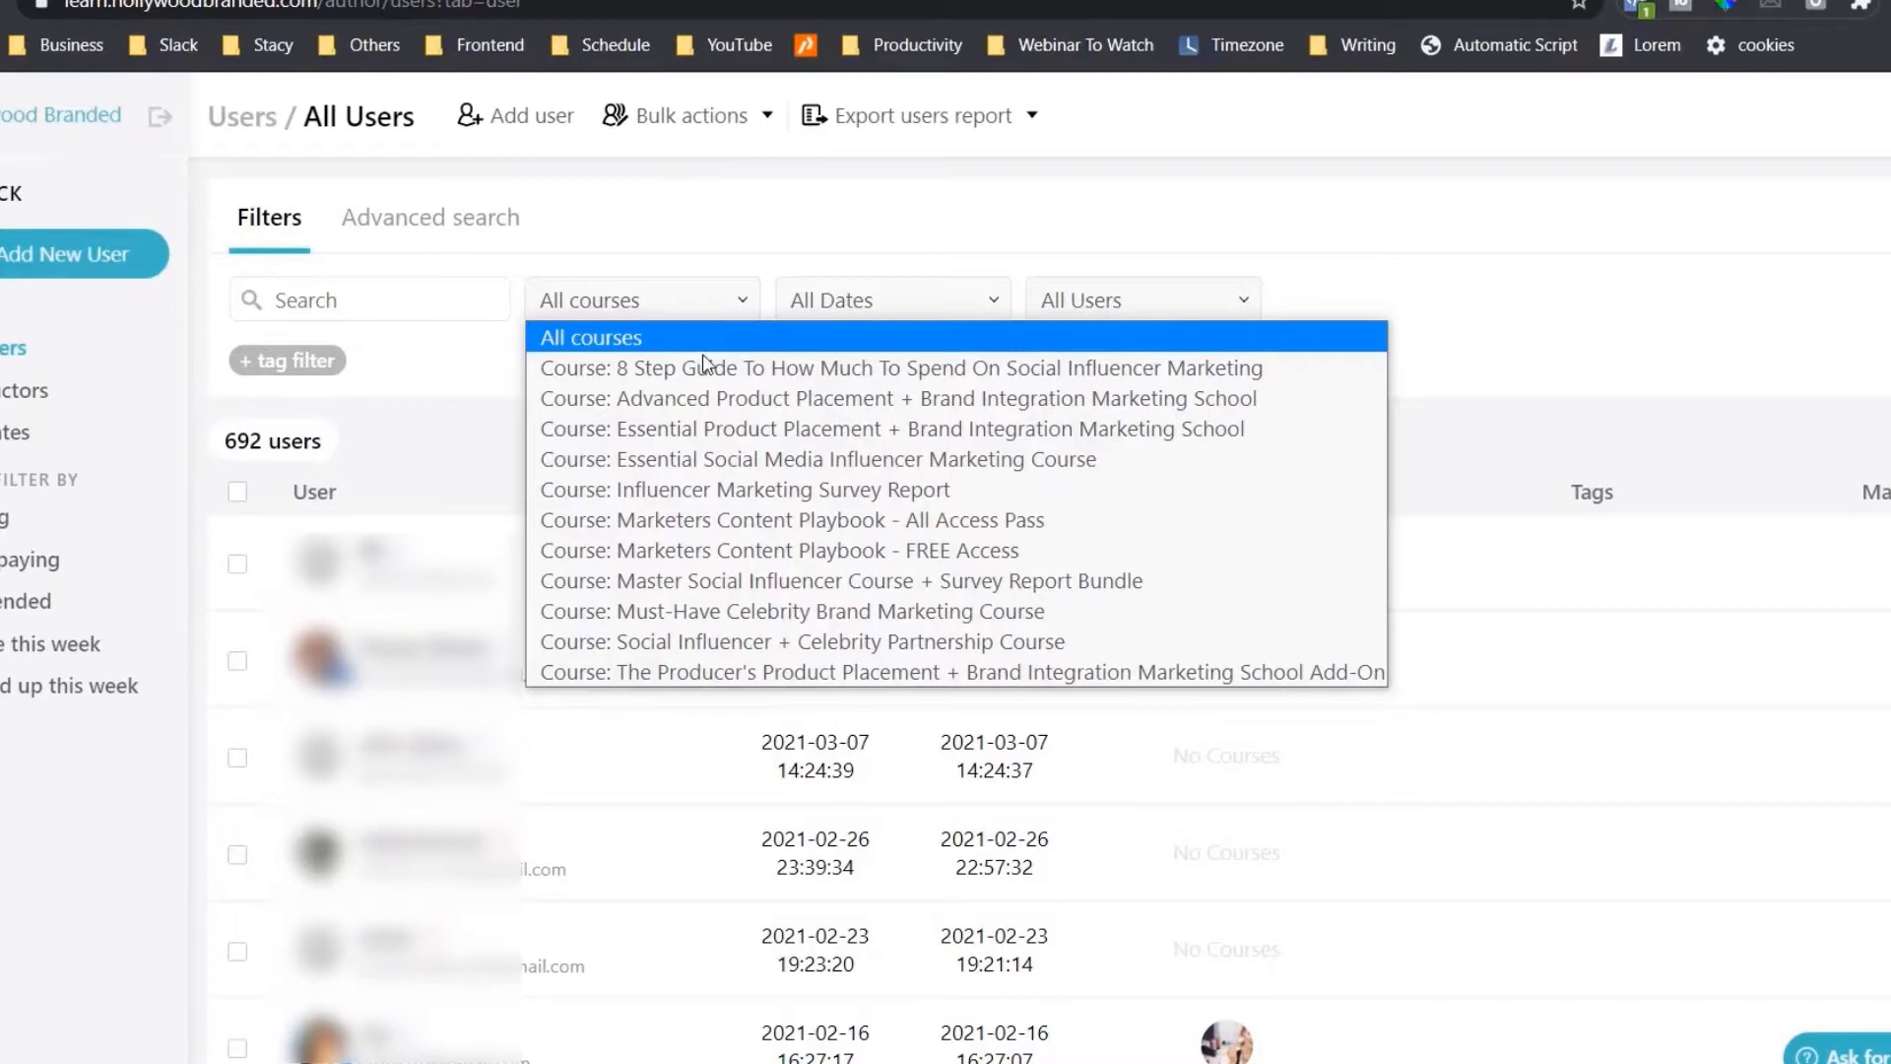
pyautogui.click(790, 520)
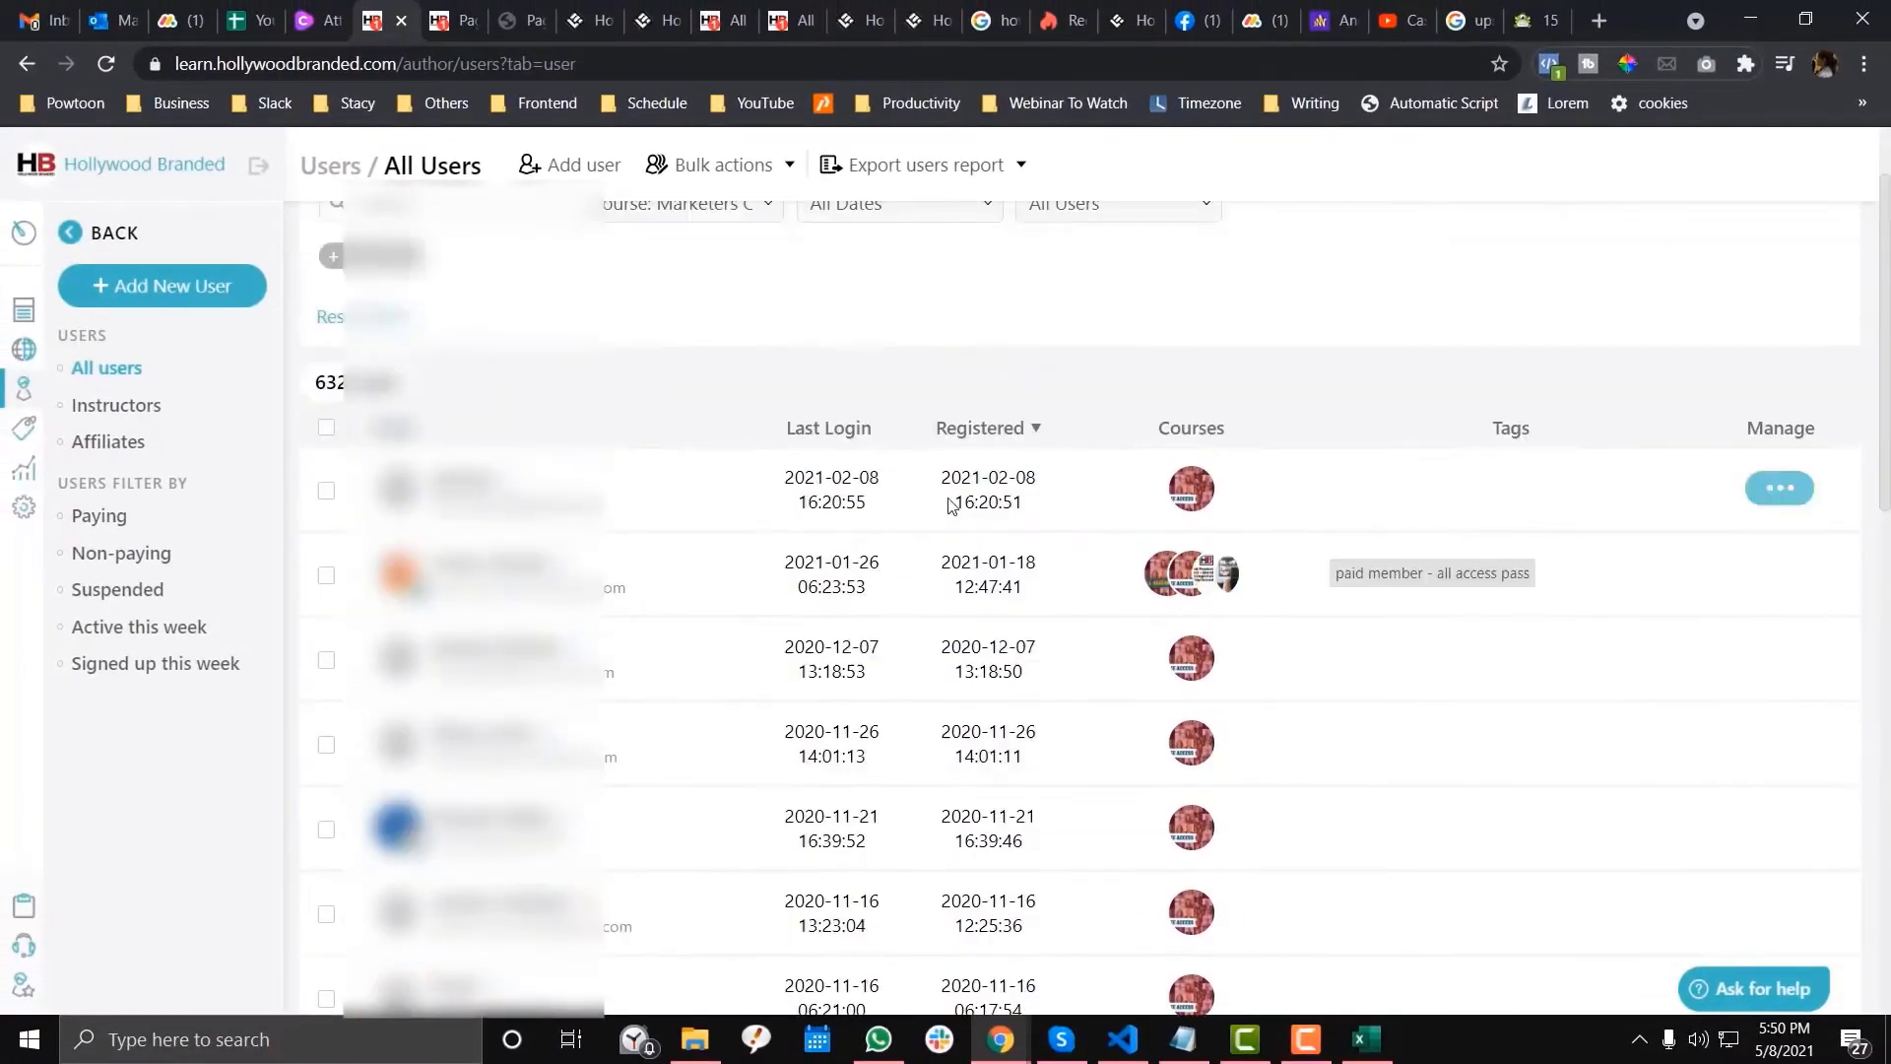
pyautogui.scroll(-3)
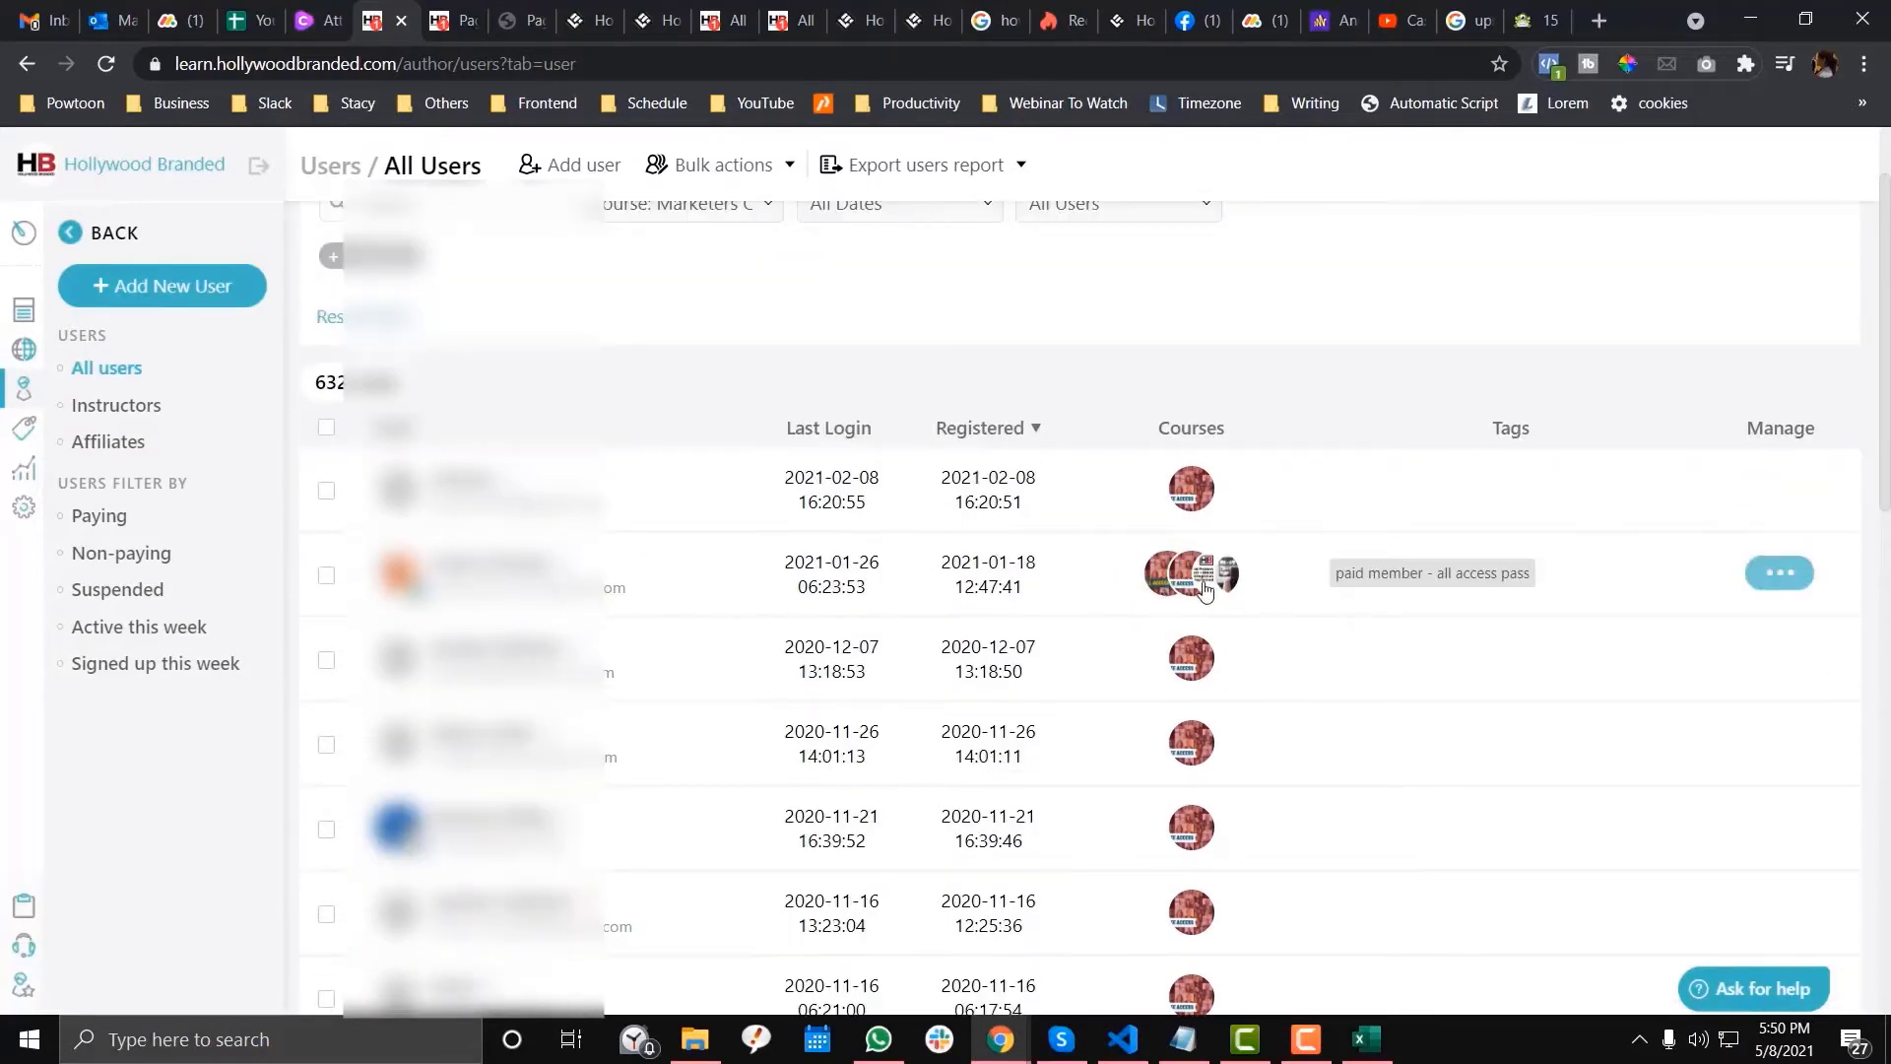
pyautogui.moveTo(1158, 574)
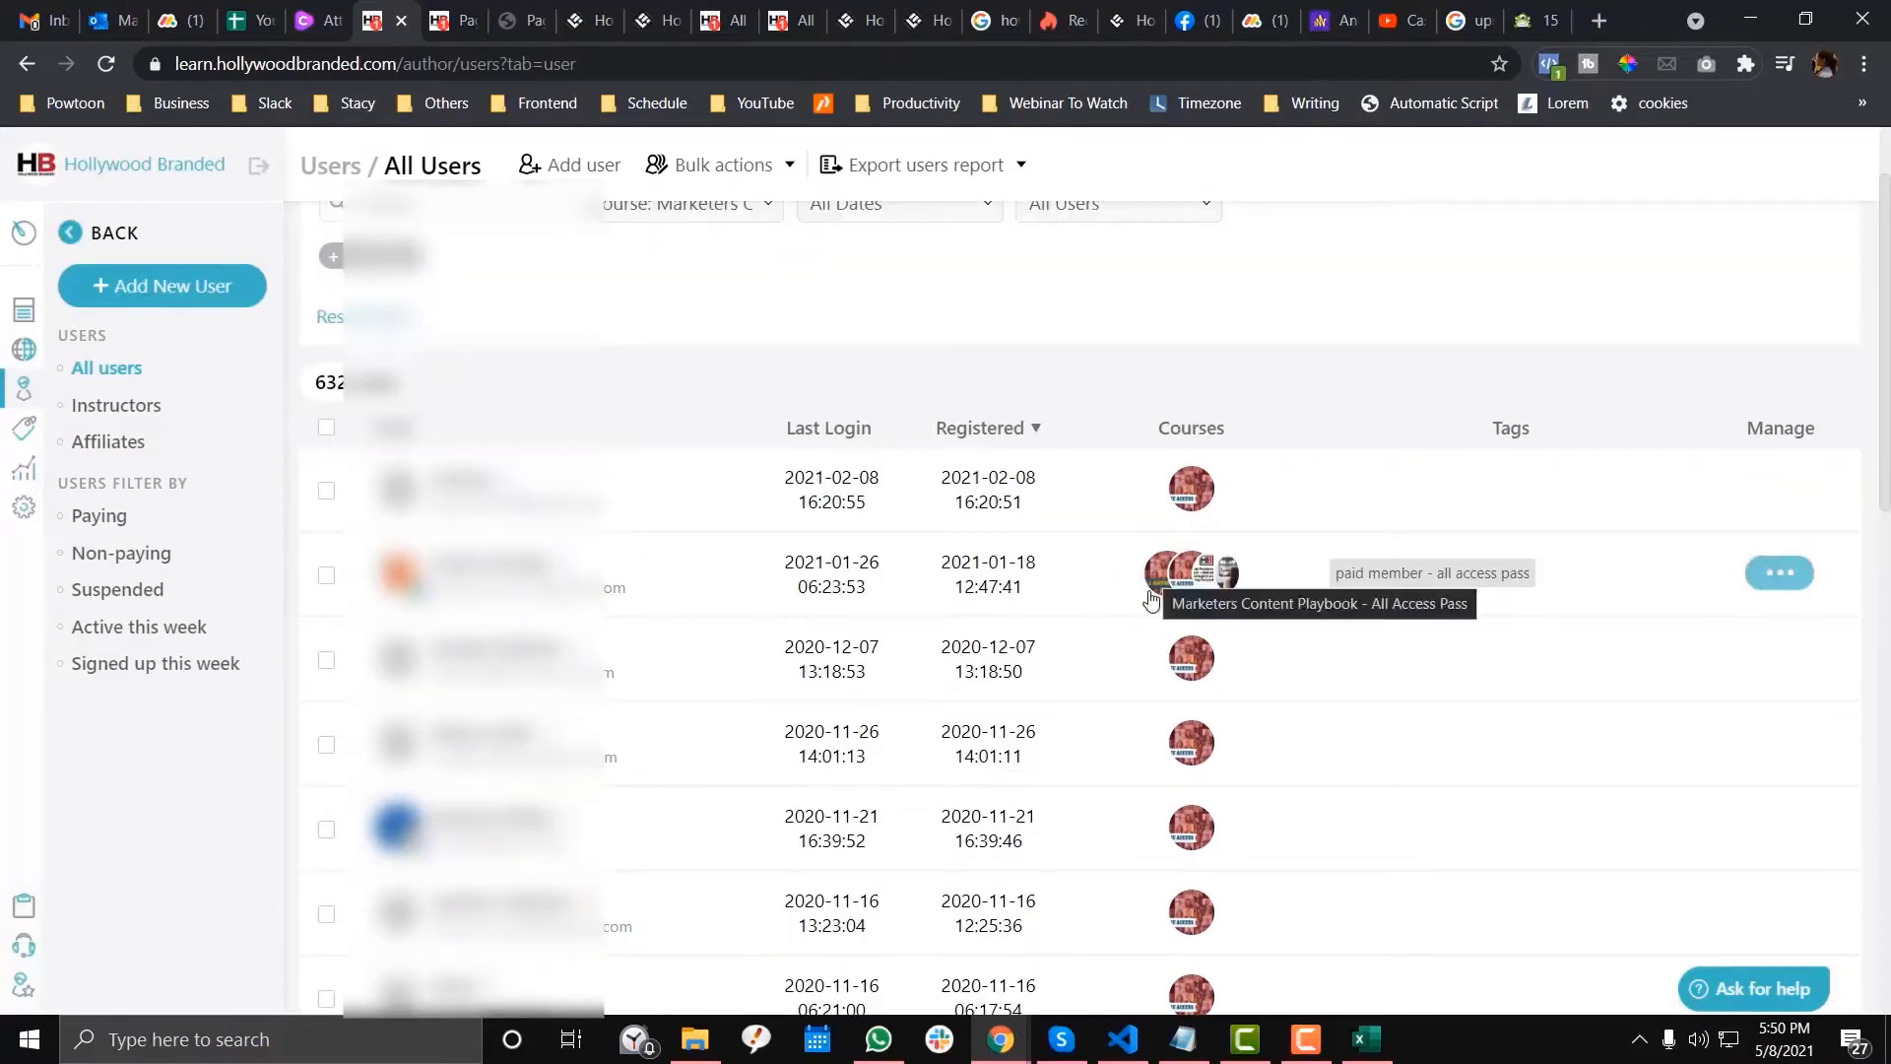
pyautogui.moveTo(1172, 616)
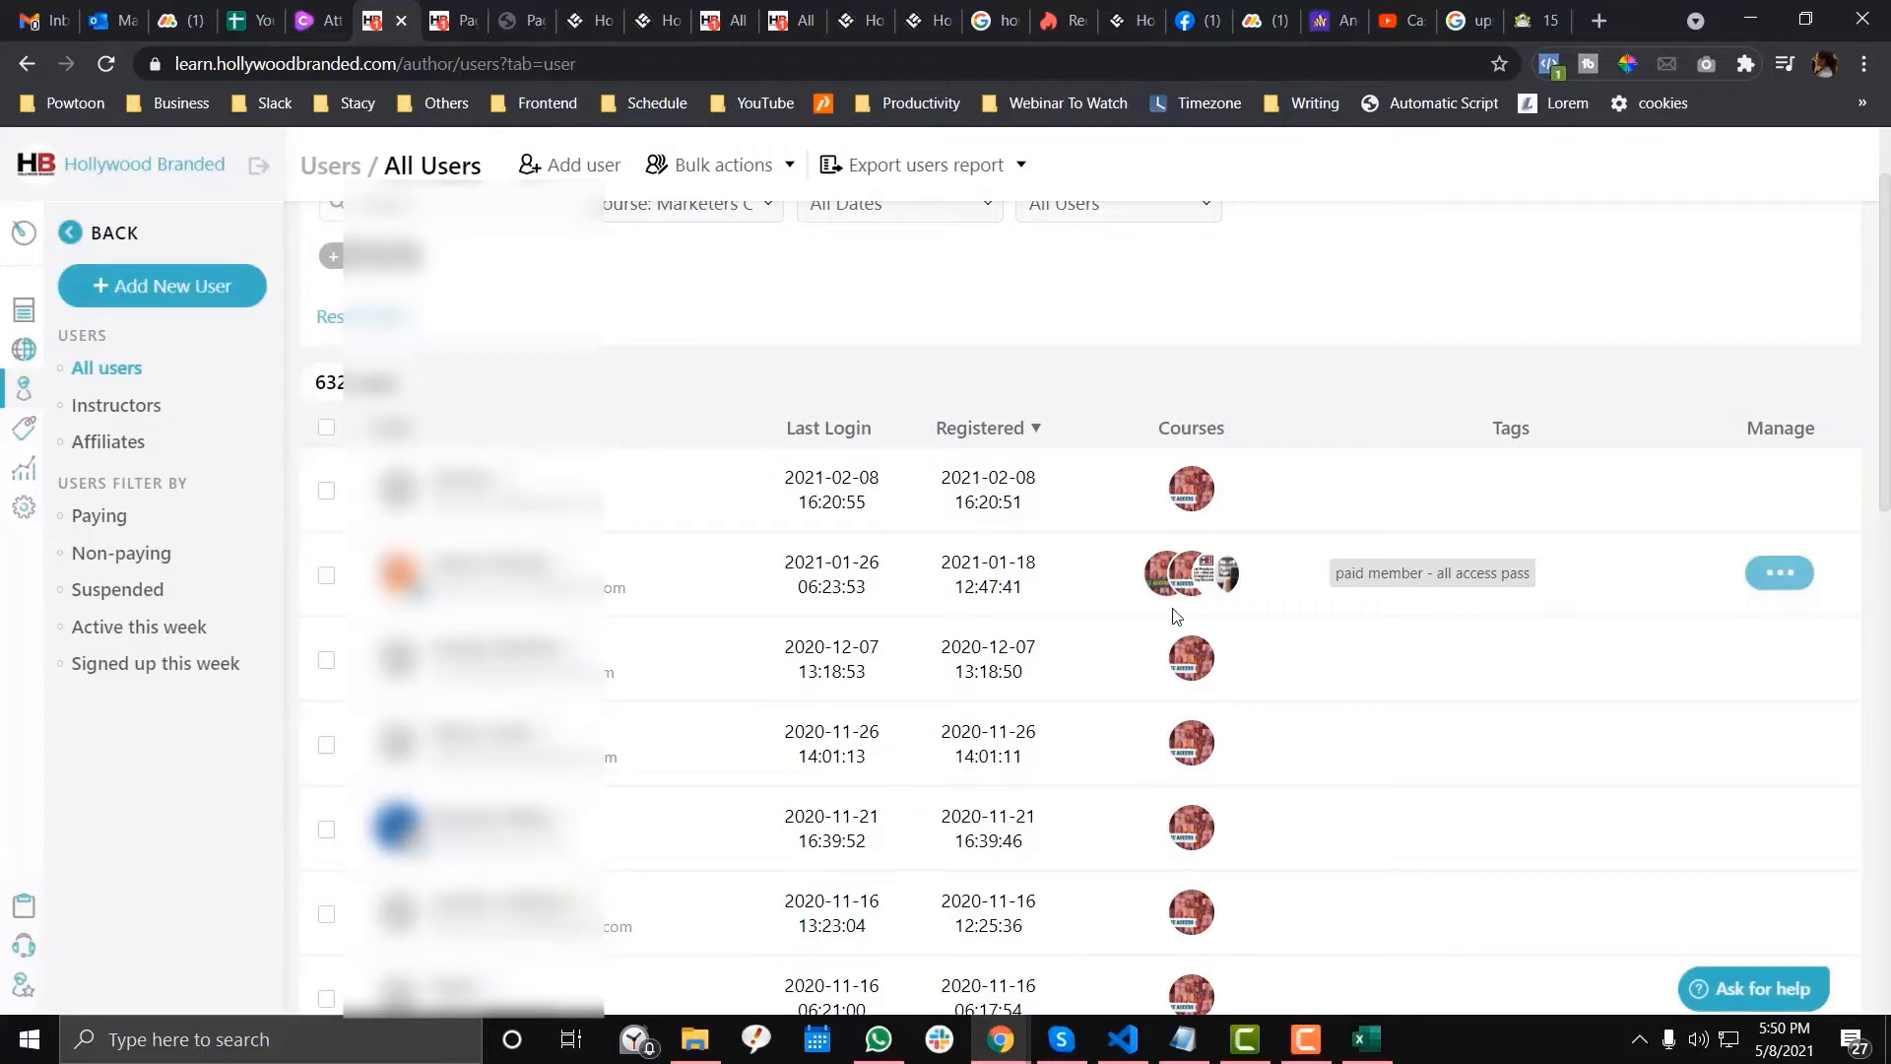
pyautogui.moveTo(1164, 573)
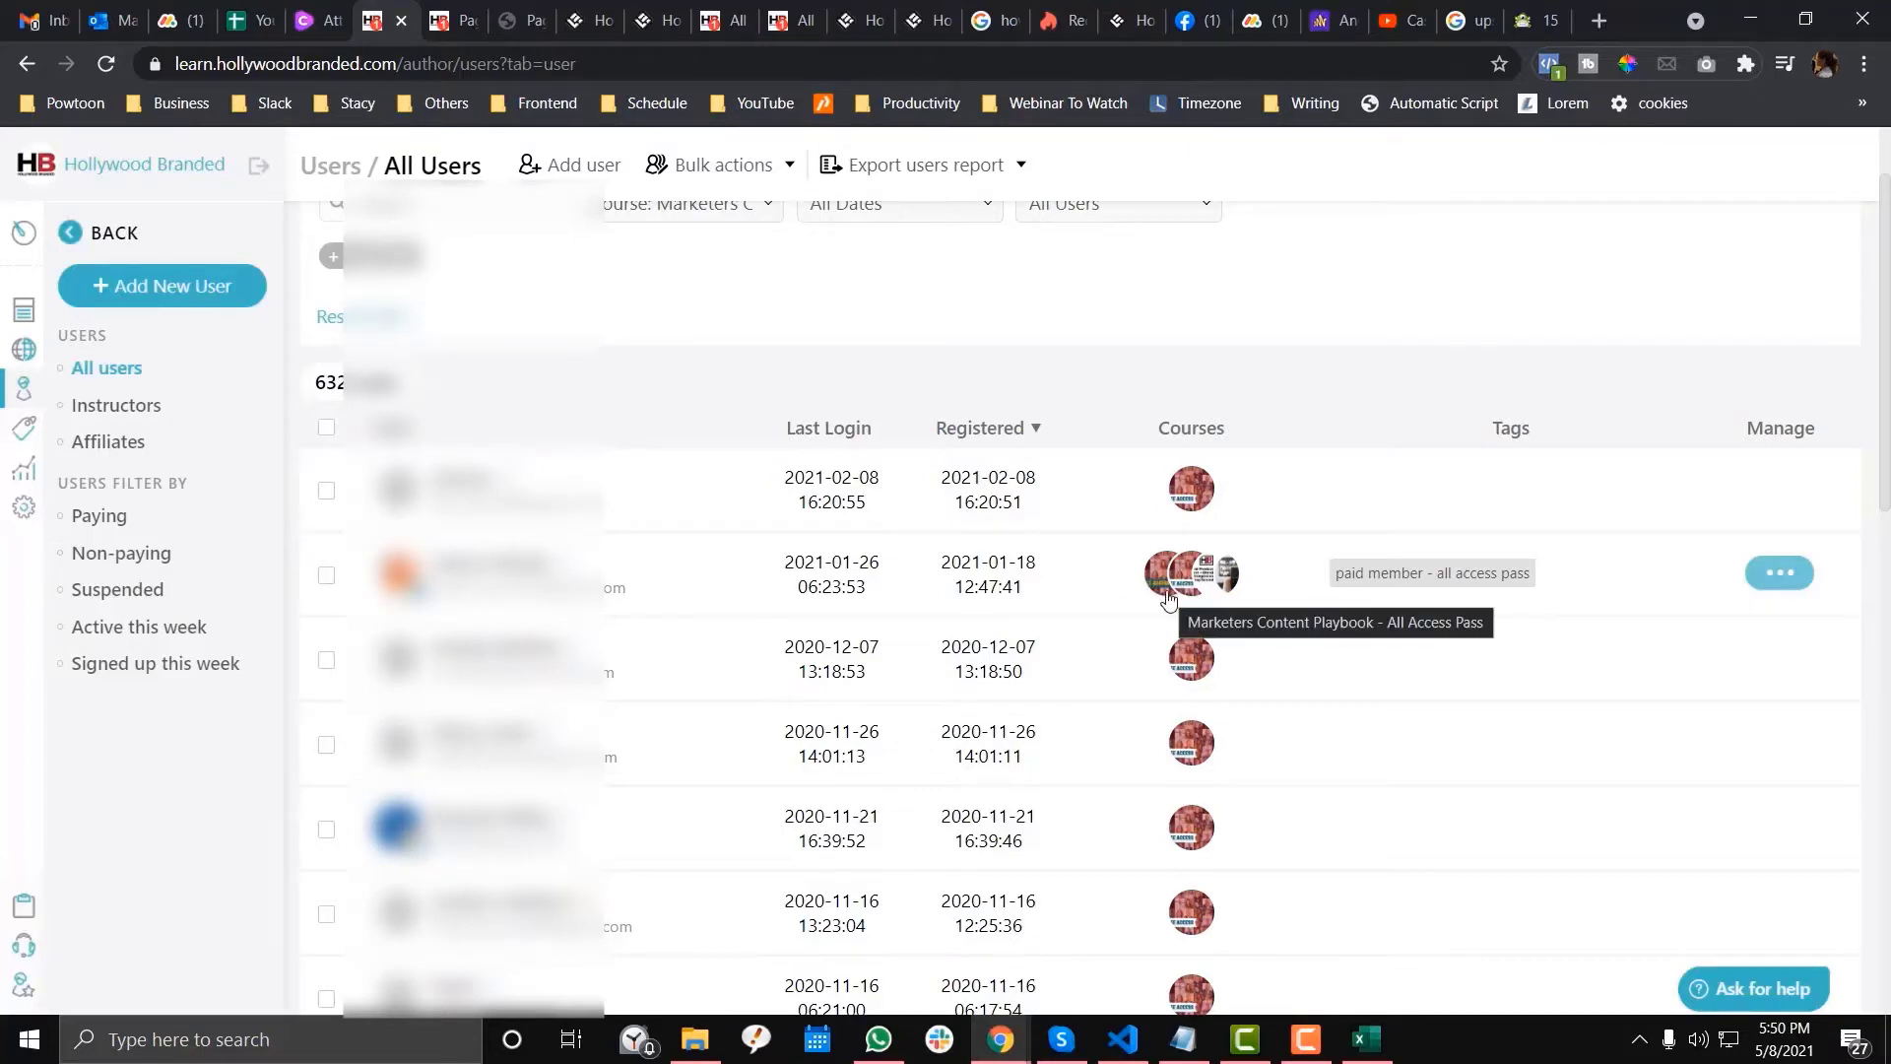
pyautogui.click(1777, 488)
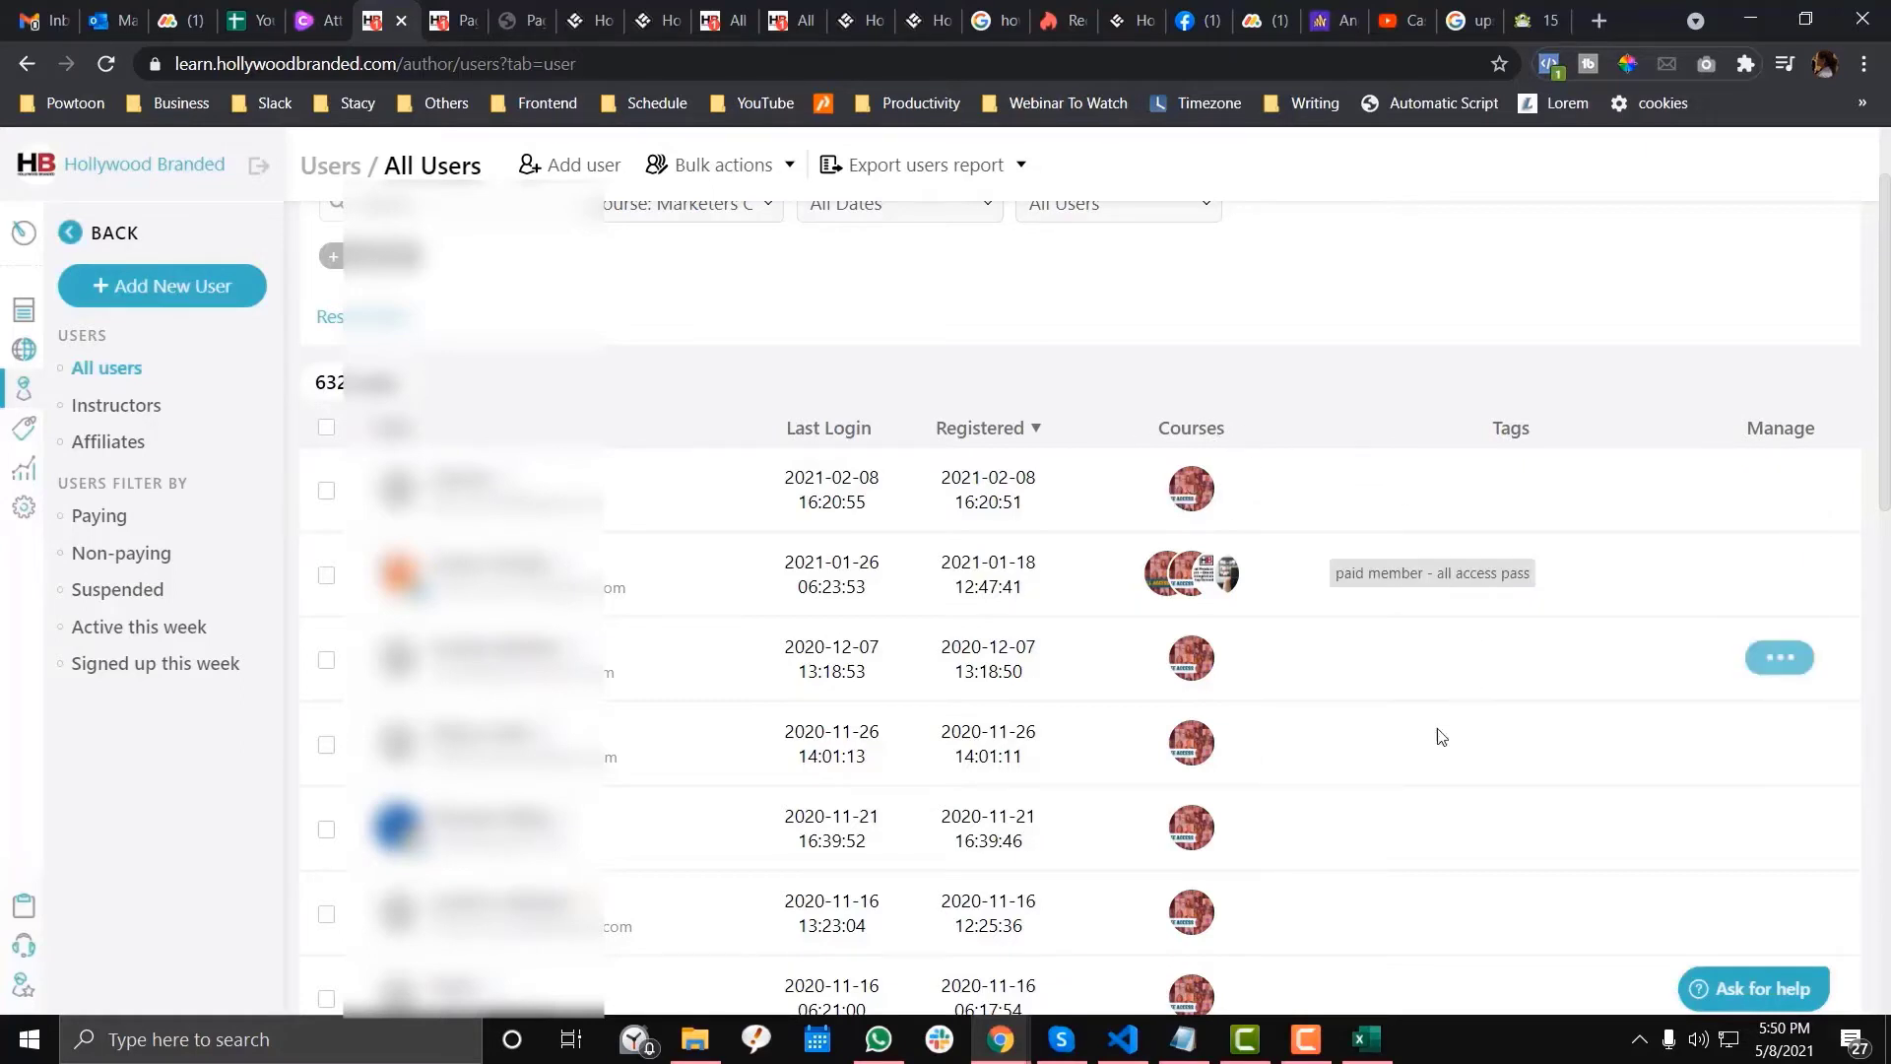
pyautogui.scroll(-3)
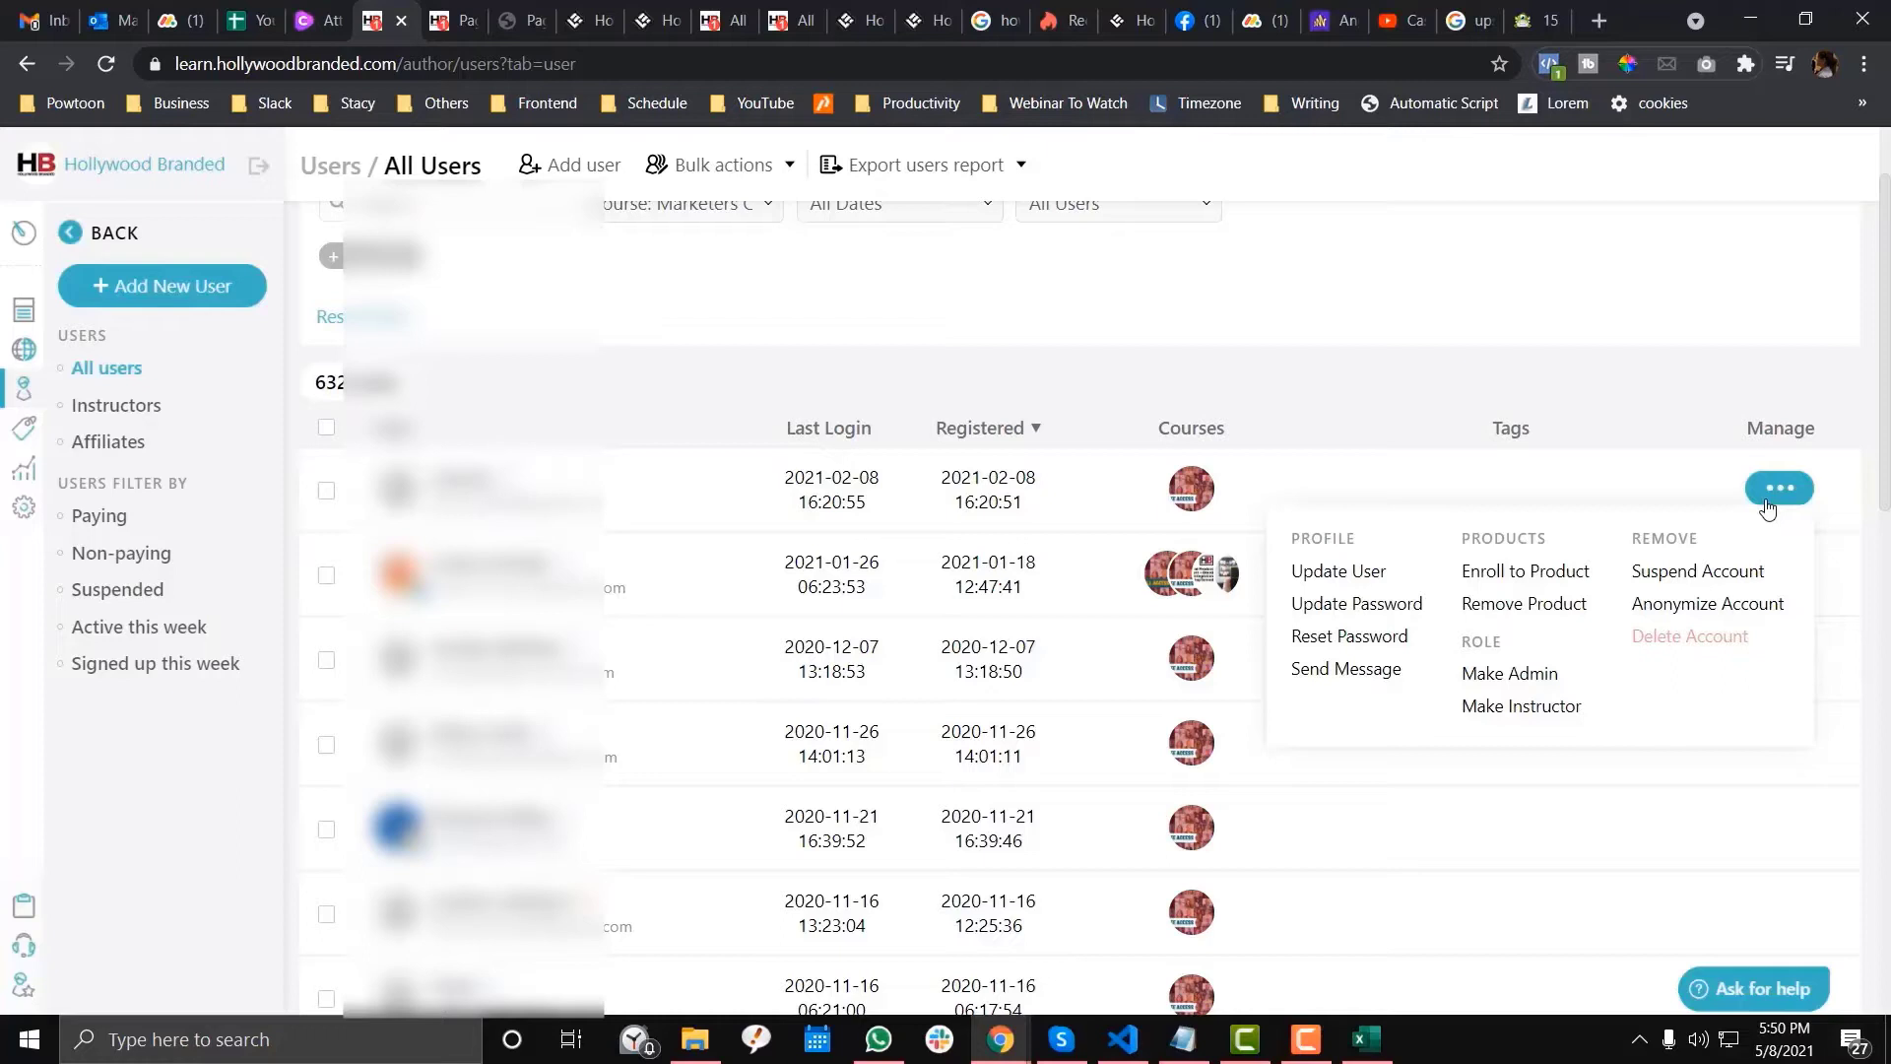
pyautogui.moveTo(1337, 571)
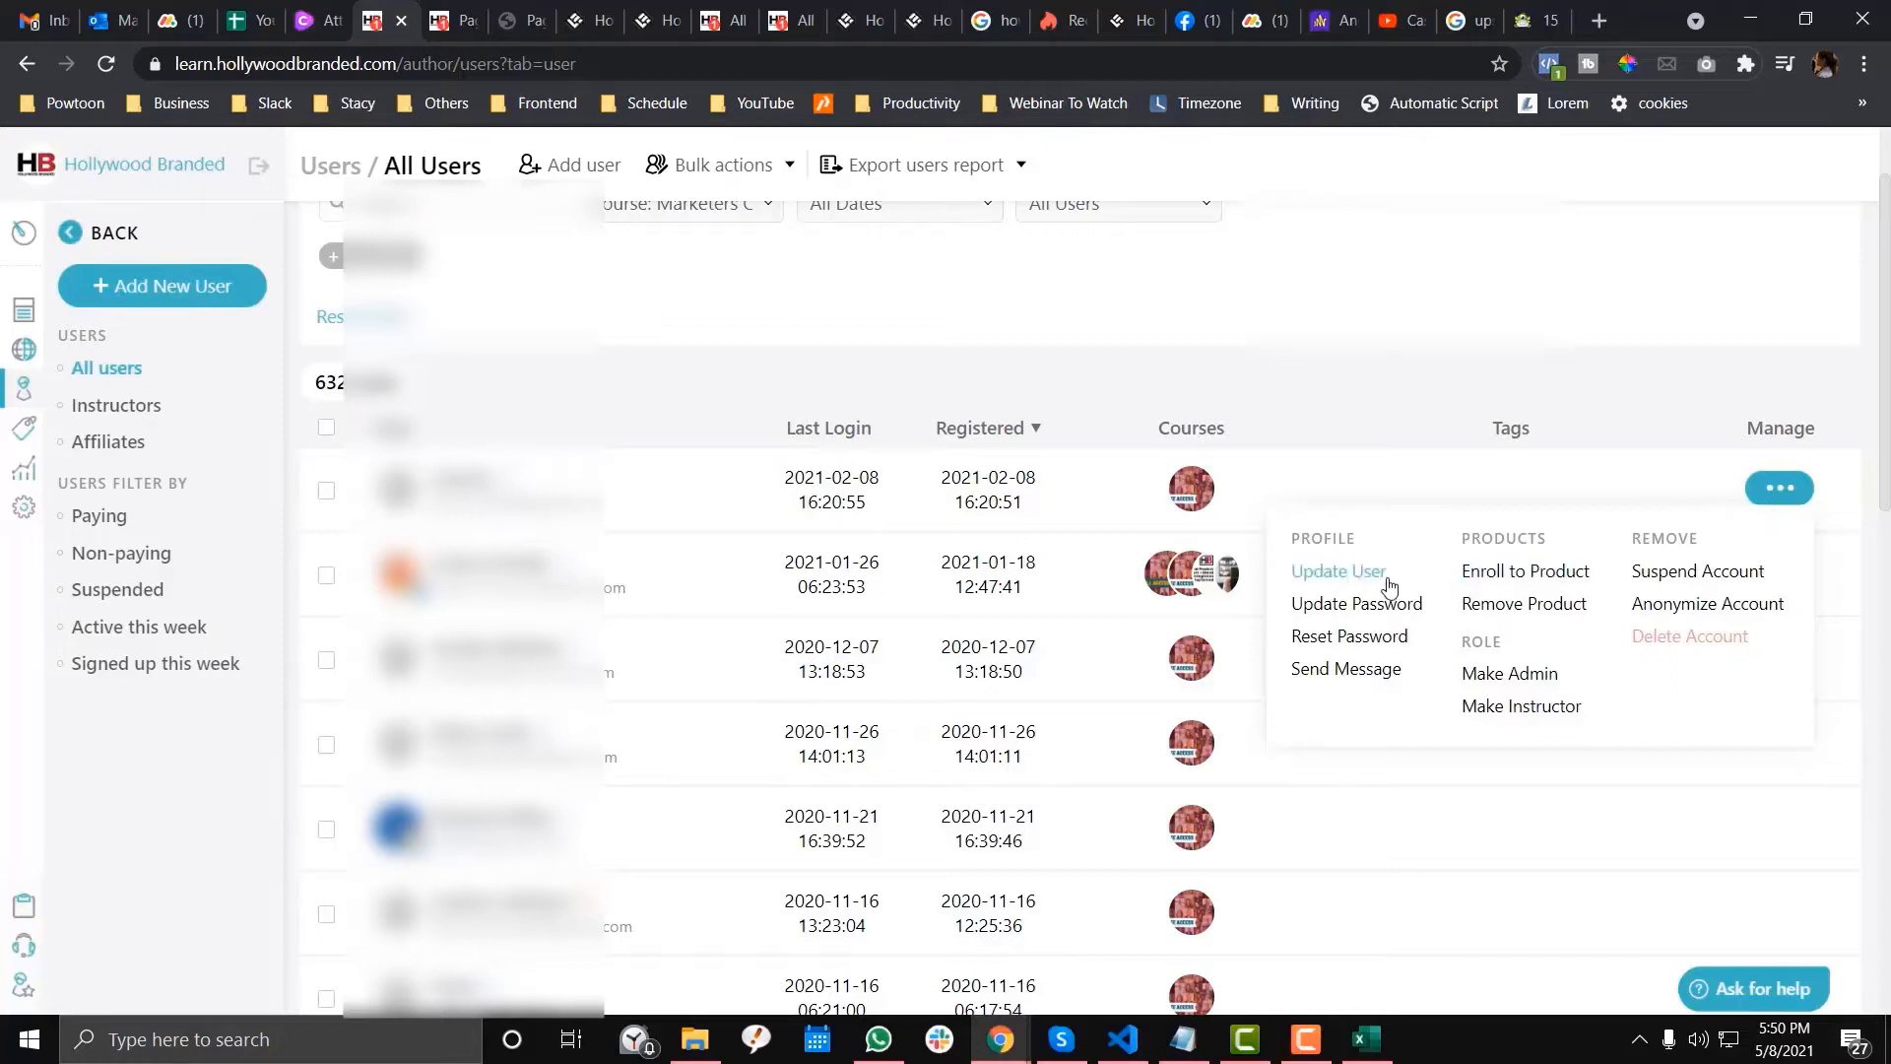
pyautogui.click(1337, 570)
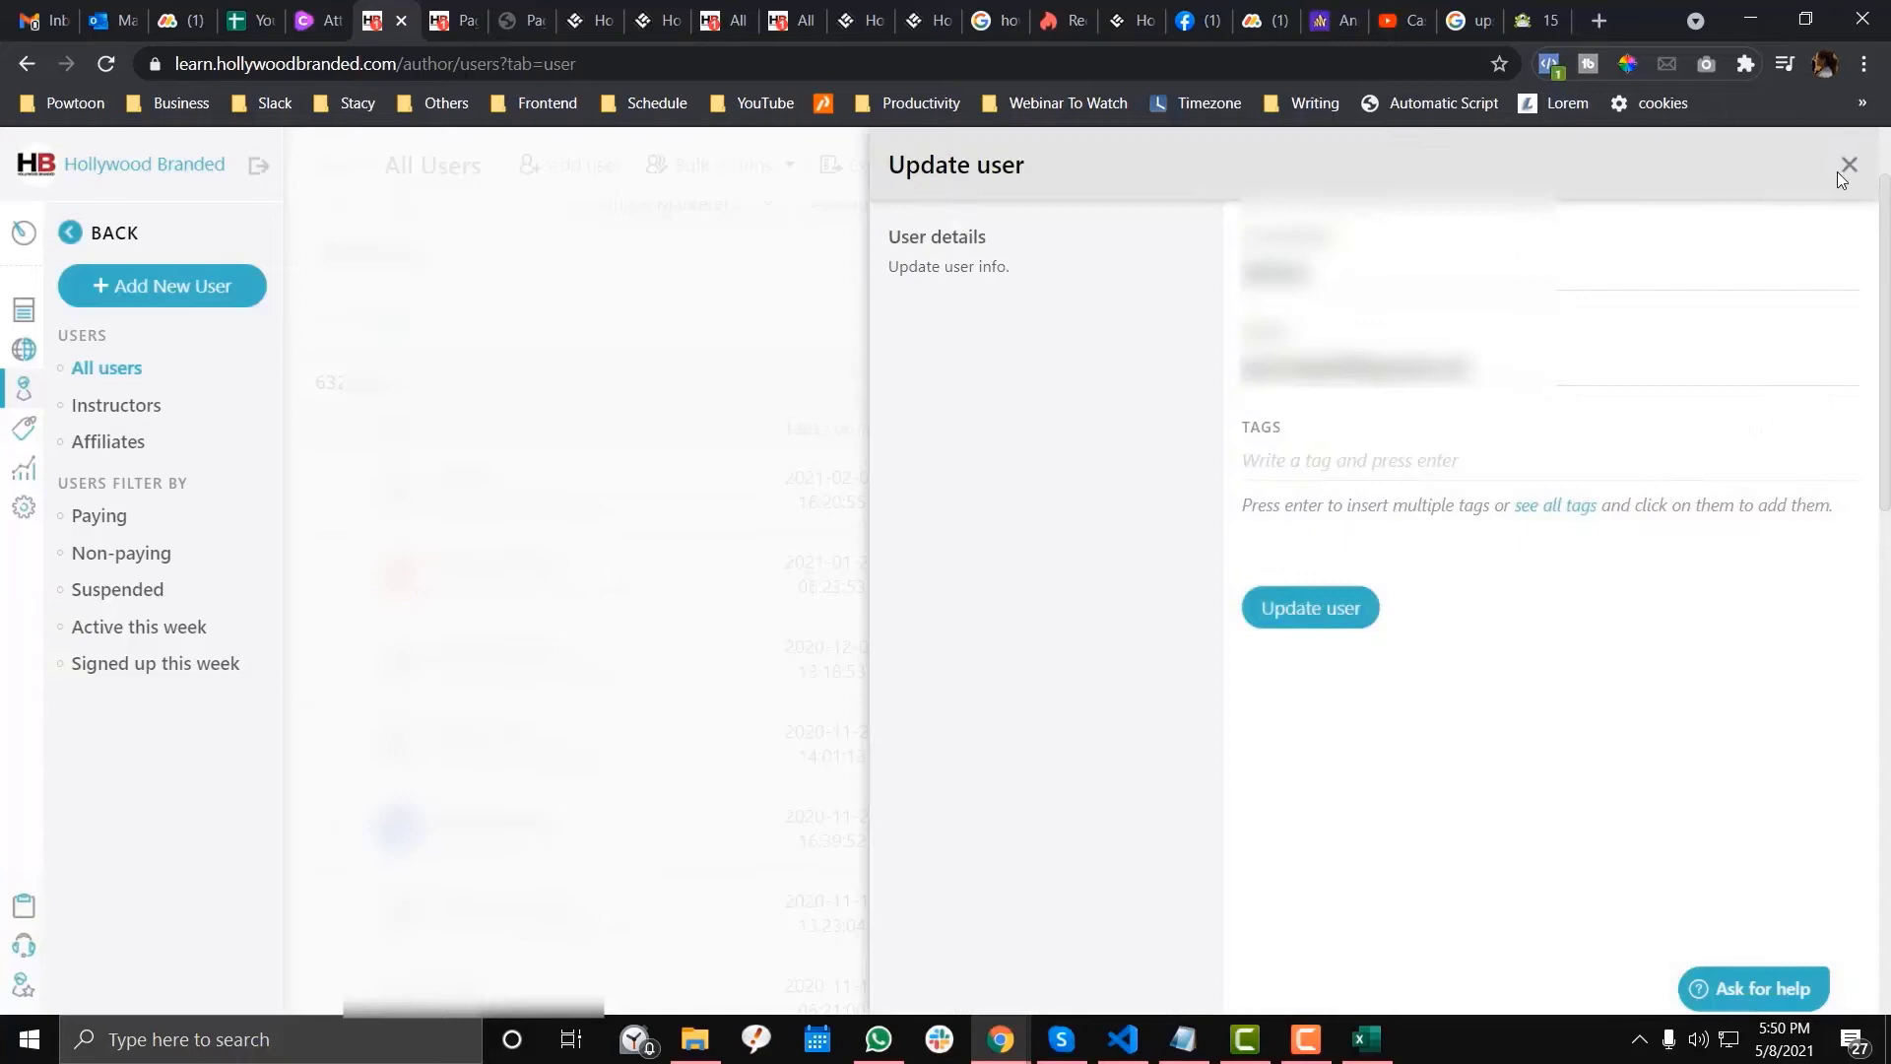
pyautogui.click(1847, 164)
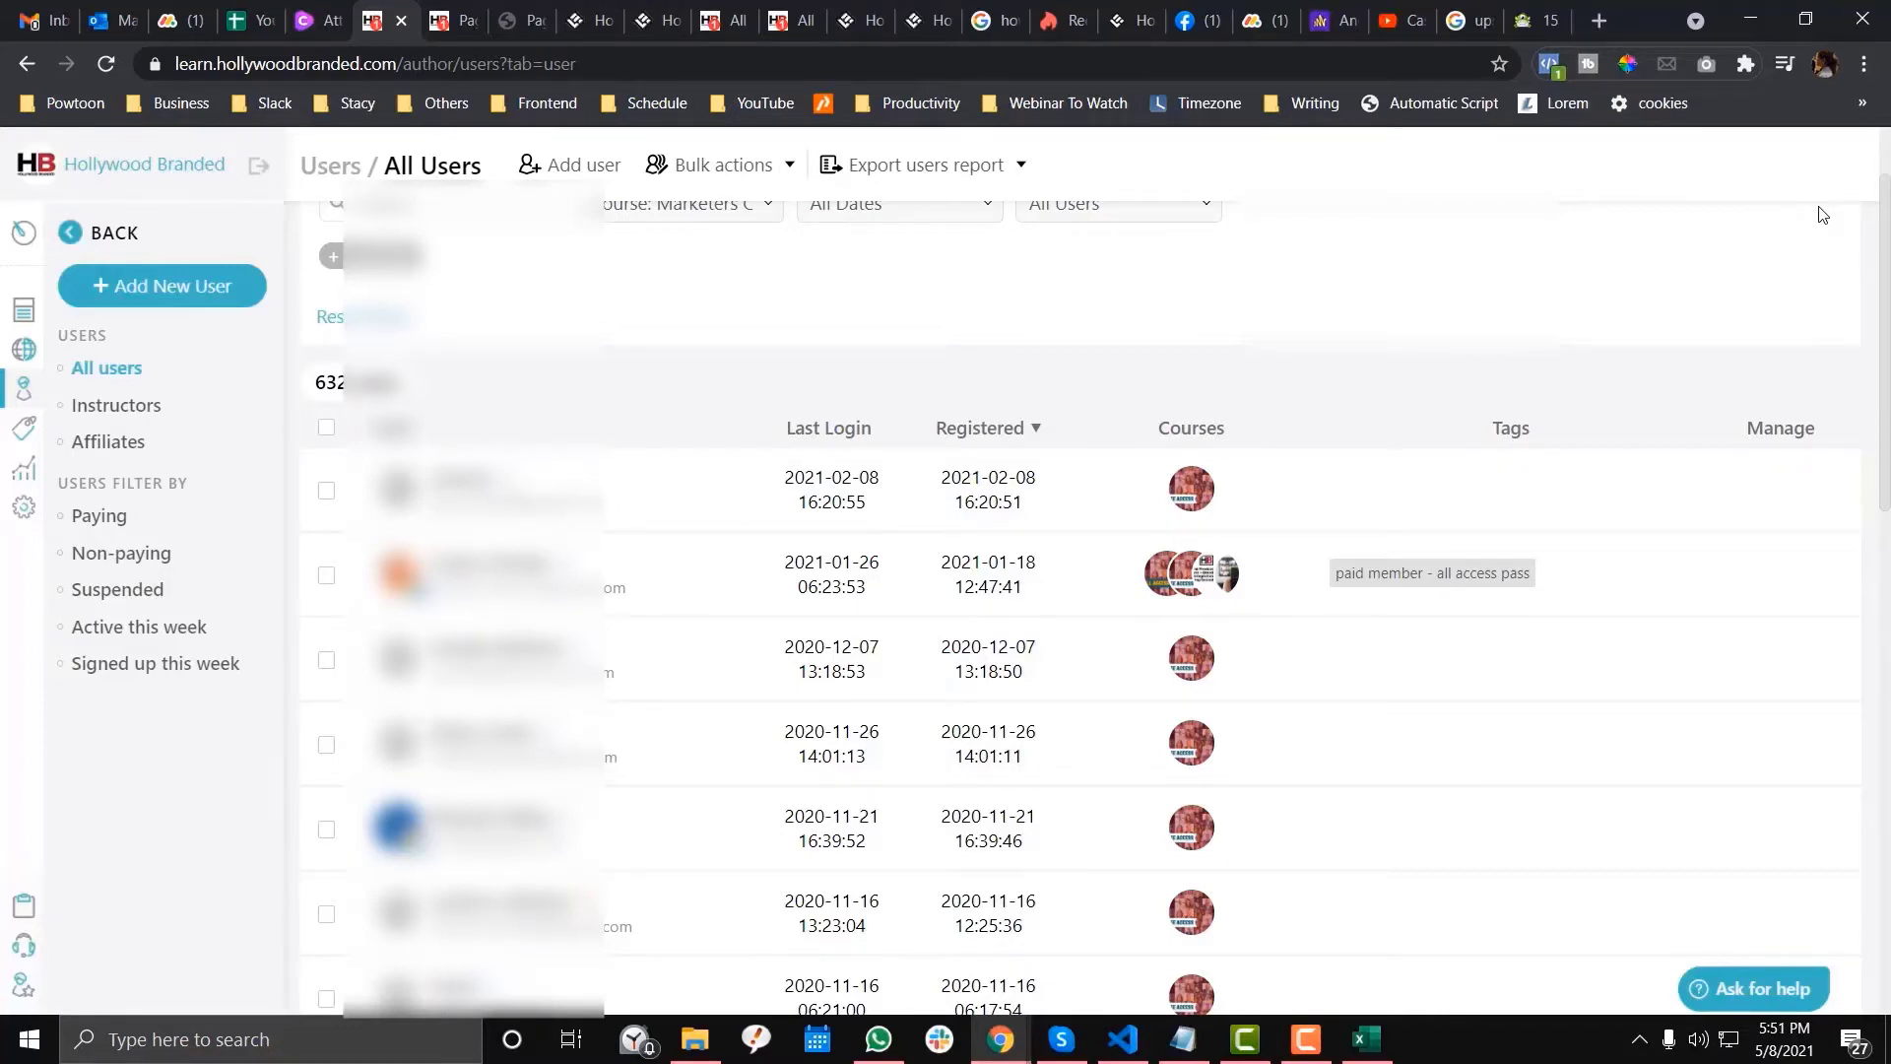
pyautogui.click(1761, 455)
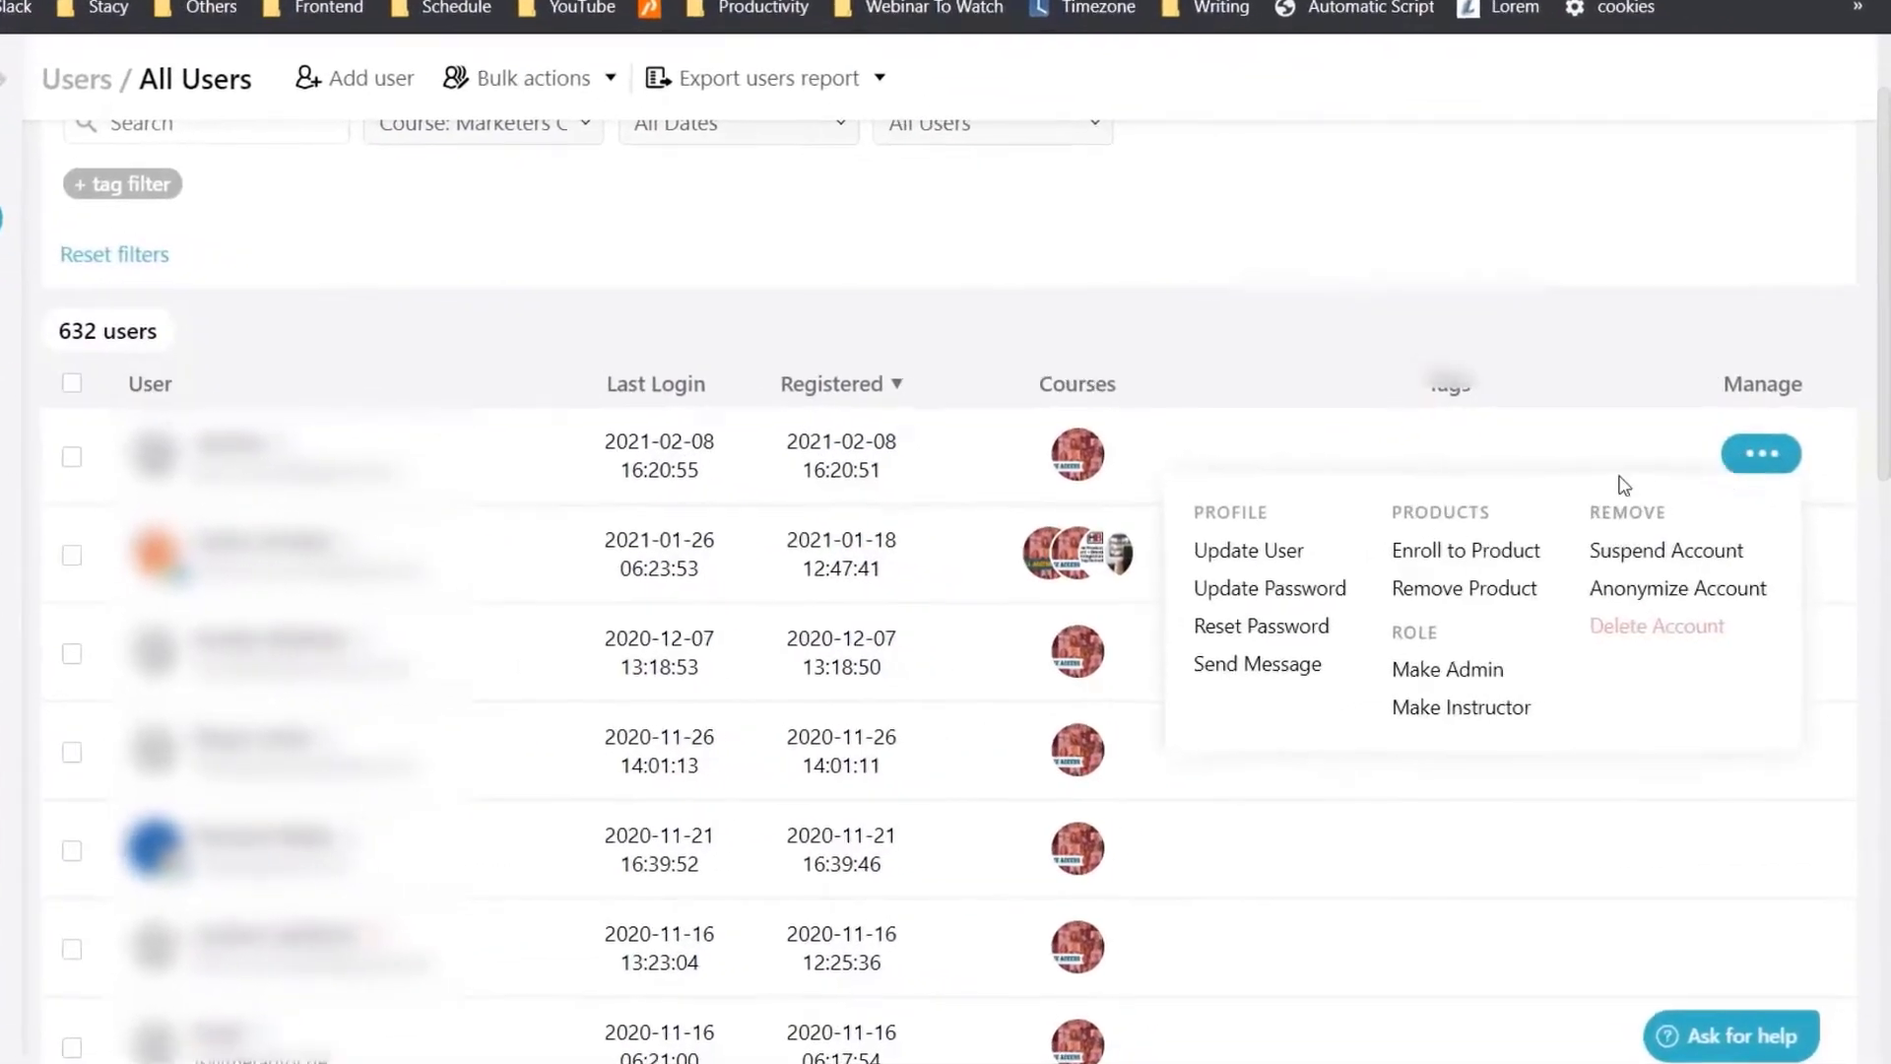
pyautogui.moveTo(1760, 453)
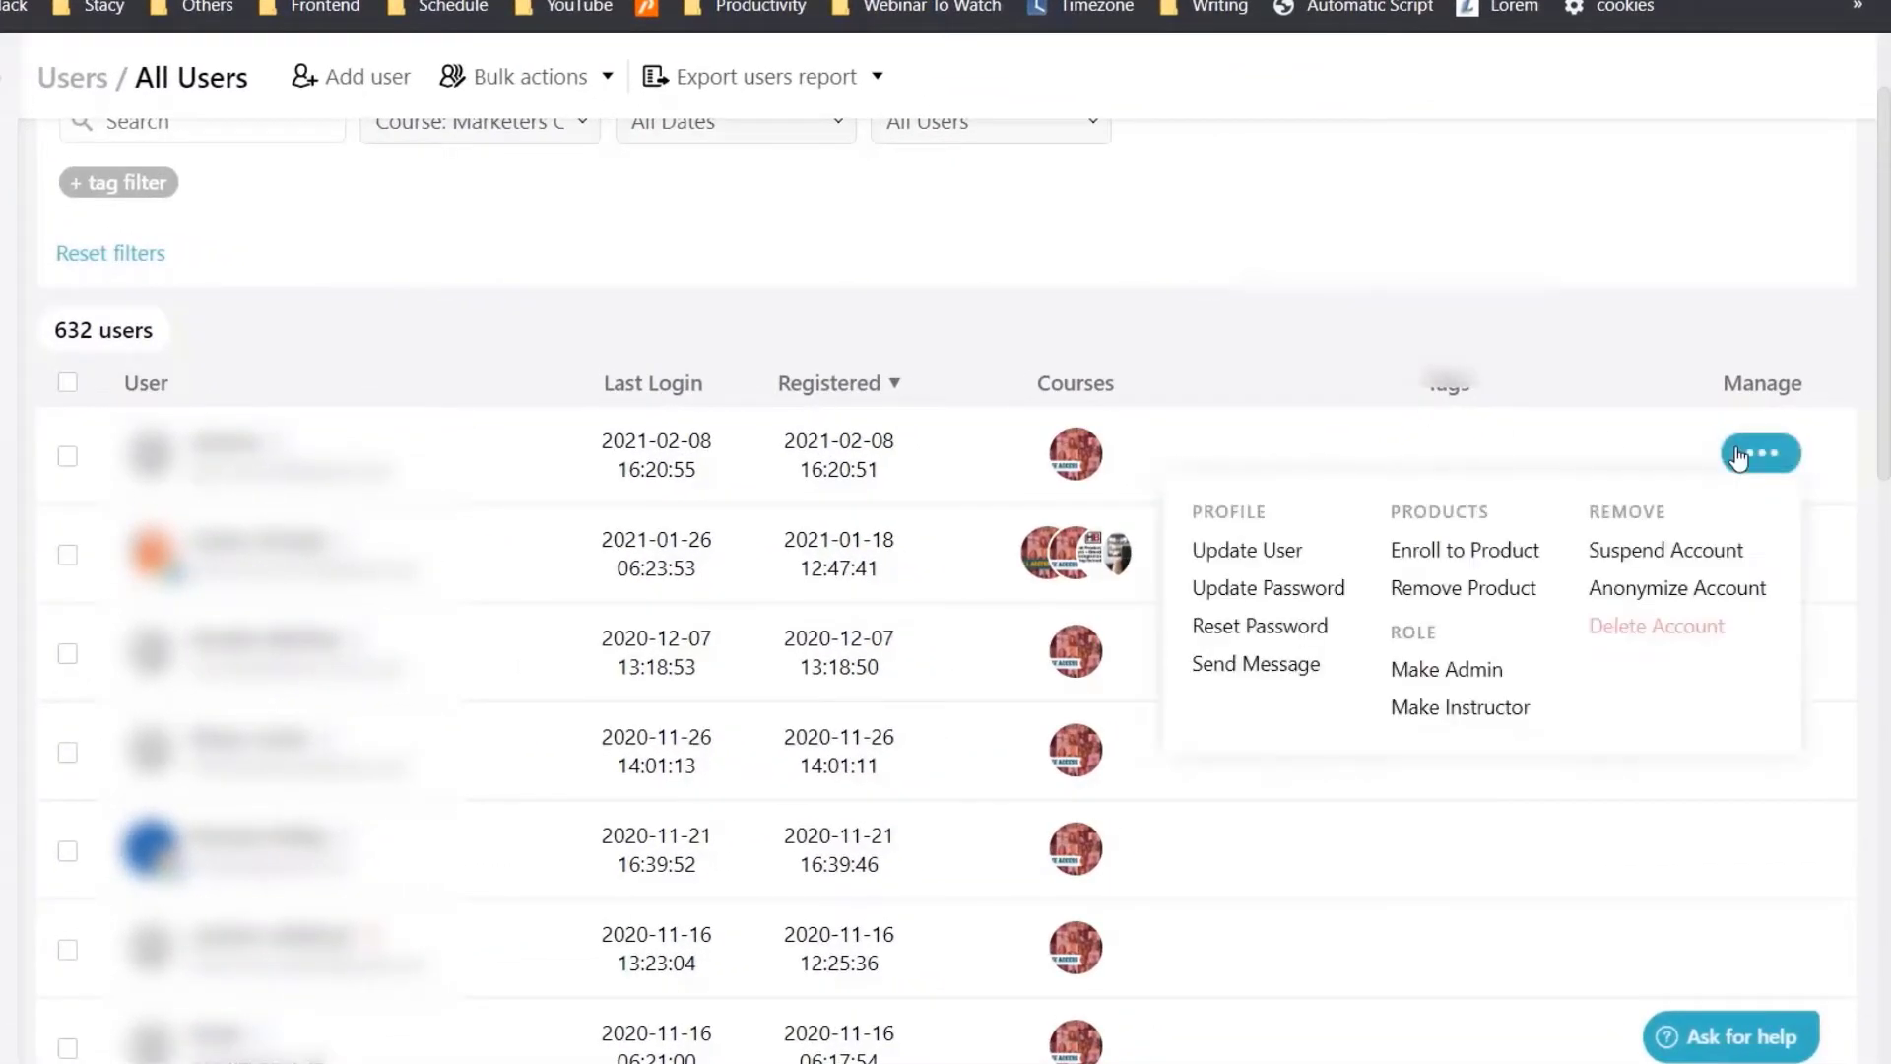
pyautogui.moveTo(1776, 468)
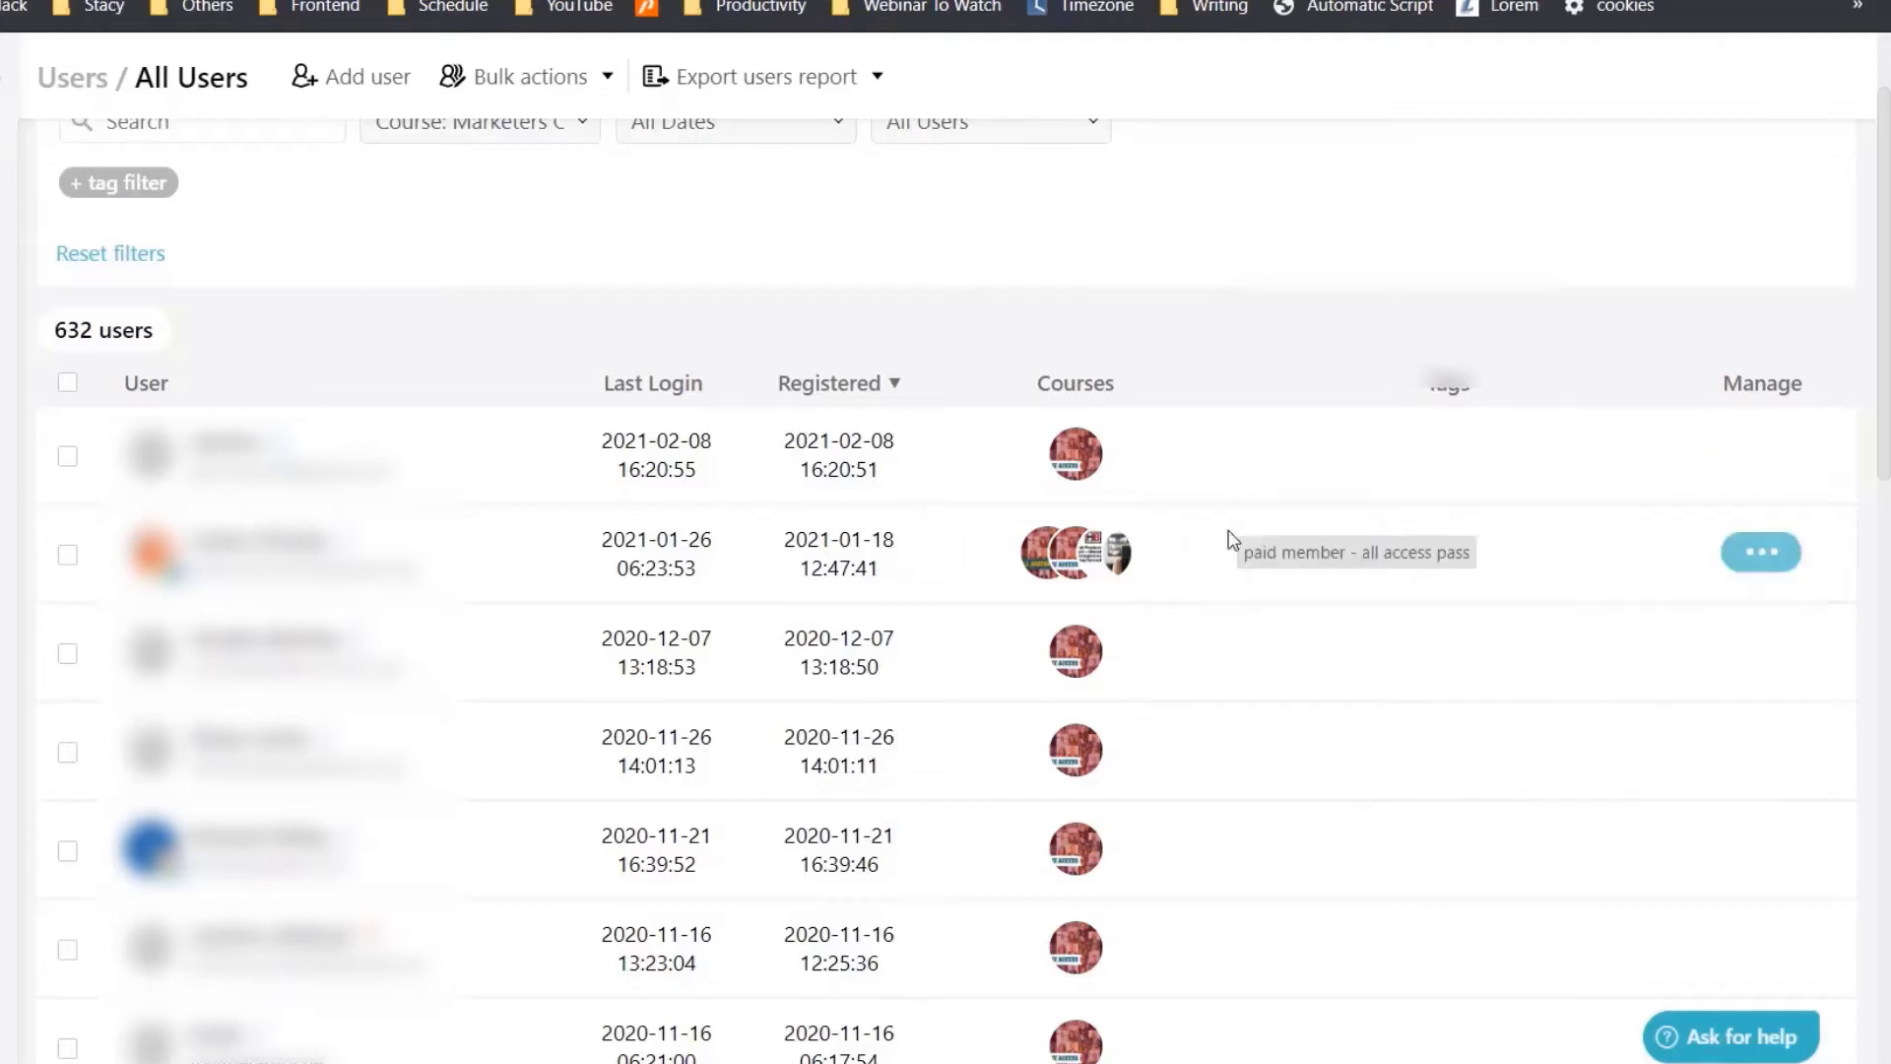
# Add the 'free user' tag to the first user and save the update.
pyautogui.click(1760, 453)
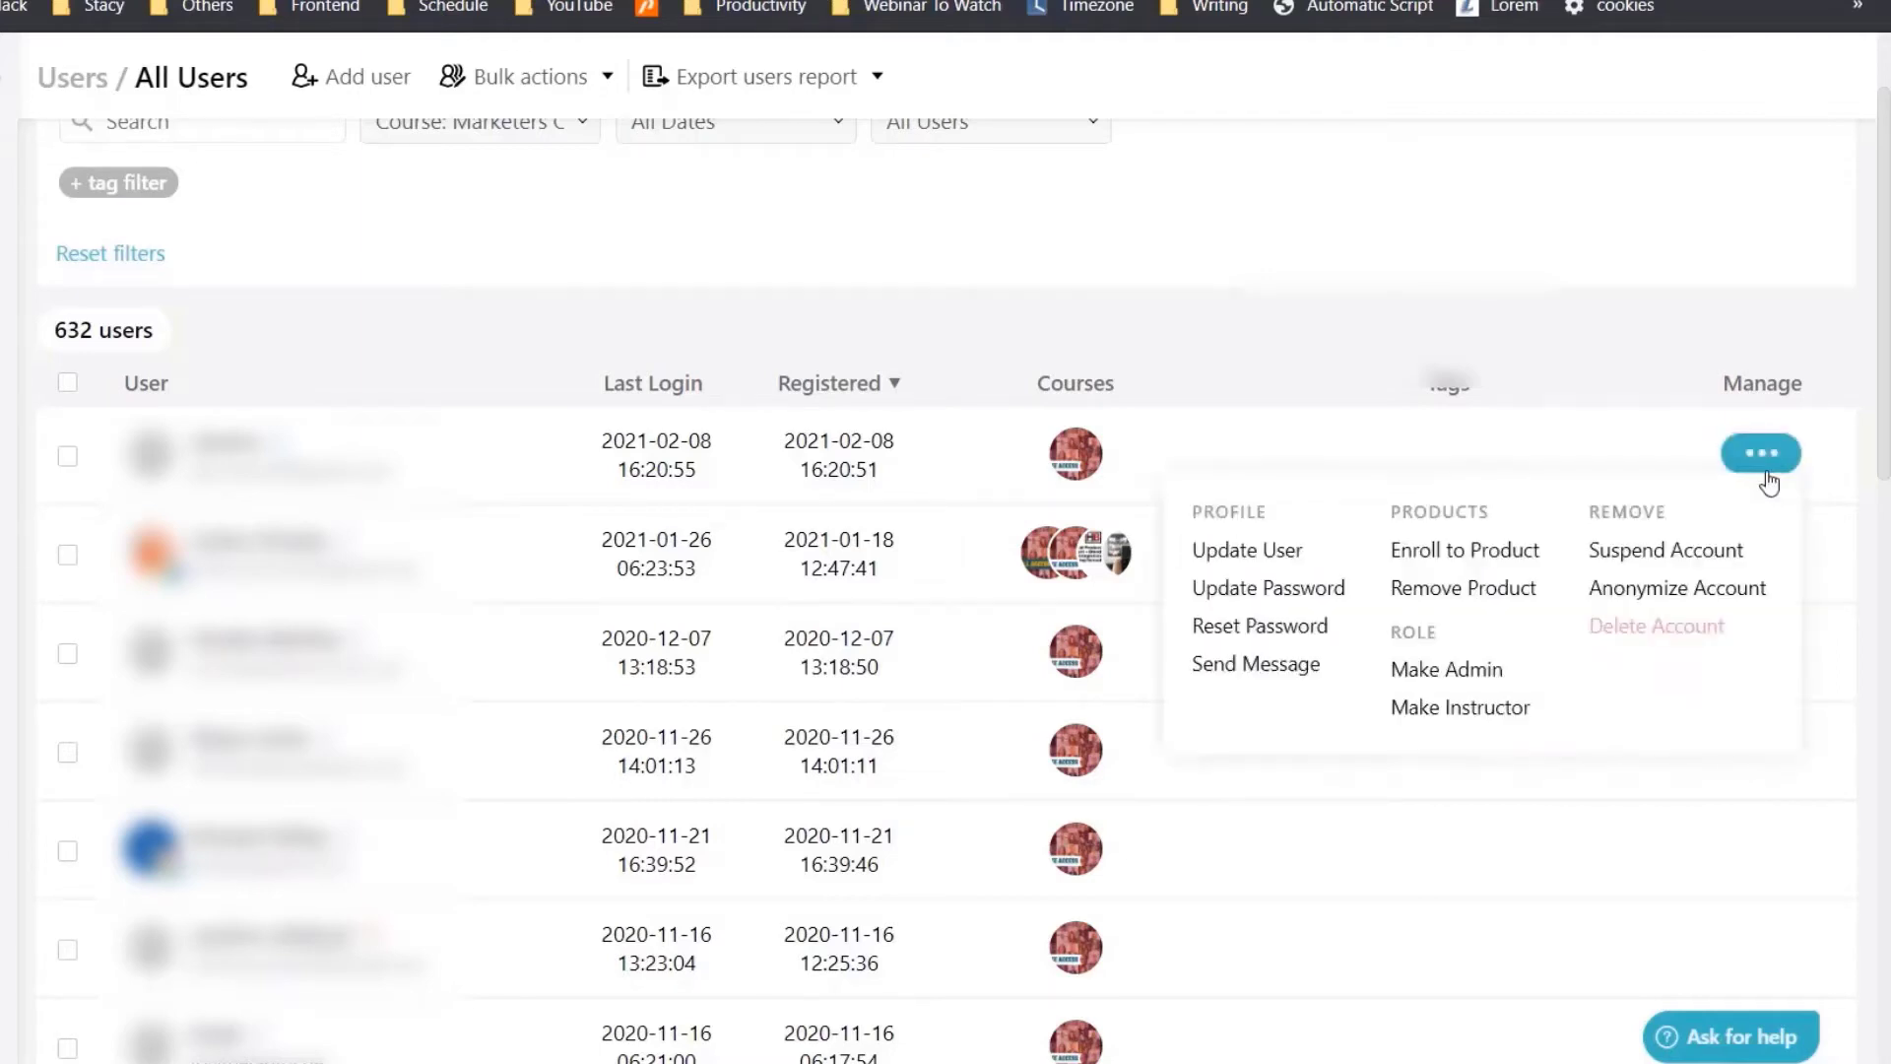
pyautogui.click(1246, 549)
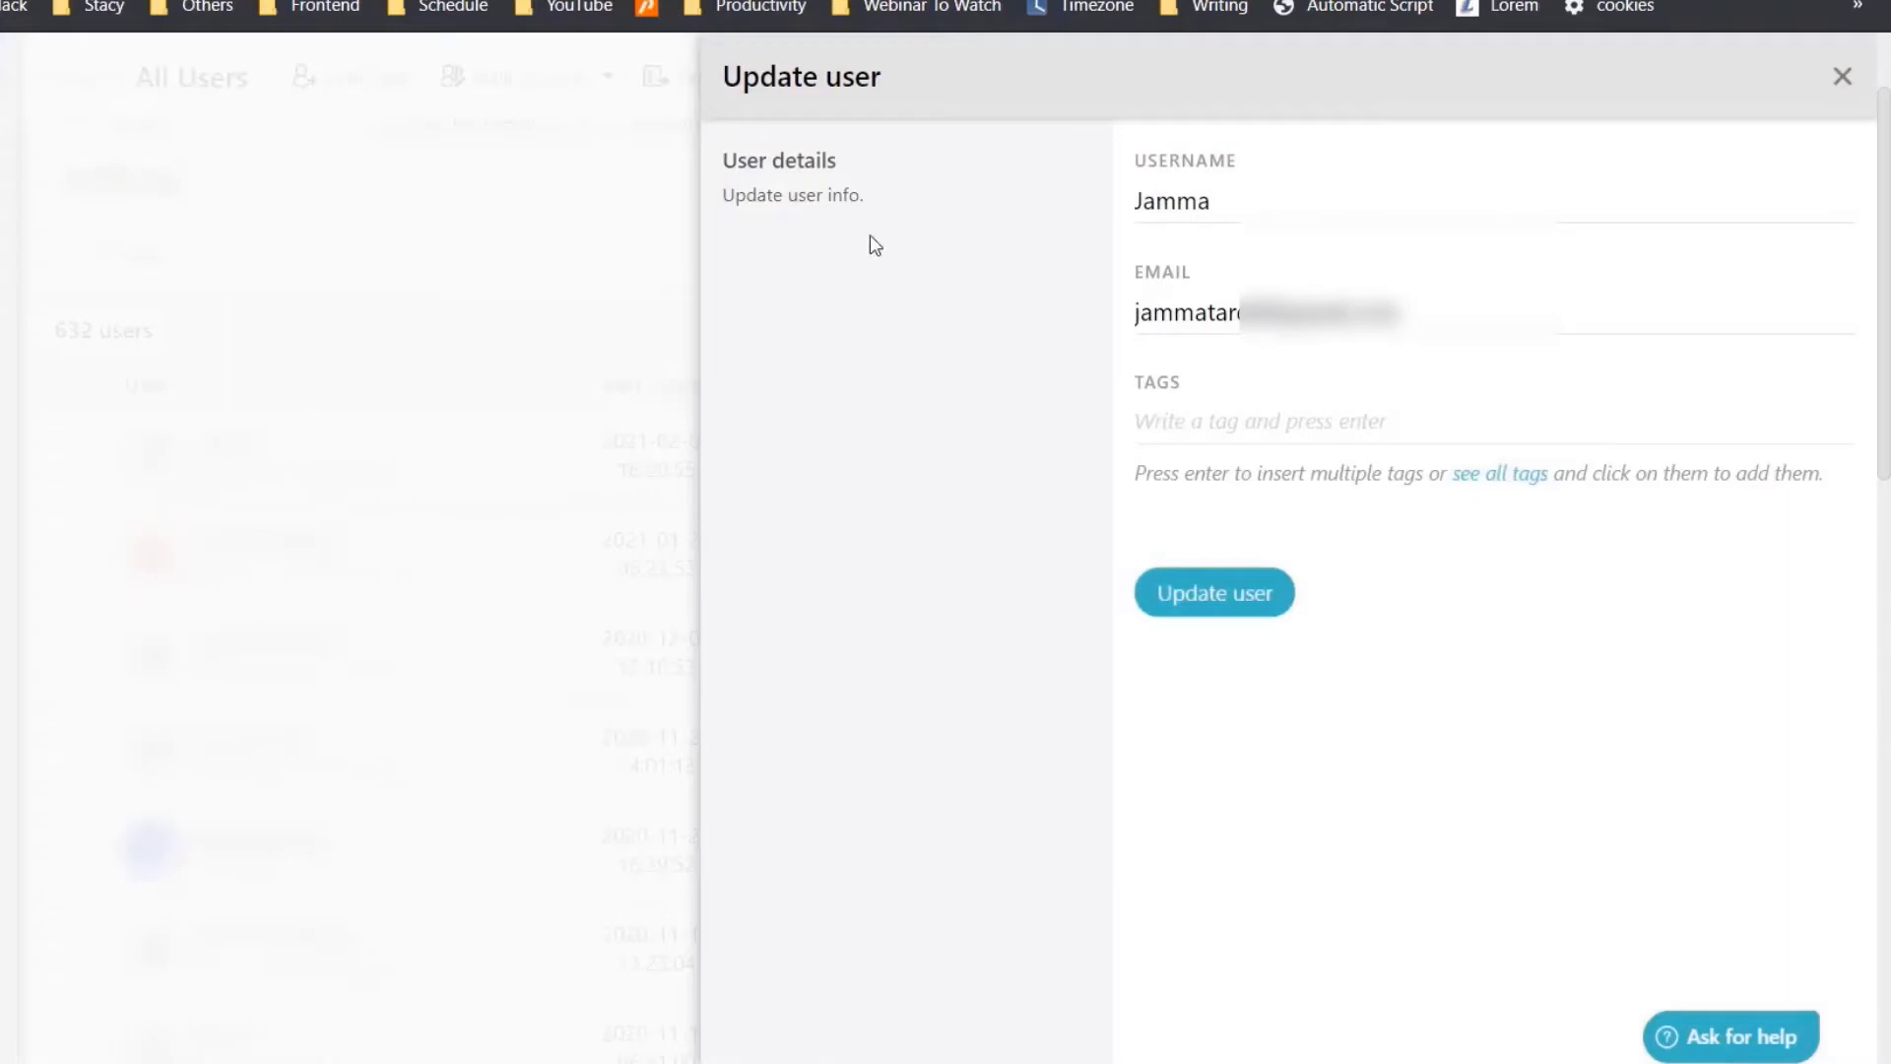
pyautogui.click(1326, 421)
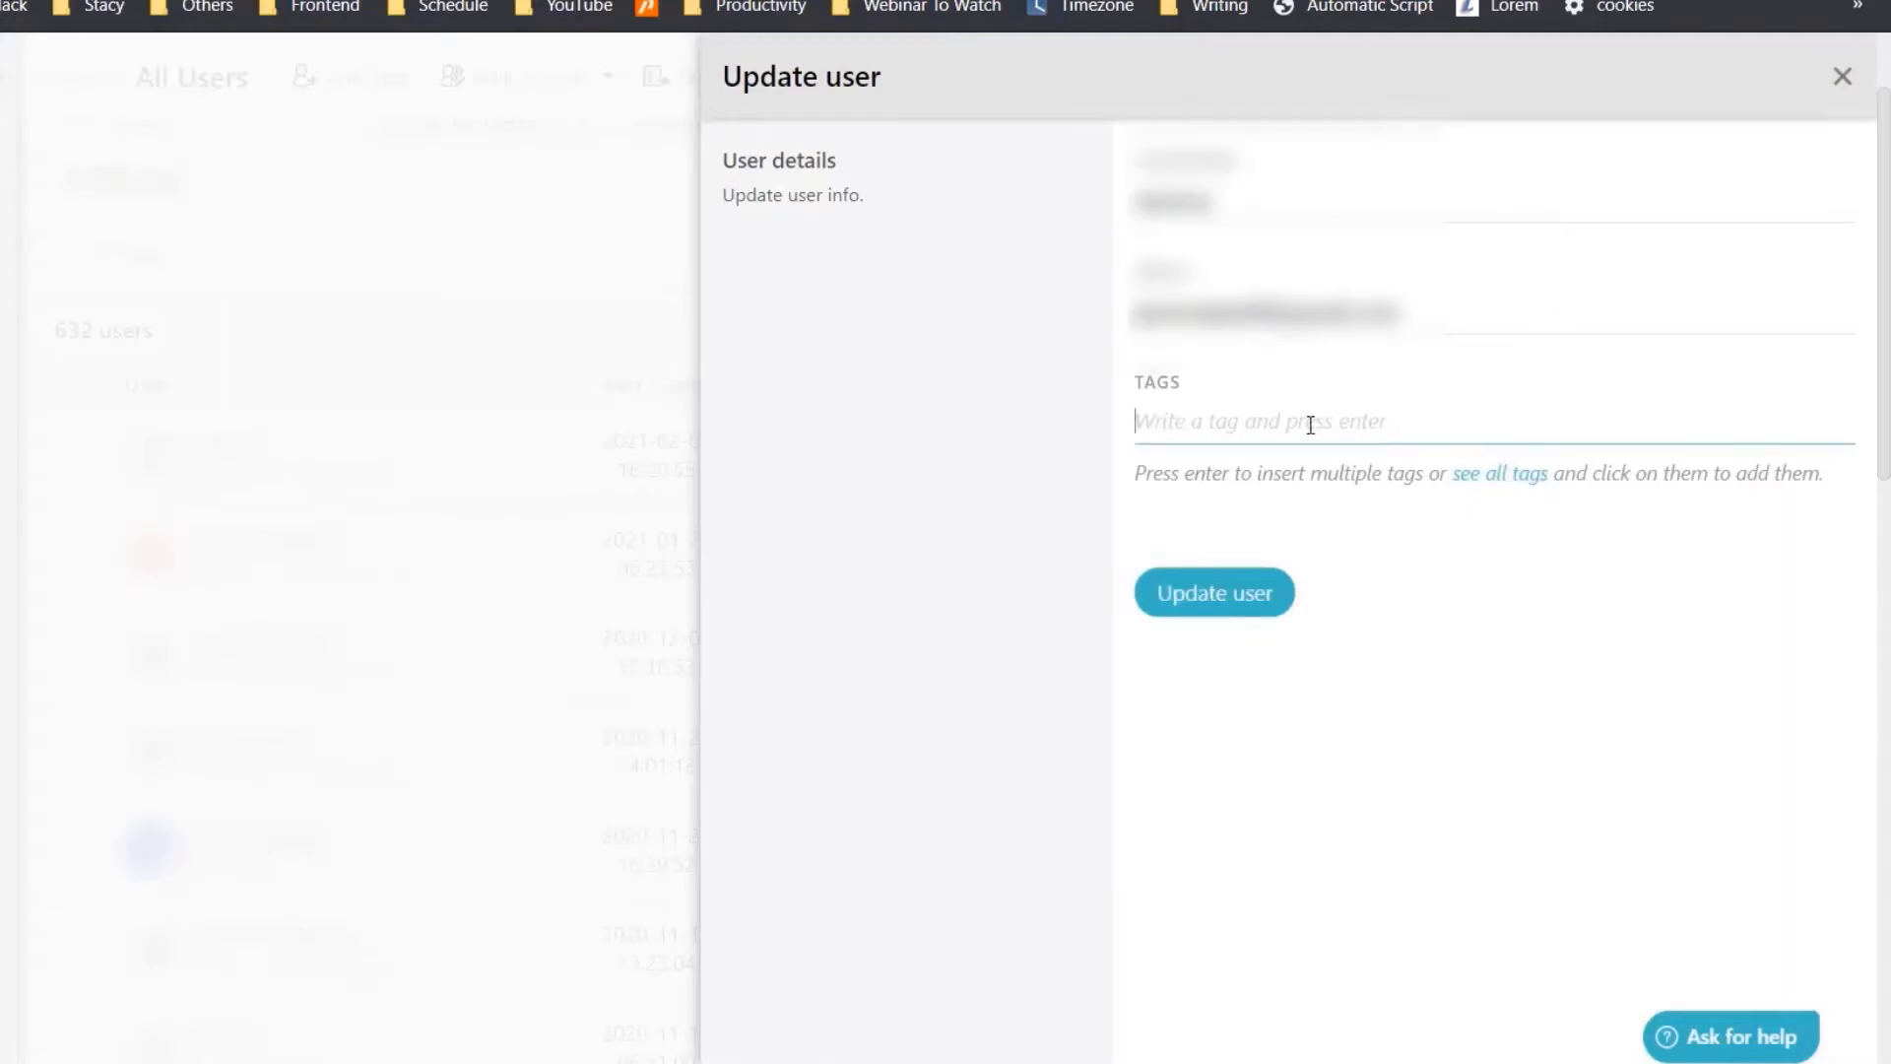
pyautogui.write('free user')
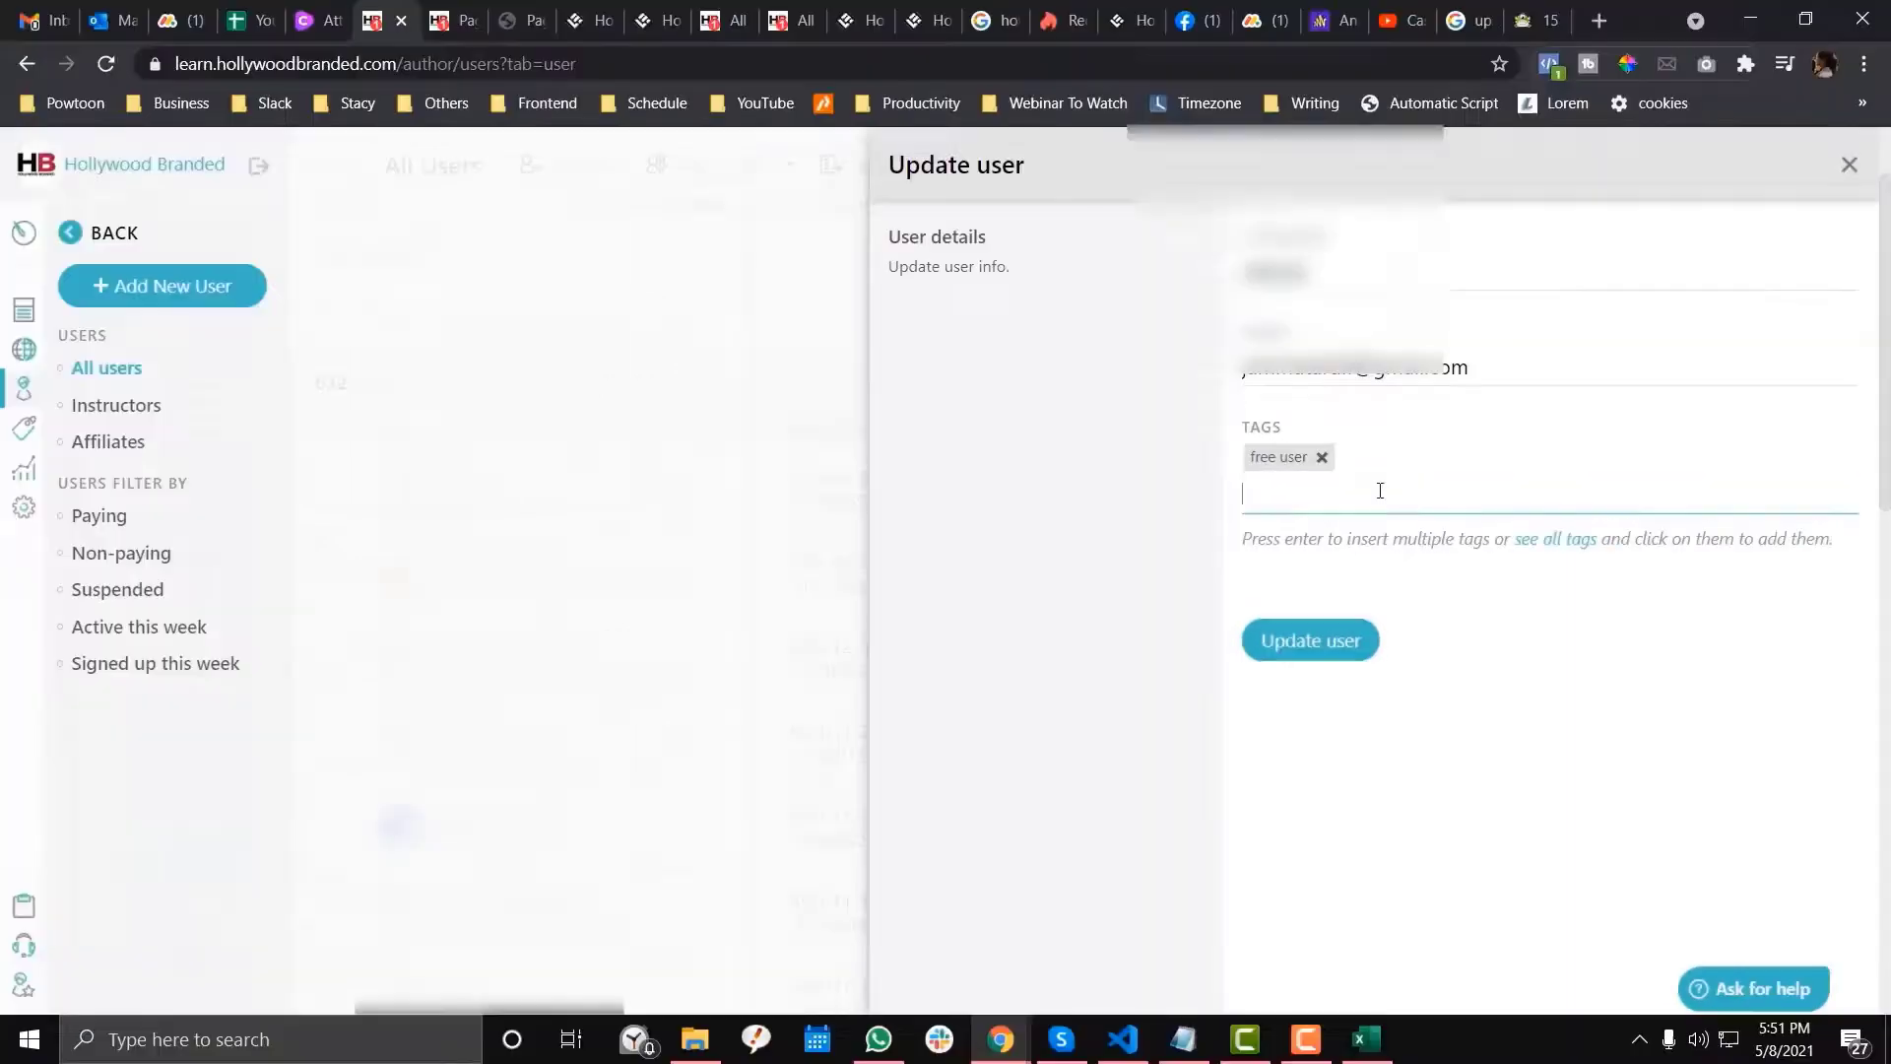
pyautogui.click(1309, 639)
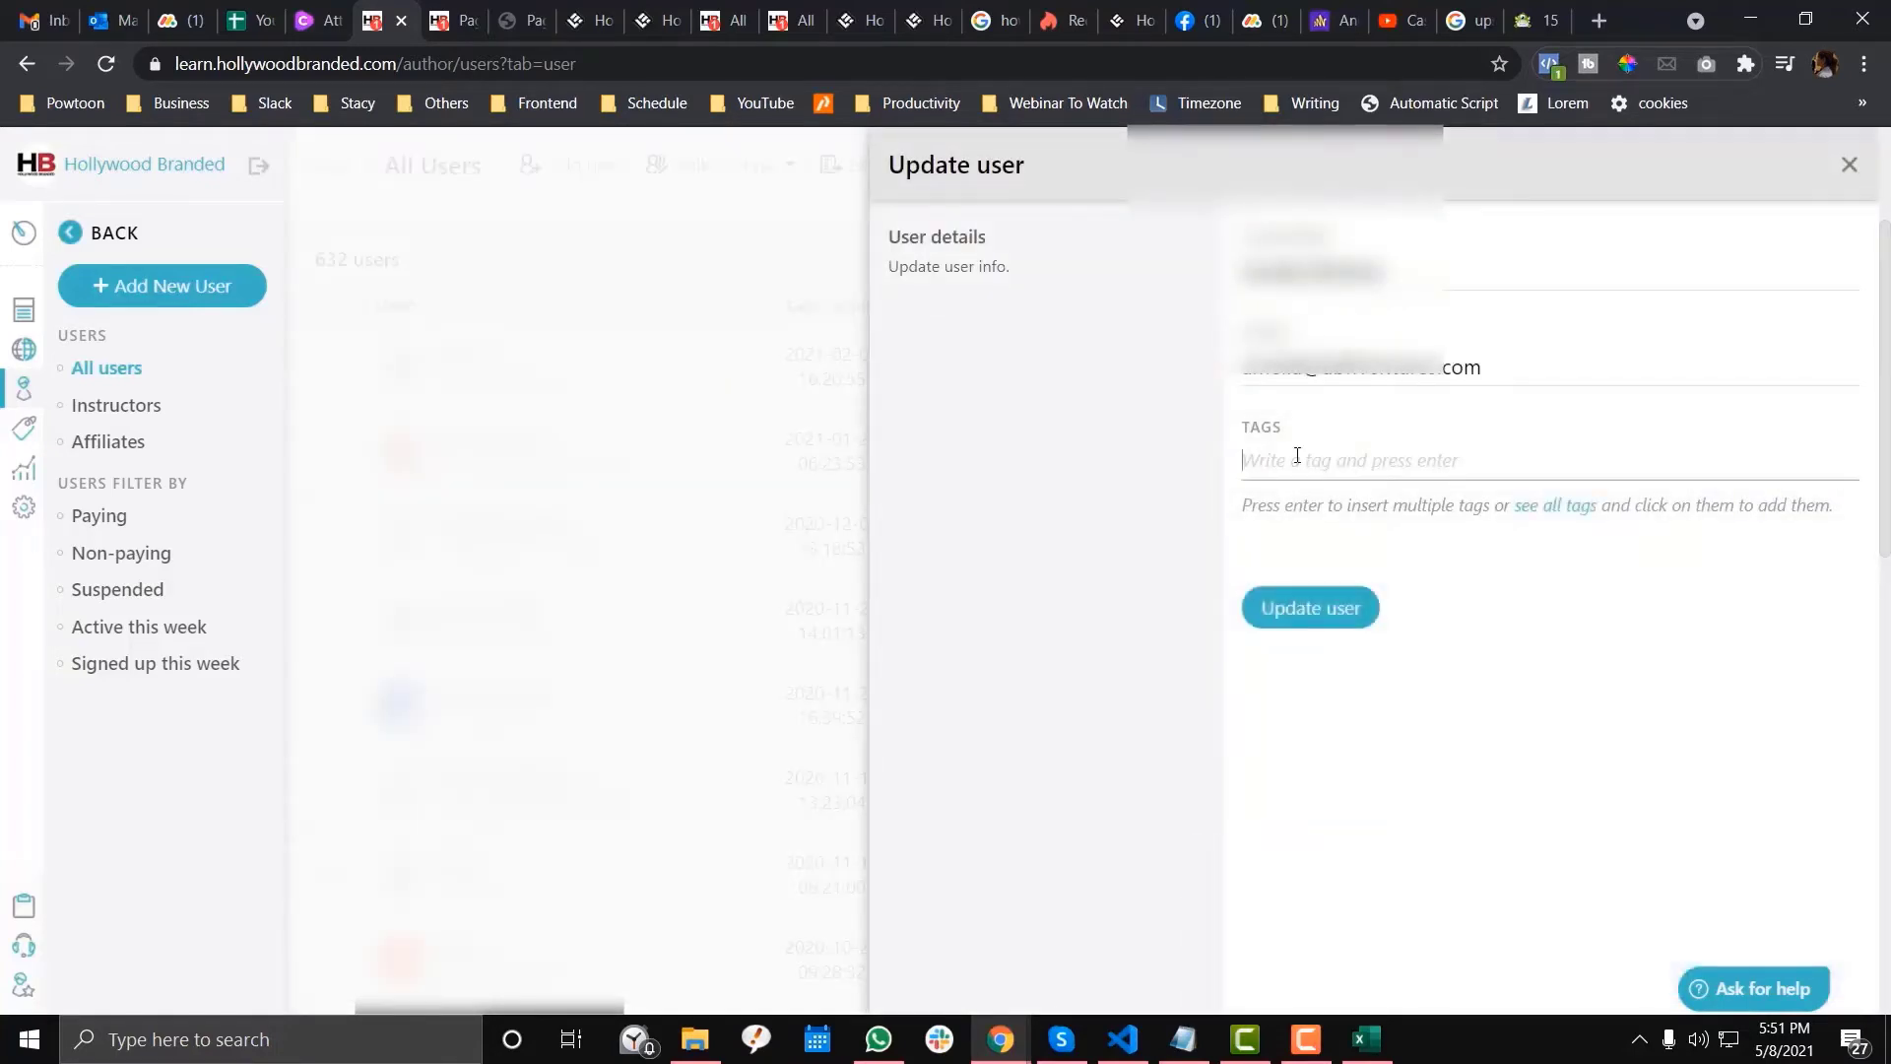
pyautogui.click(1308, 607)
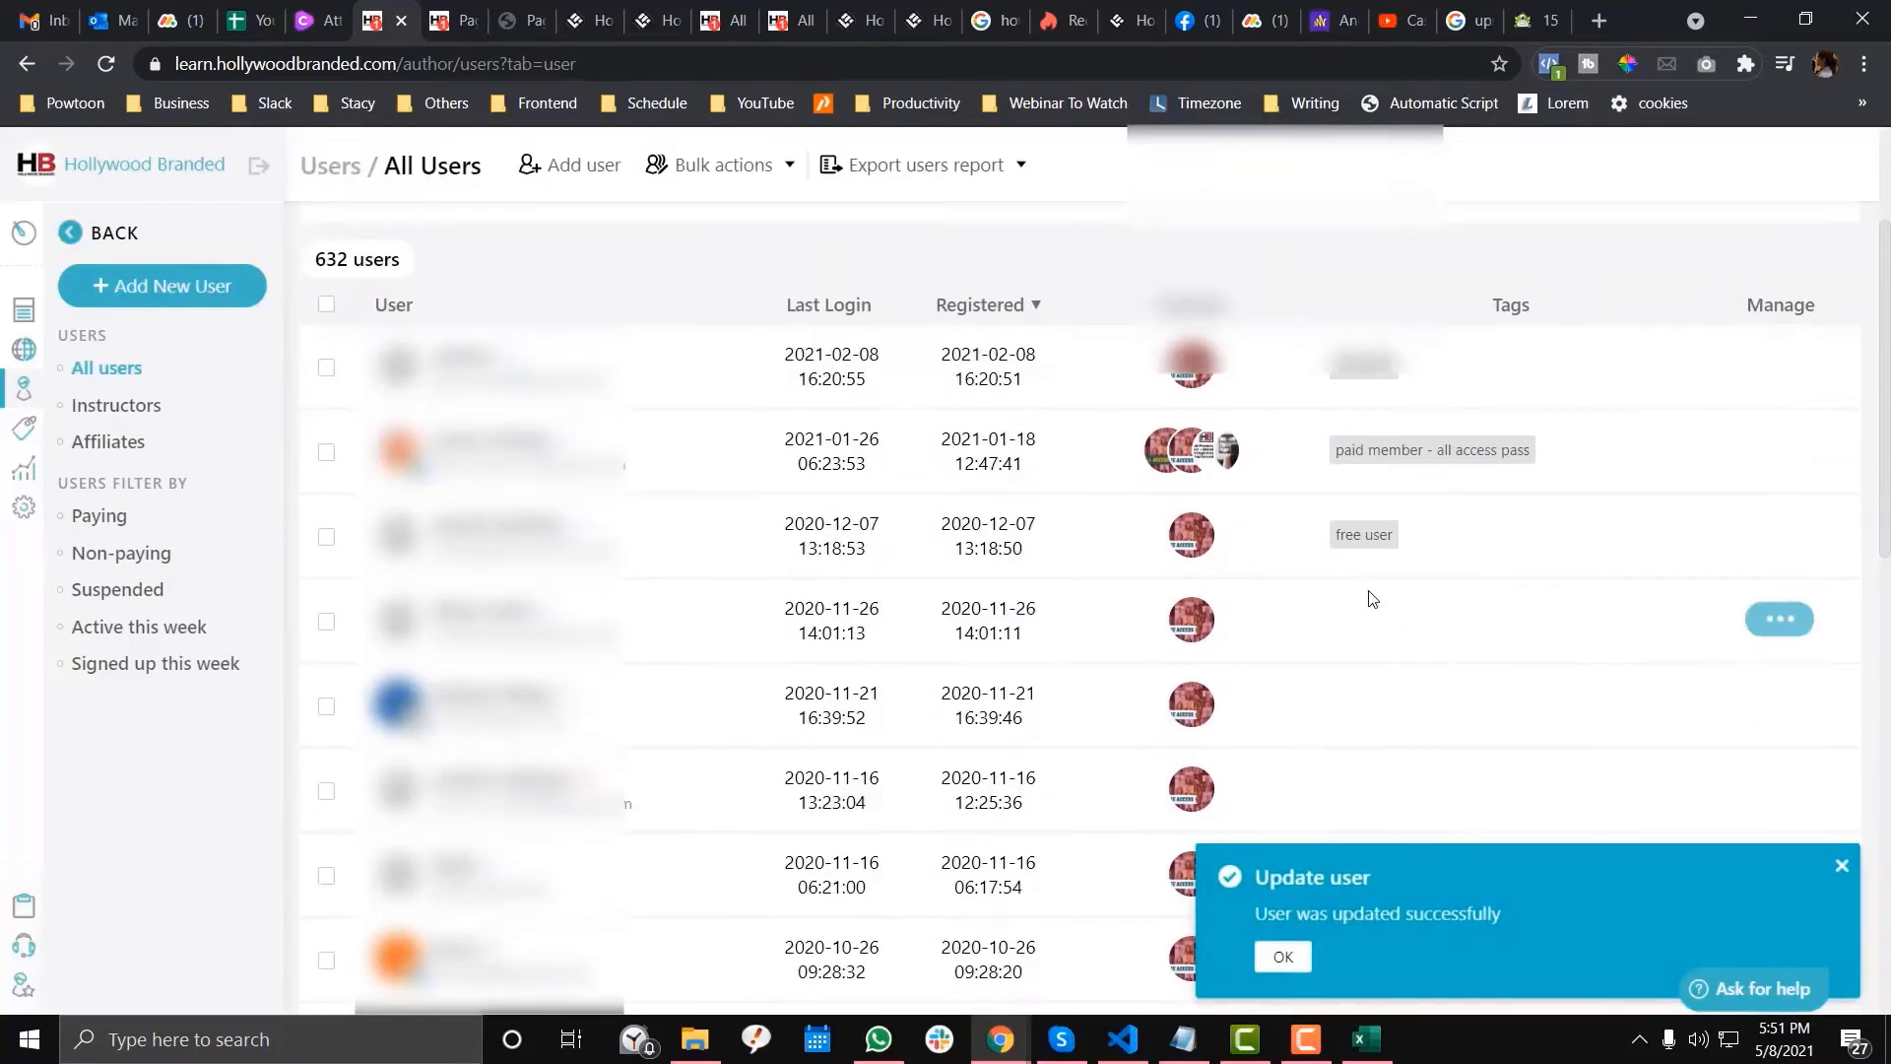
# Save the 'free user' tag for the next user and dismiss the success message.
pyautogui.scroll(-3)
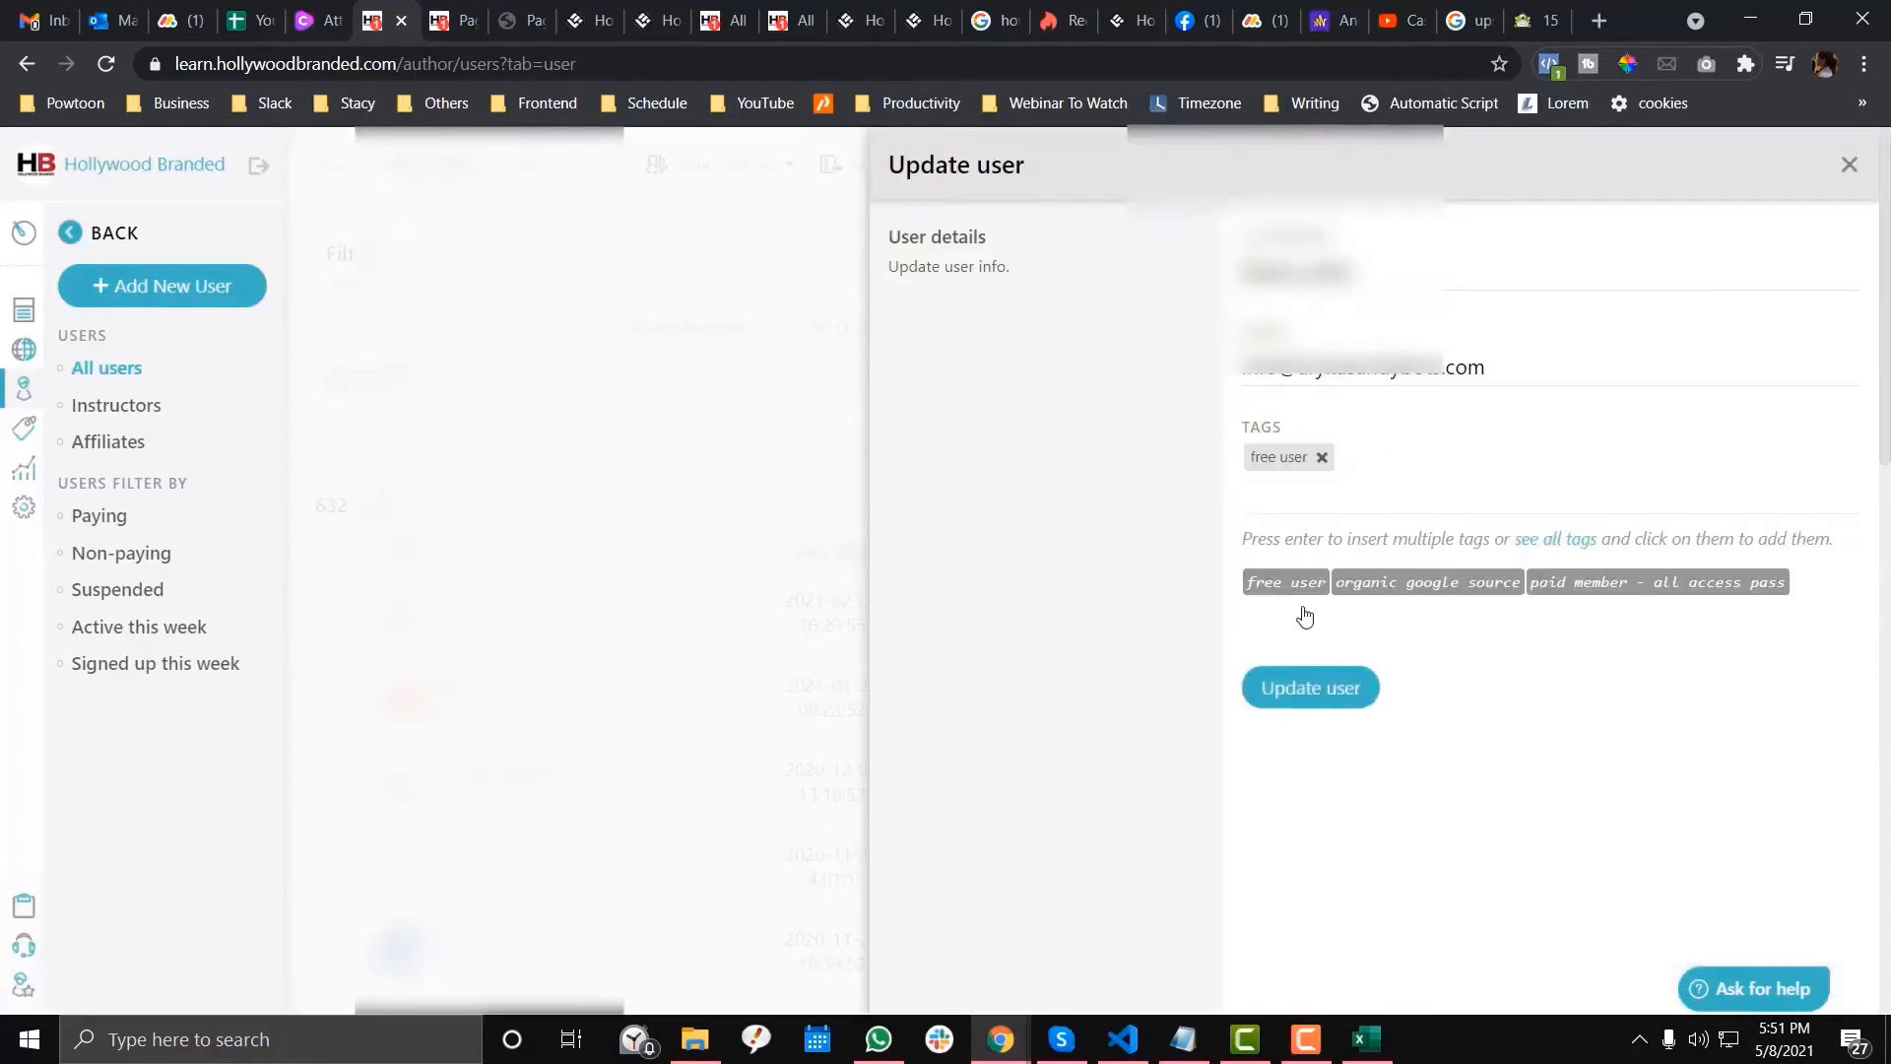
pyautogui.click(1310, 687)
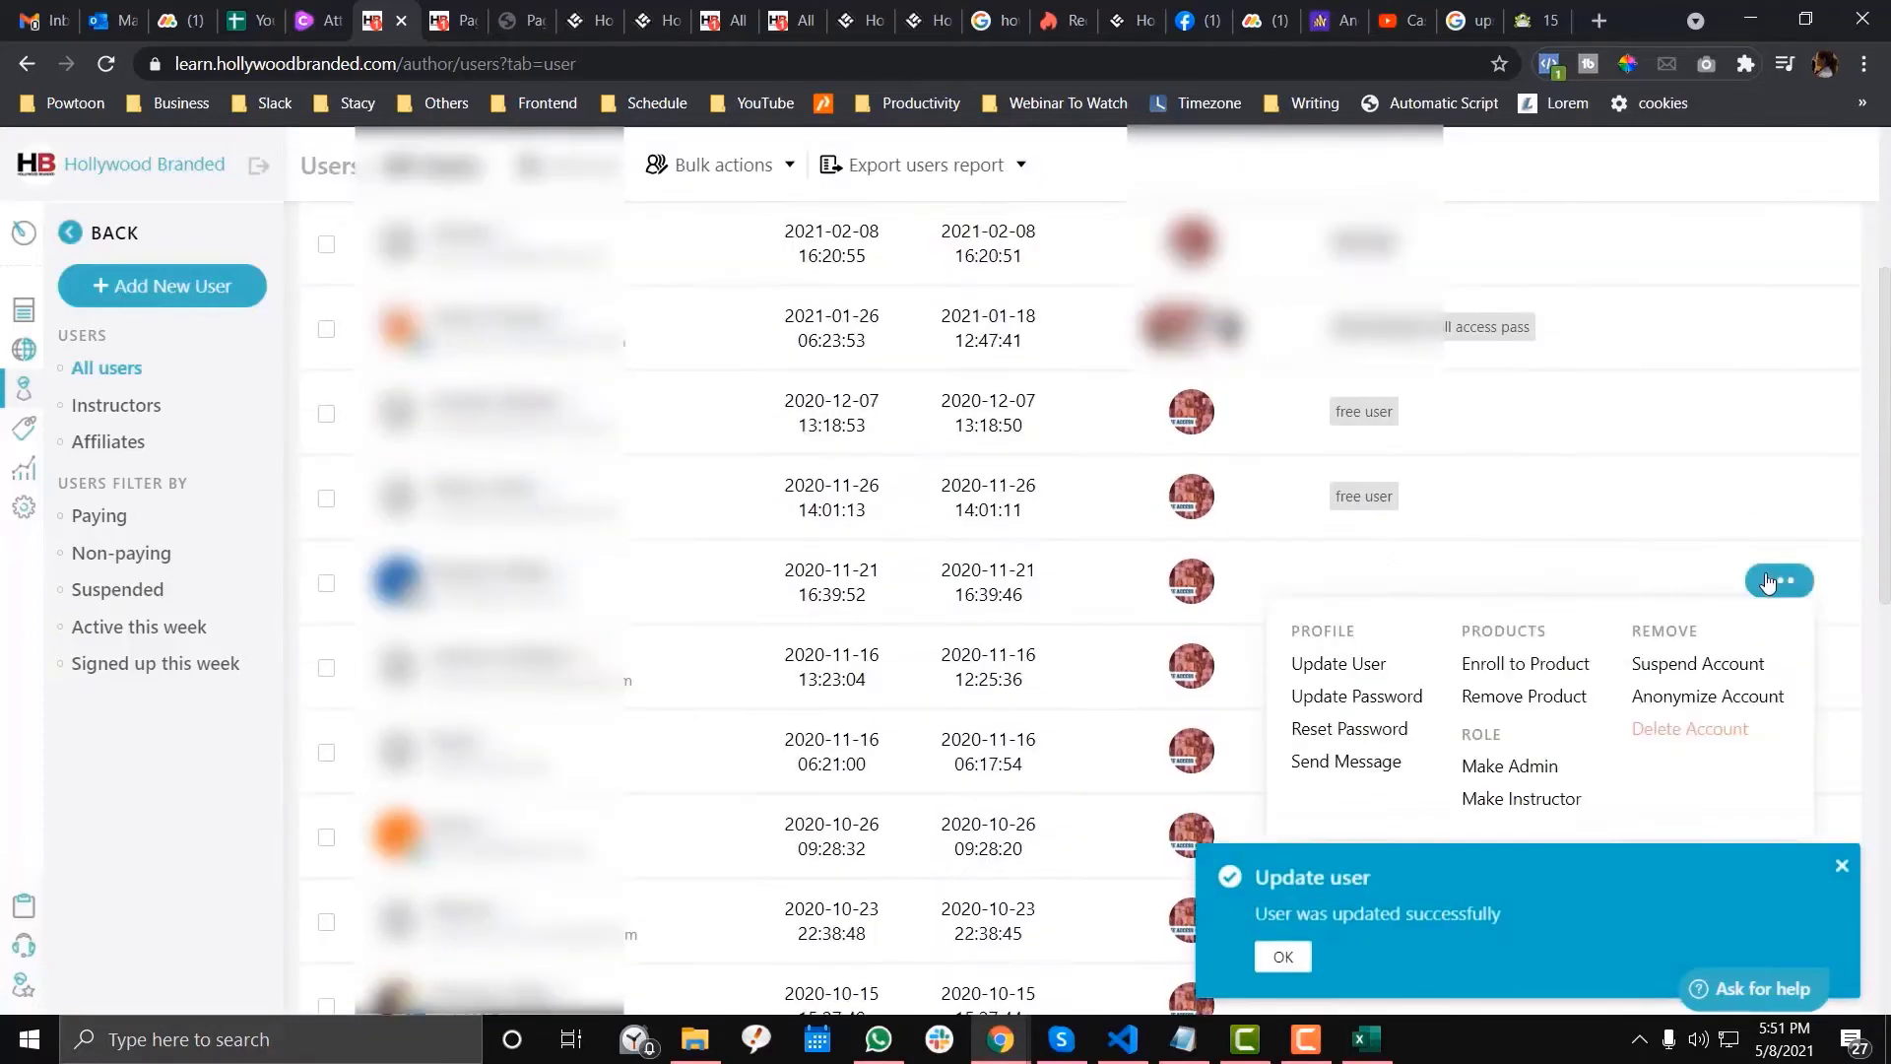
pyautogui.click(1336, 663)
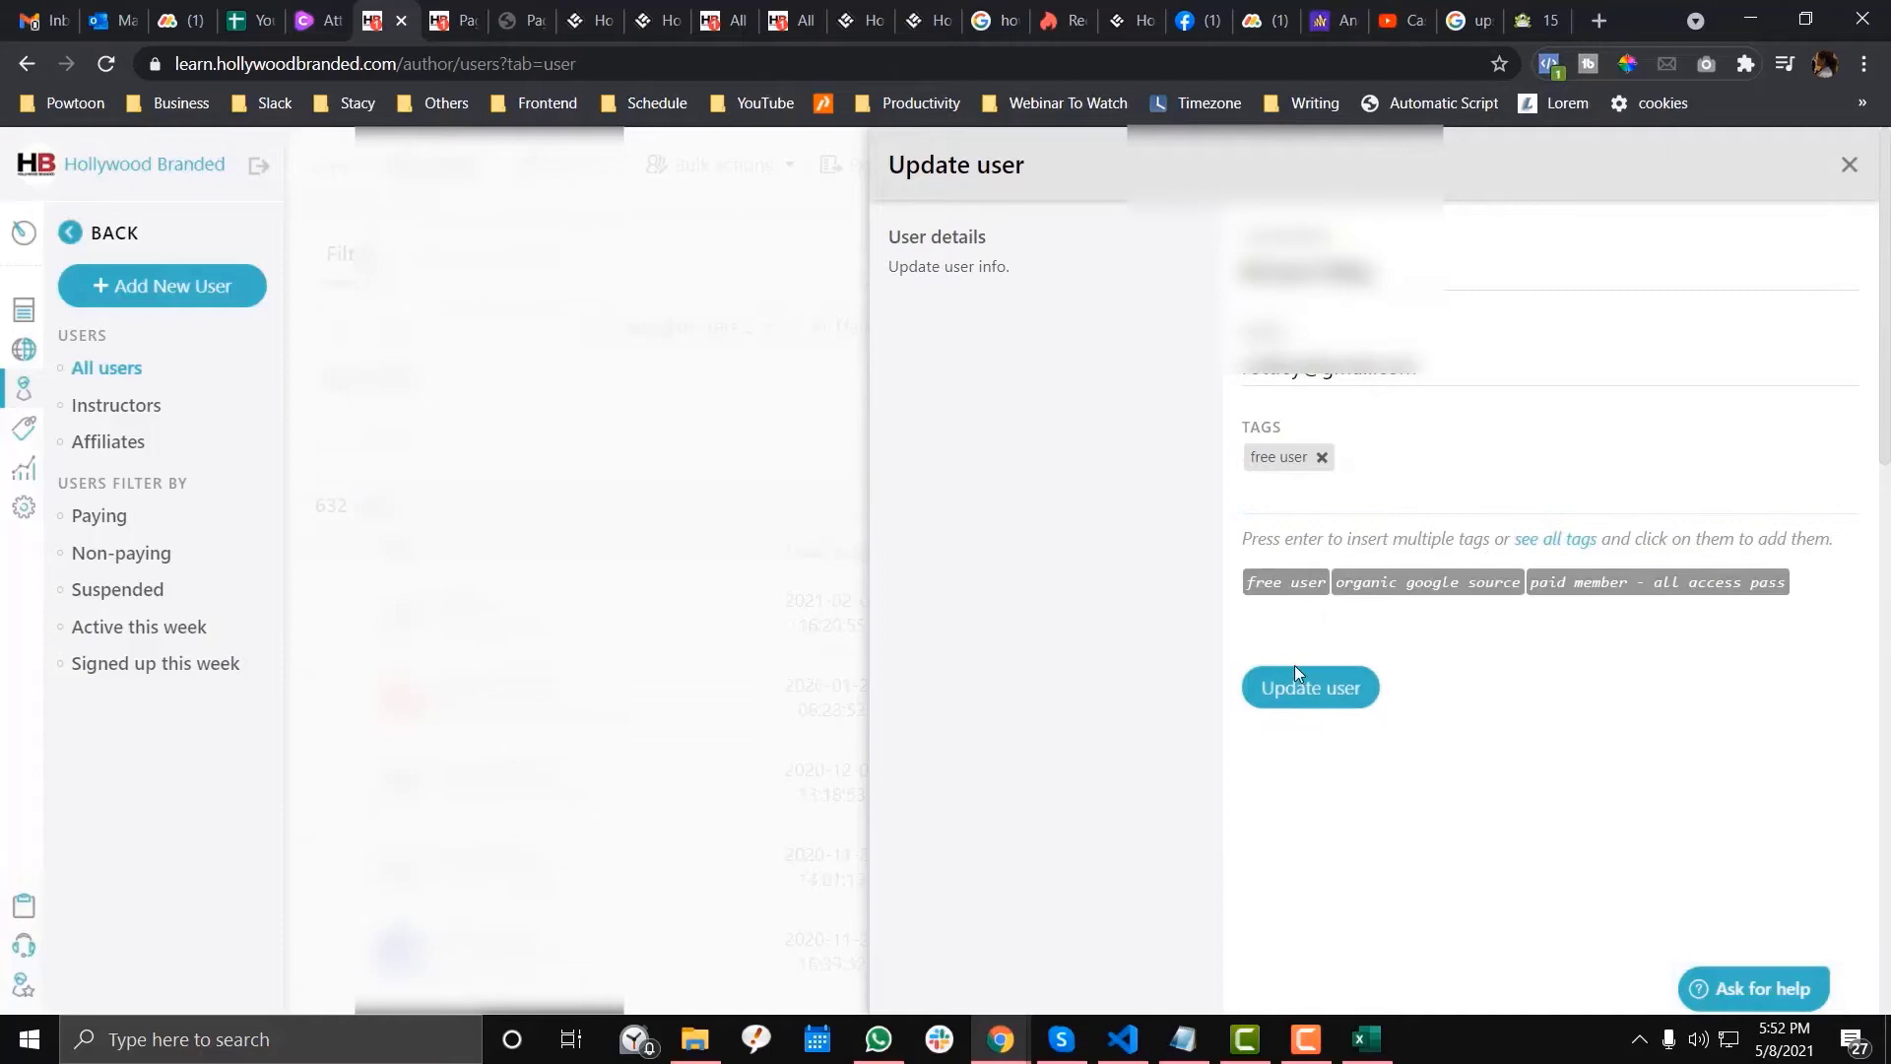
pyautogui.click(1309, 686)
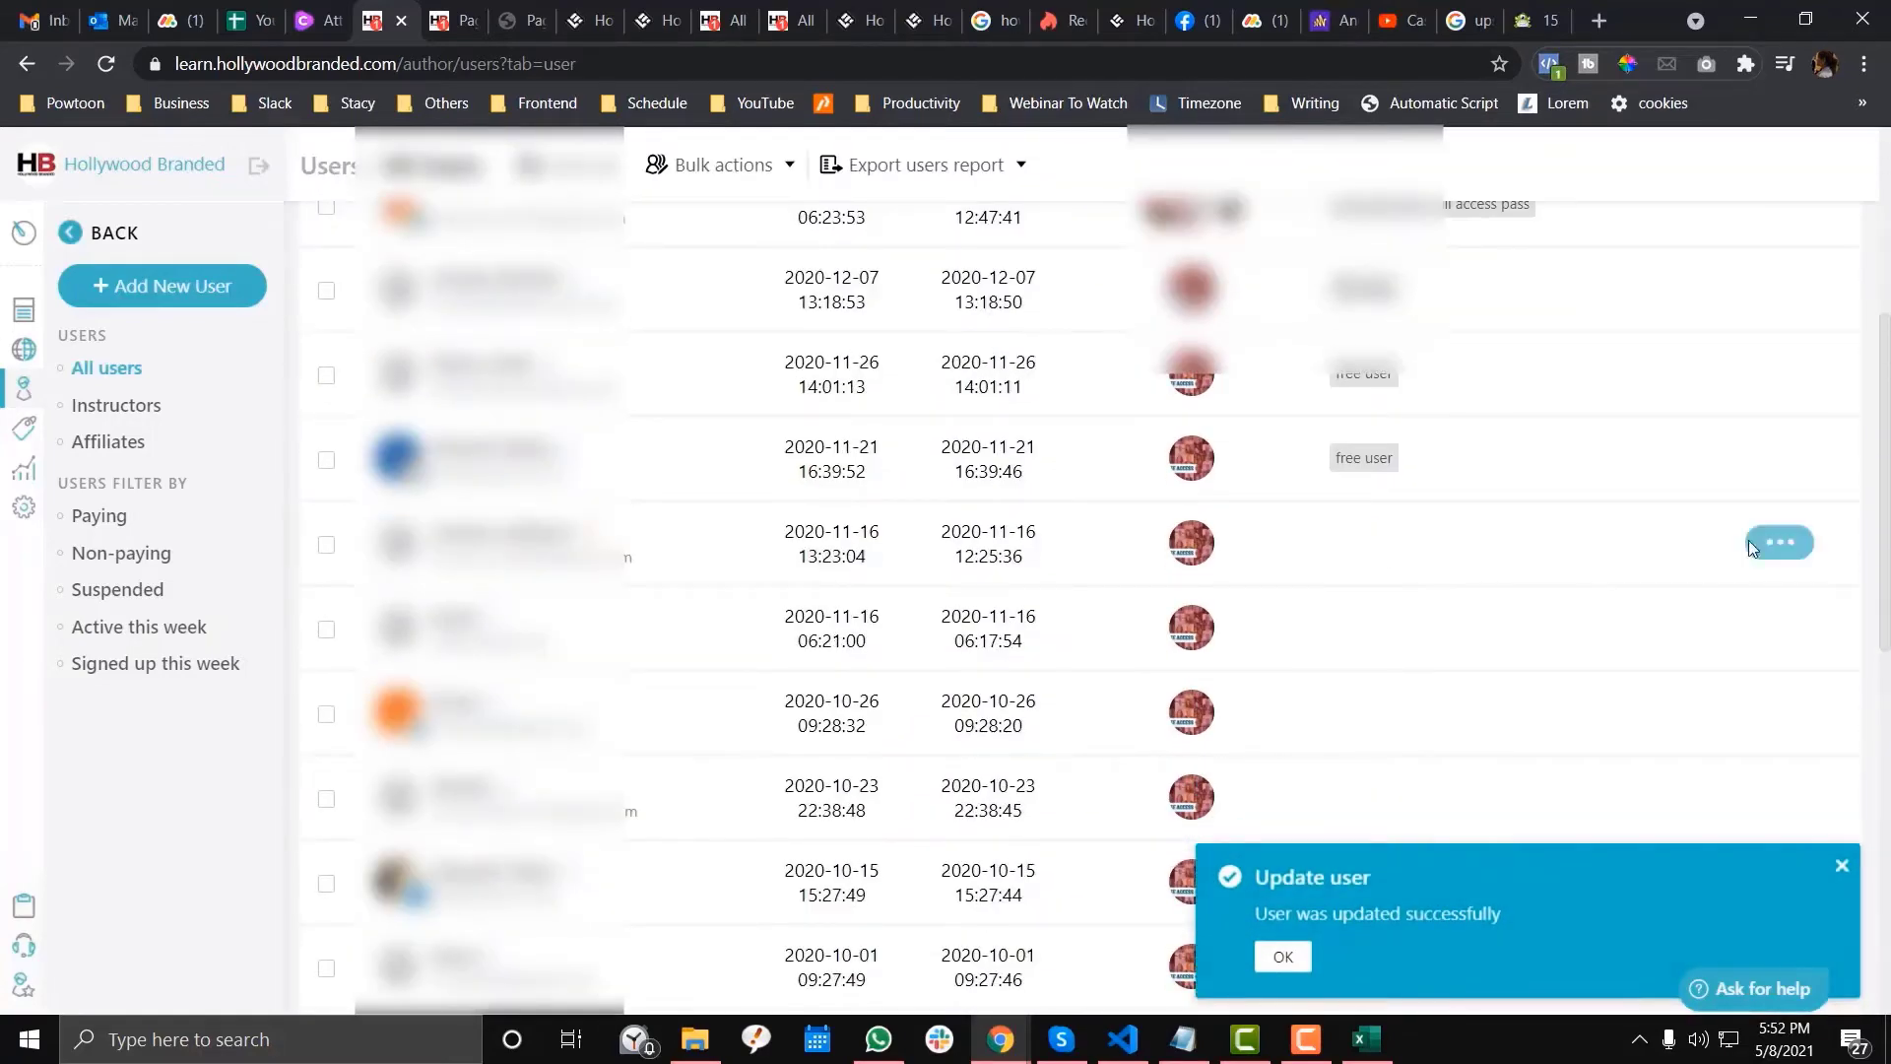
pyautogui.click(1777, 542)
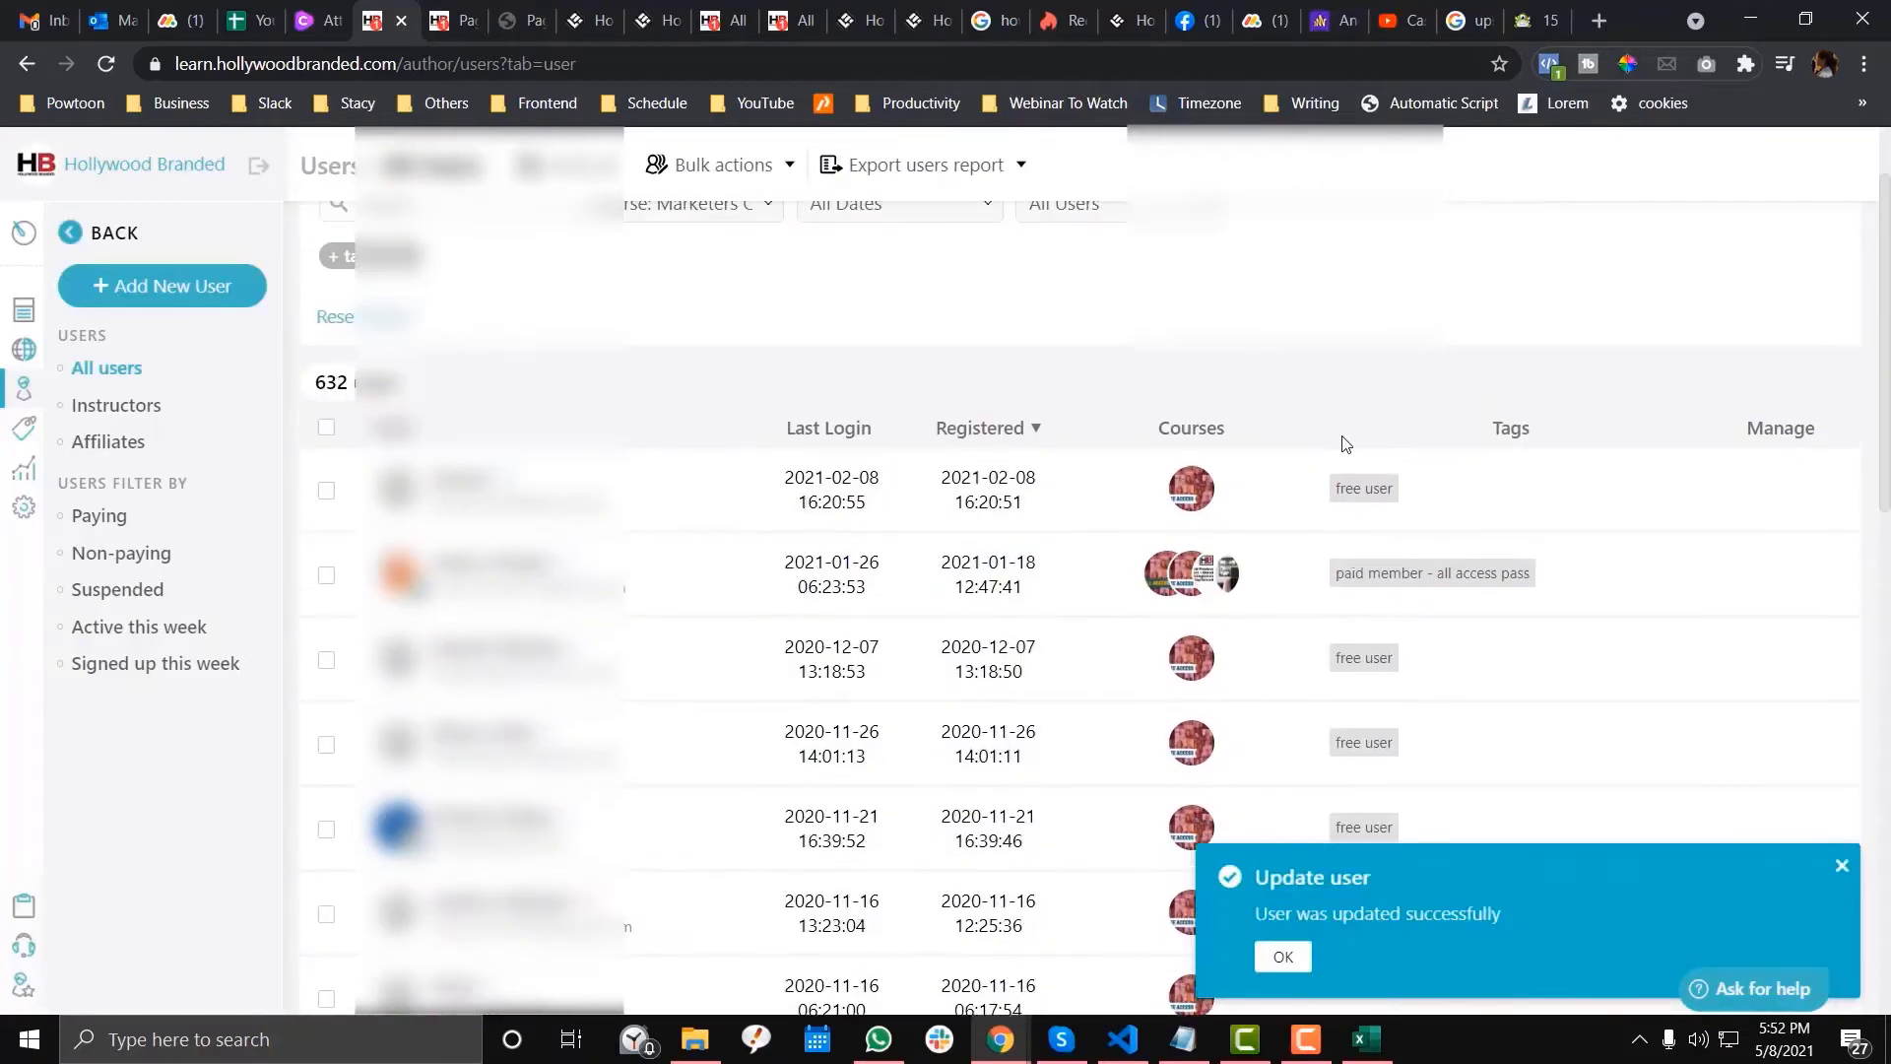
pyautogui.scroll(-3)
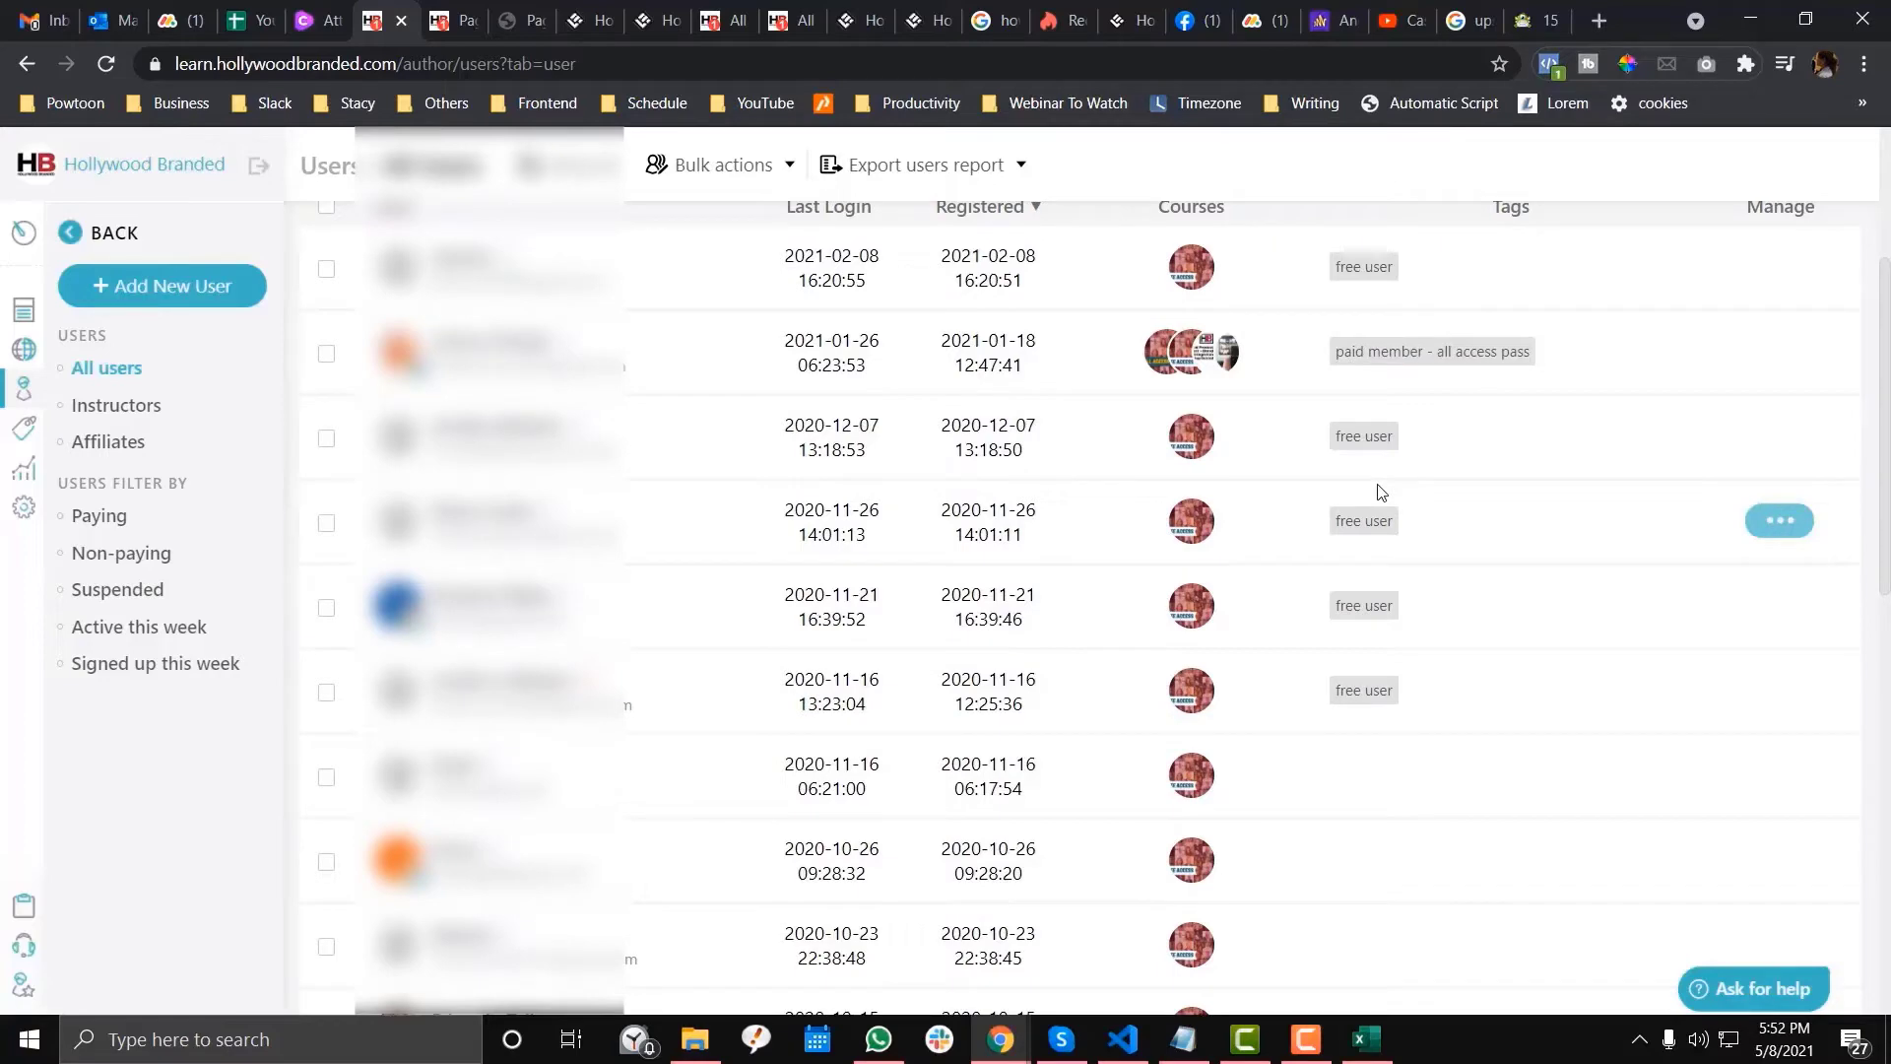
pyautogui.click(435, 21)
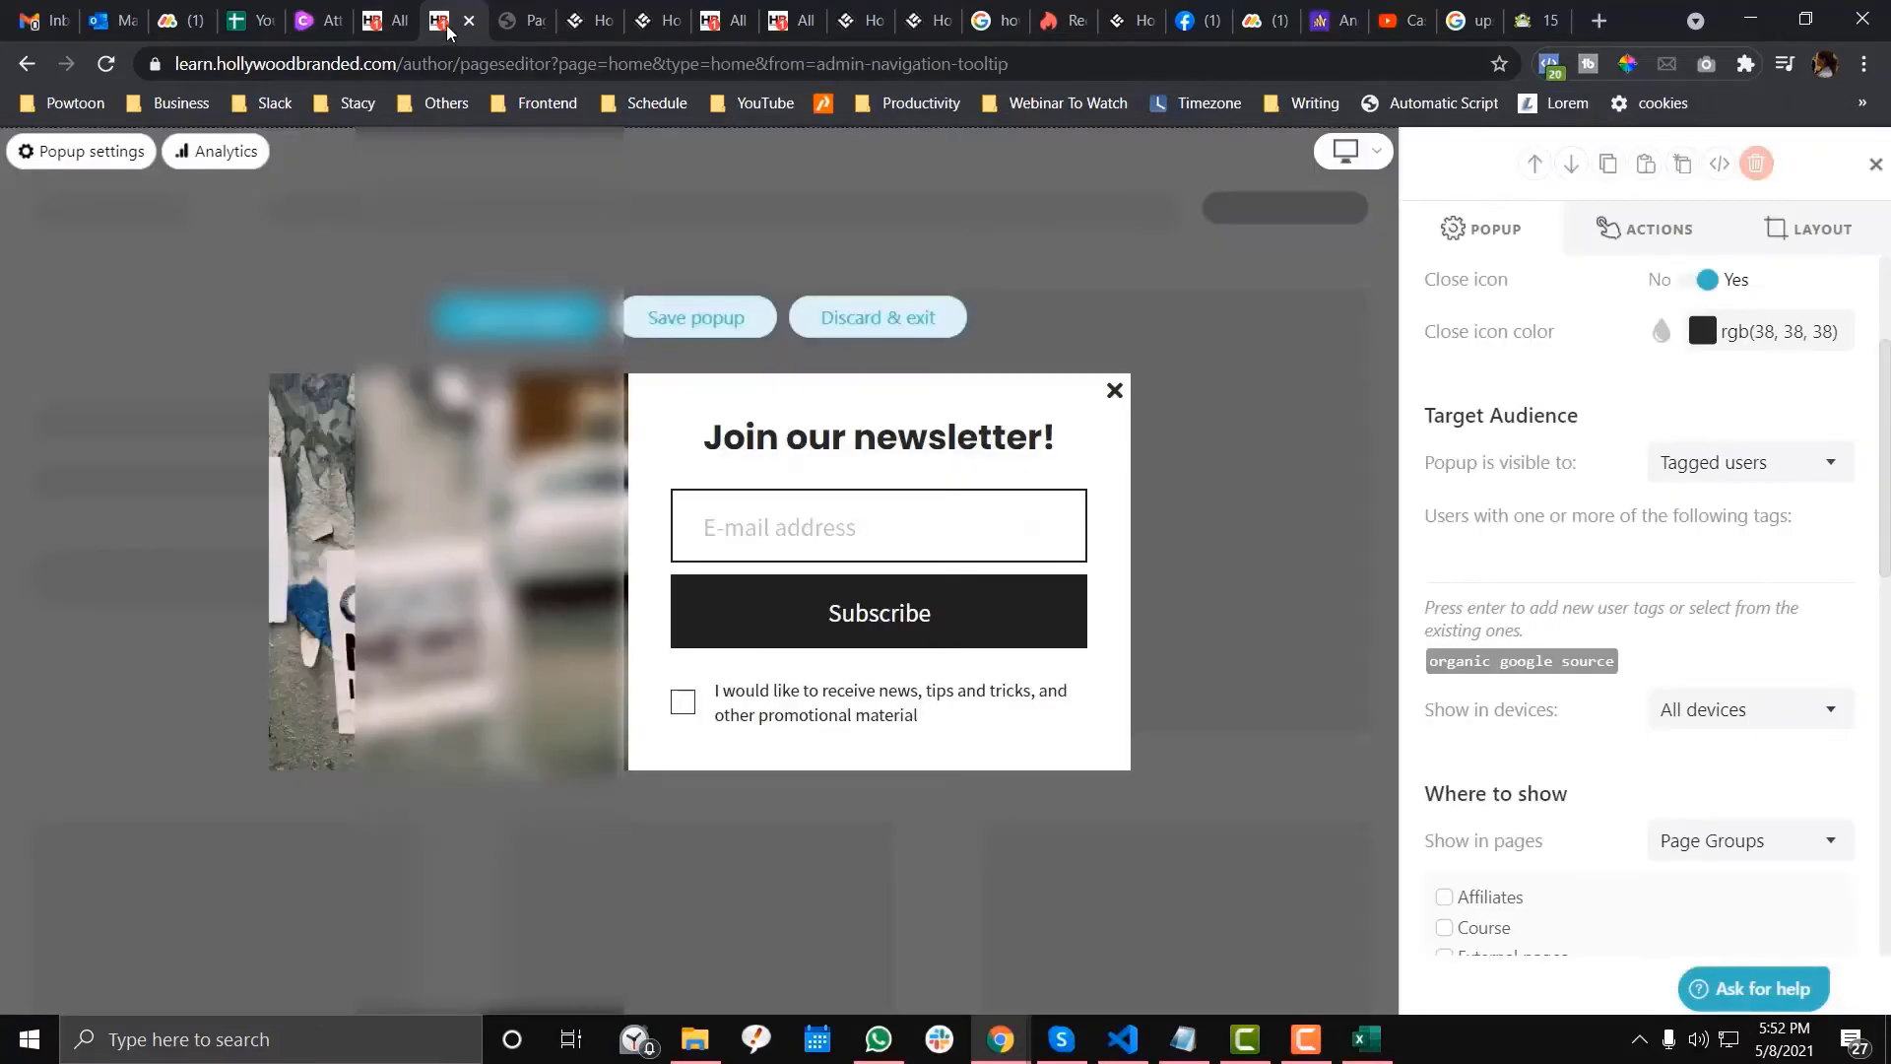
pyautogui.click(434, 21)
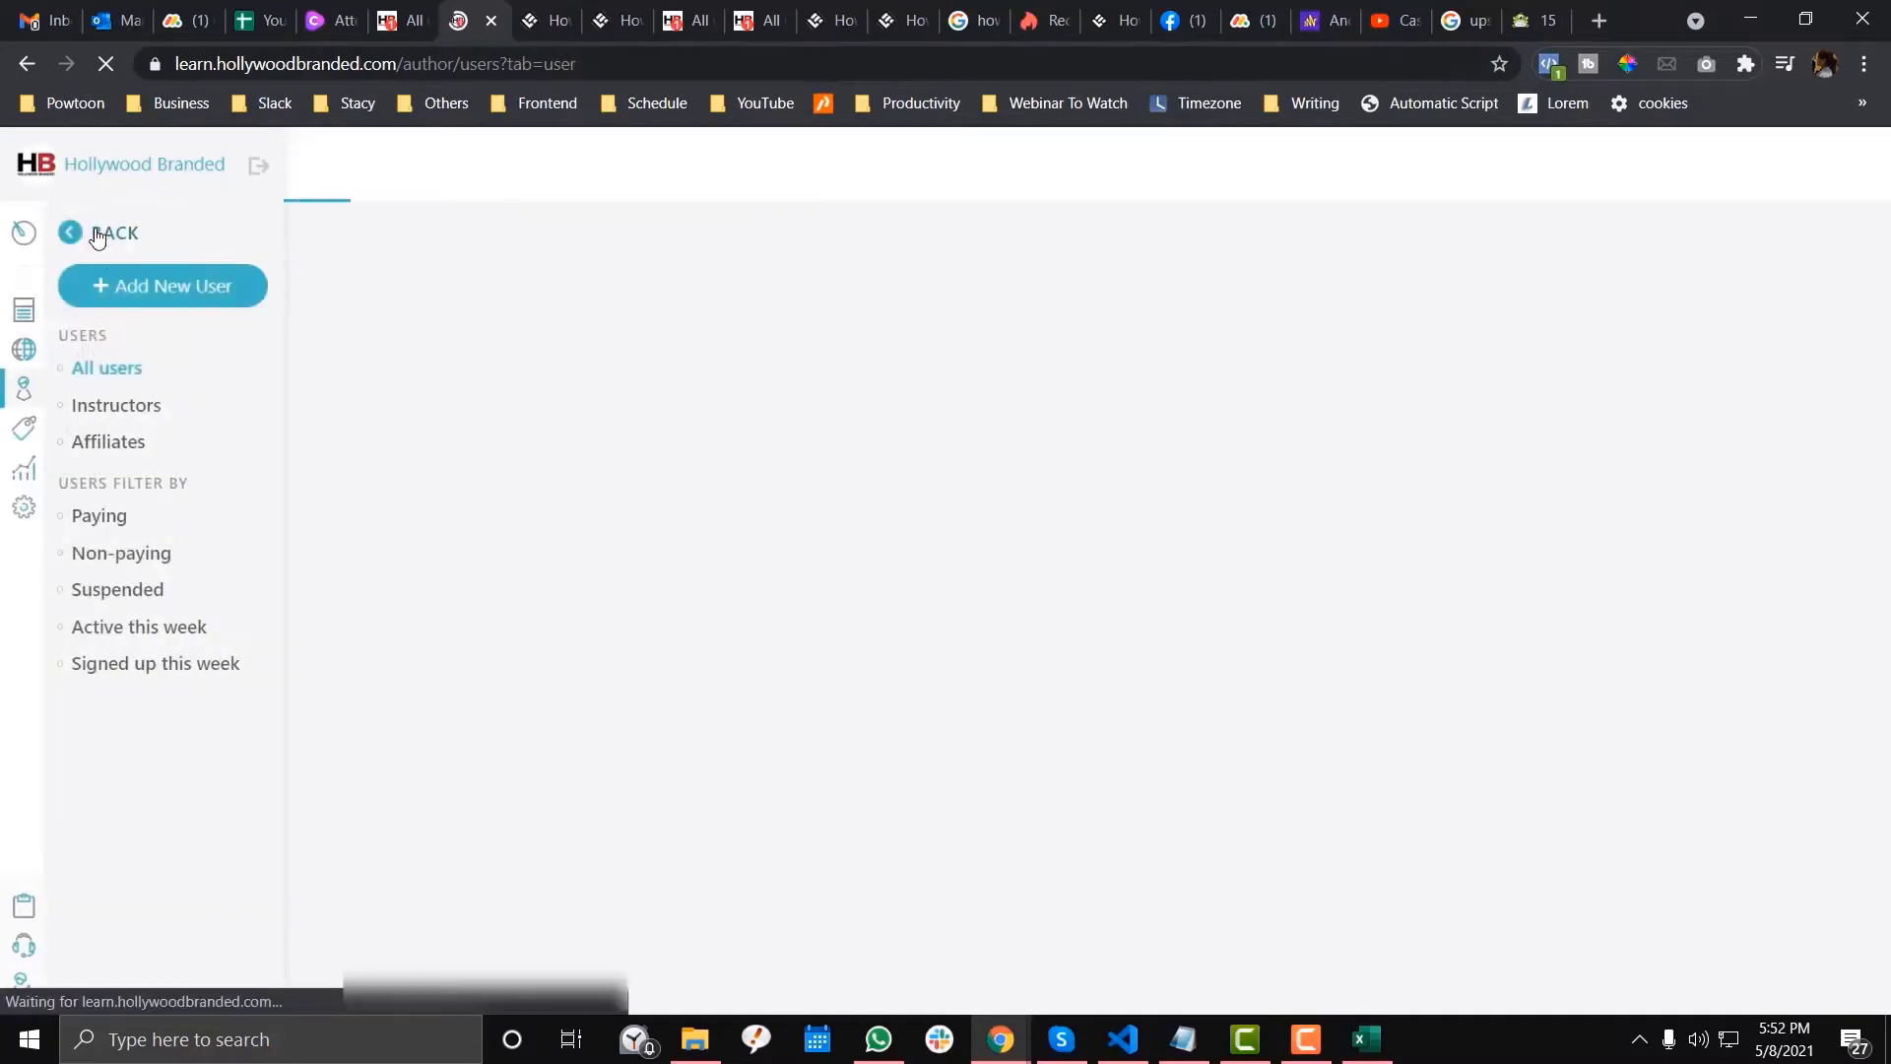
pyautogui.click(111, 232)
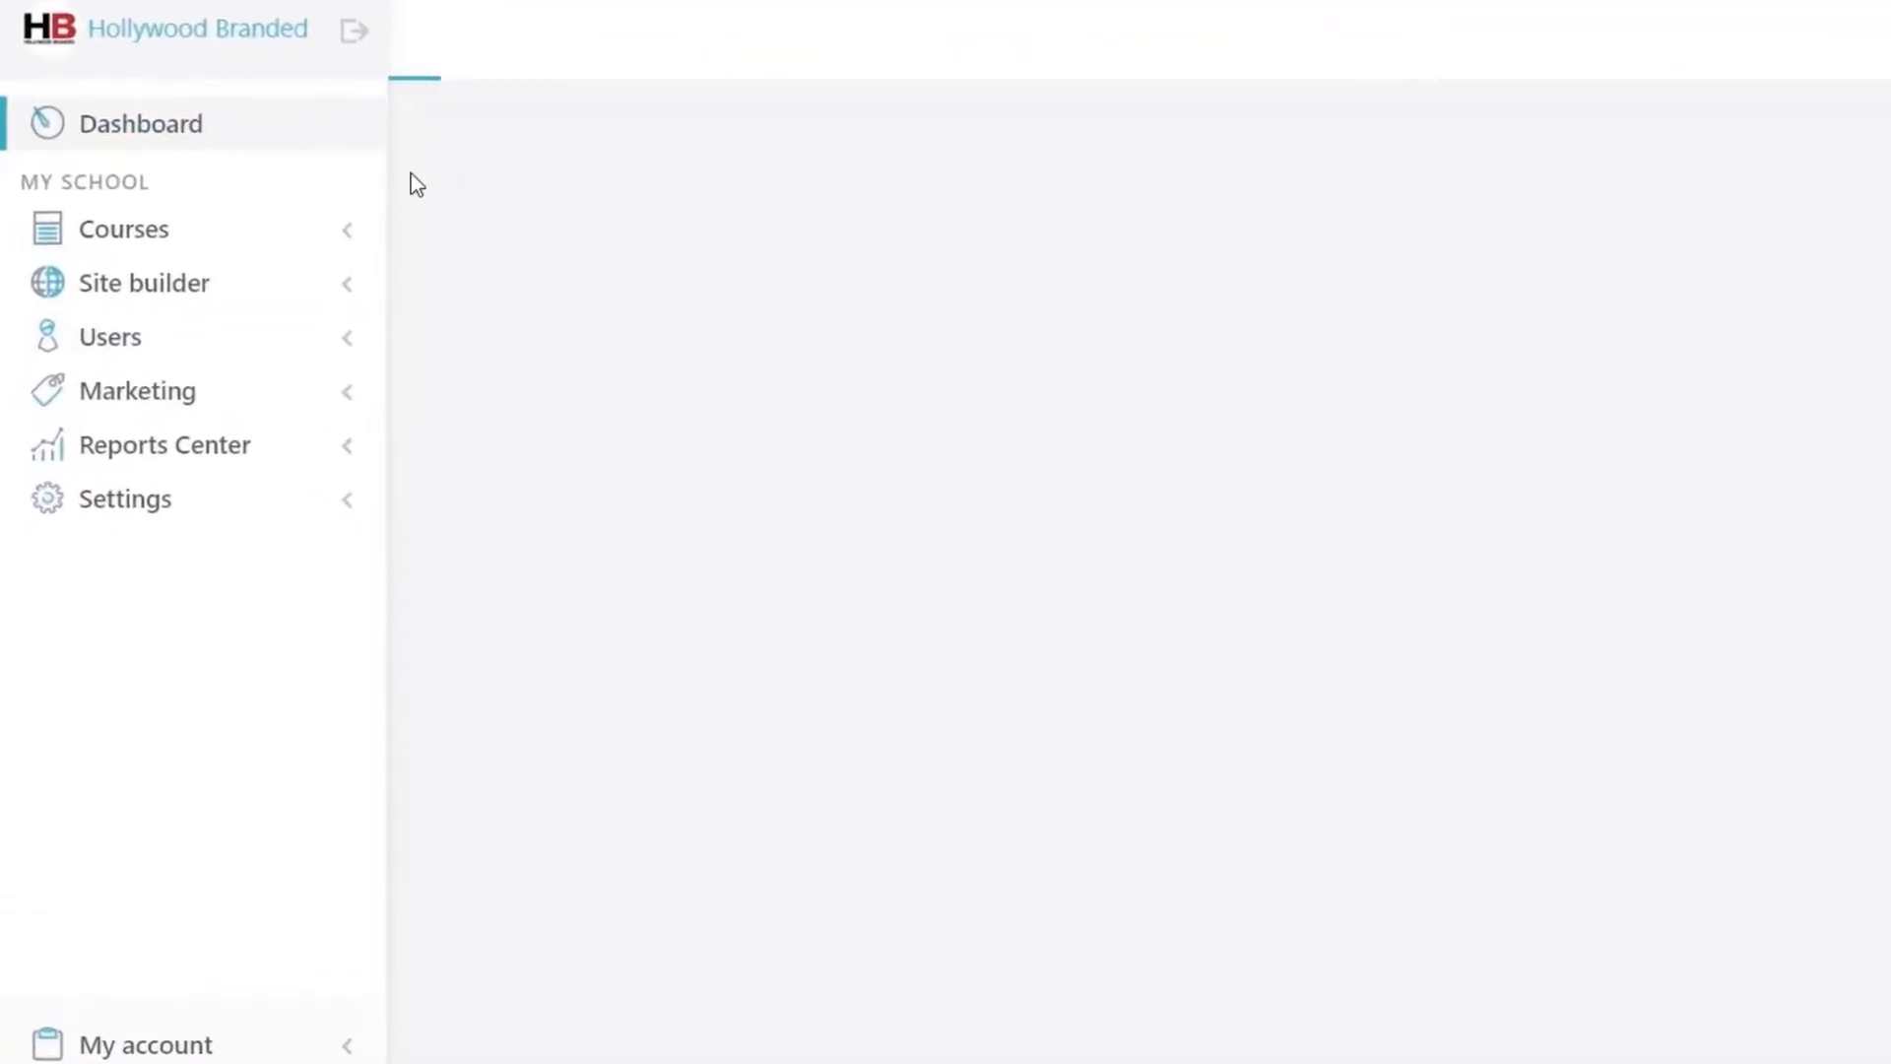
pyautogui.click(124, 228)
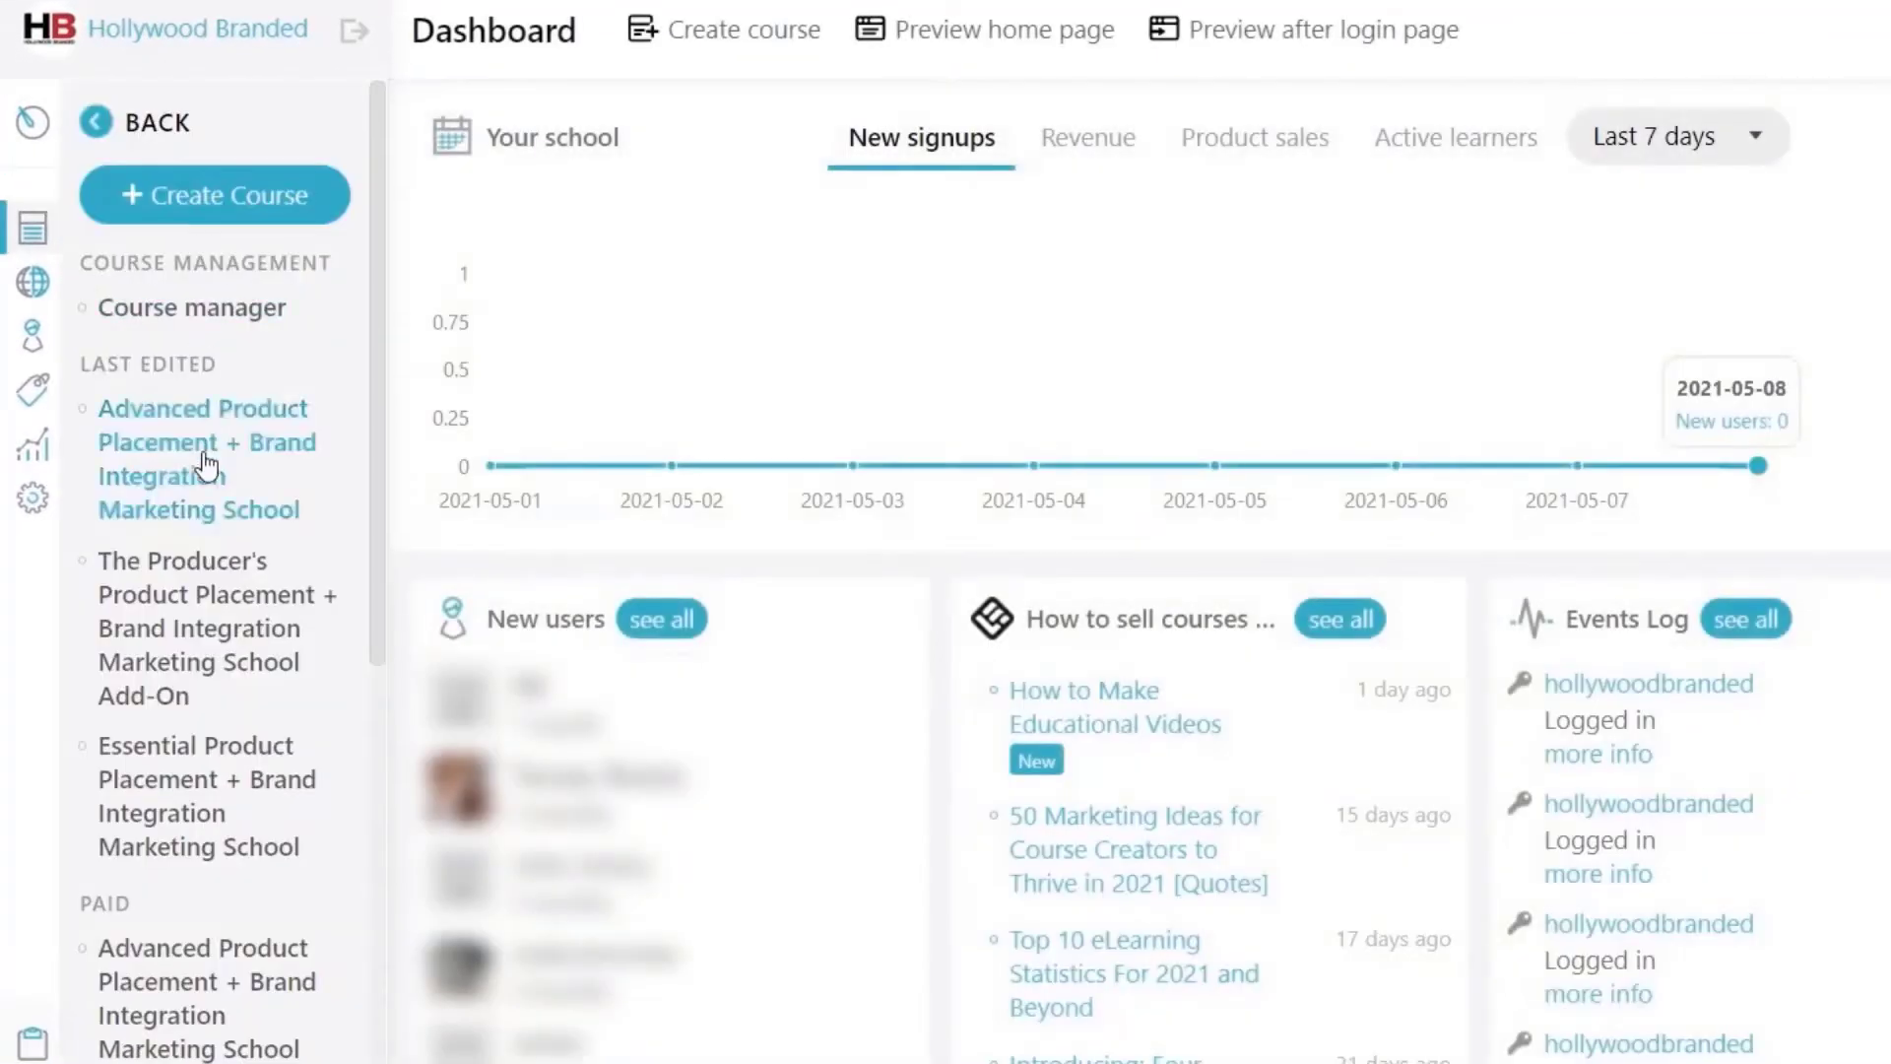
pyautogui.scroll(-3)
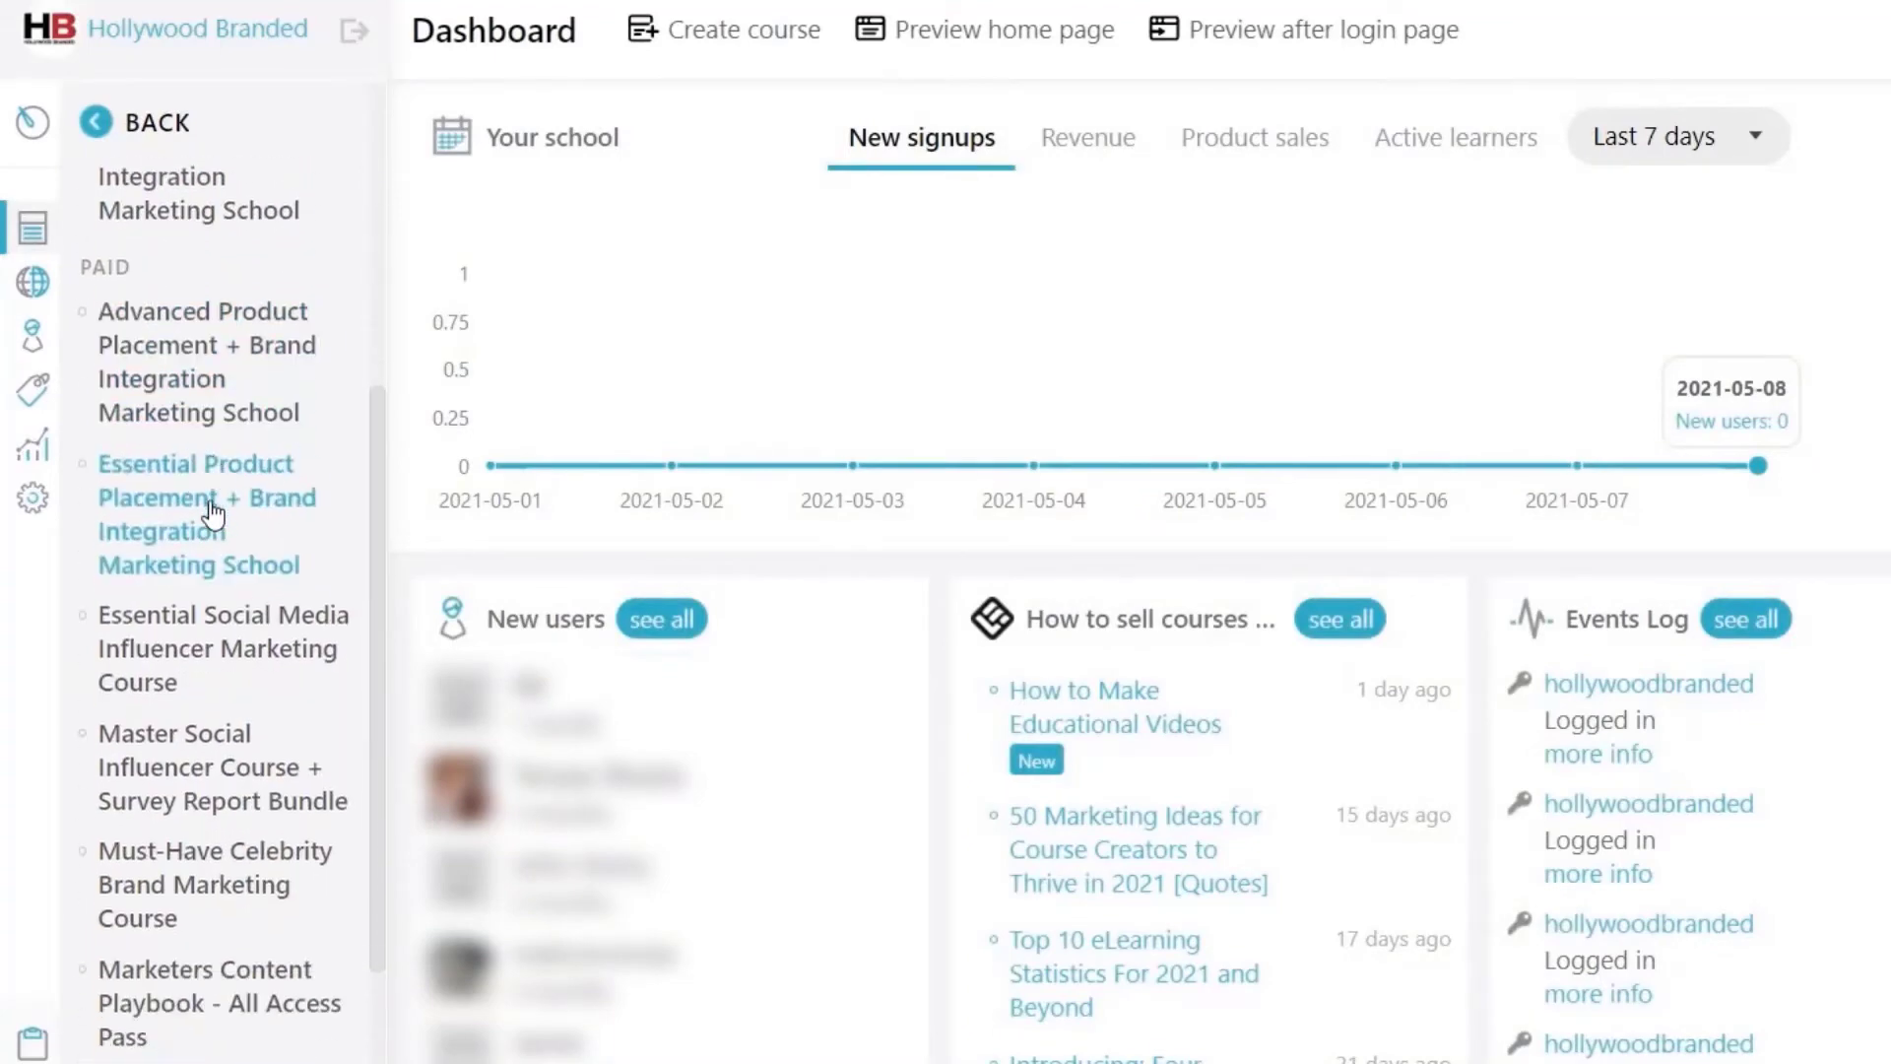
pyautogui.scroll(-3)
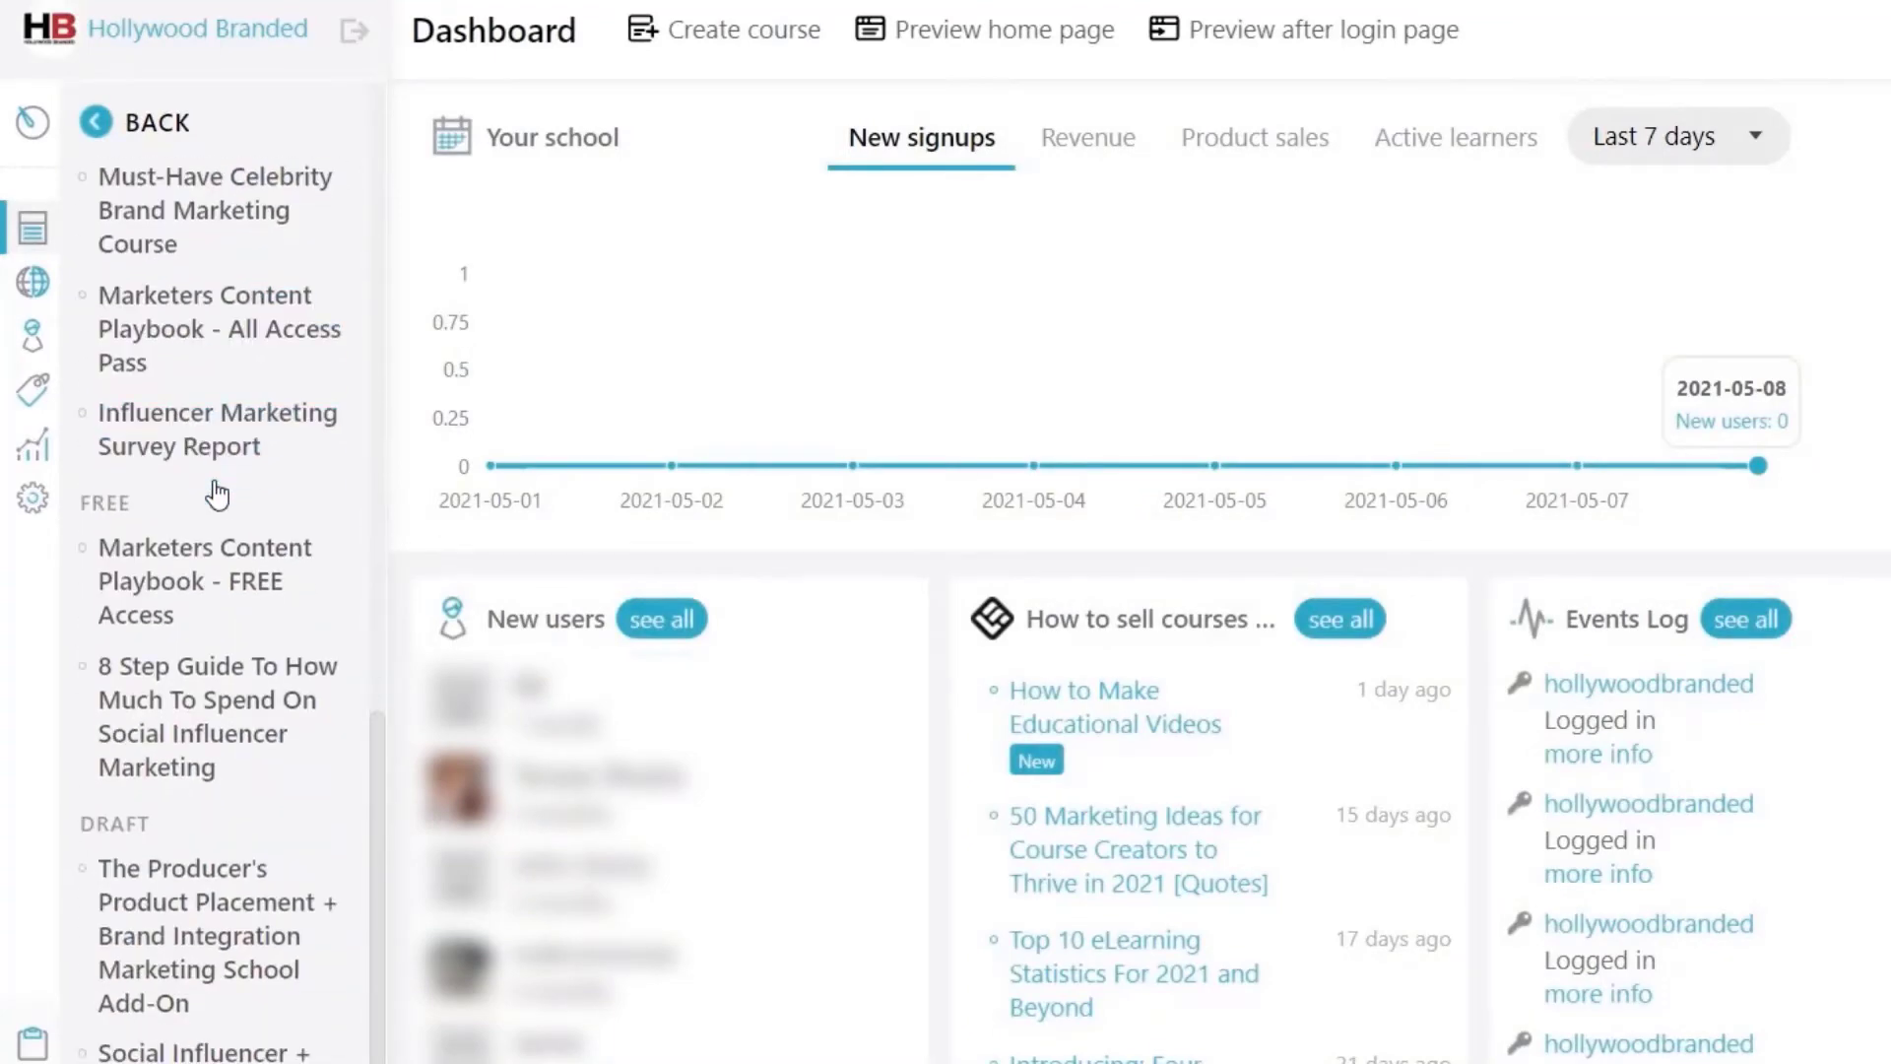
pyautogui.click(204, 580)
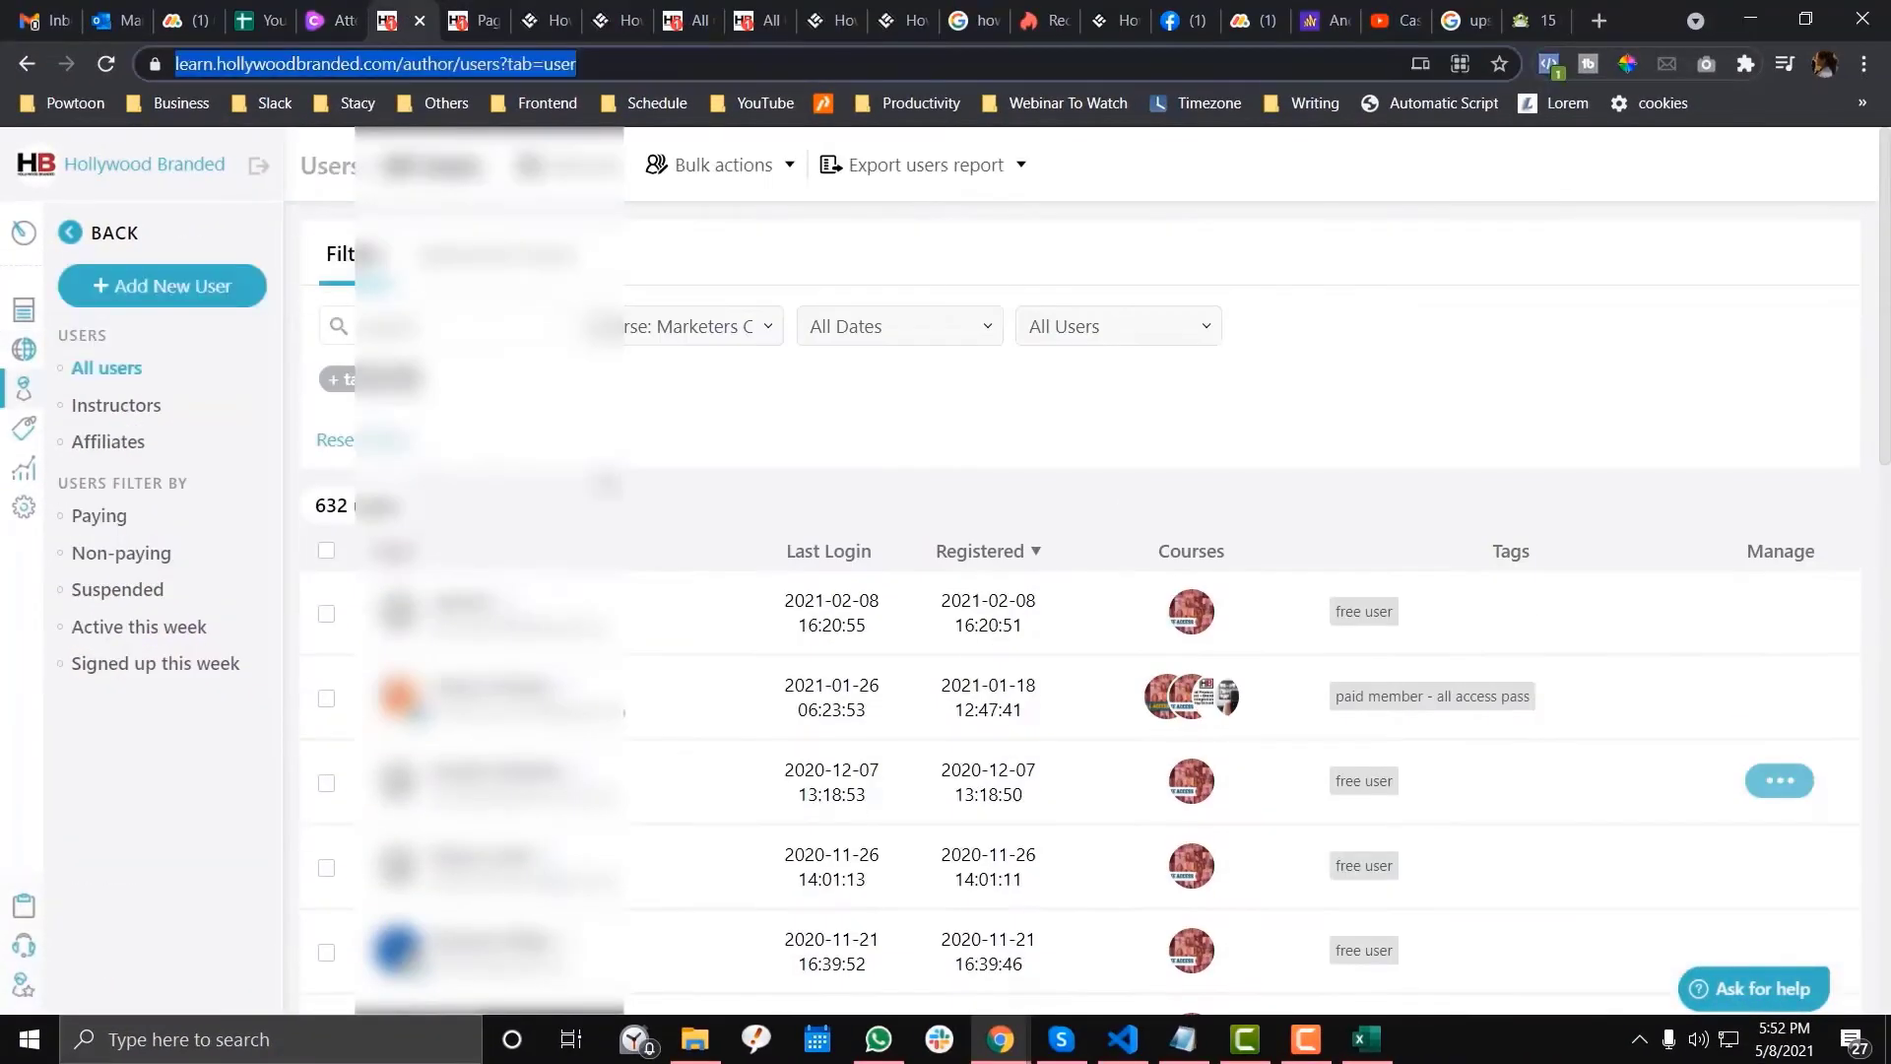
pyautogui.click(1778, 611)
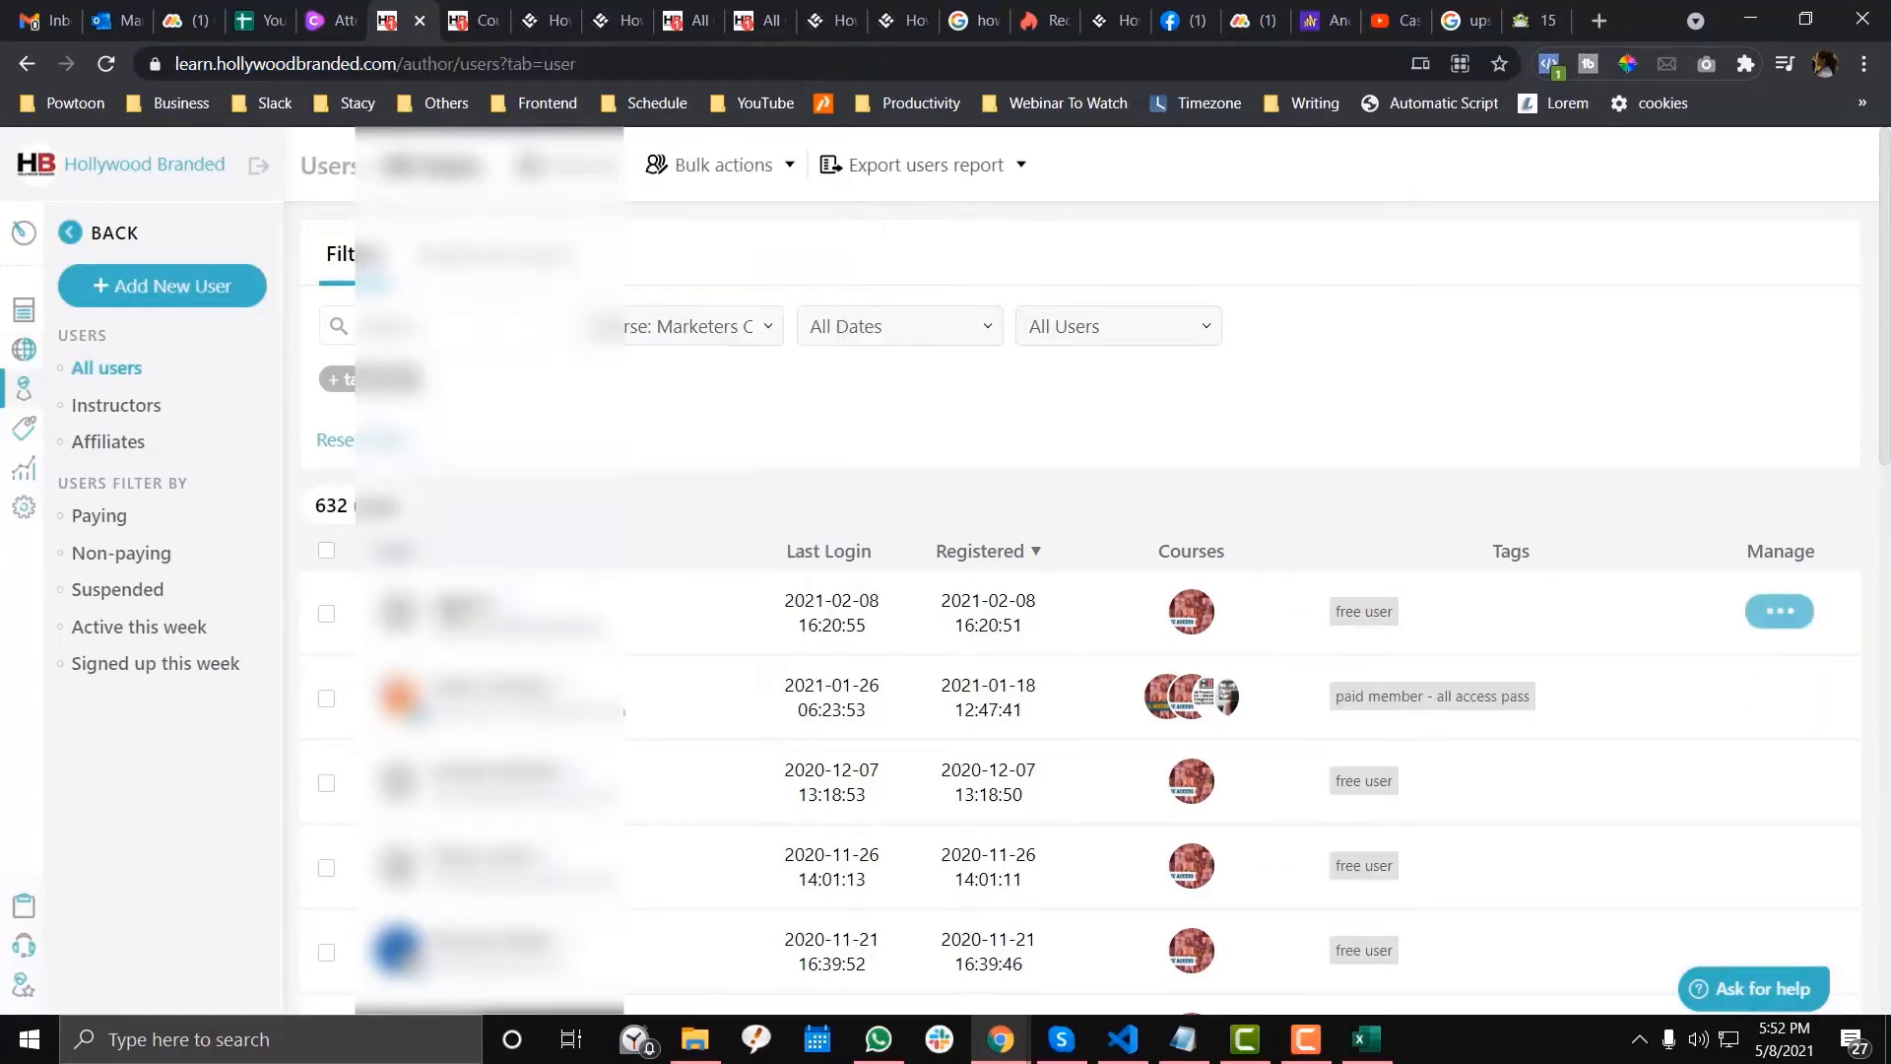
pyautogui.click(1777, 611)
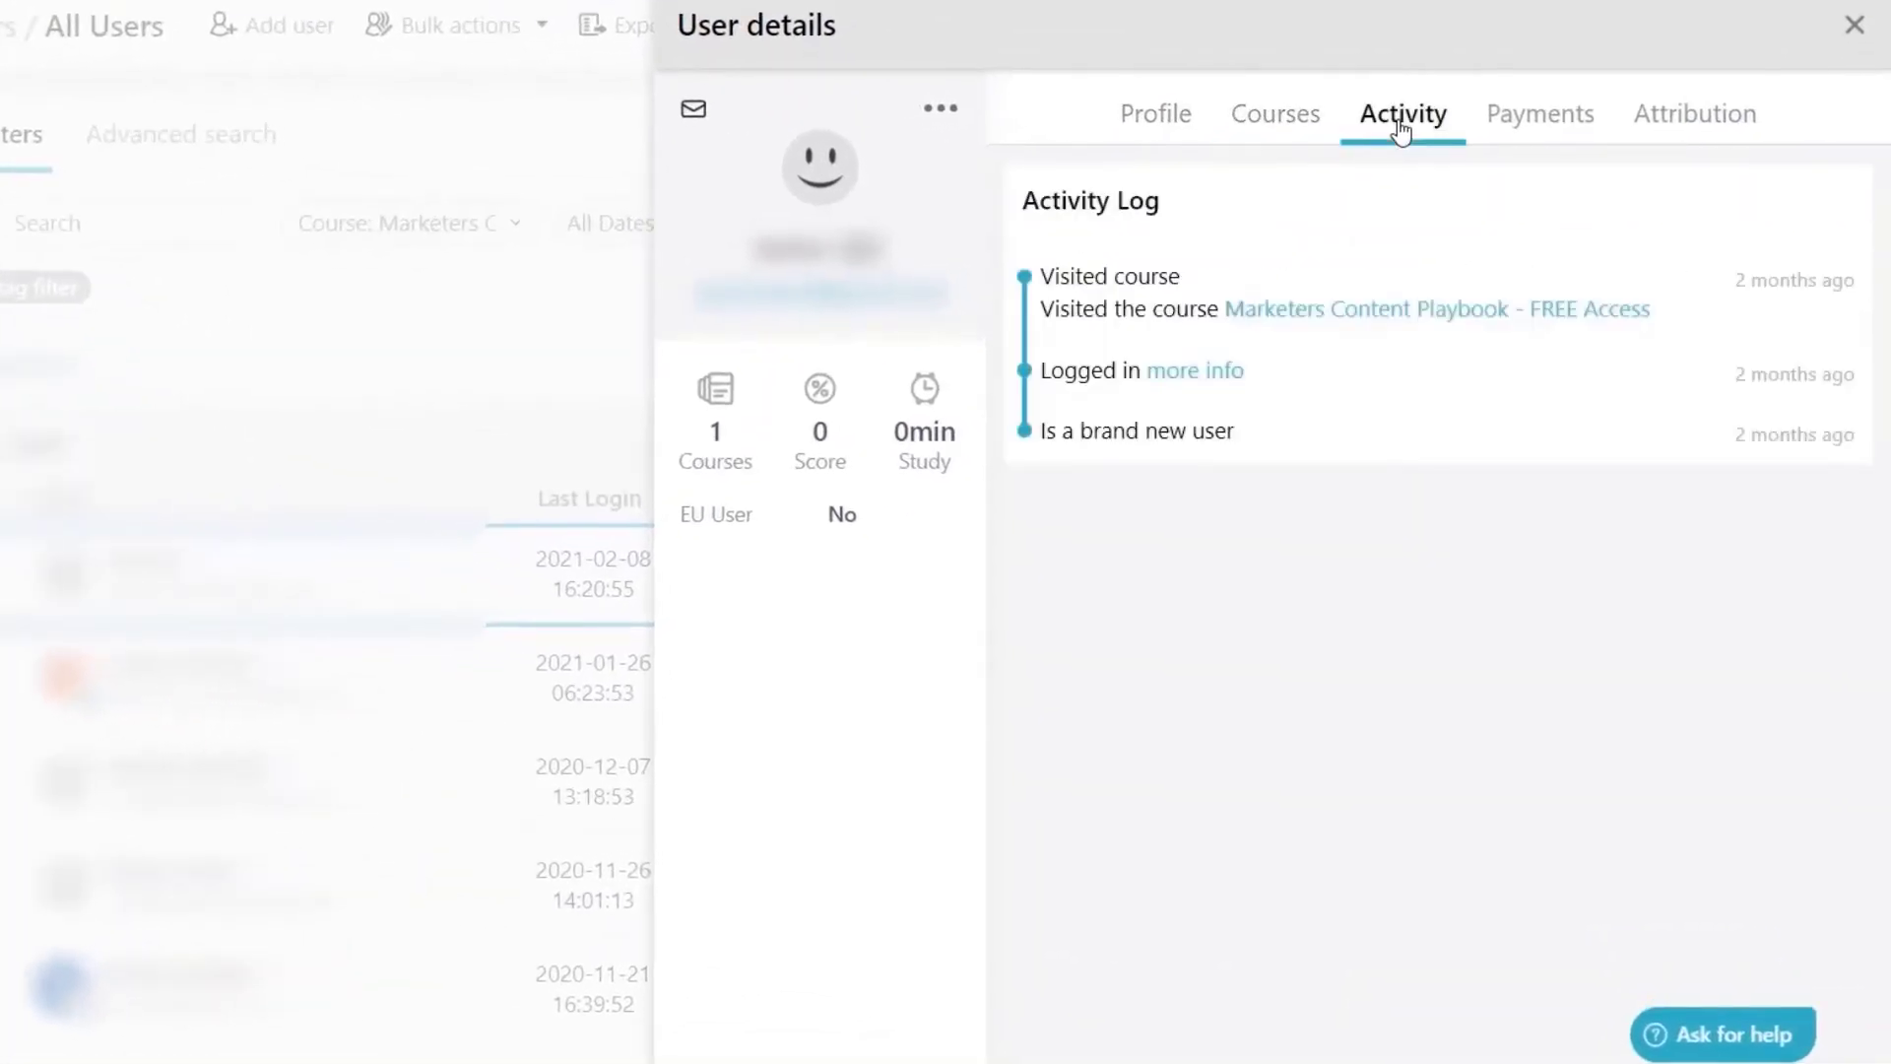
pyautogui.moveTo(1140, 302)
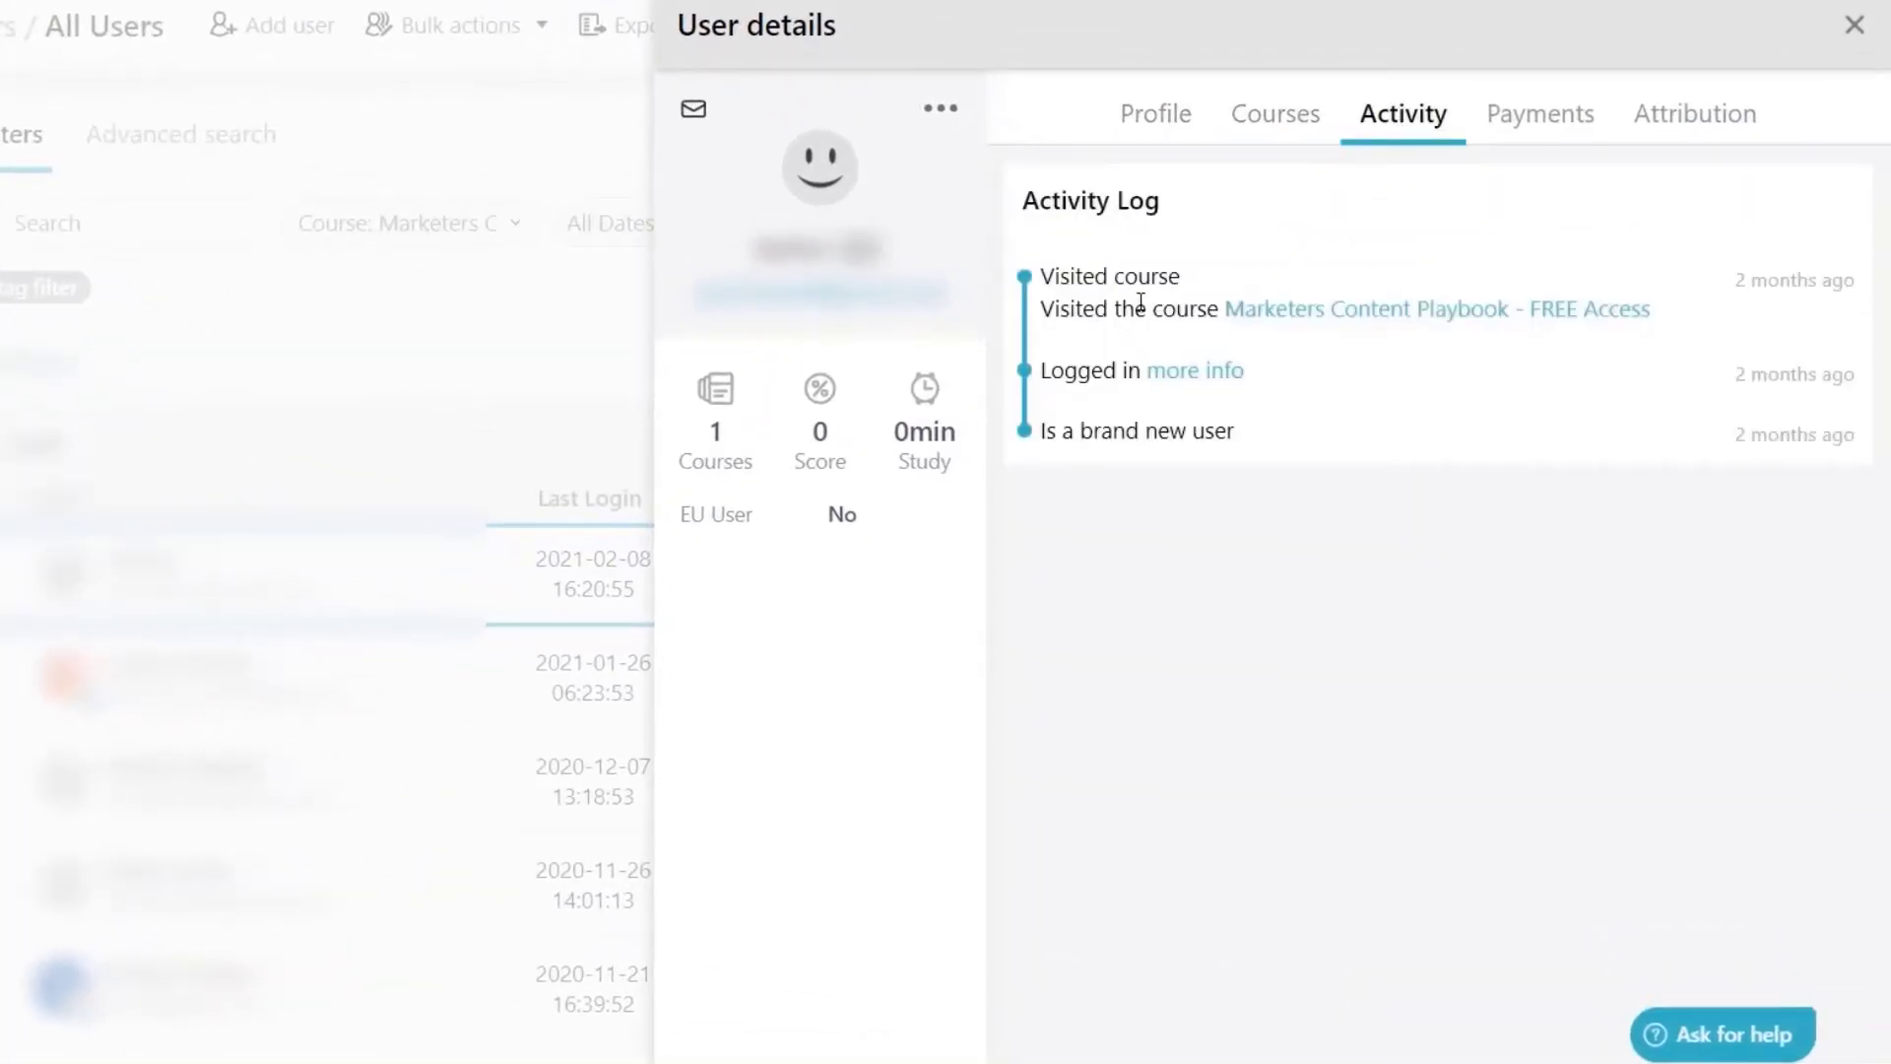
pyautogui.moveTo(1320, 326)
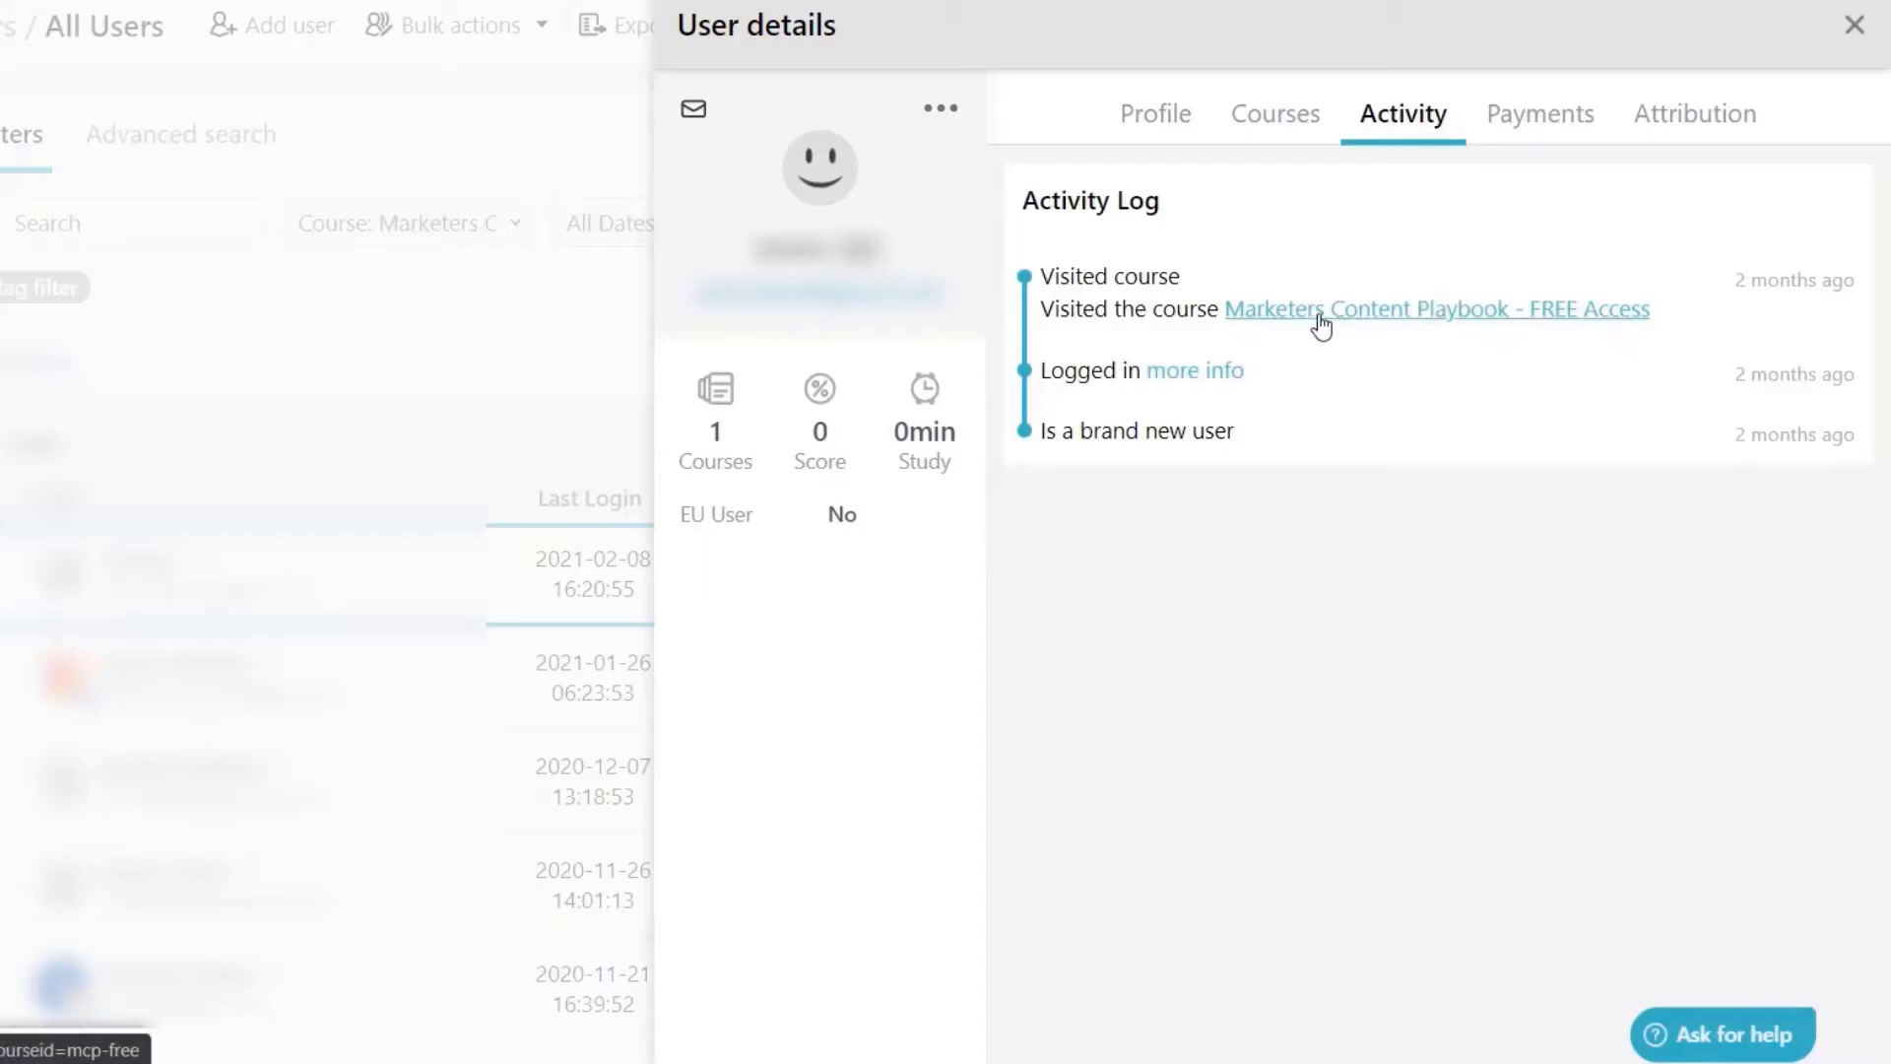
pyautogui.click(1537, 113)
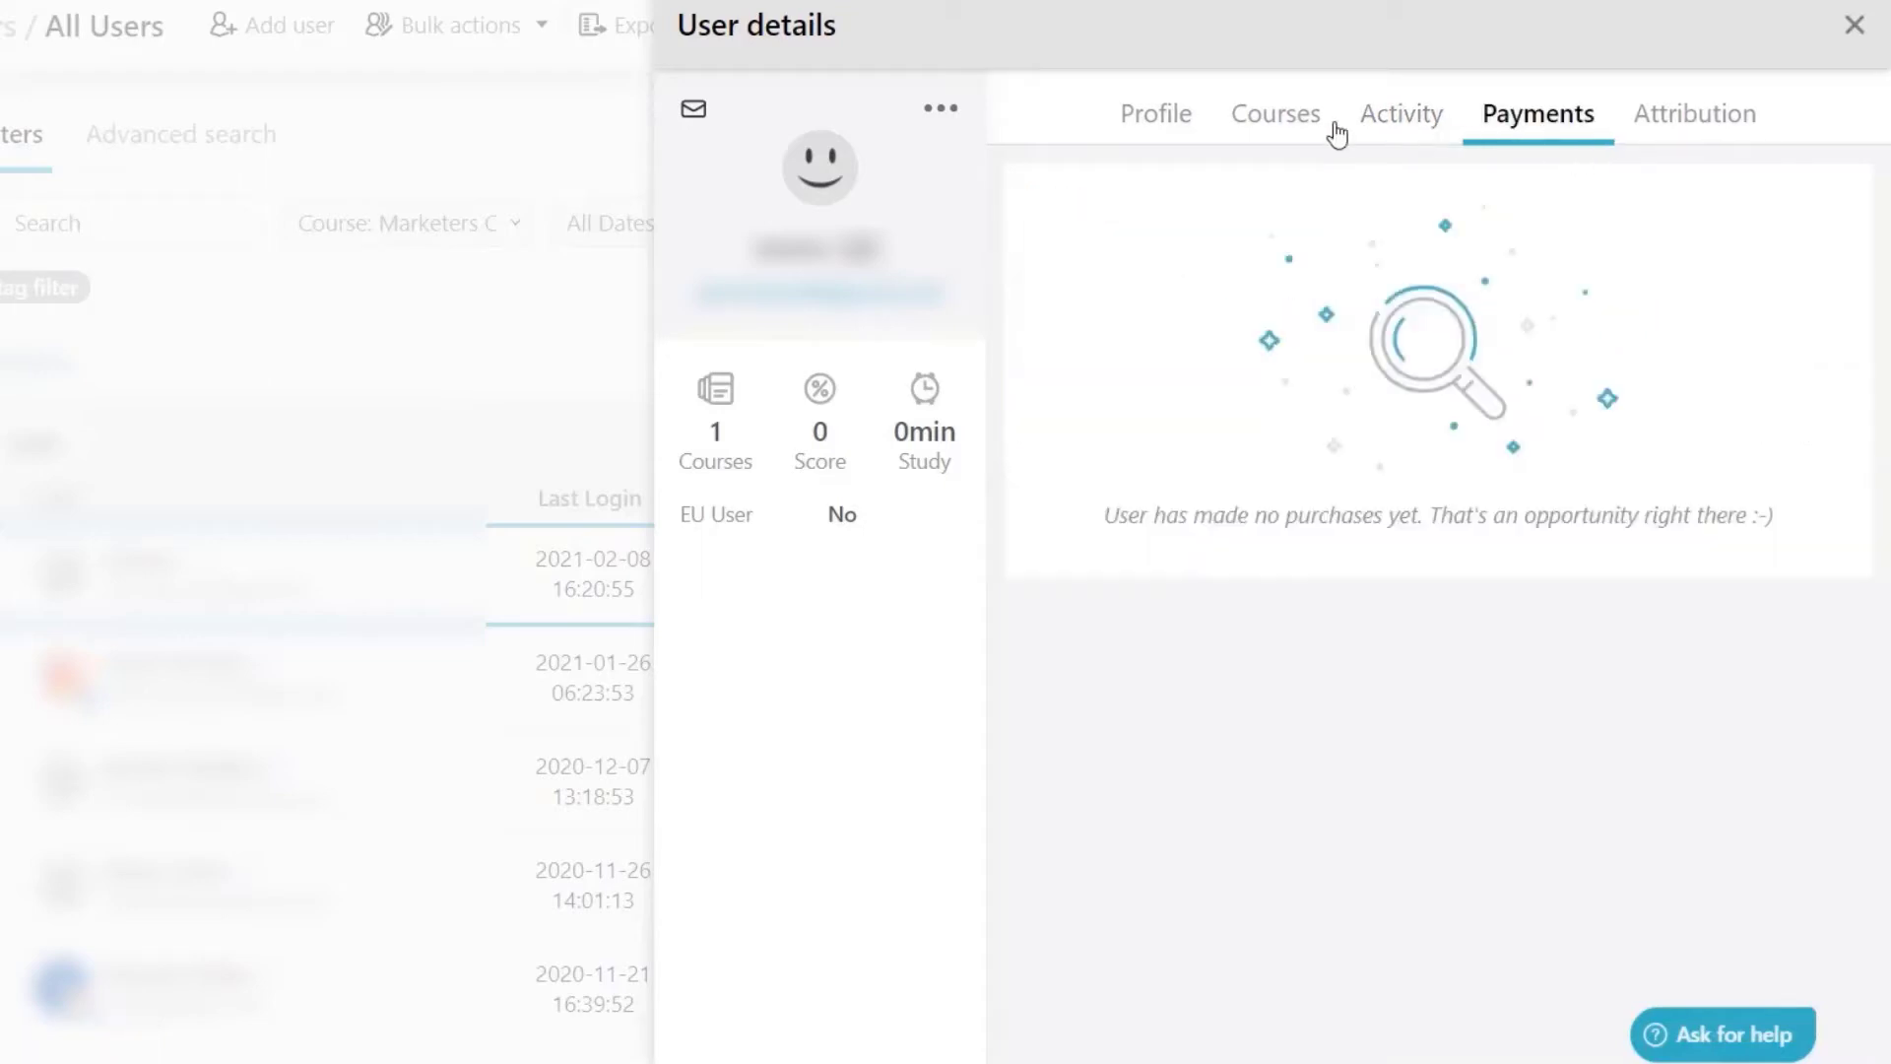
pyautogui.click(1402, 113)
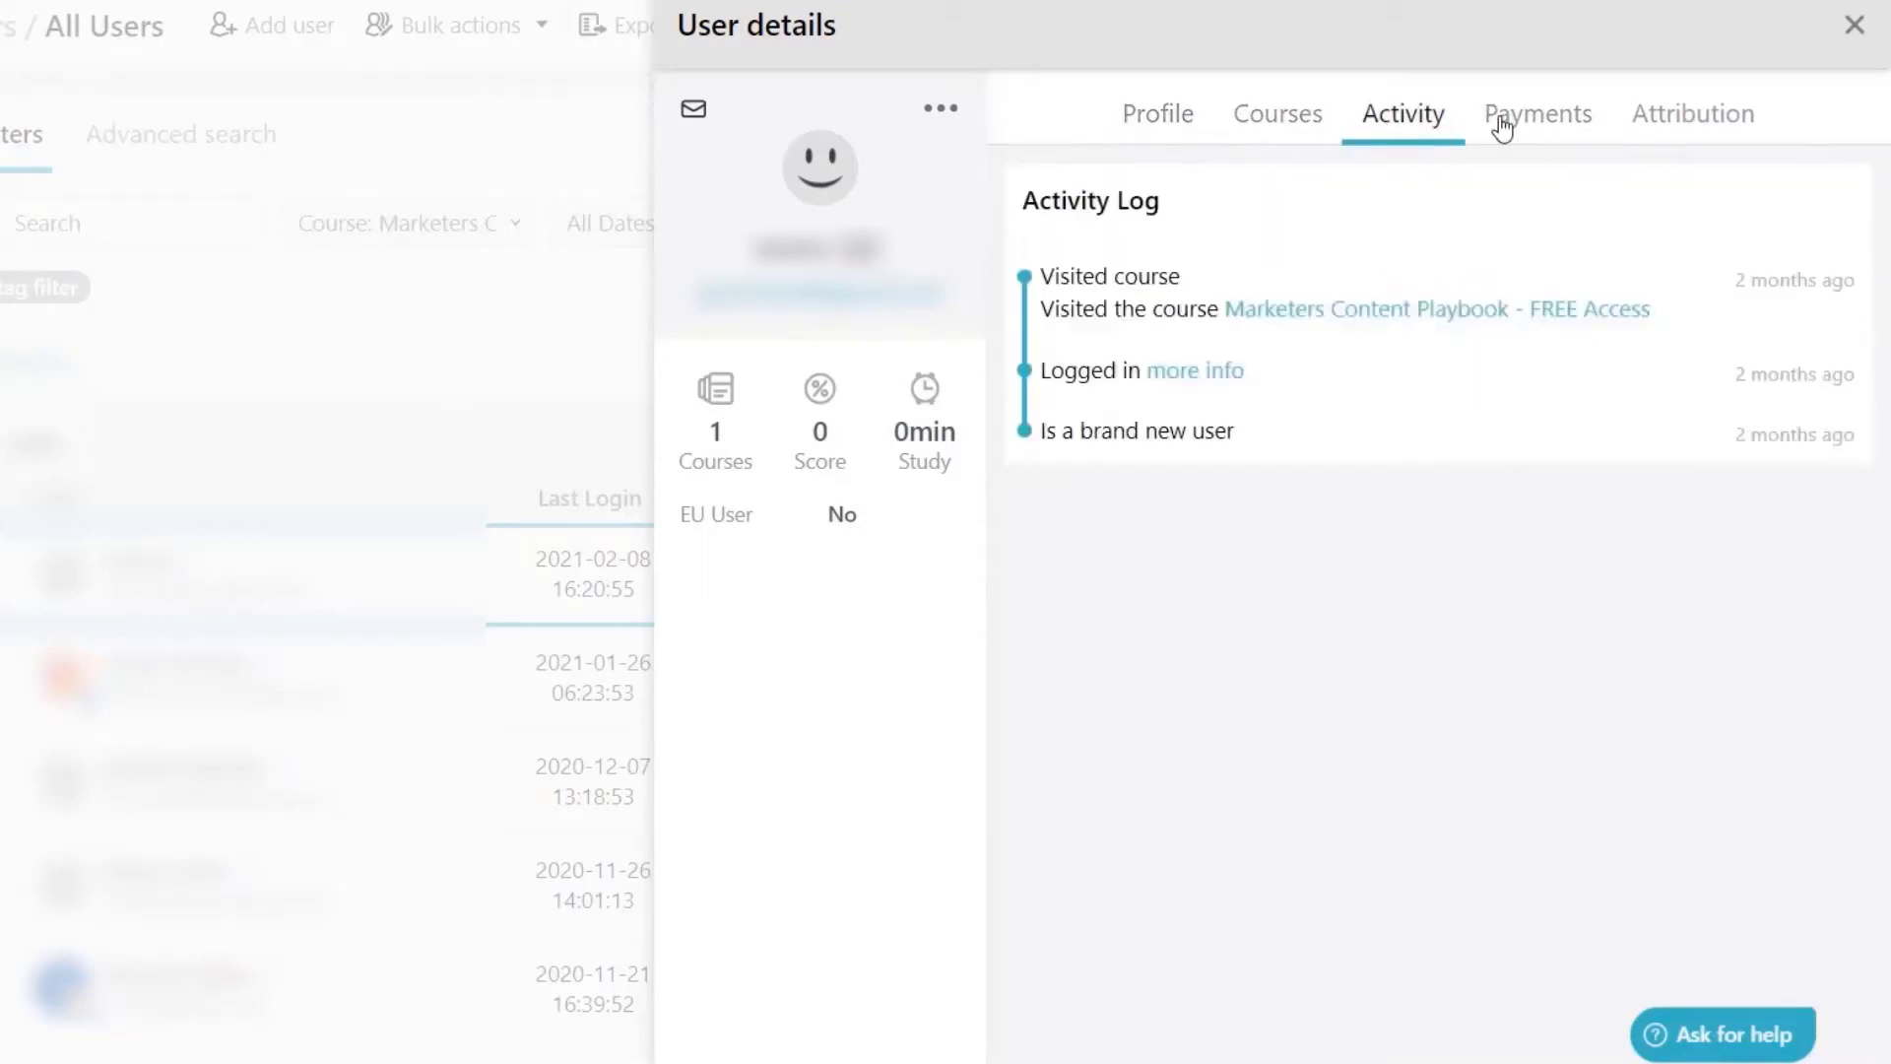
pyautogui.moveTo(1318, 355)
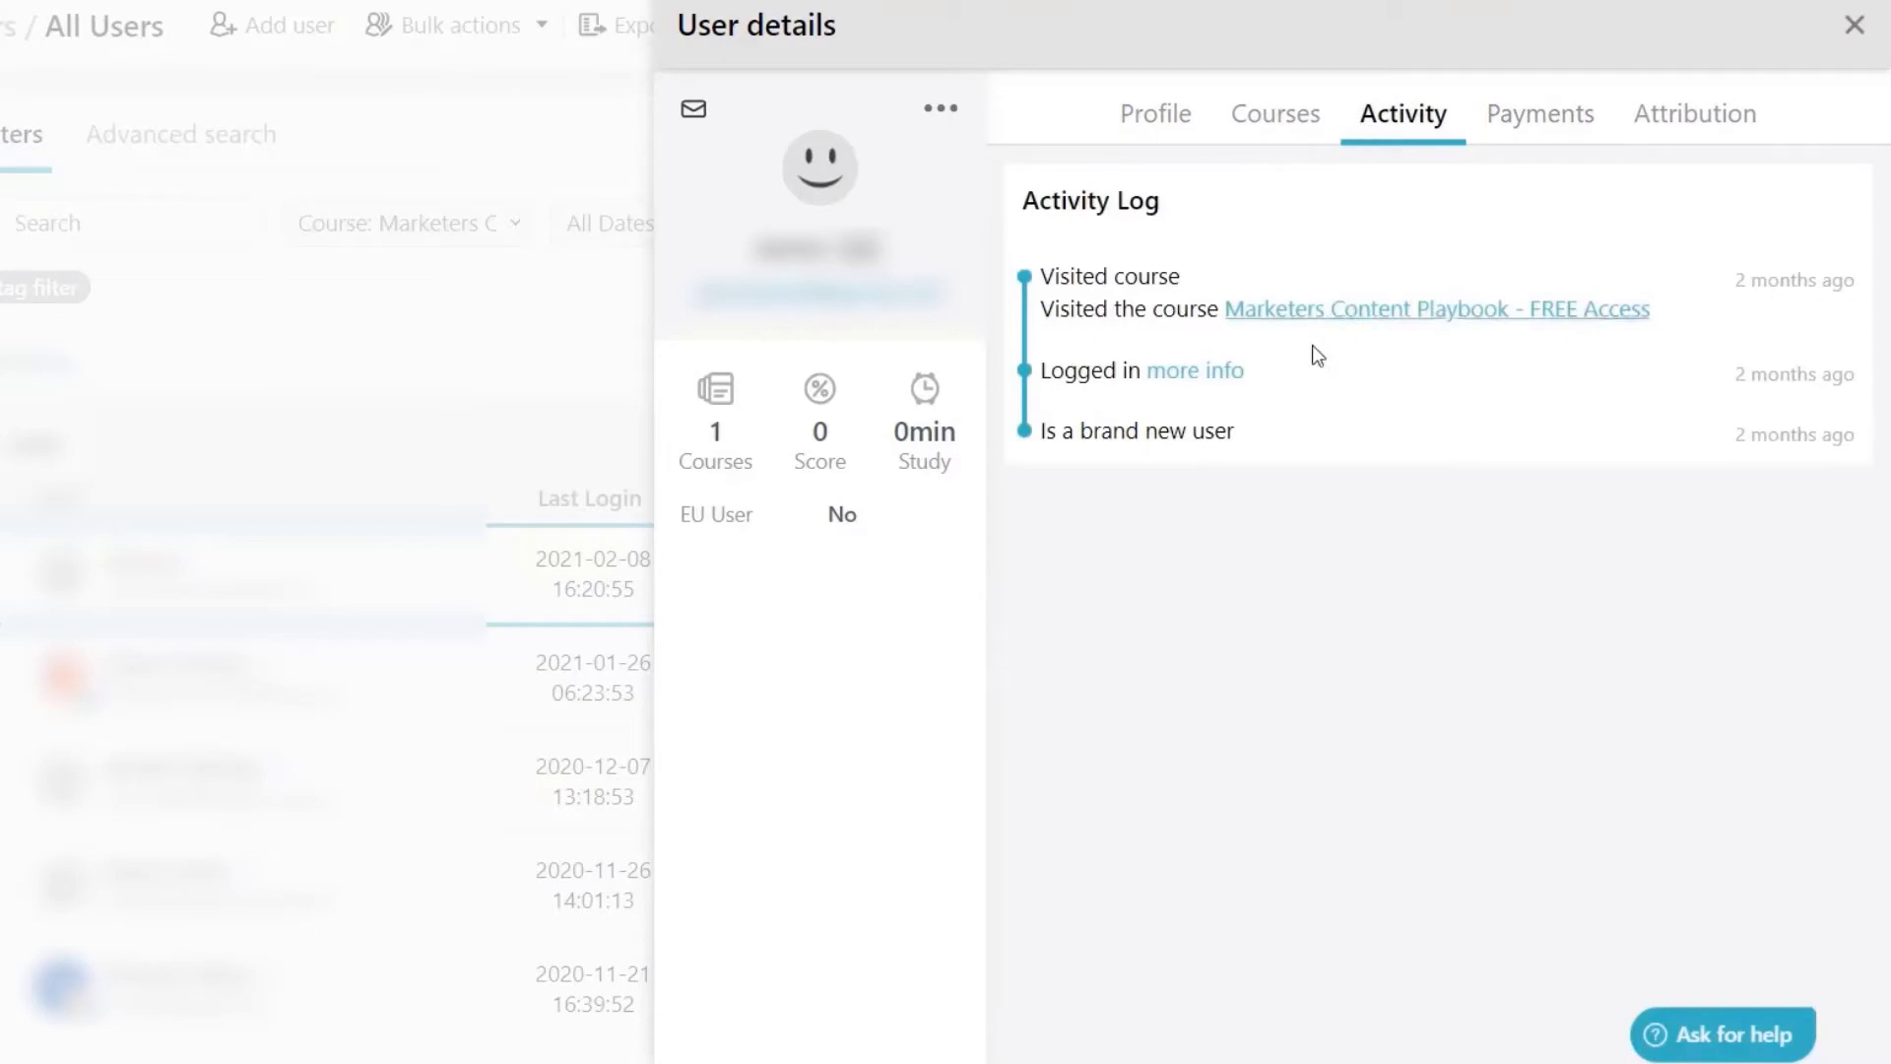
pyautogui.moveTo(1390, 328)
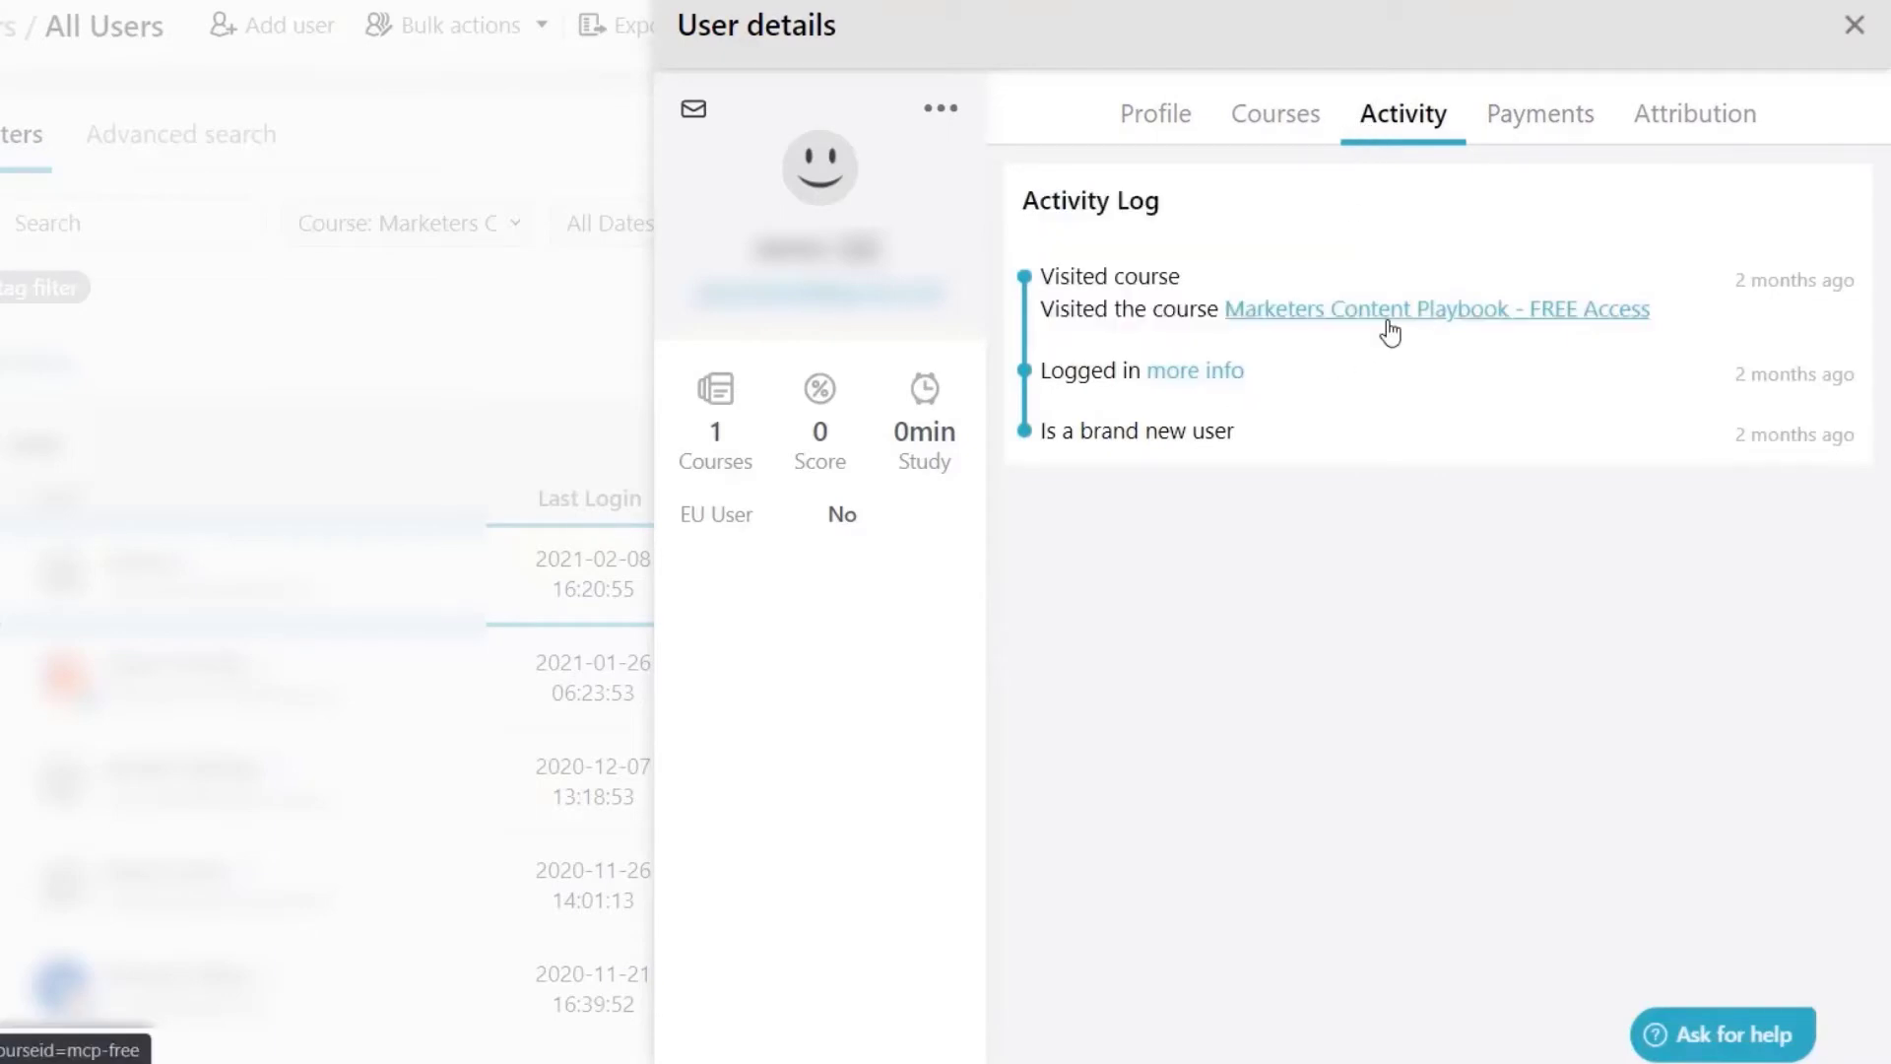
pyautogui.click(1854, 23)
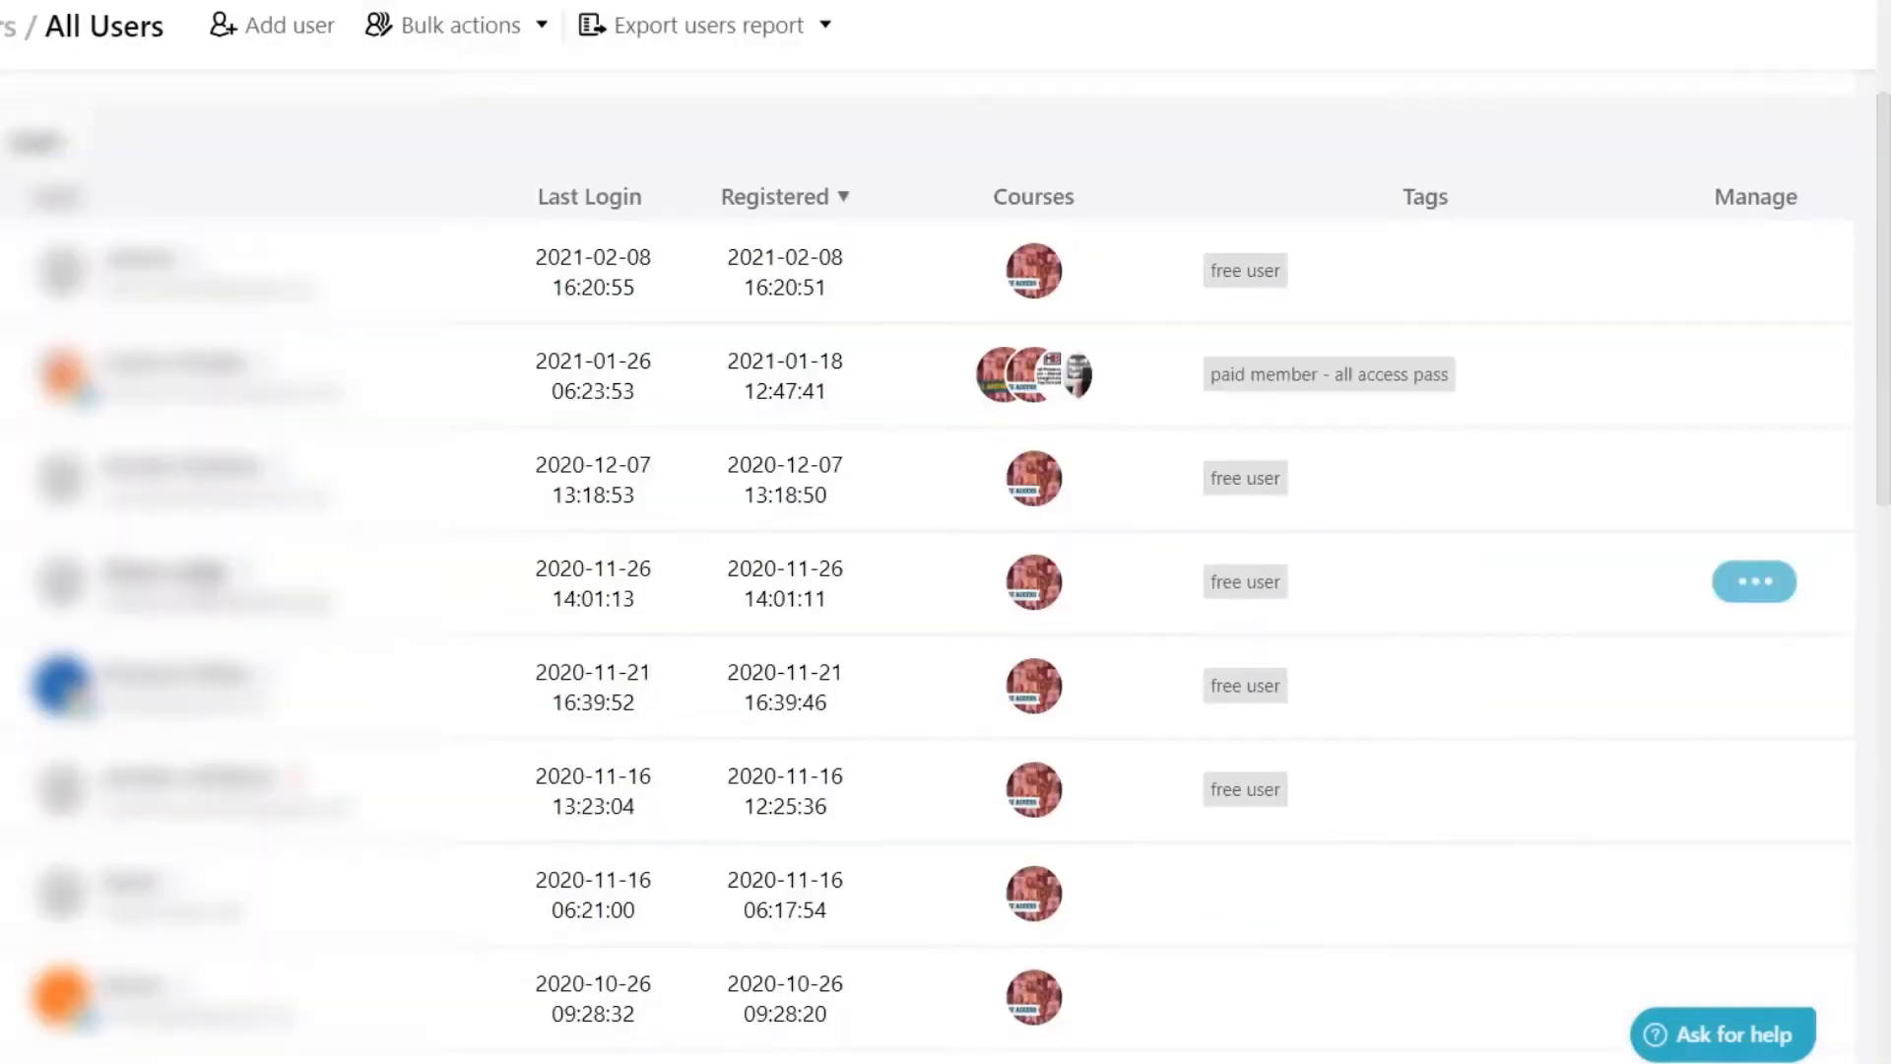
pyautogui.click(1752, 581)
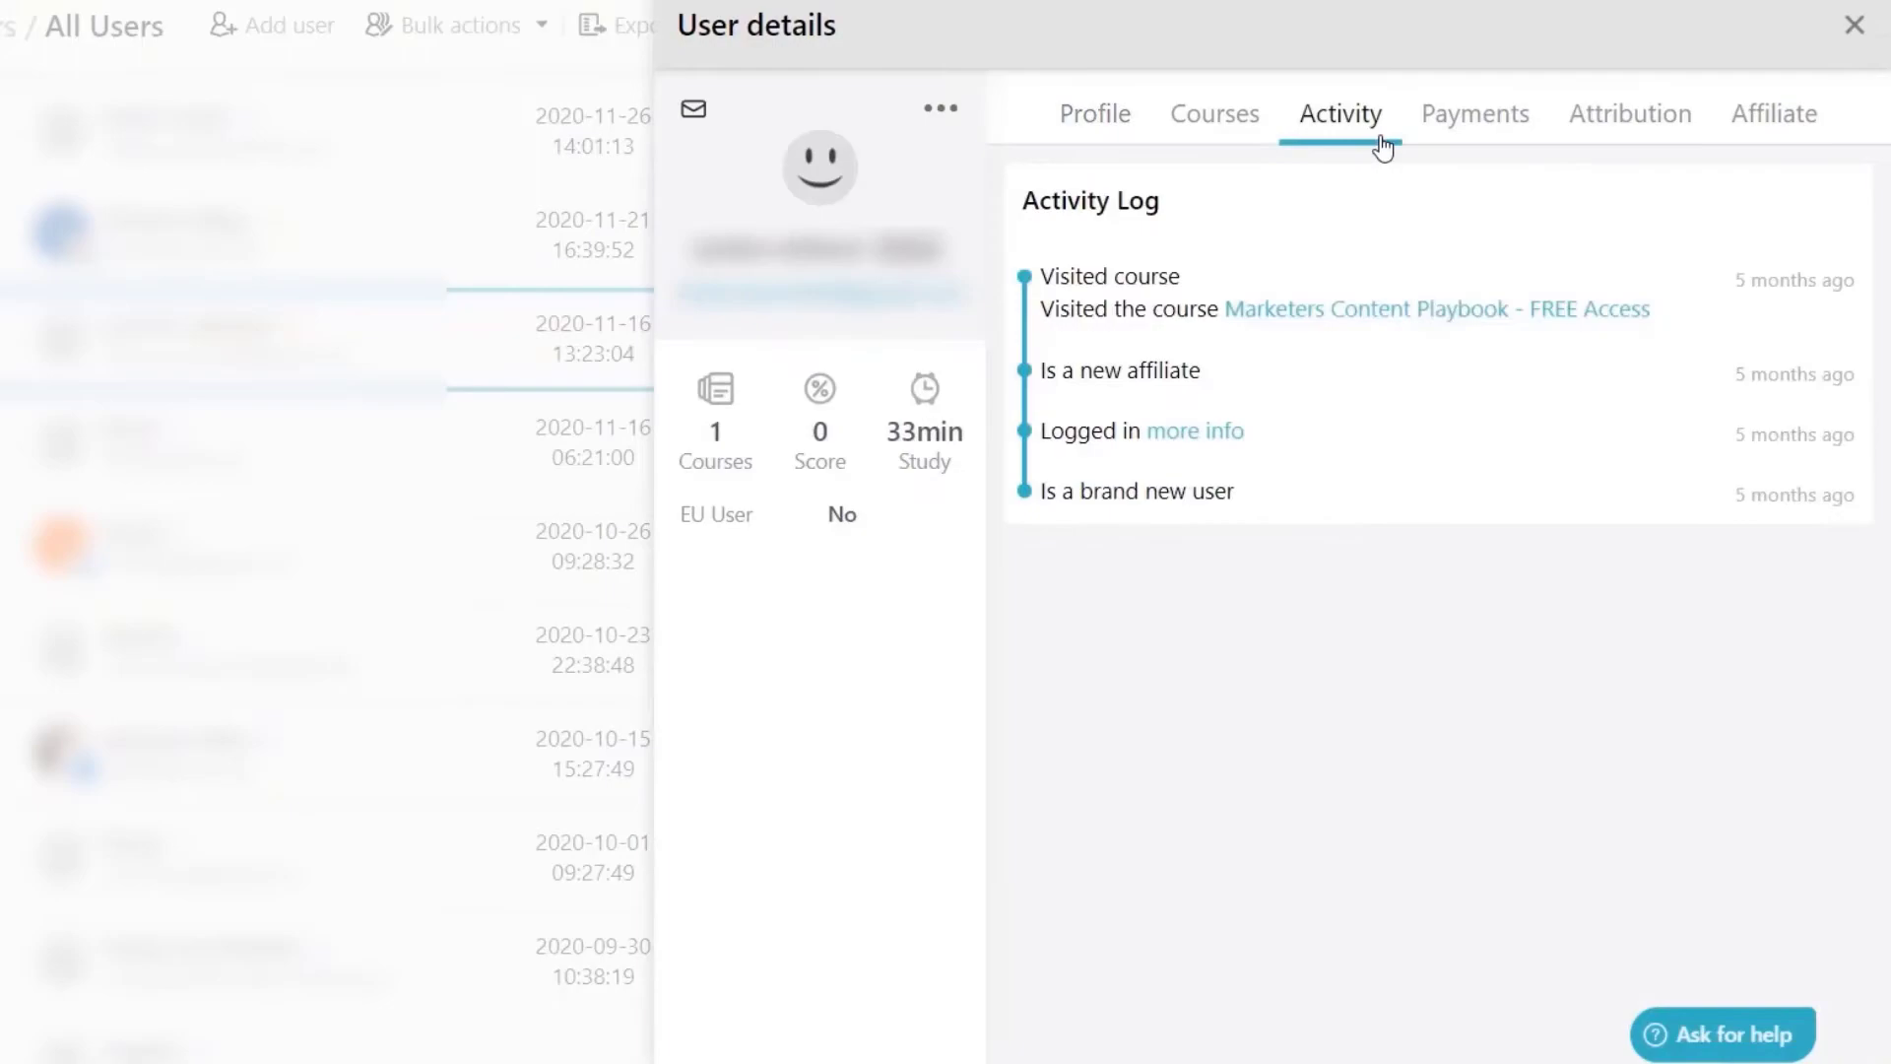
pyautogui.click(1853, 24)
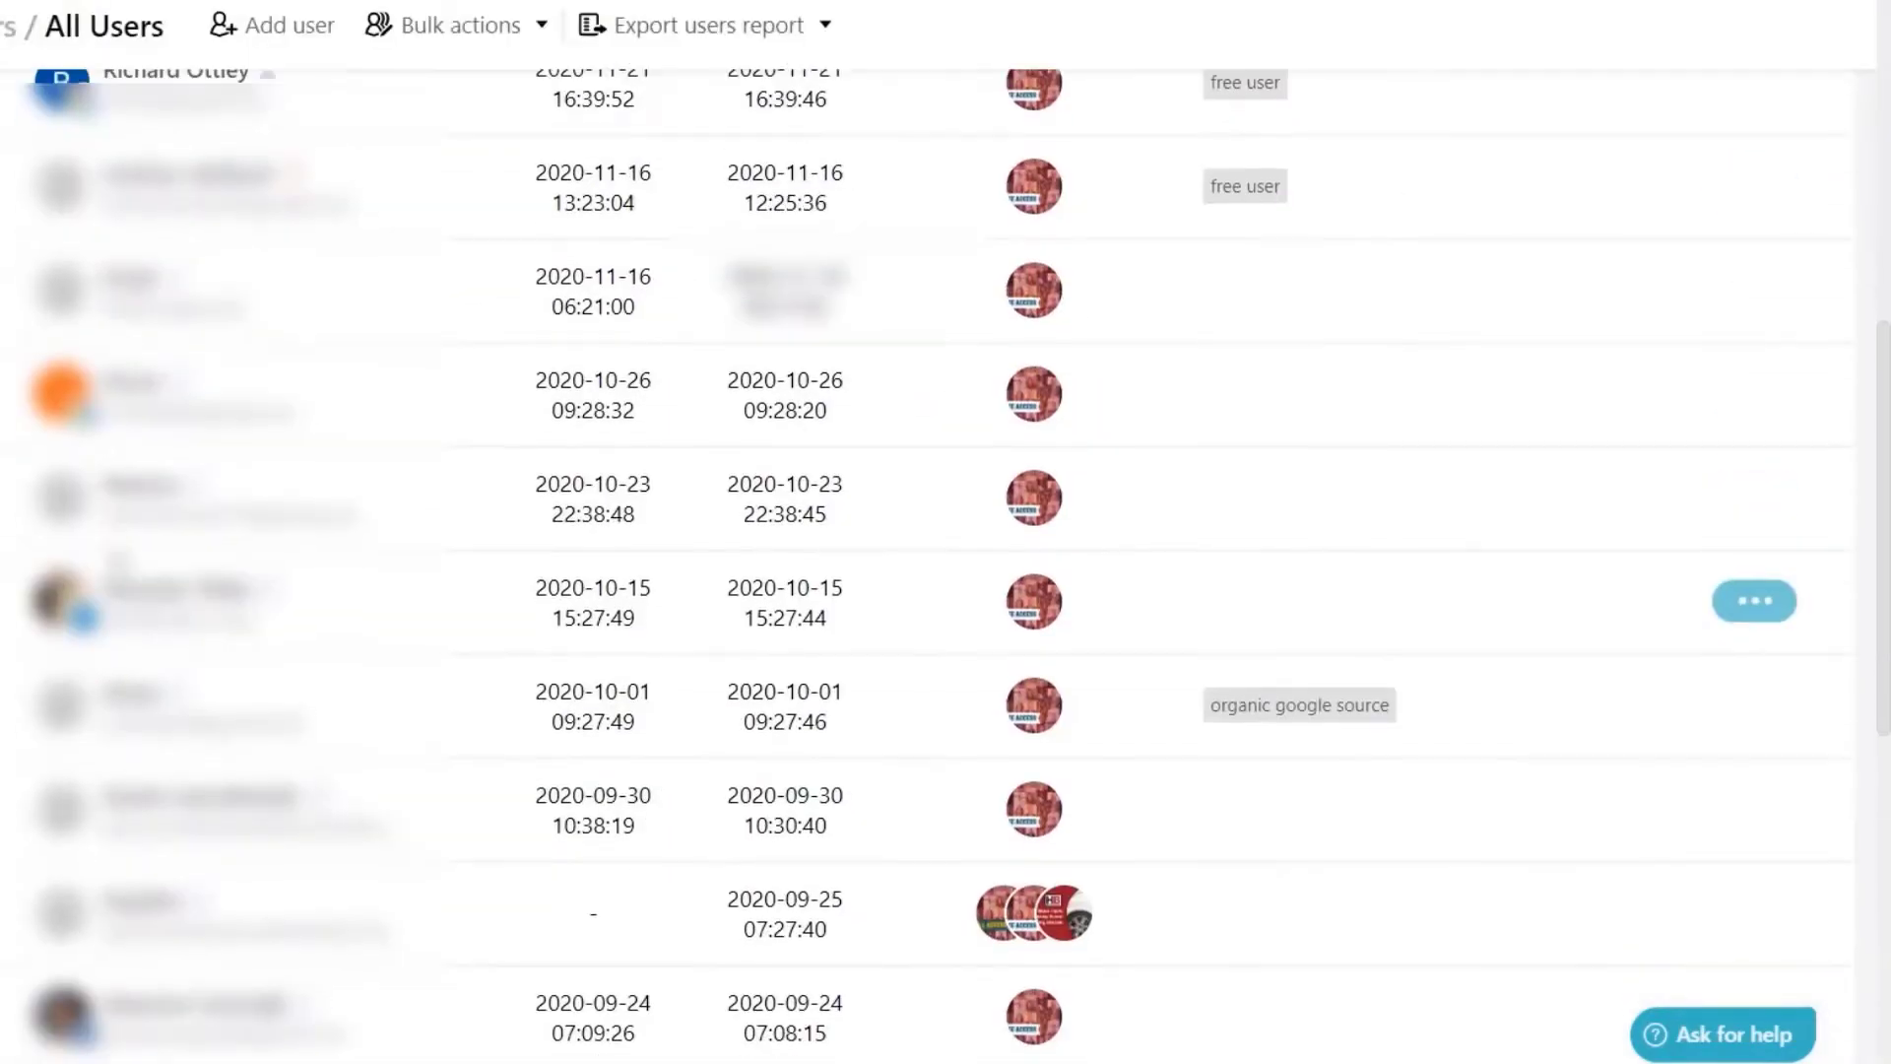
pyautogui.click(241, 499)
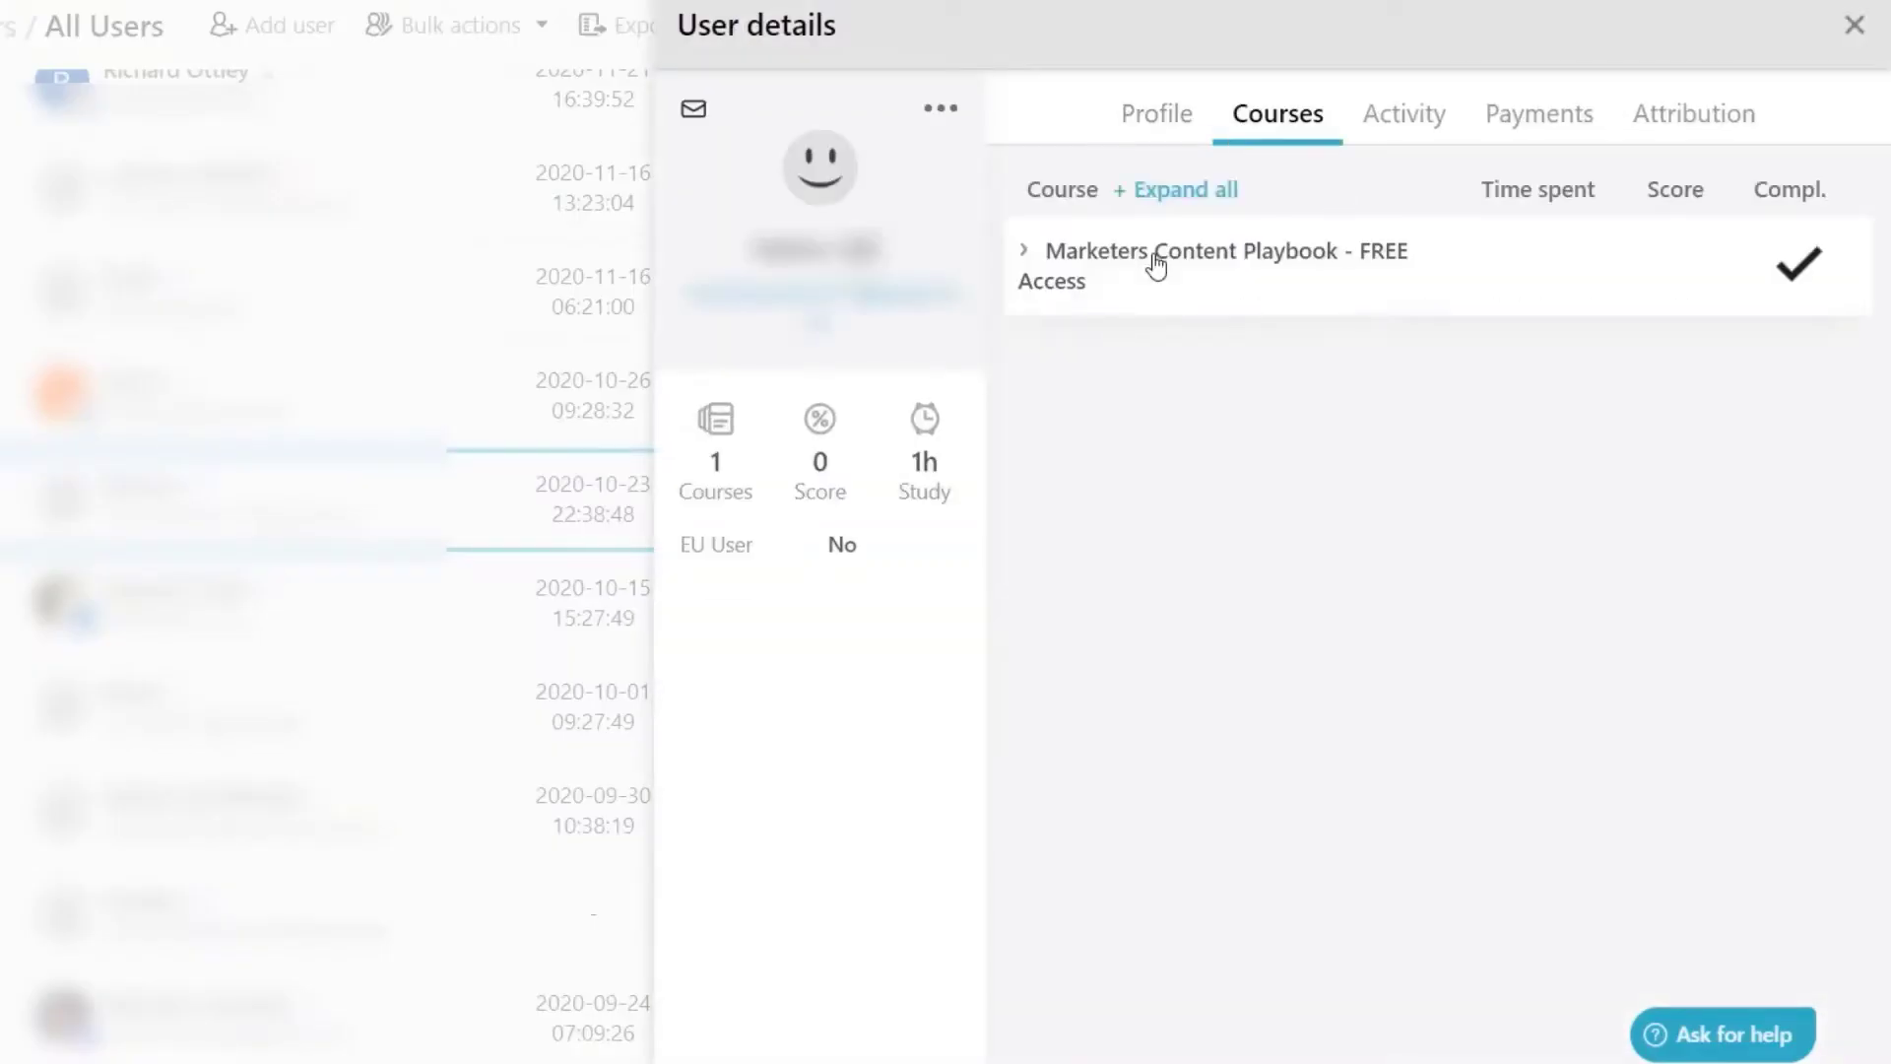
pyautogui.click(1024, 249)
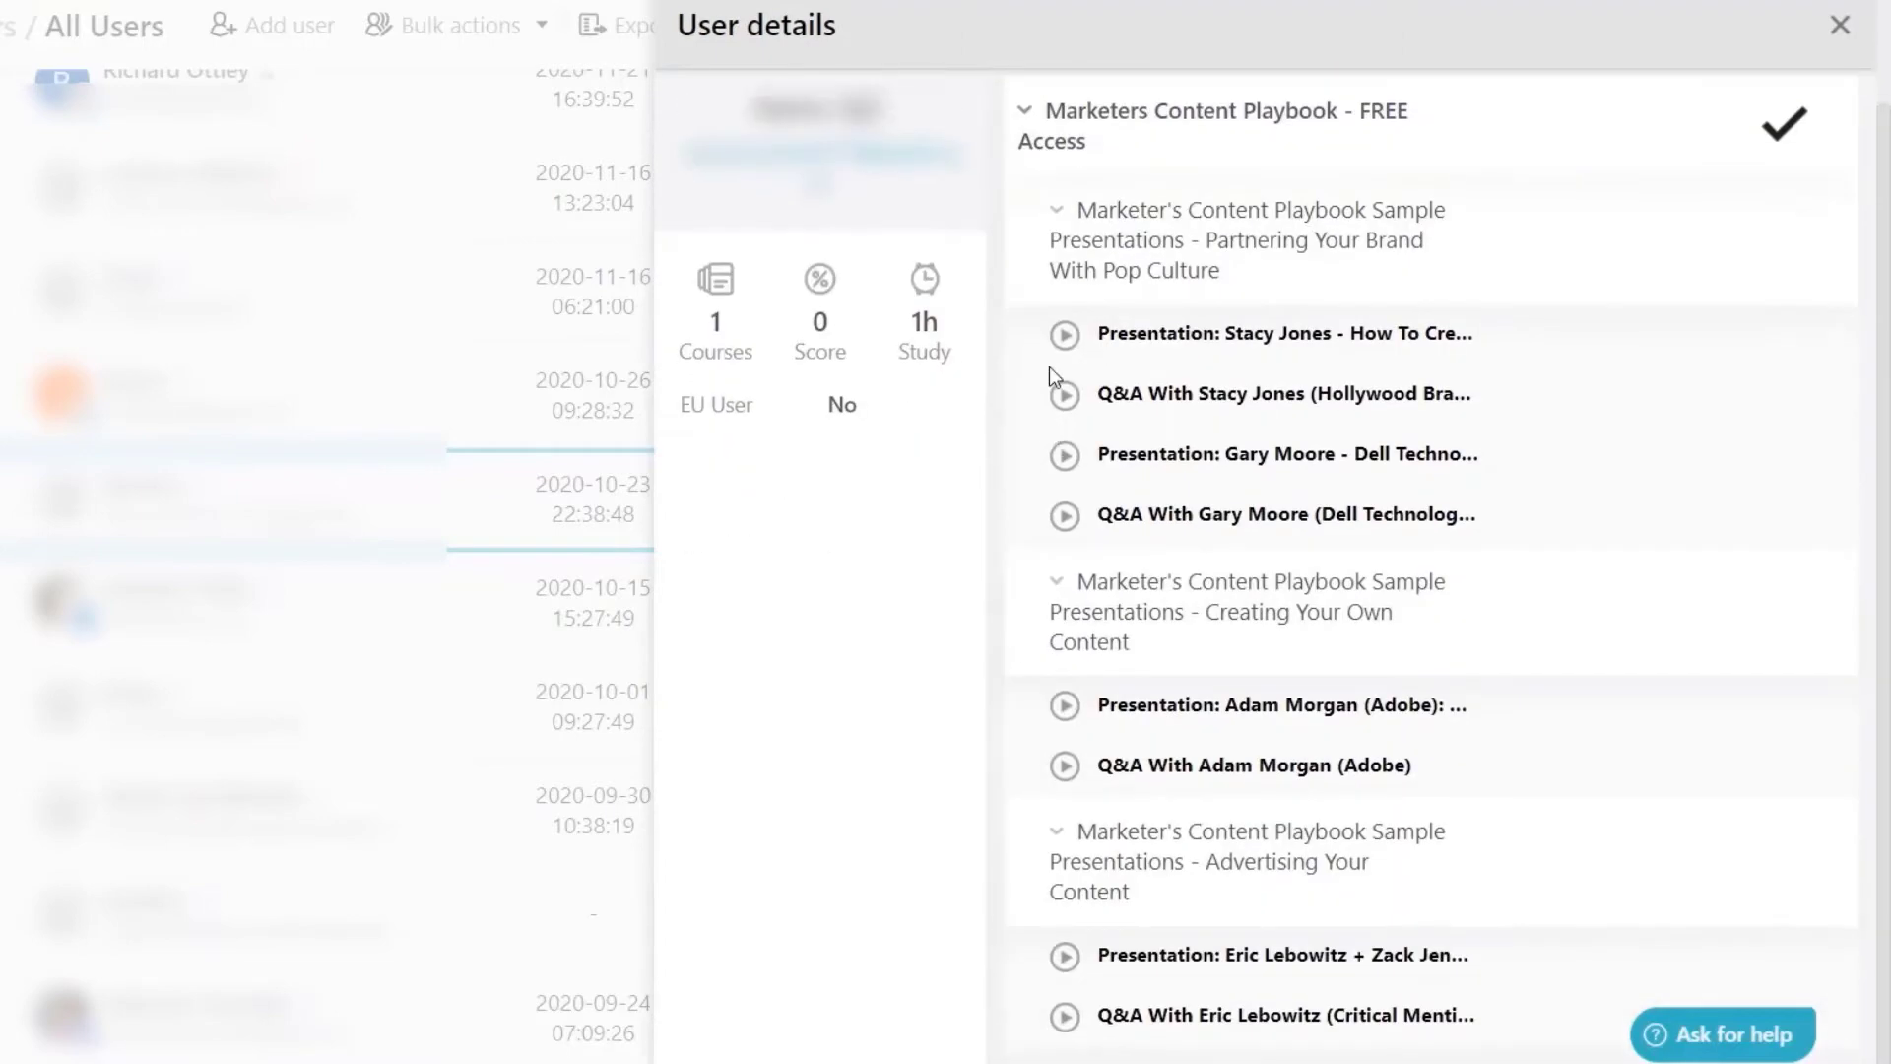
pyautogui.click(1033, 120)
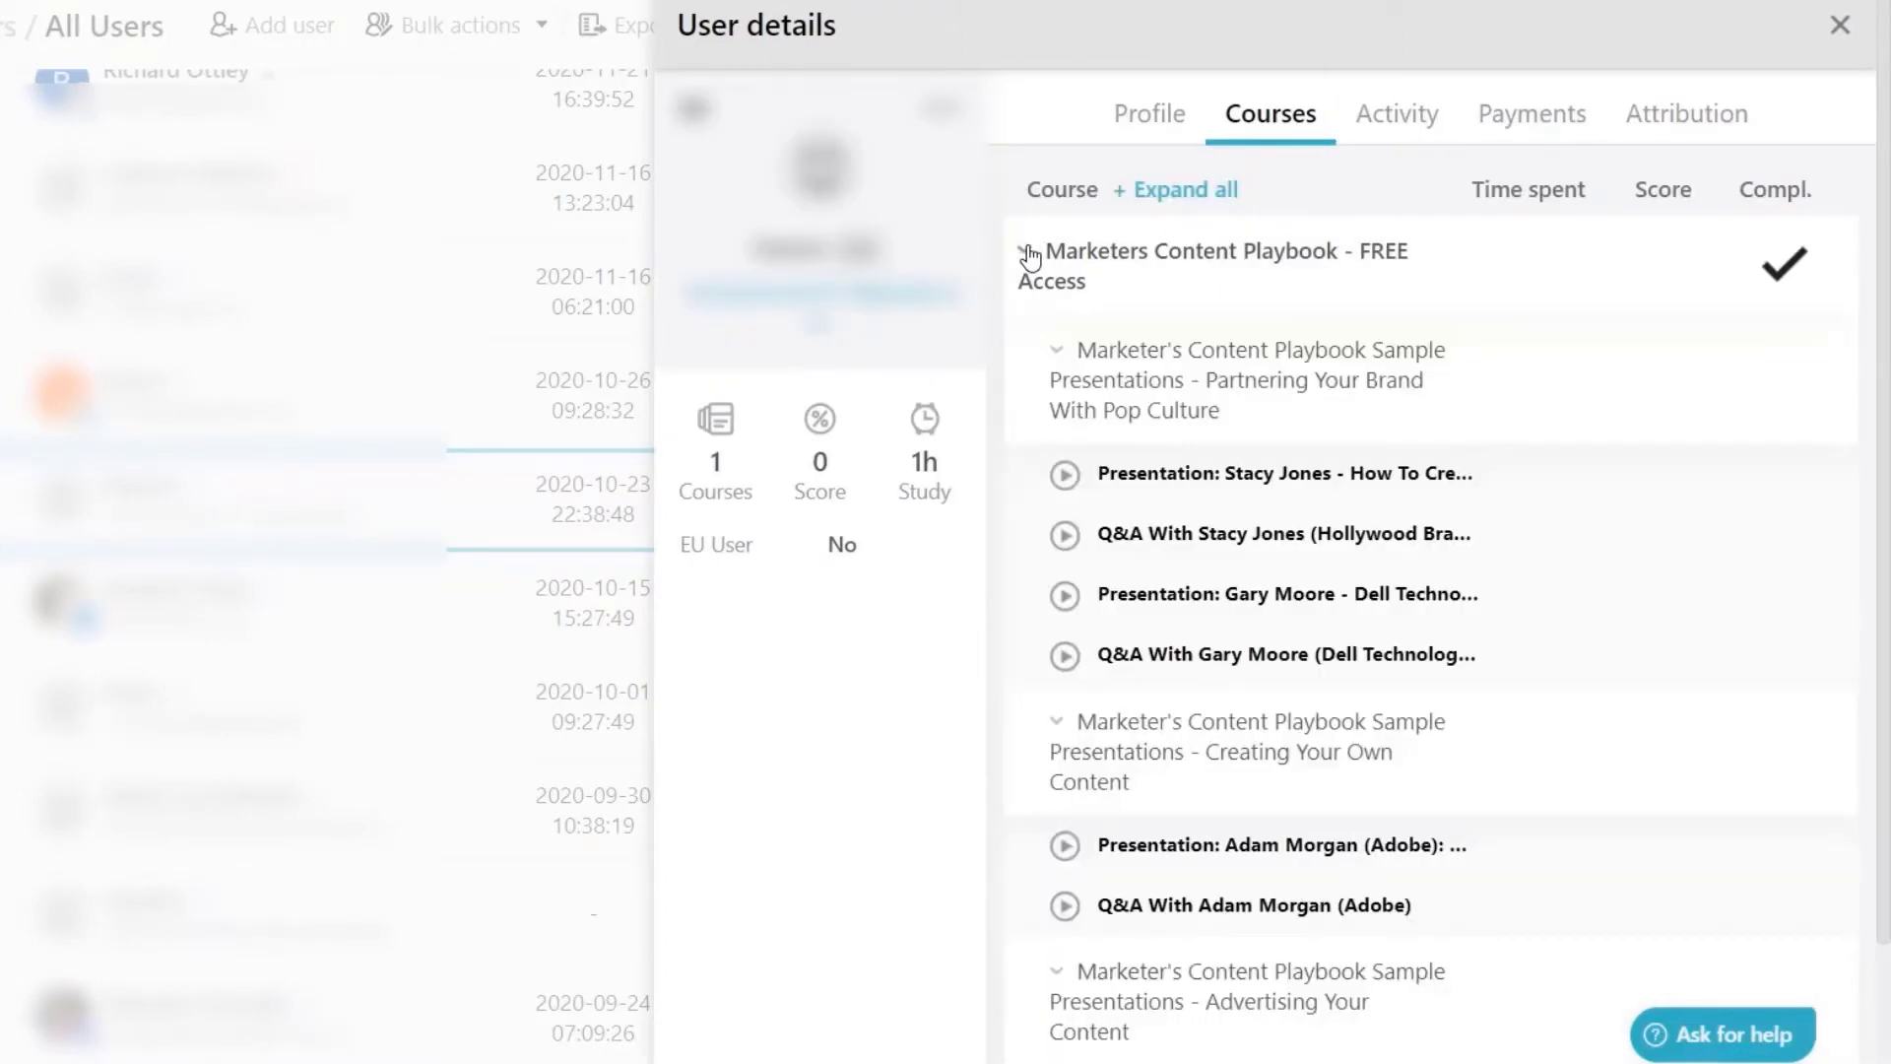
pyautogui.click(1402, 113)
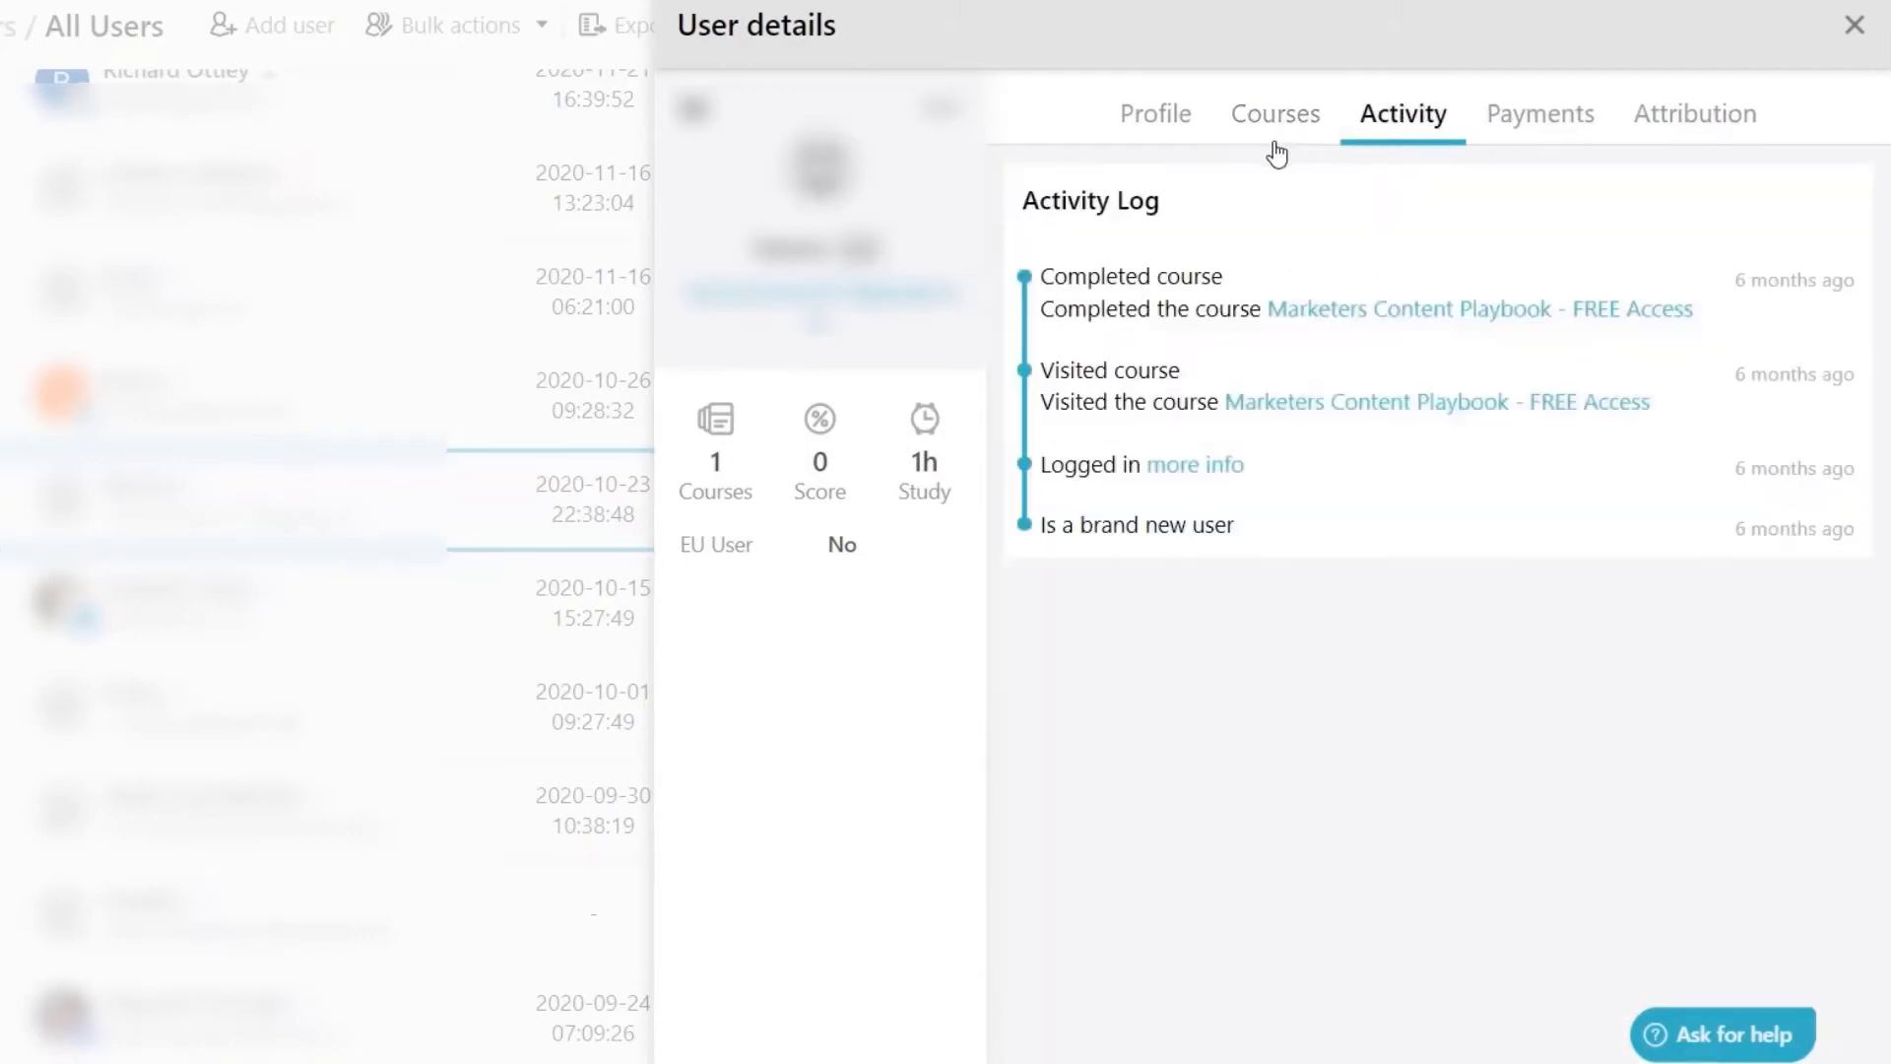
pyautogui.moveTo(1345, 423)
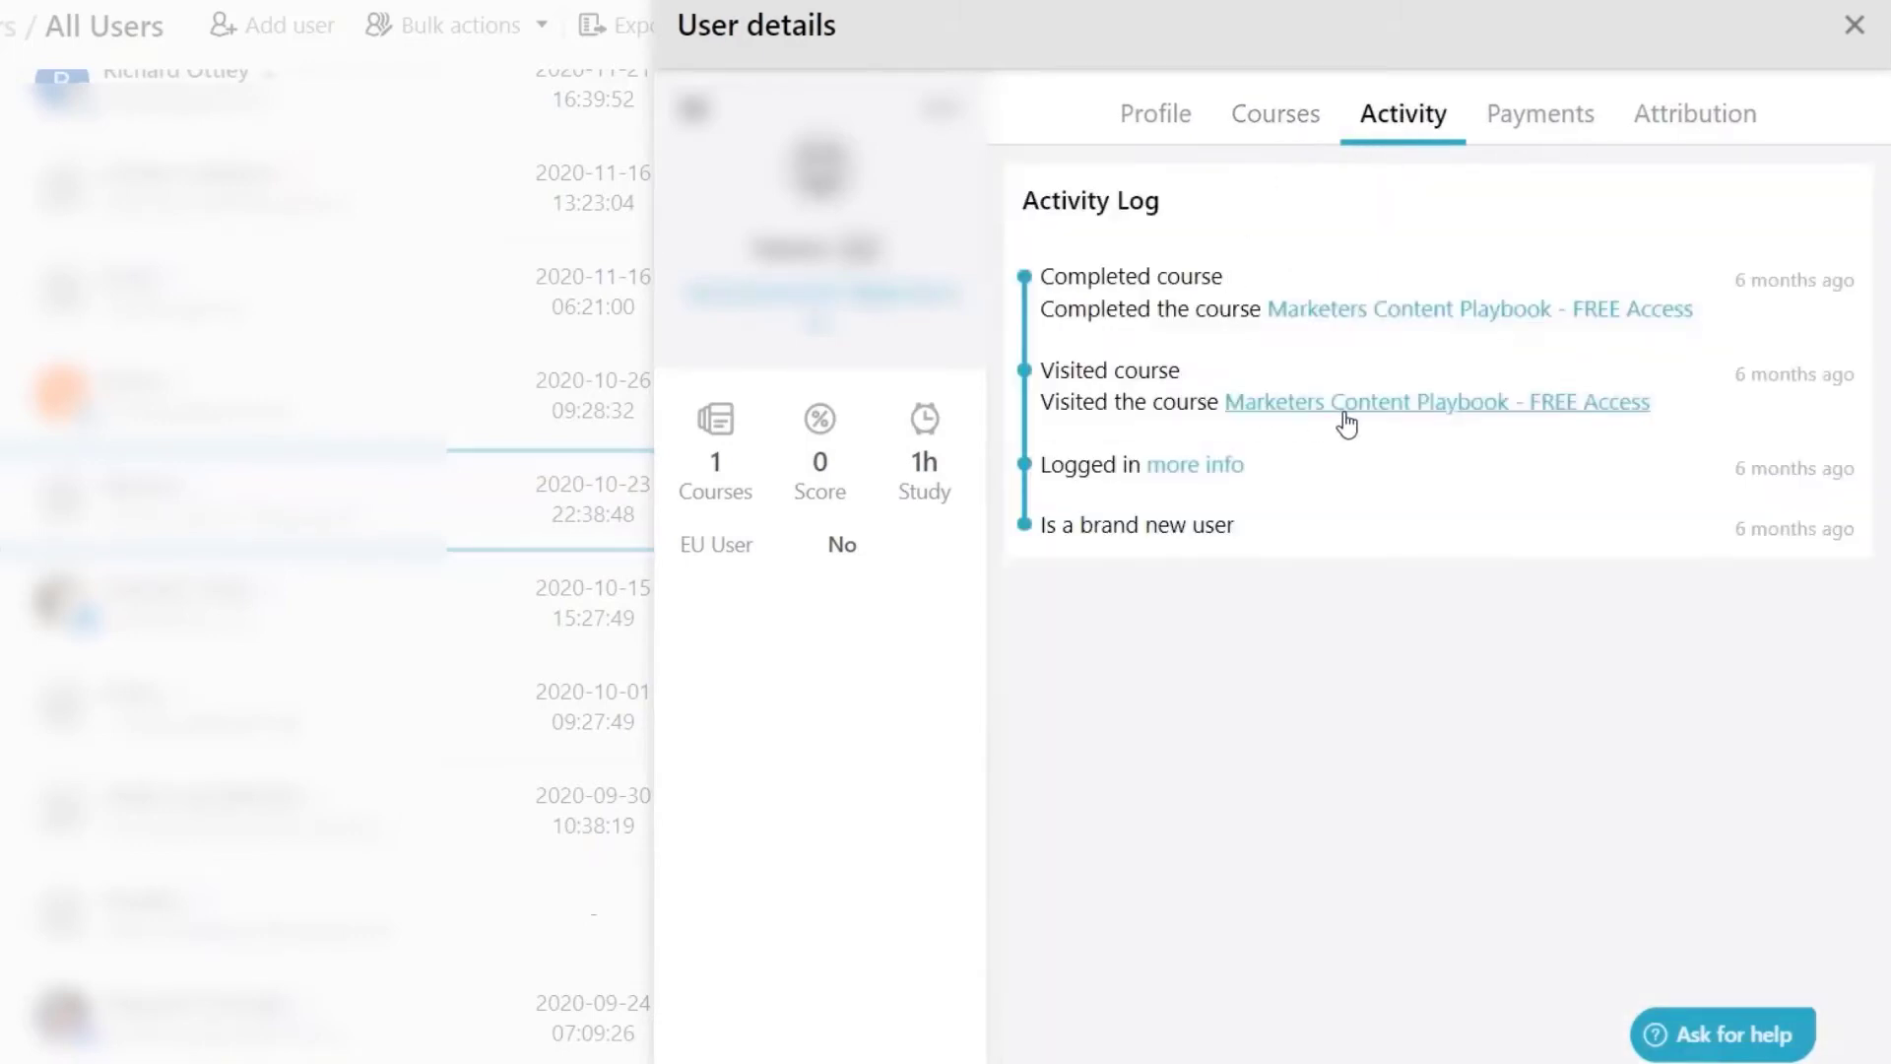
pyautogui.click(1434, 402)
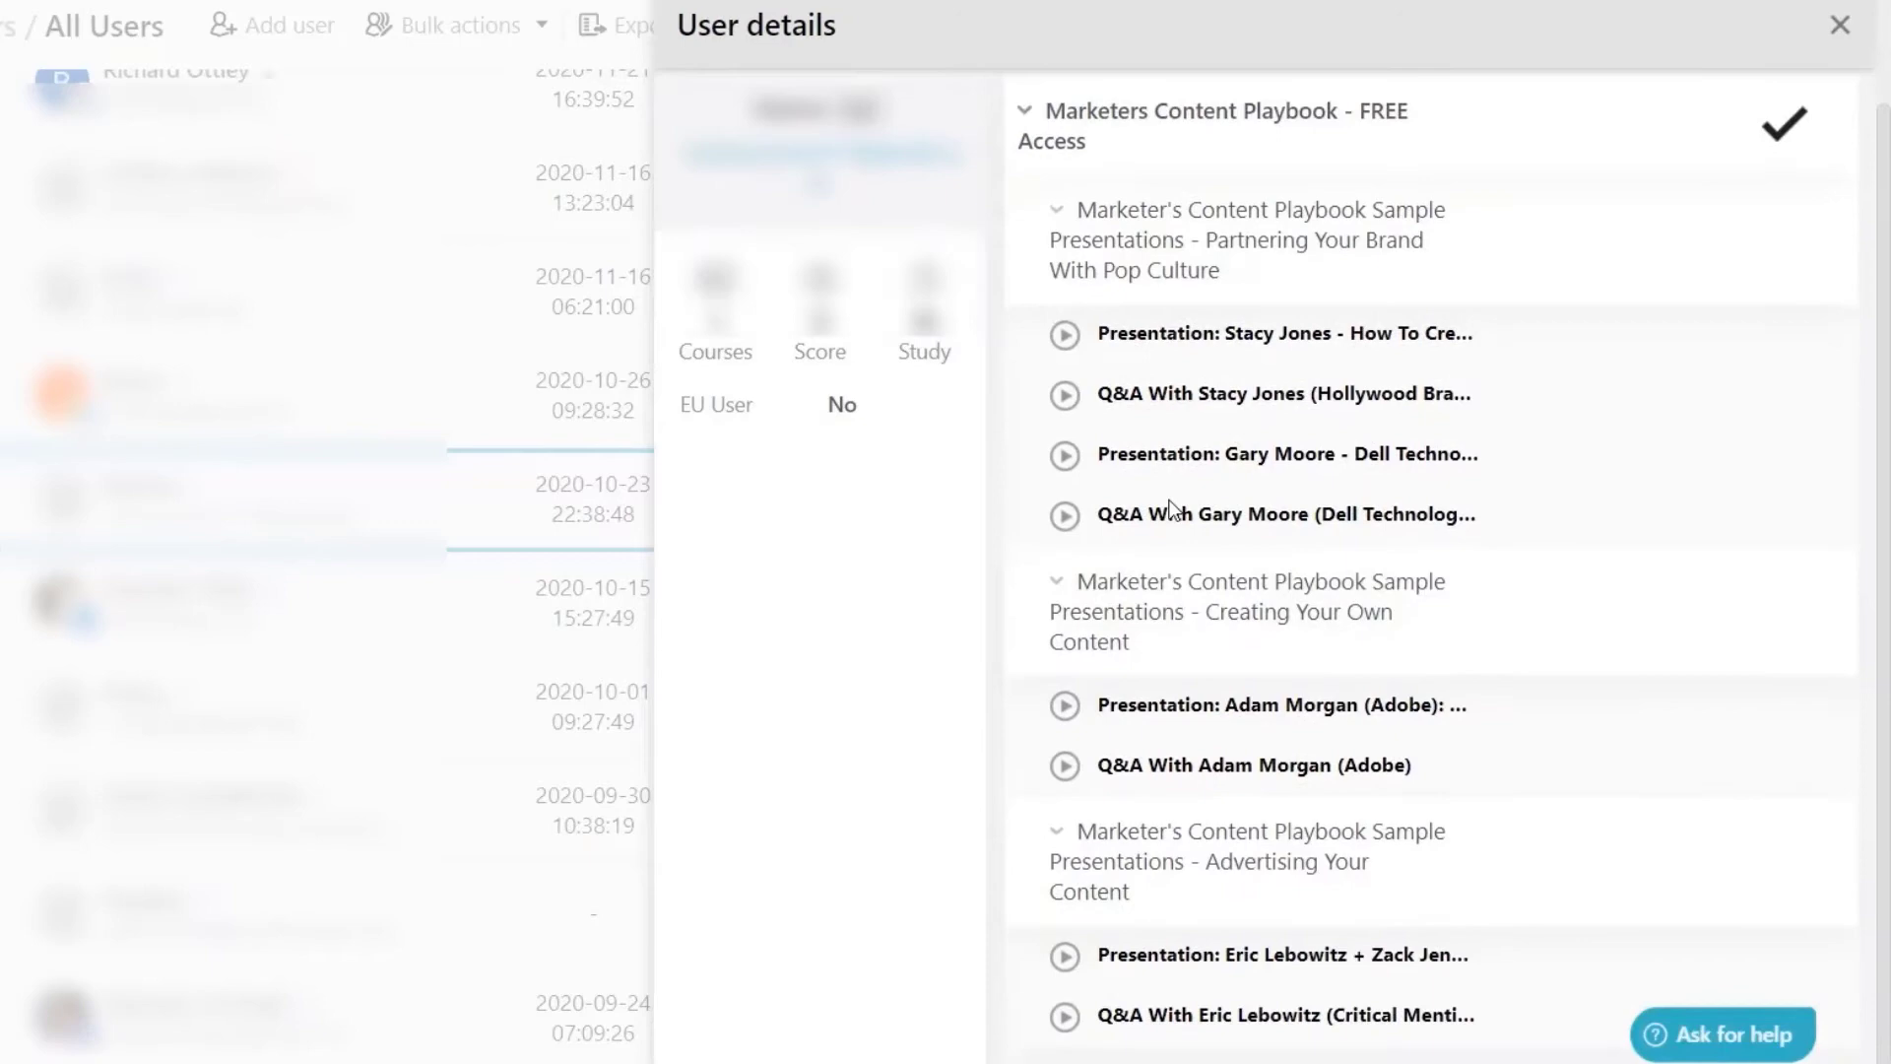
pyautogui.click(1839, 23)
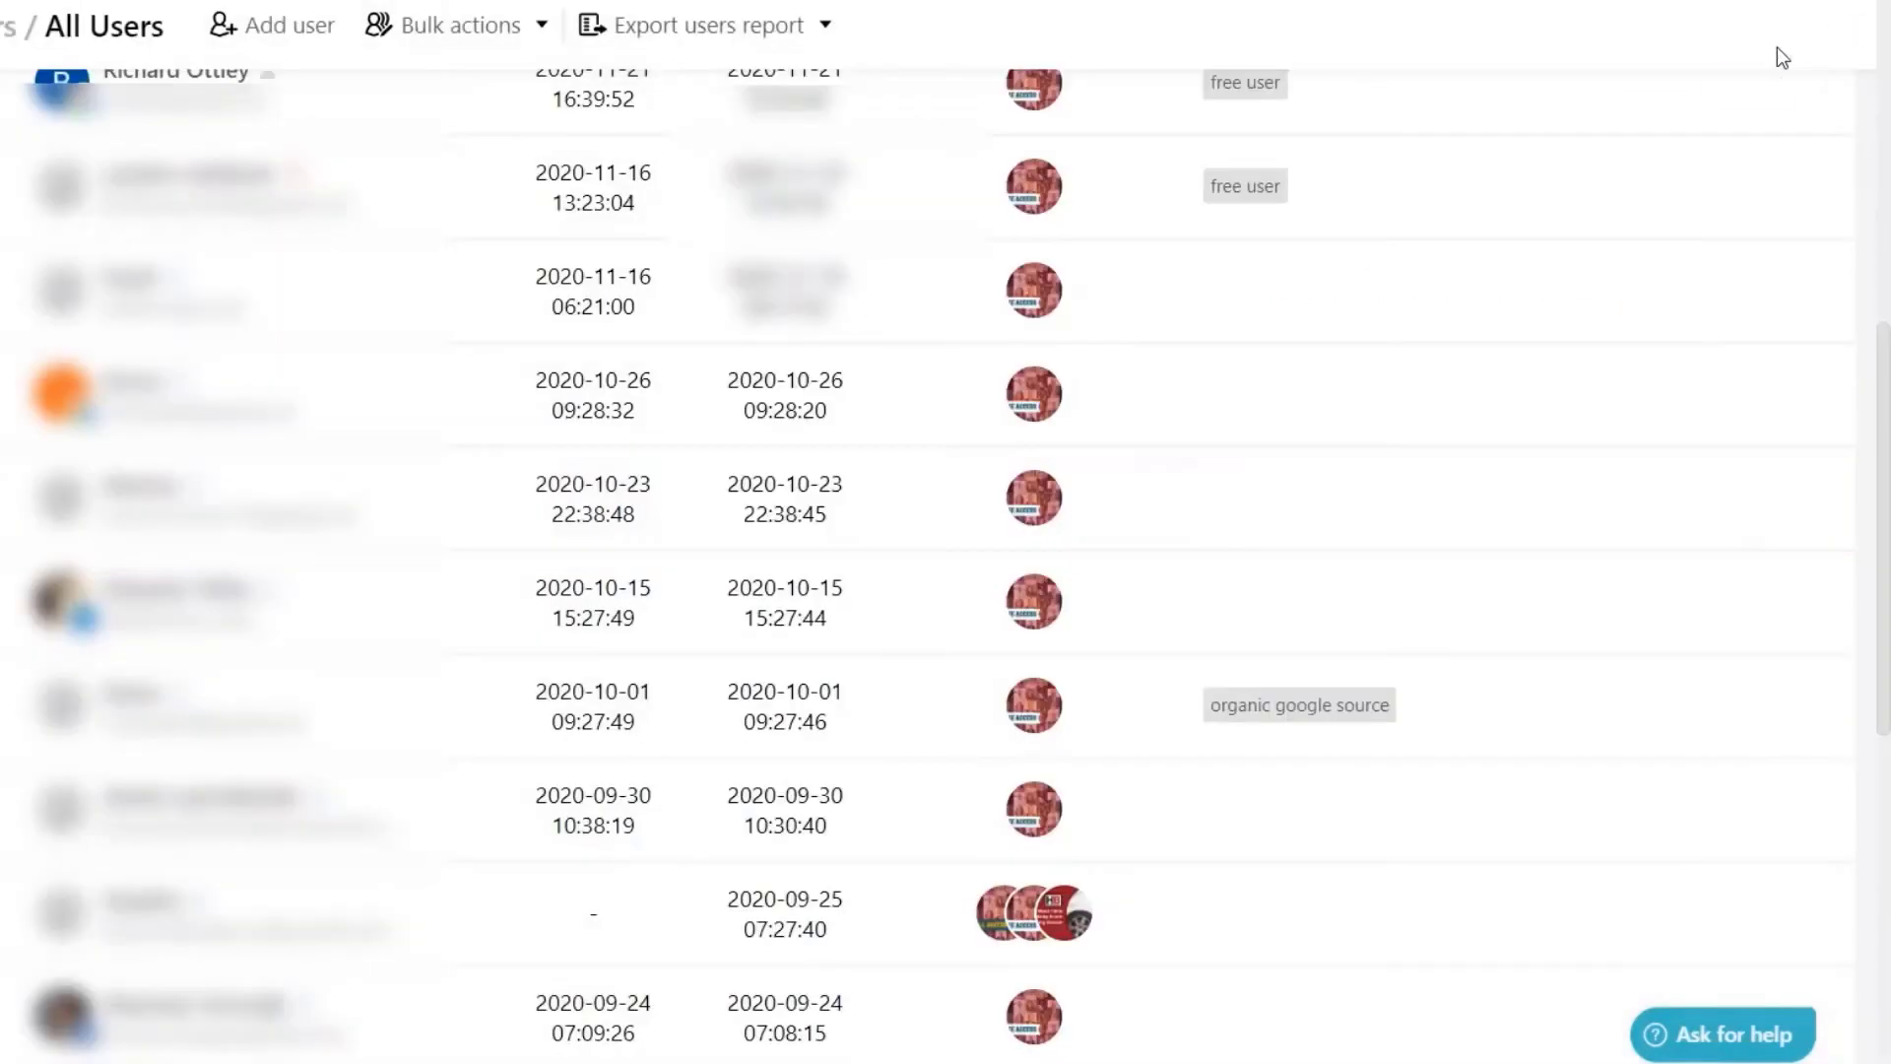
pyautogui.scroll(-3)
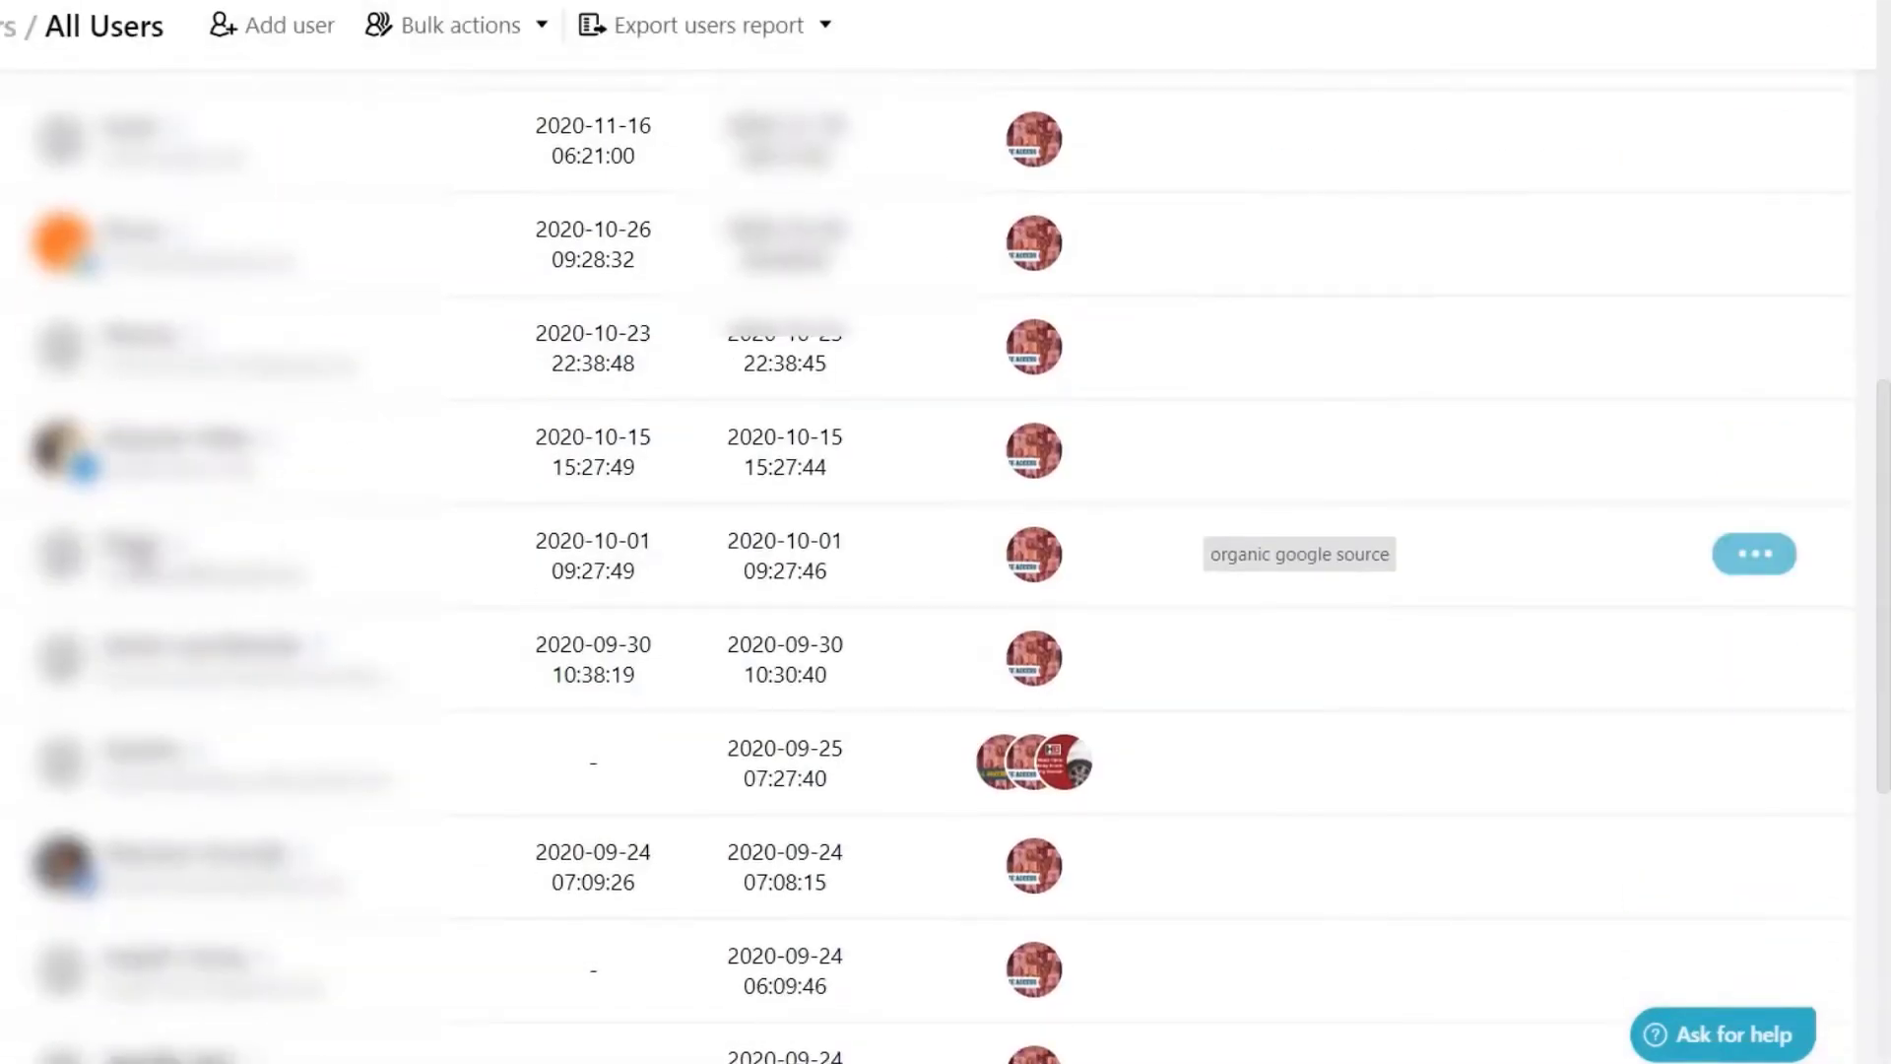
pyautogui.click(1753, 553)
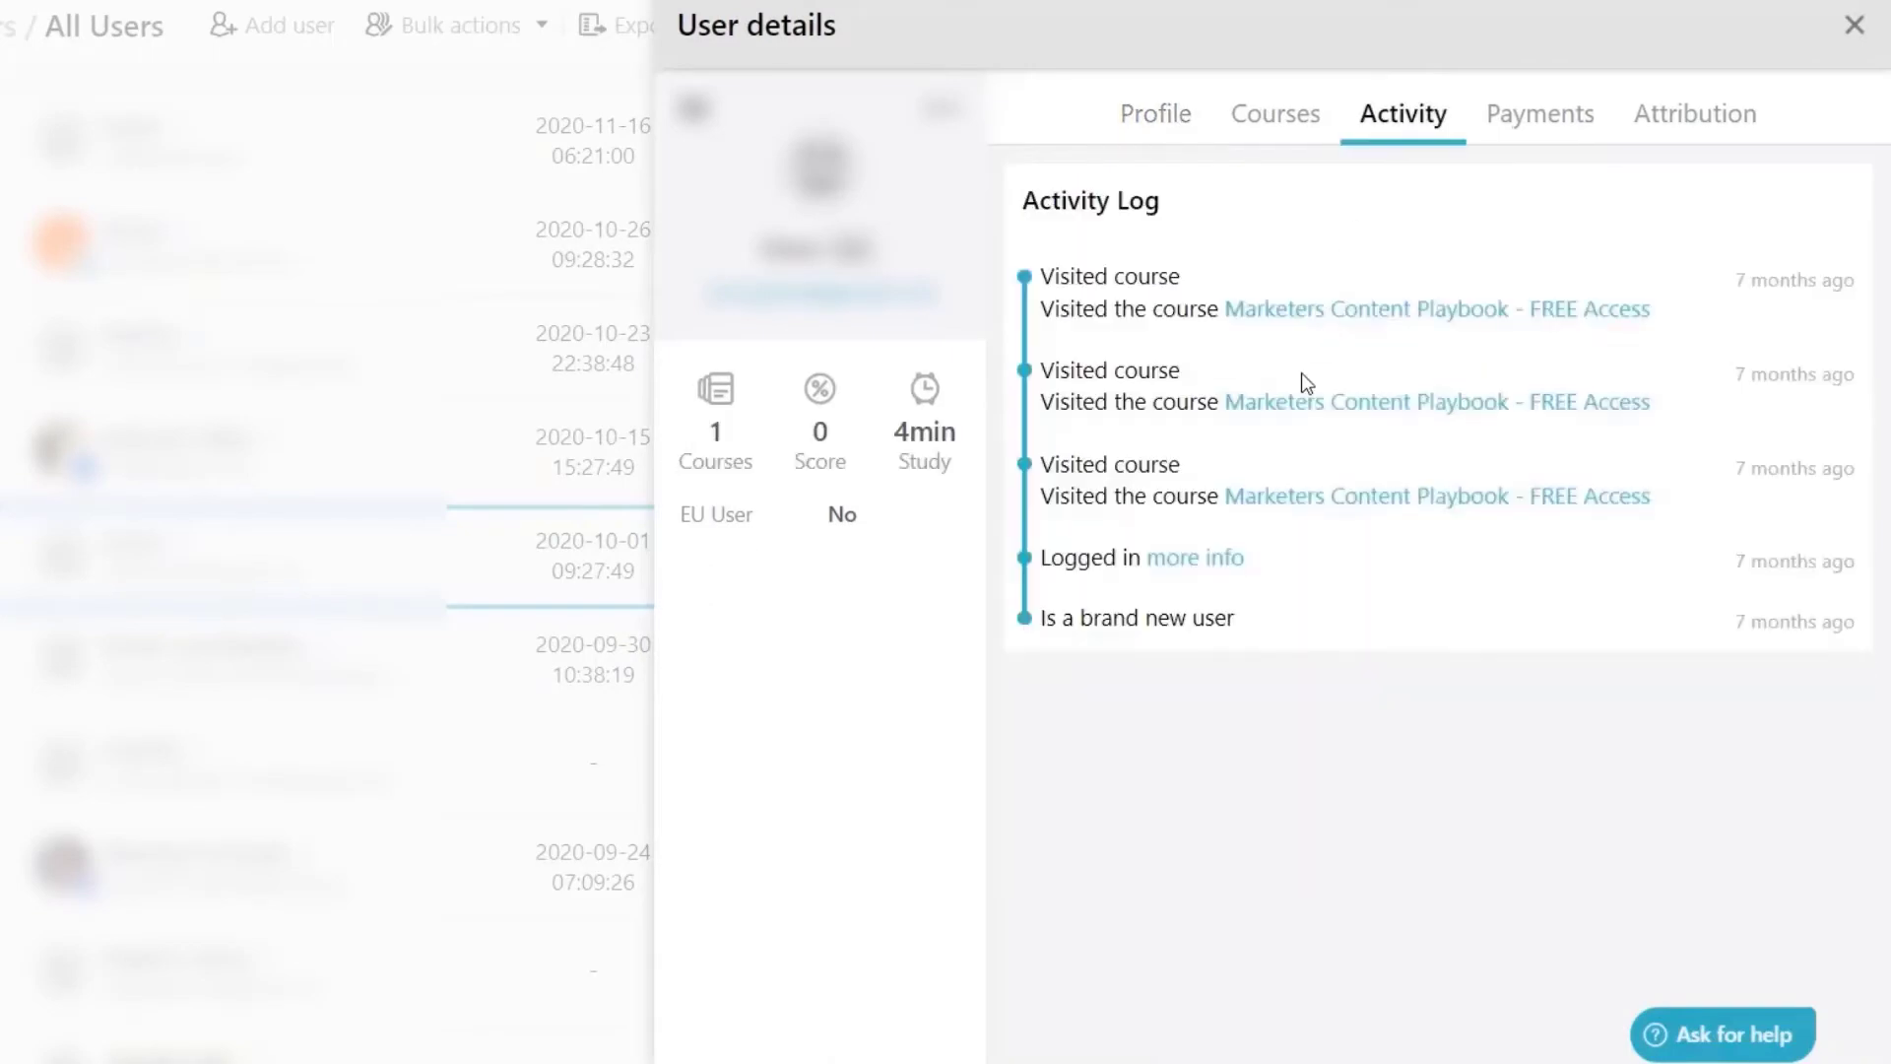
pyautogui.click(1854, 24)
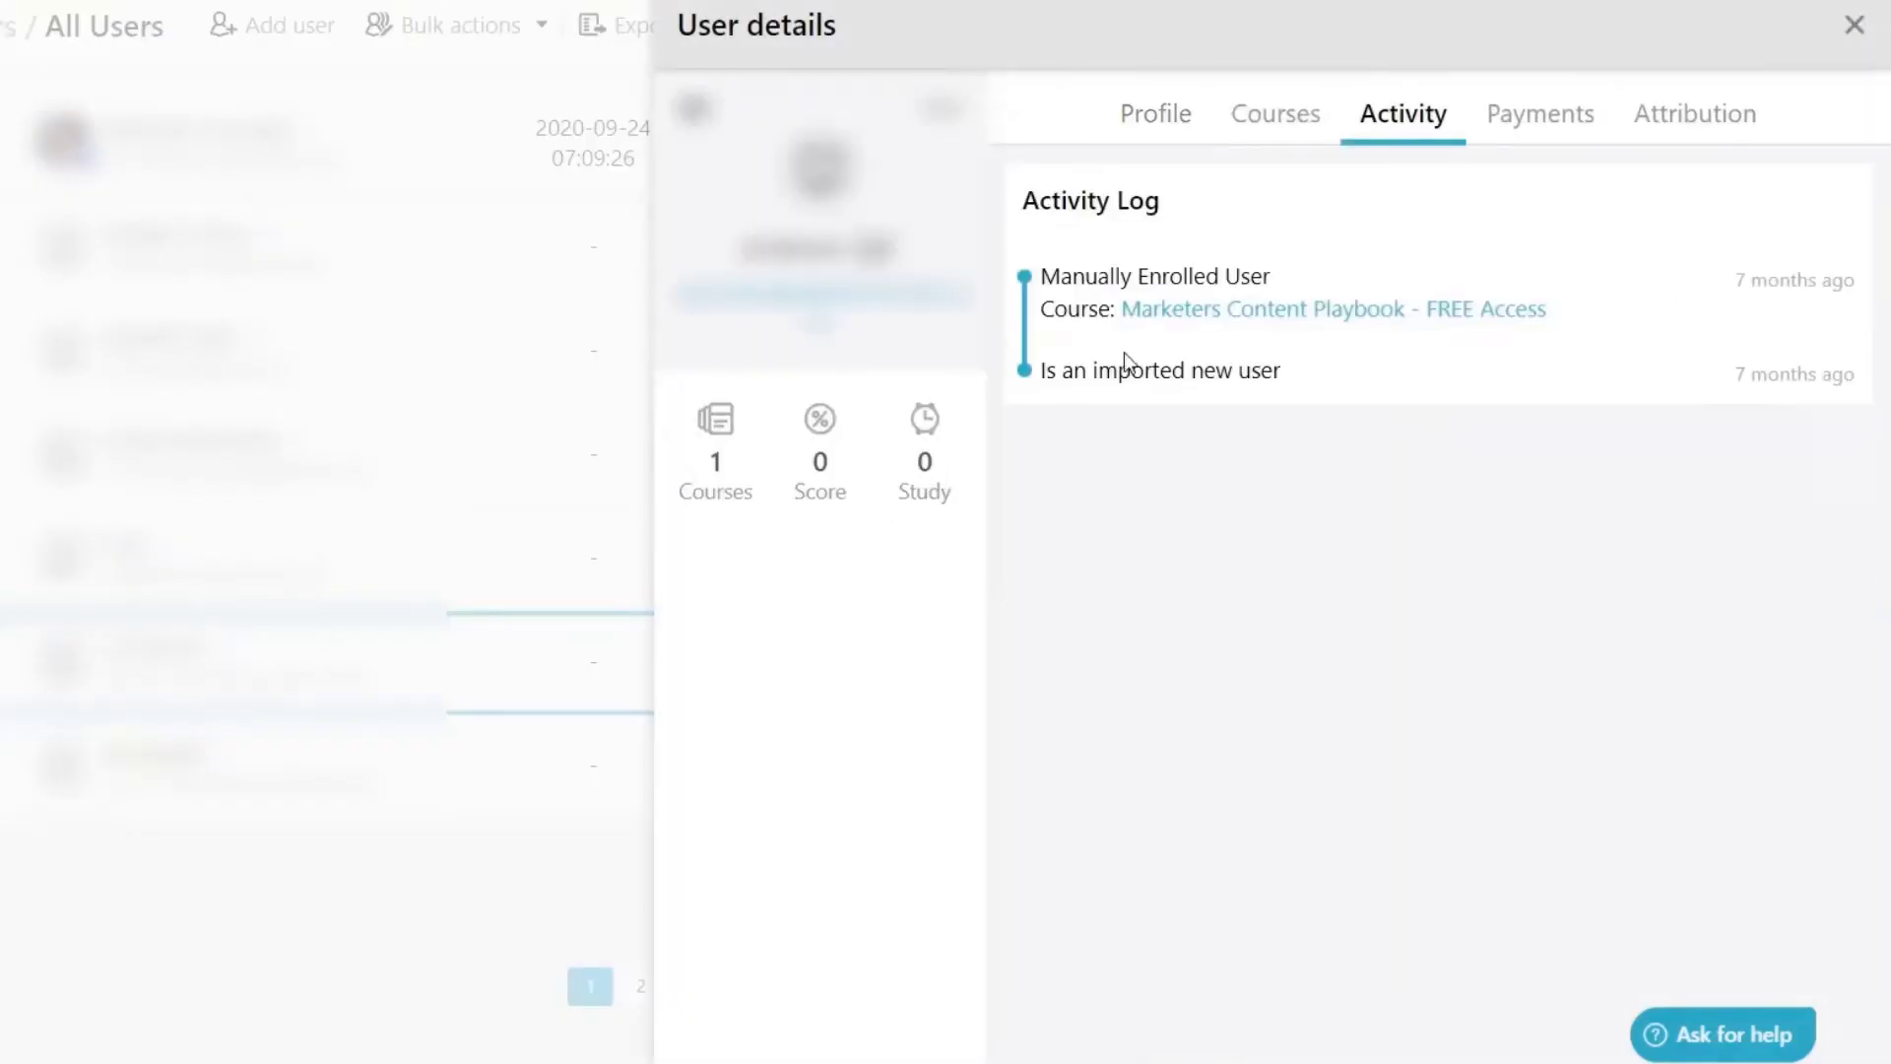
pyautogui.click(1854, 24)
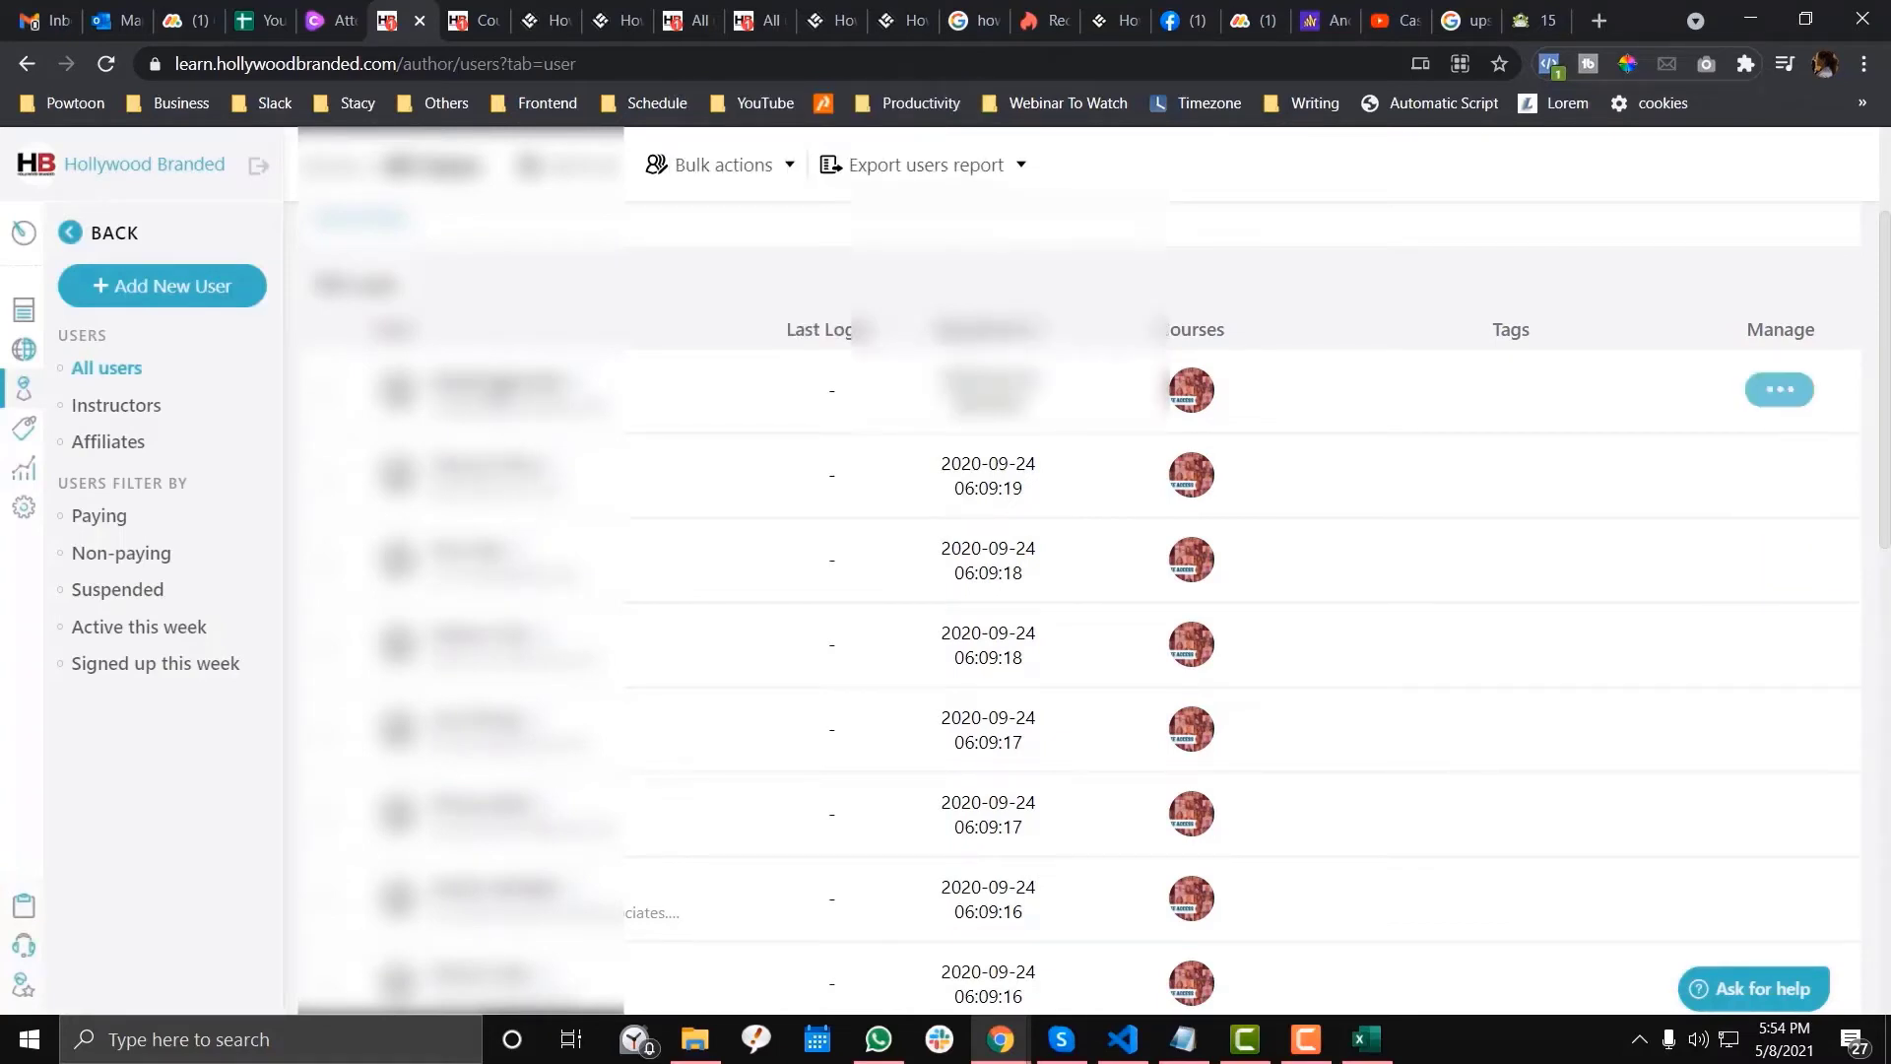
pyautogui.click(1778, 388)
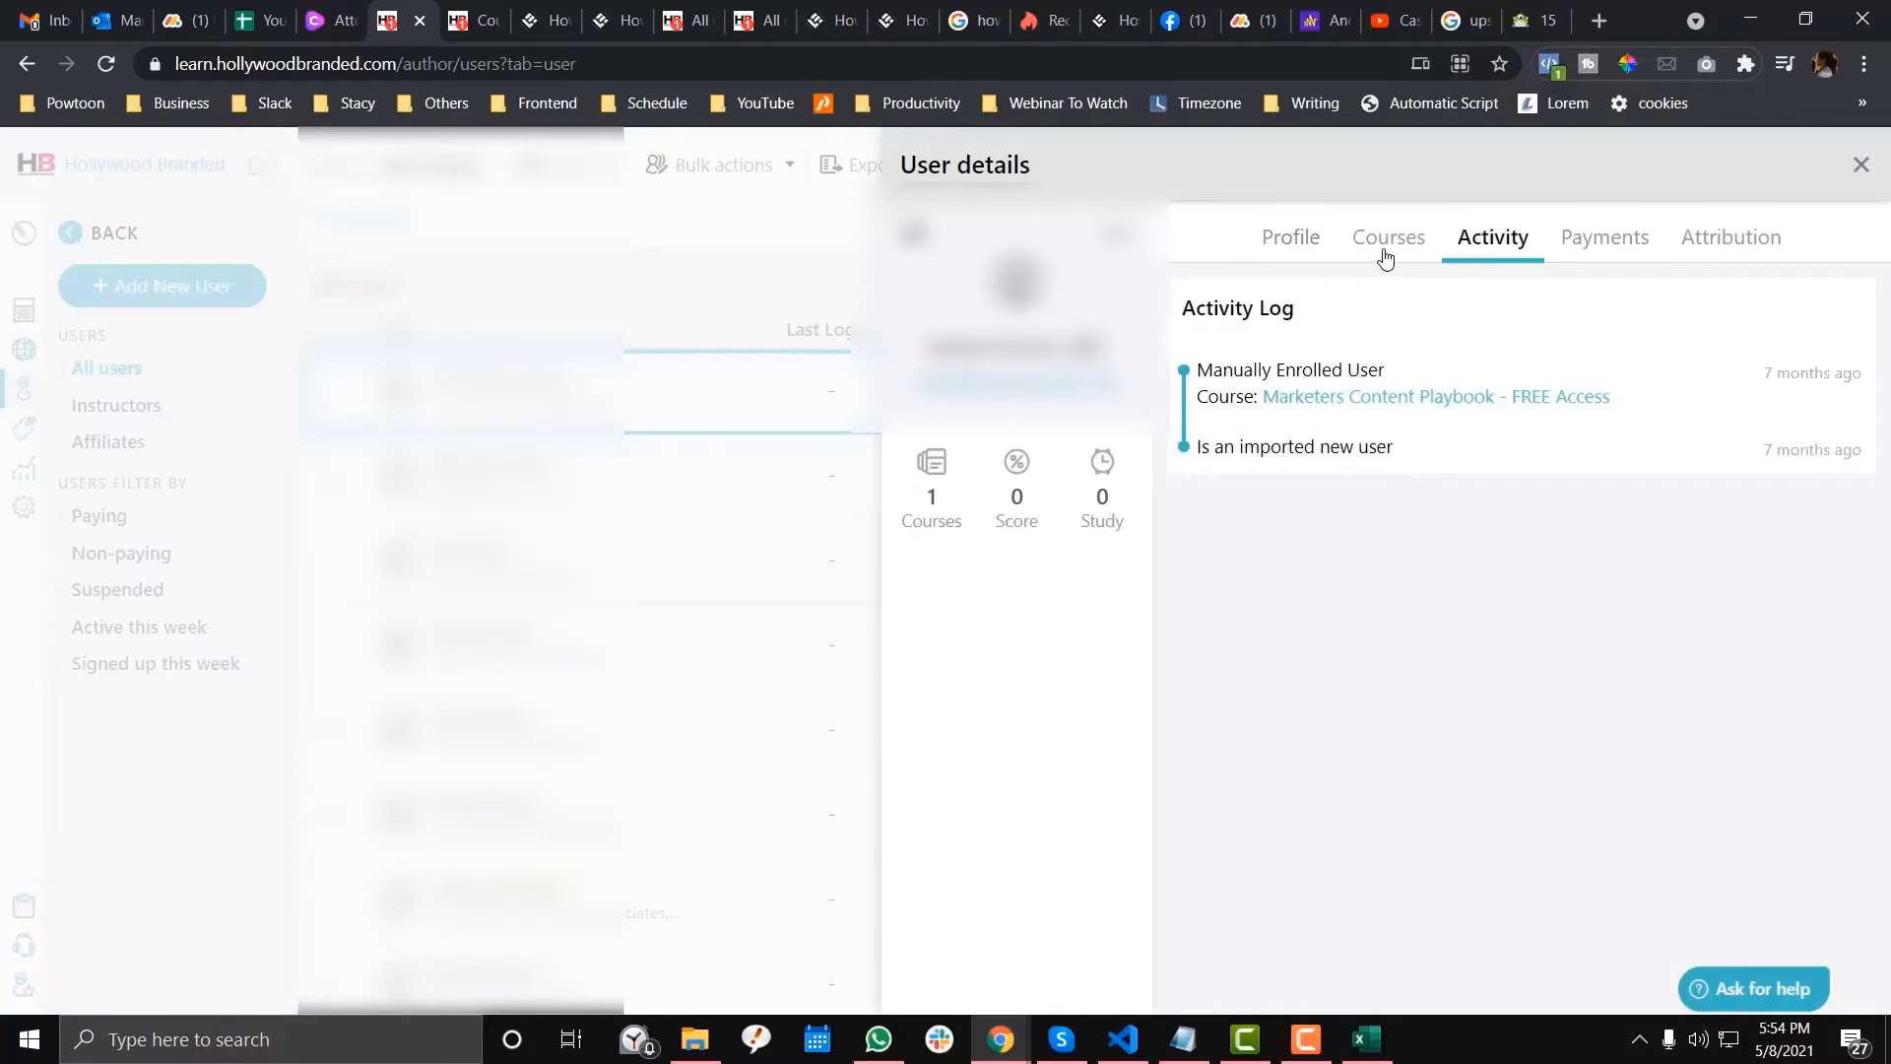
pyautogui.click(1384, 236)
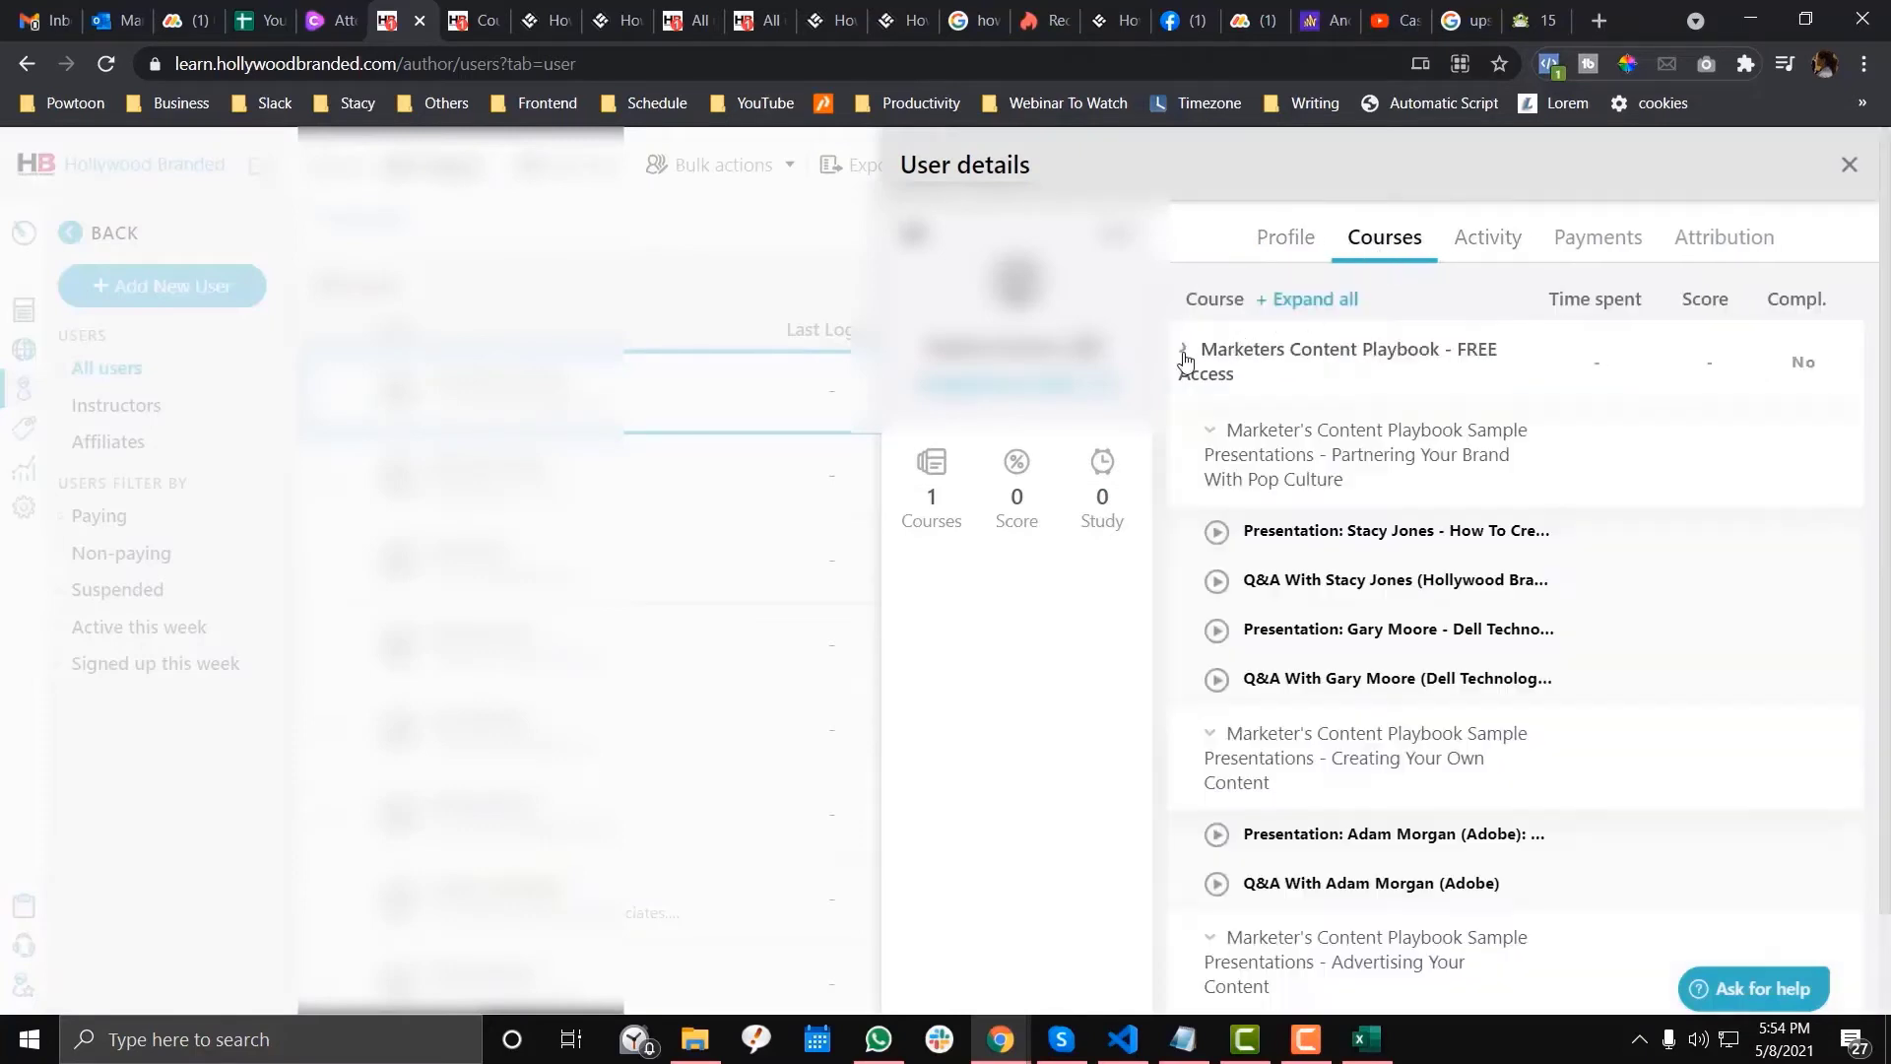
pyautogui.click(1848, 165)
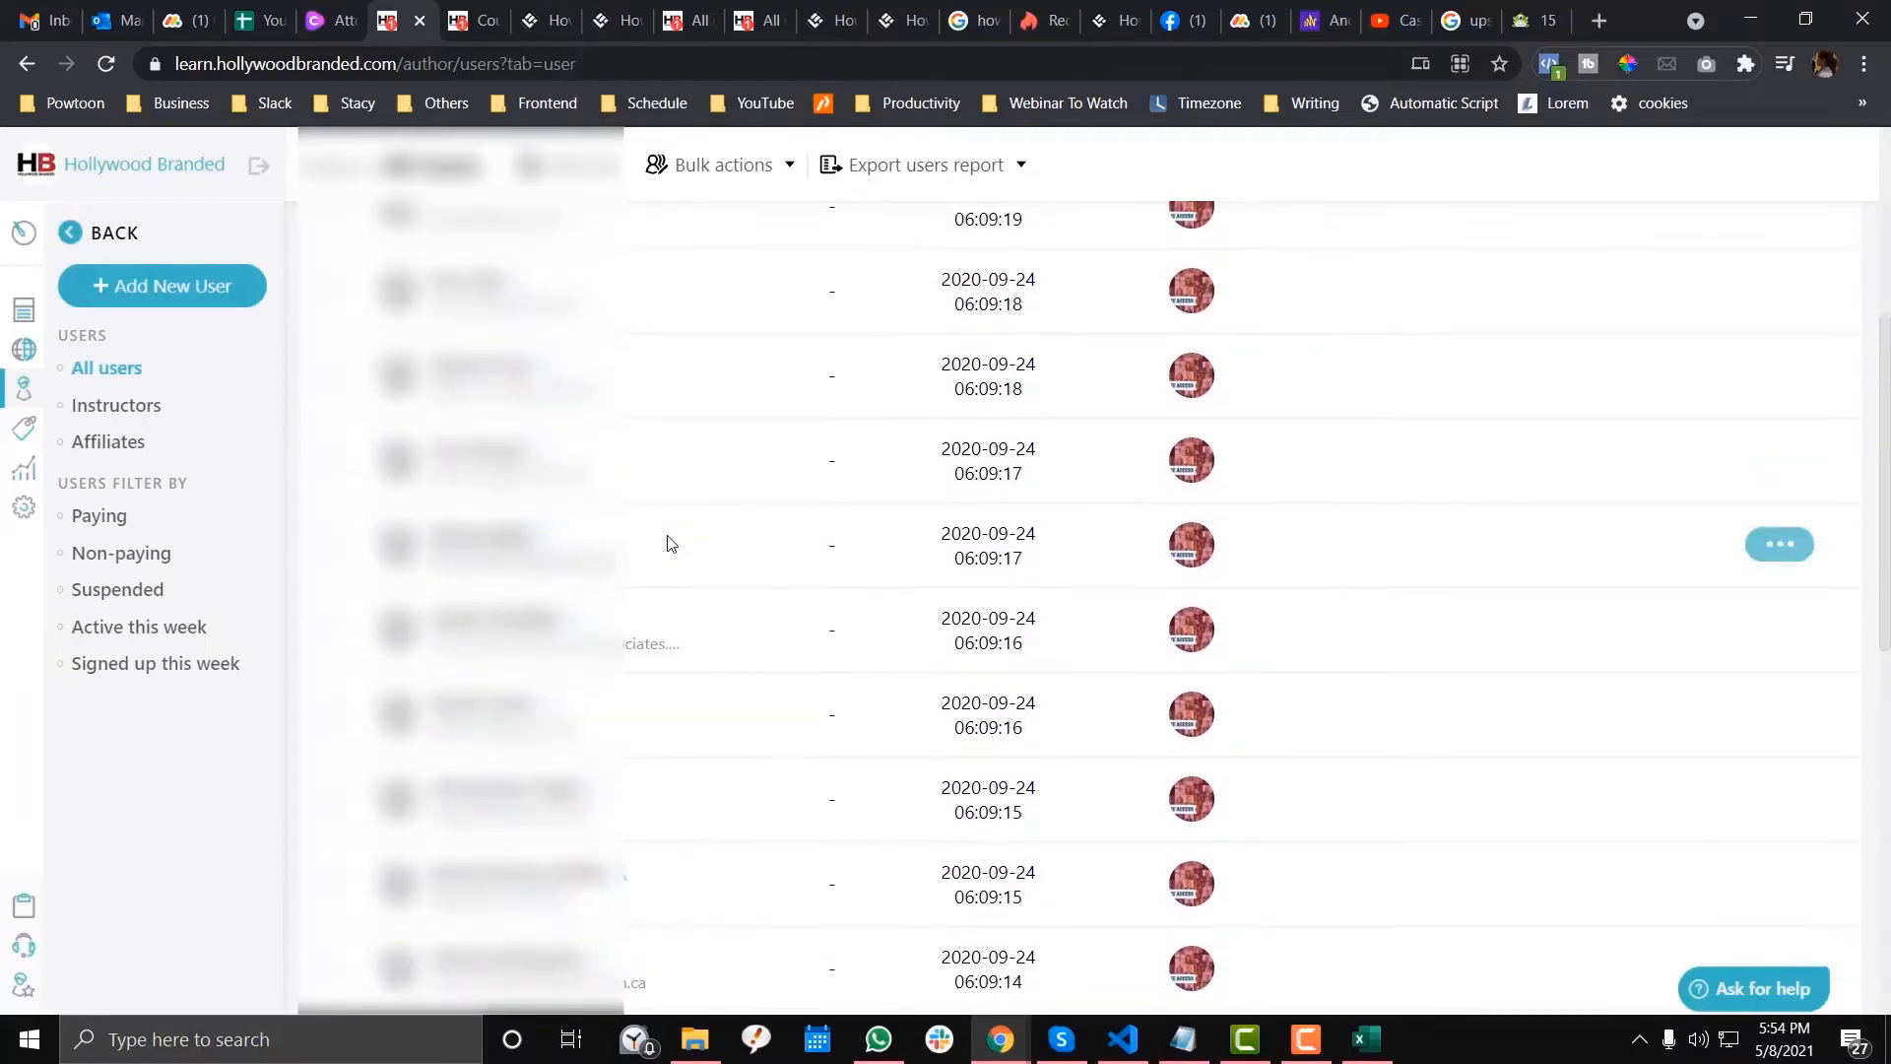
pyautogui.scroll(3)
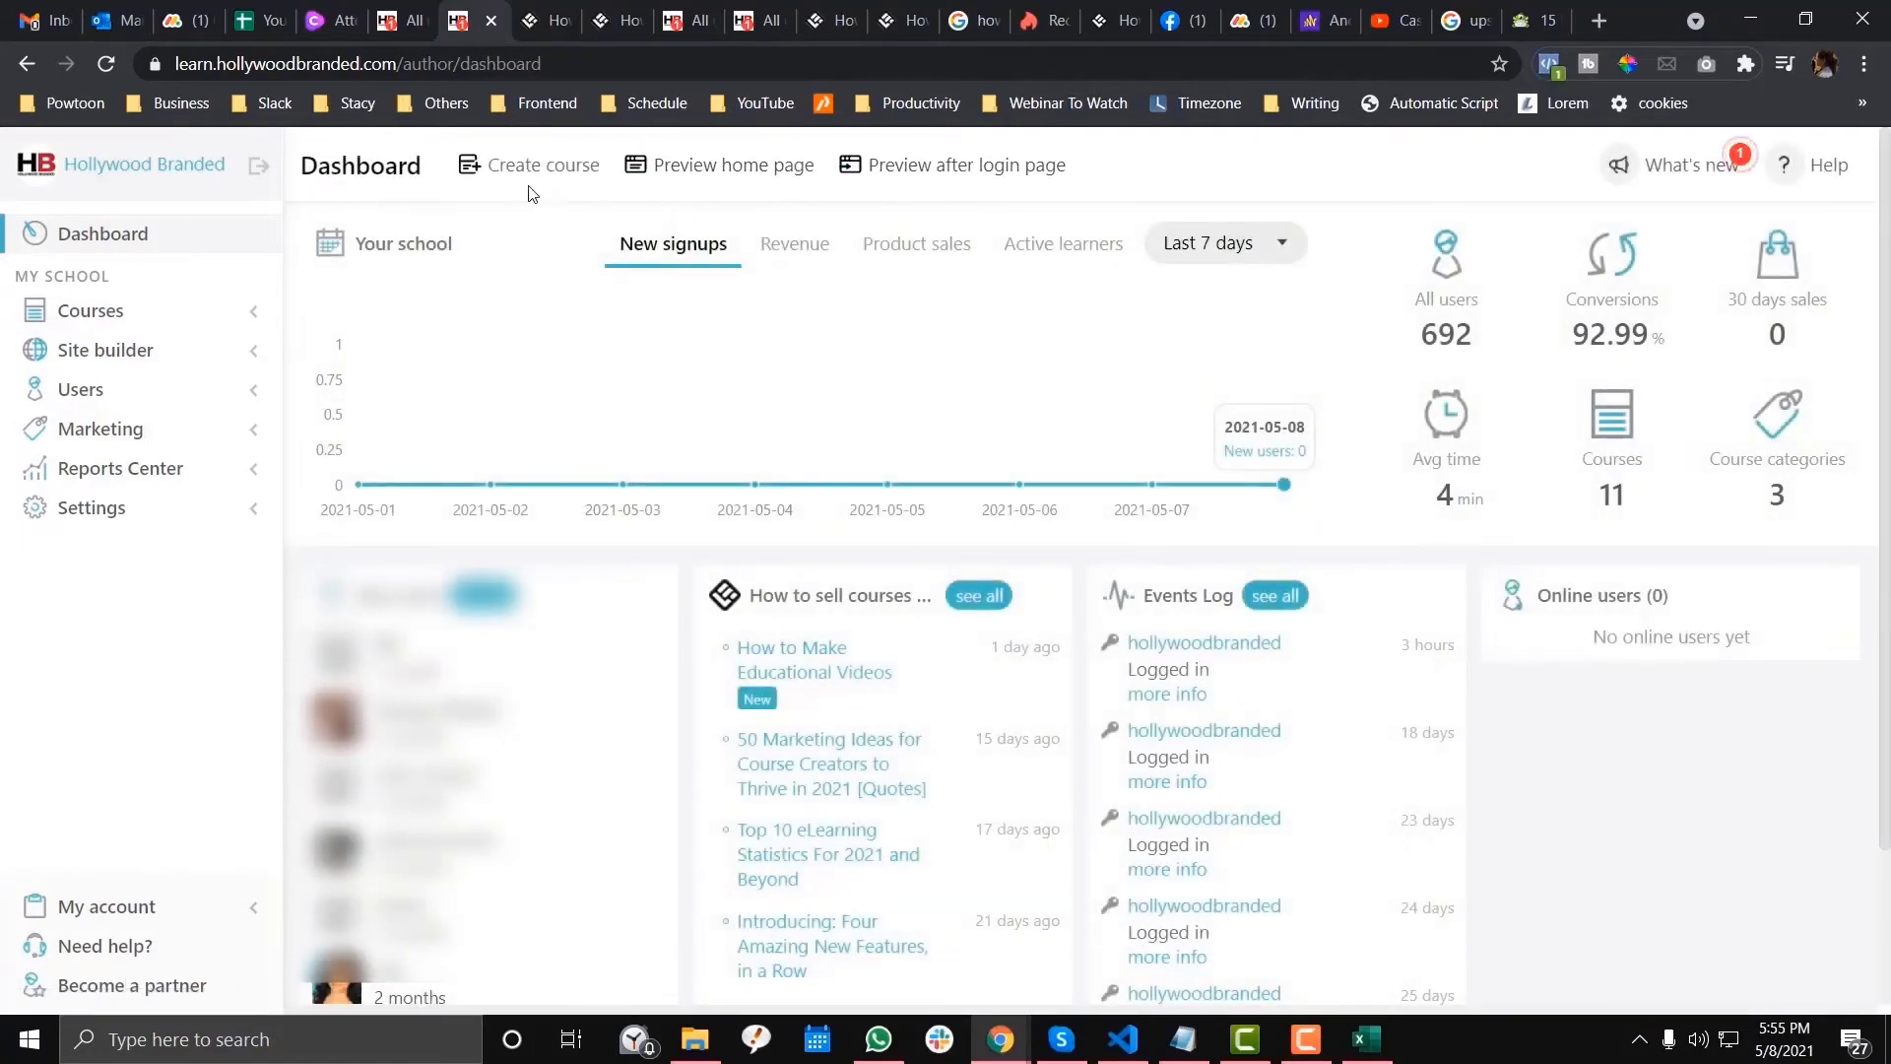
# Edit the Marketers Content Playbook - FREE Access course page and choose Popup > New popup.
pyautogui.click(90, 310)
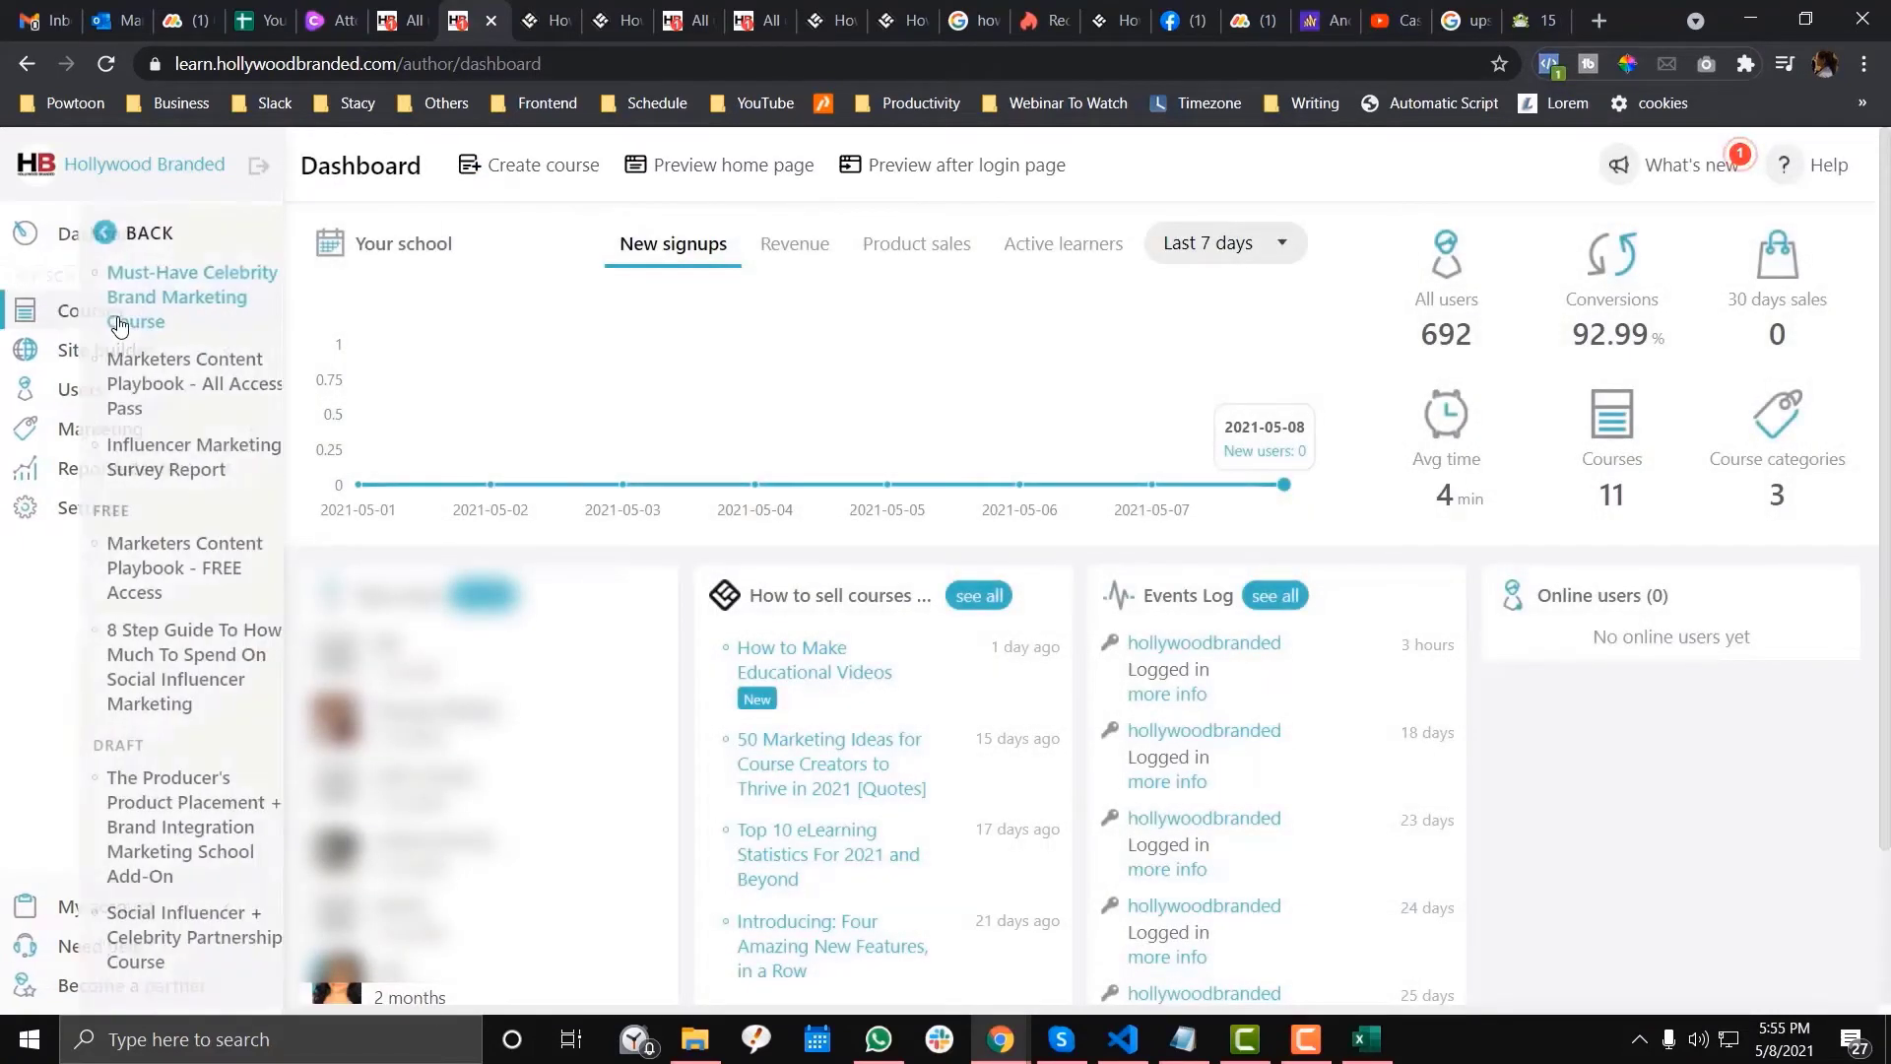
pyautogui.click(148, 567)
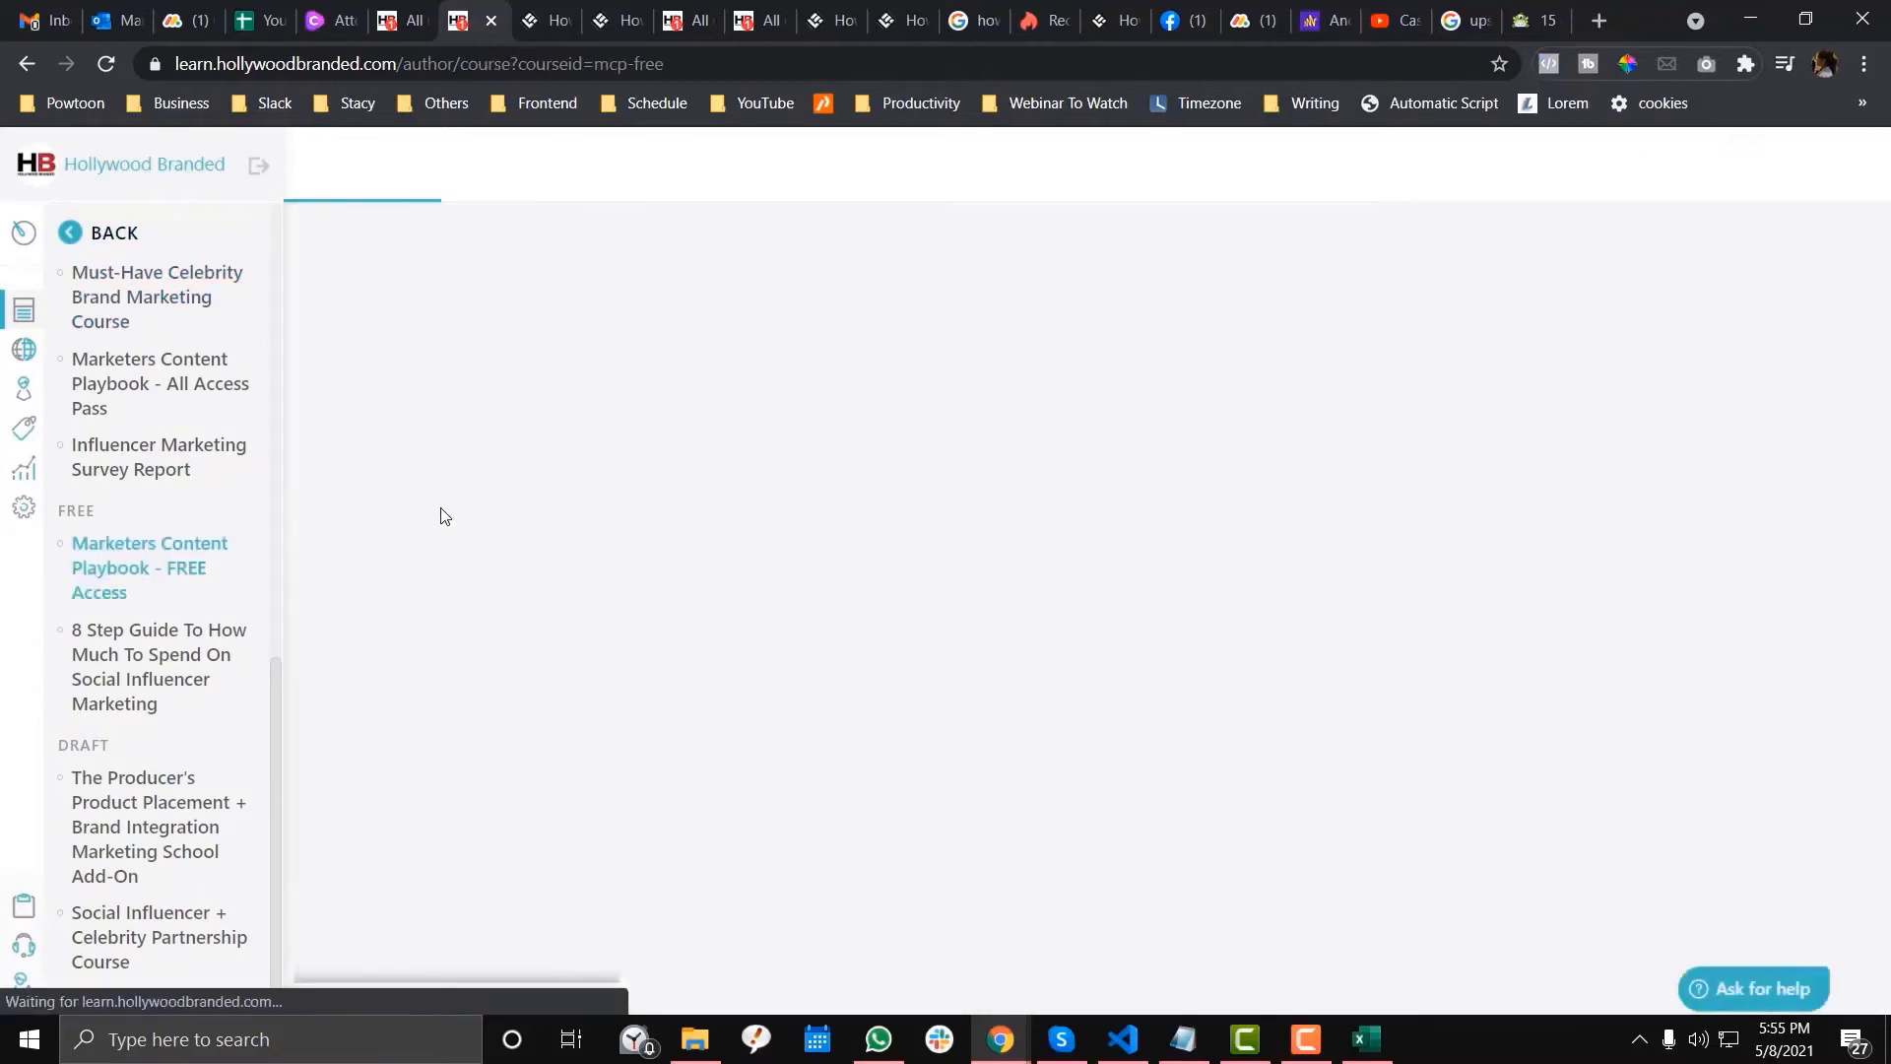
pyautogui.click(149, 568)
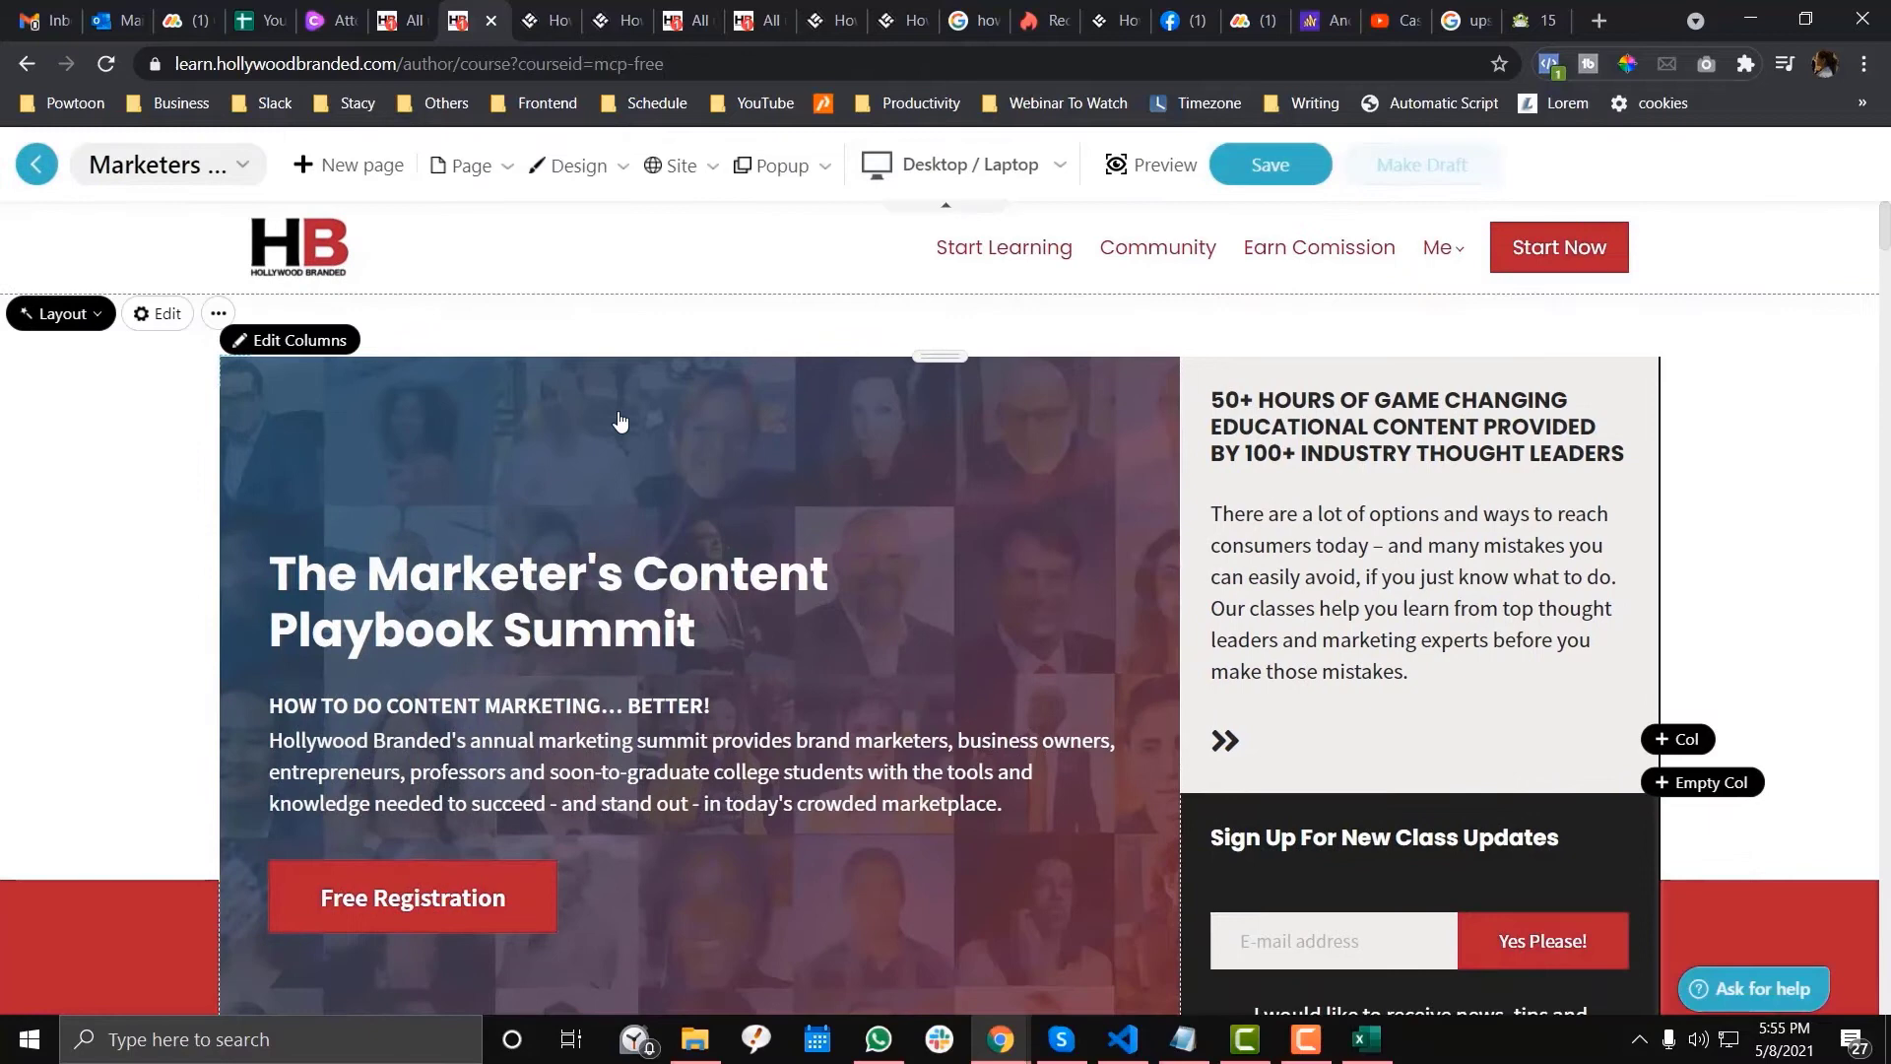
pyautogui.click(780, 166)
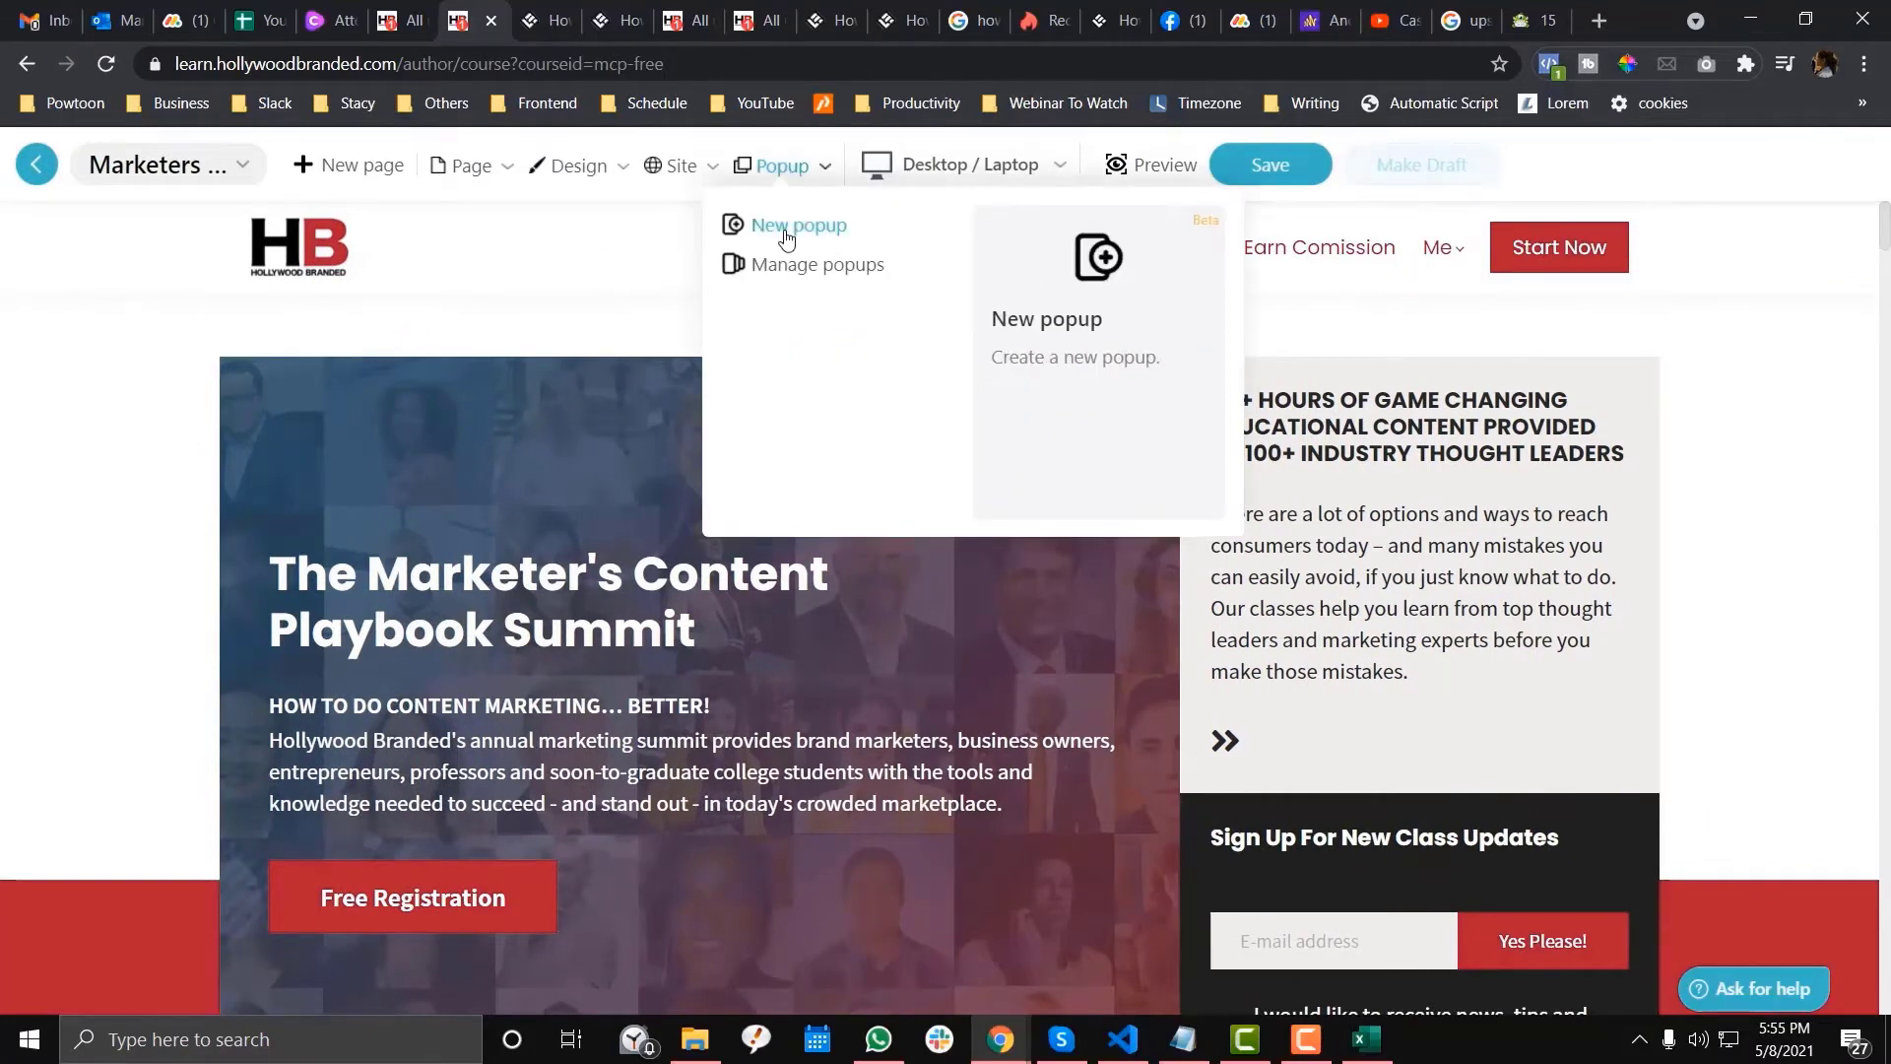
pyautogui.click(798, 225)
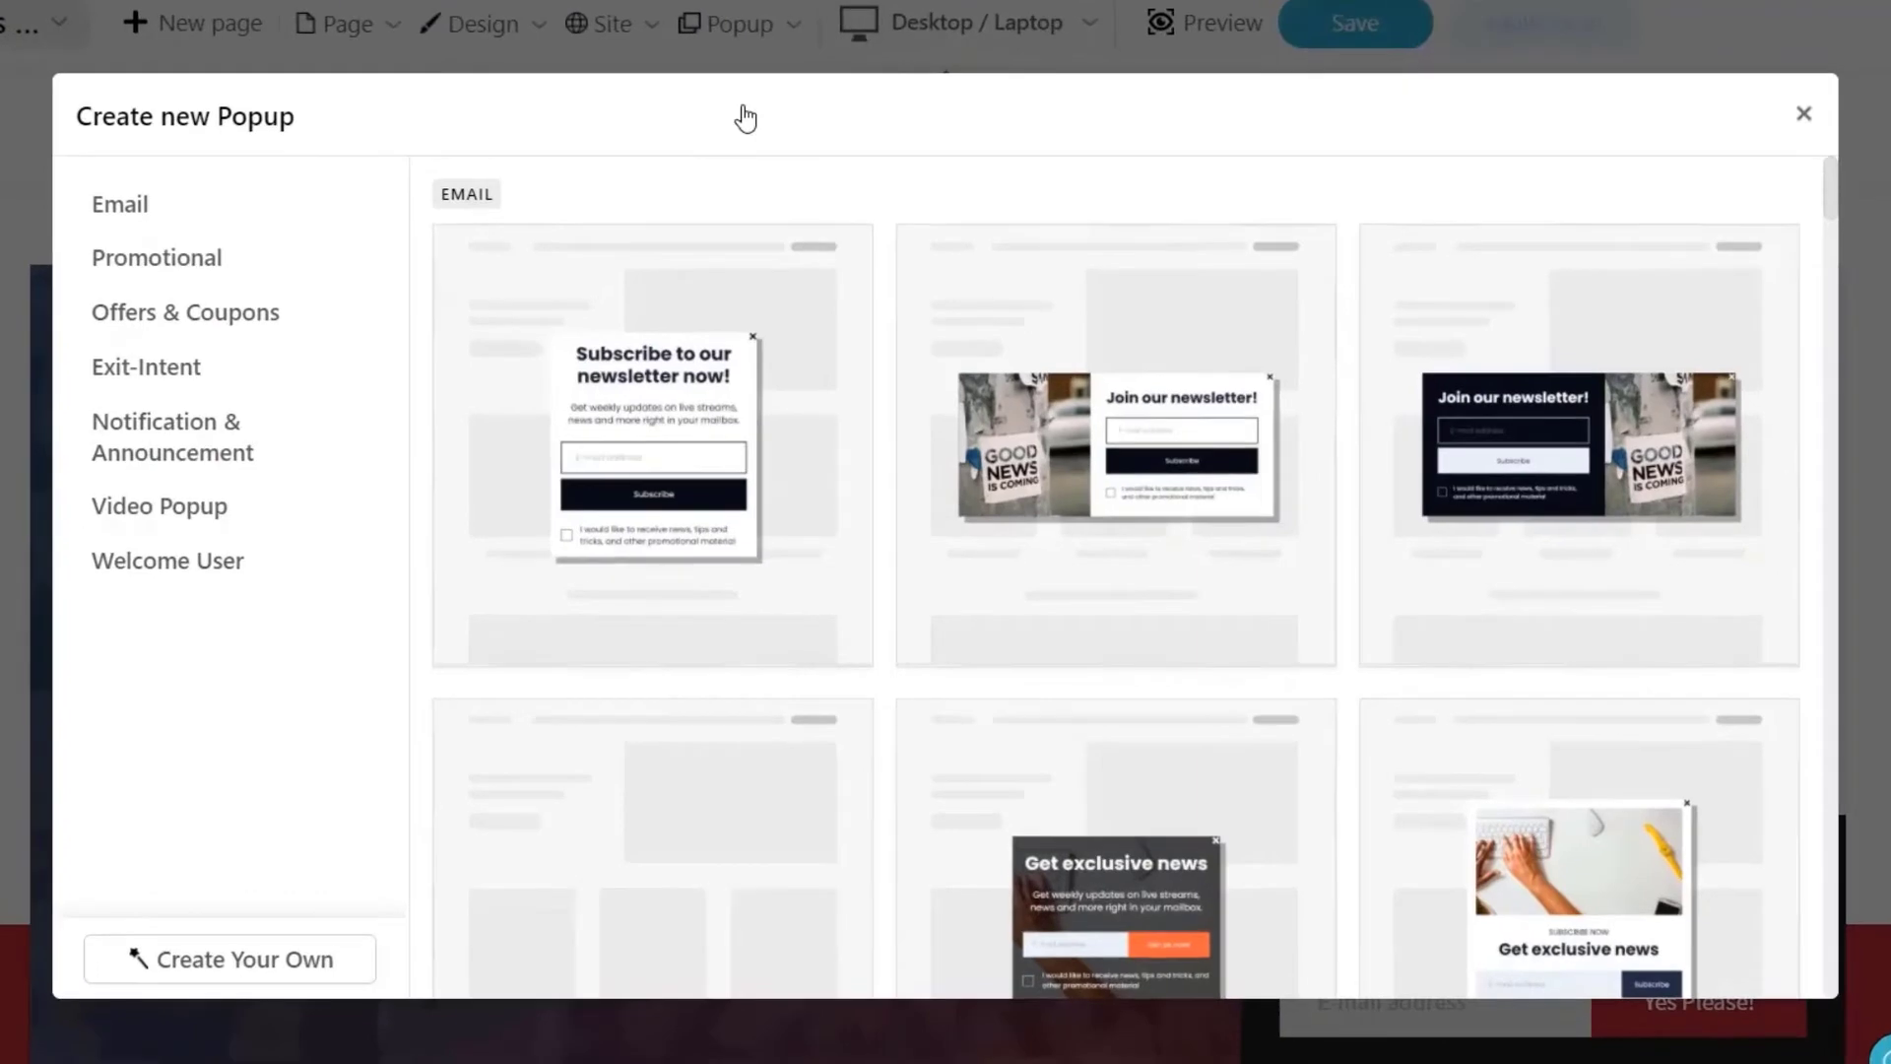
pyautogui.scroll(-3)
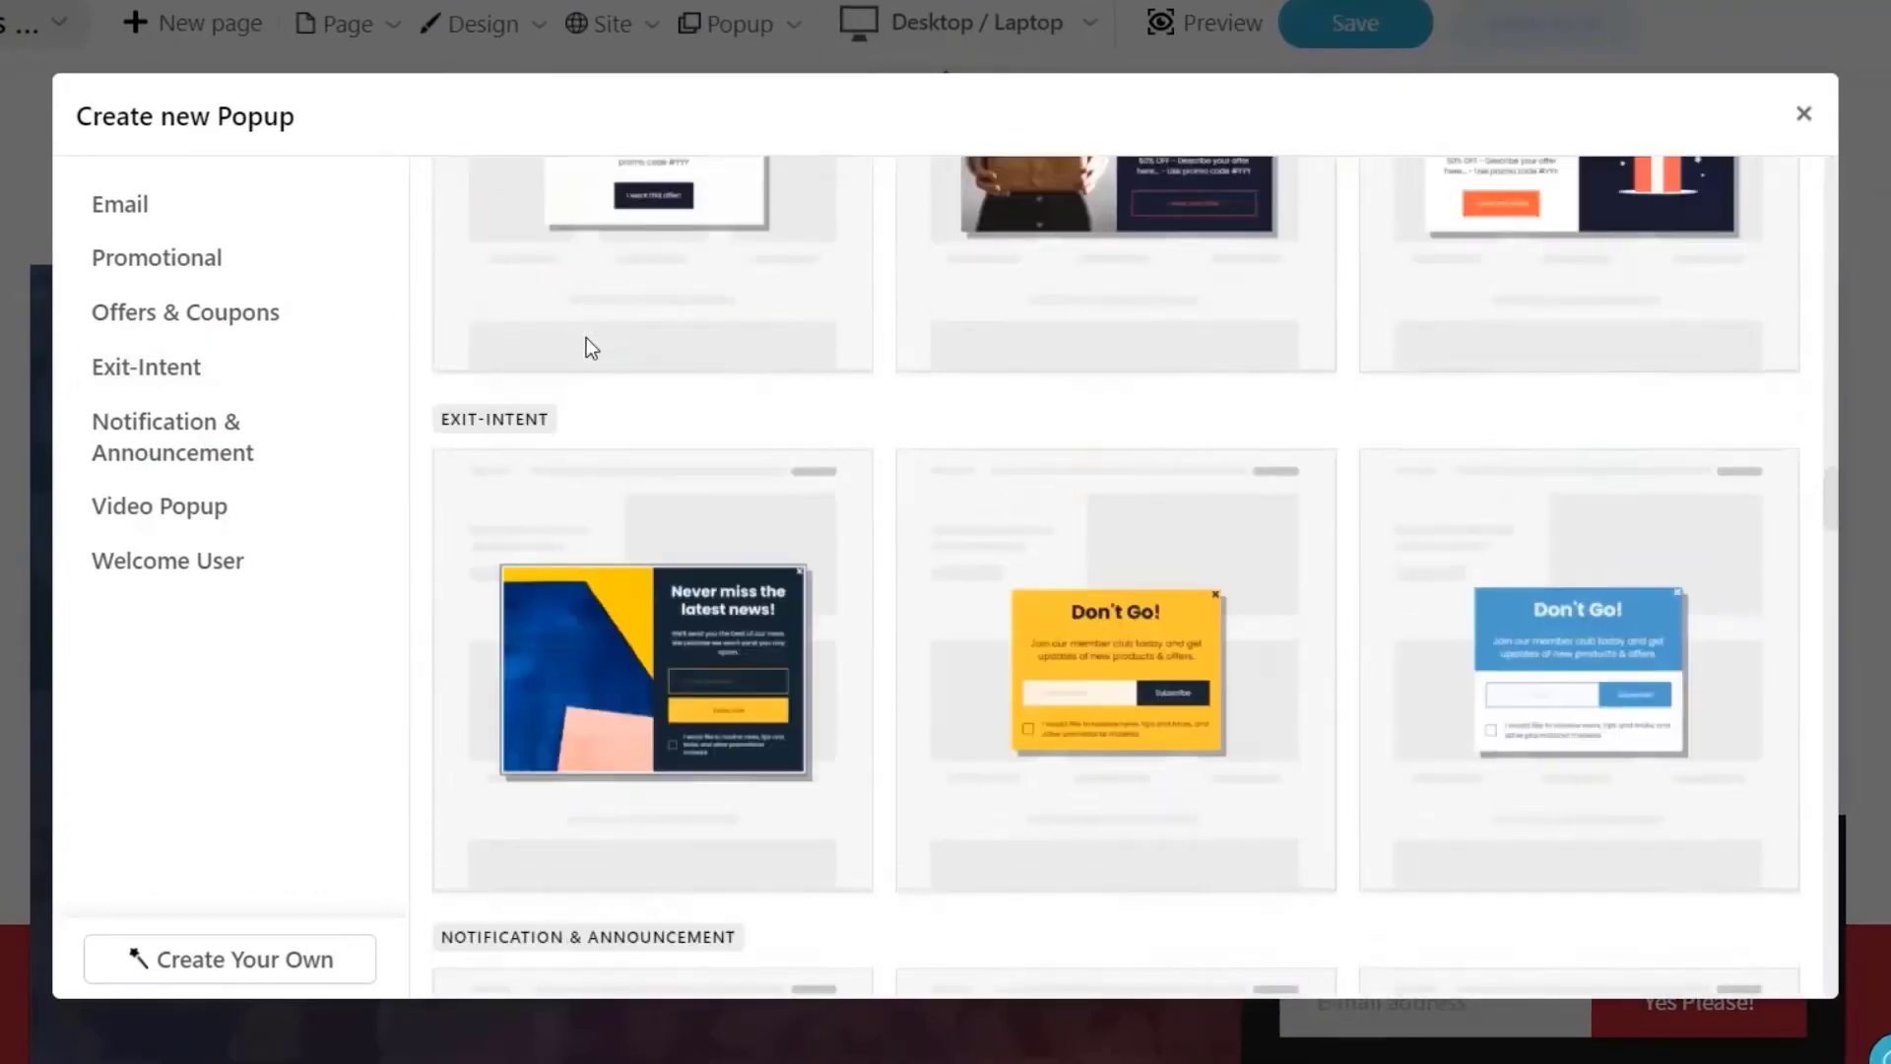
pyautogui.scroll(-3)
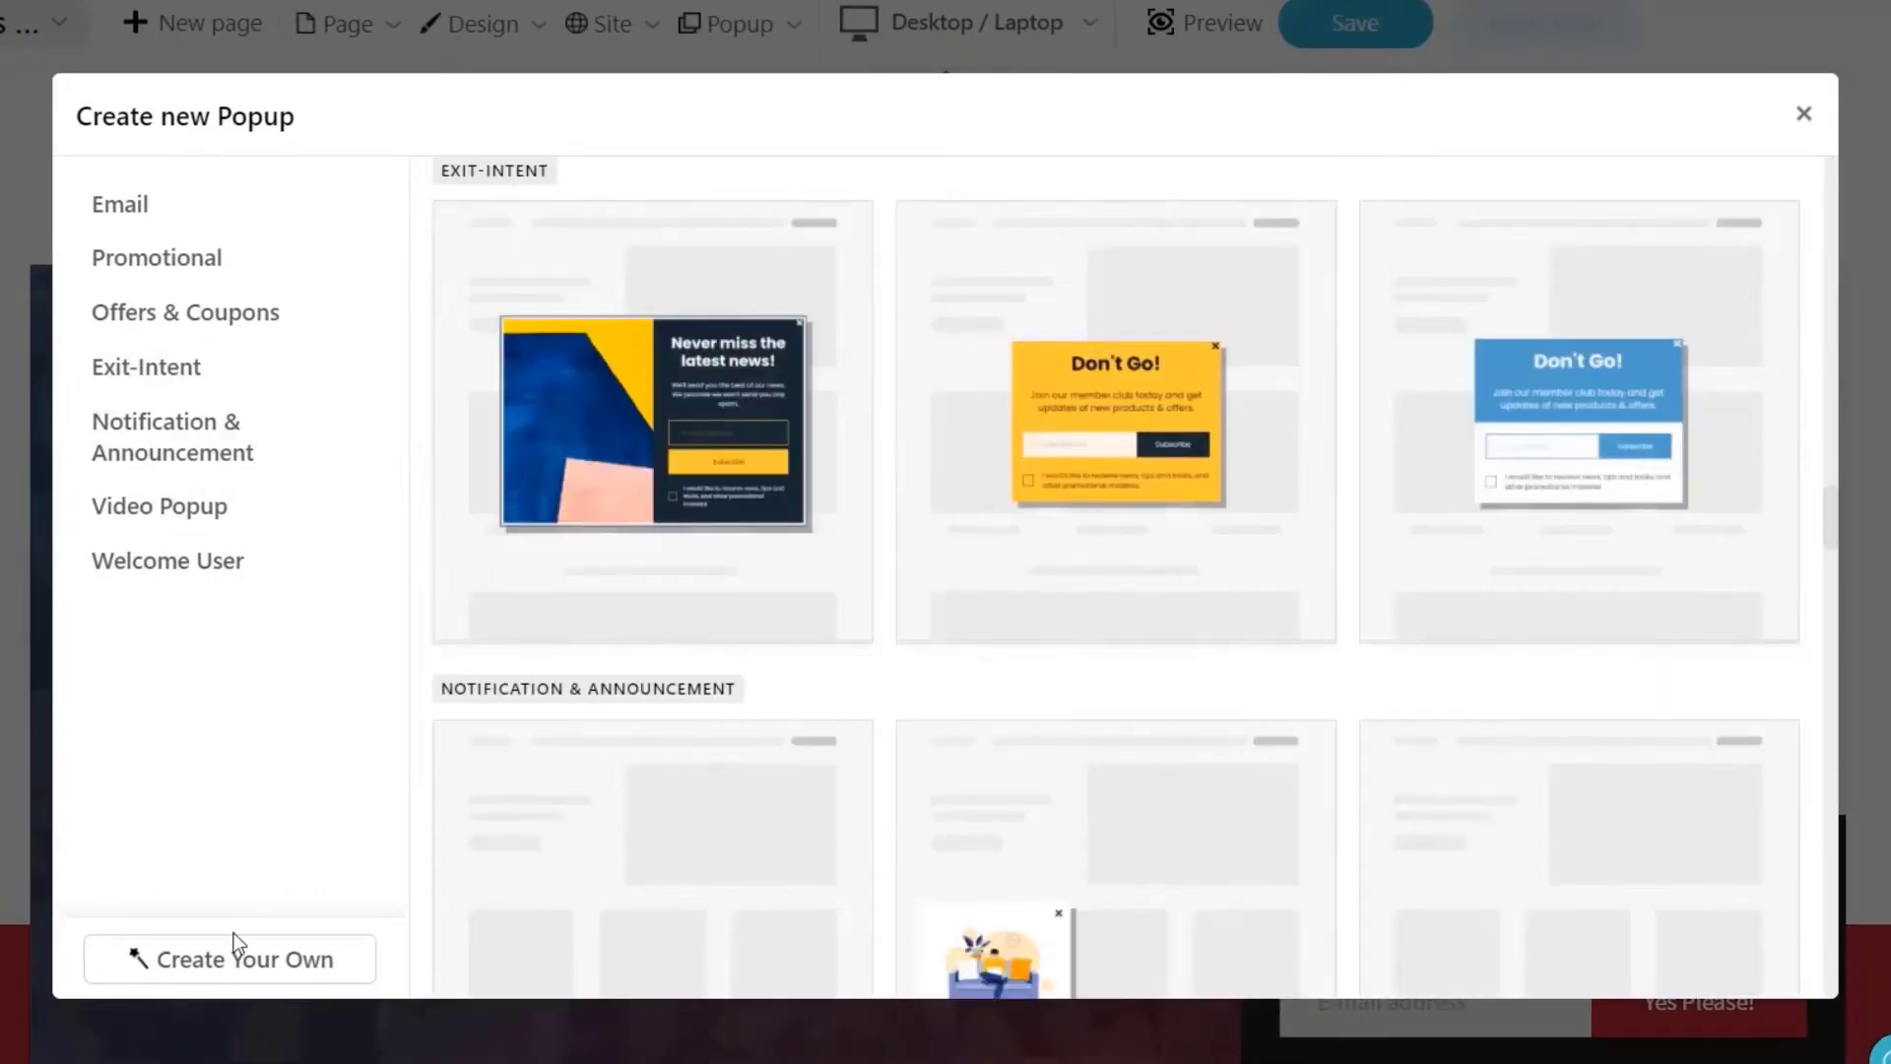
pyautogui.scroll(-3)
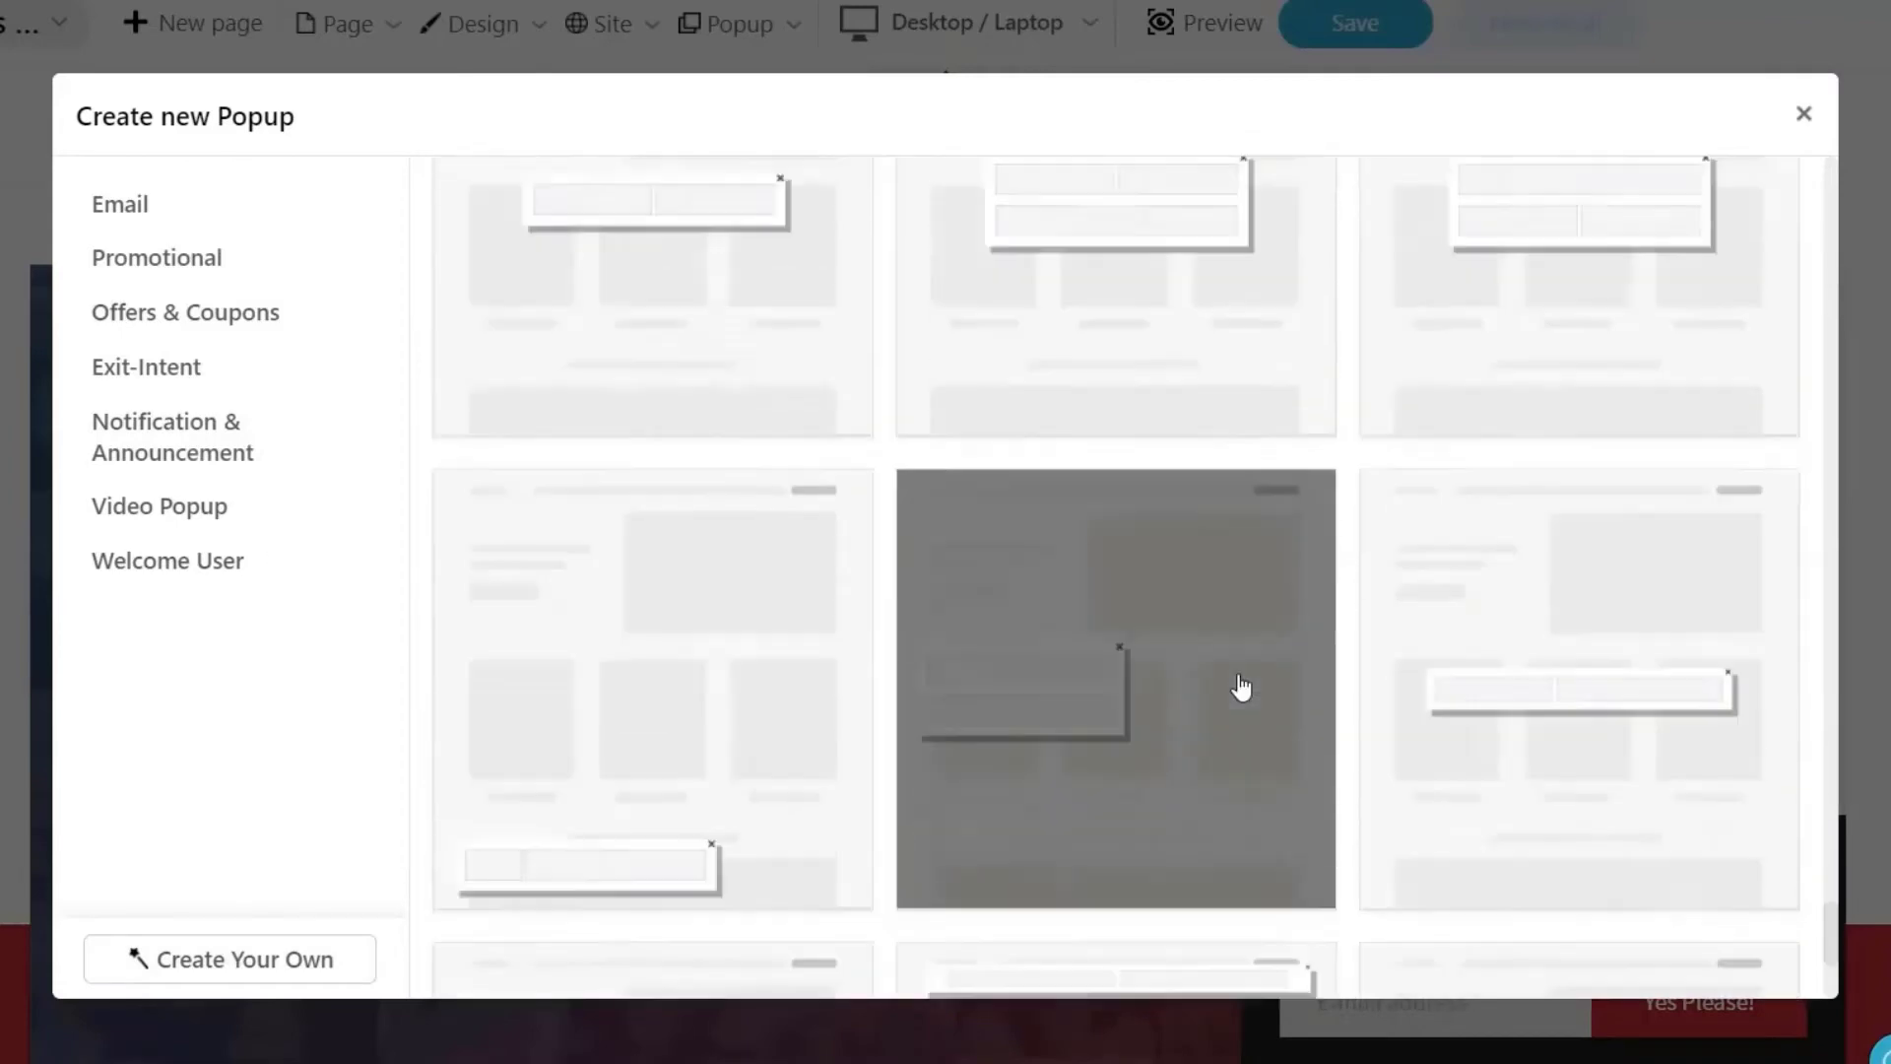
pyautogui.scroll(-3)
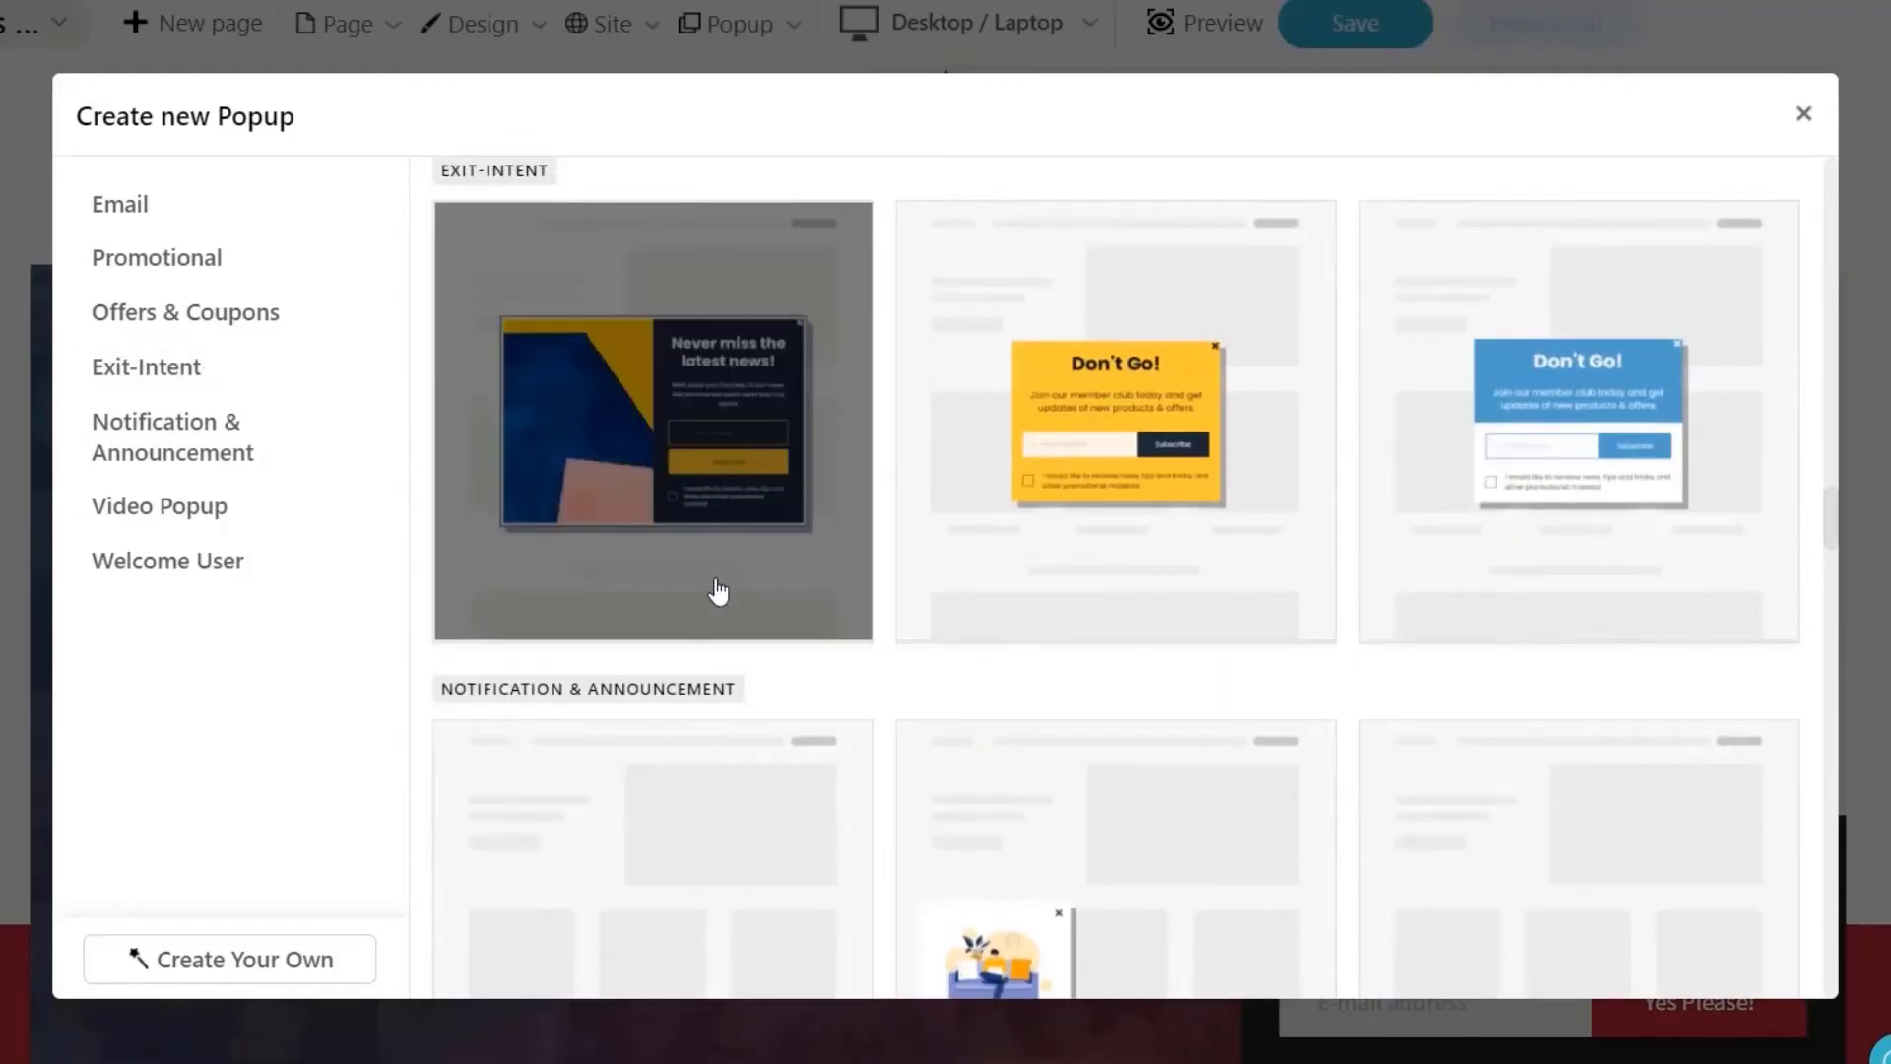
pyautogui.scroll(-3)
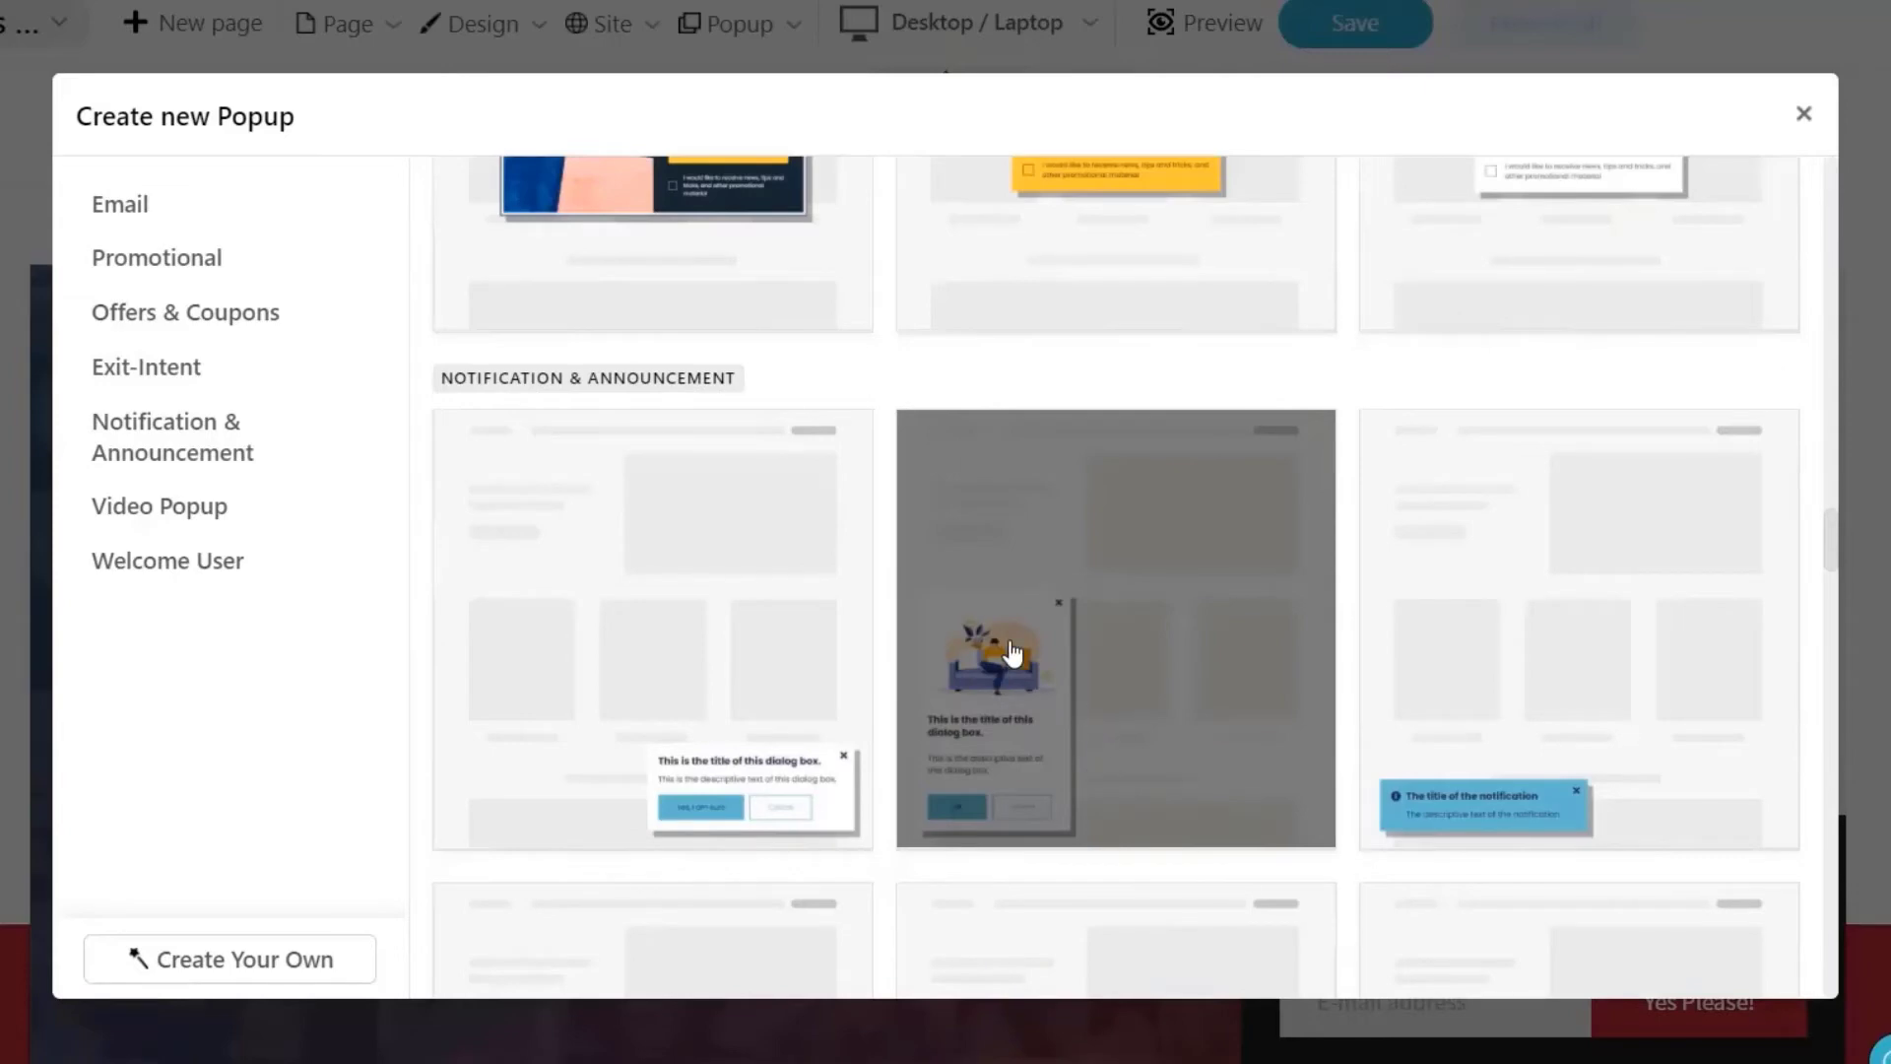
pyautogui.moveTo(1035, 761)
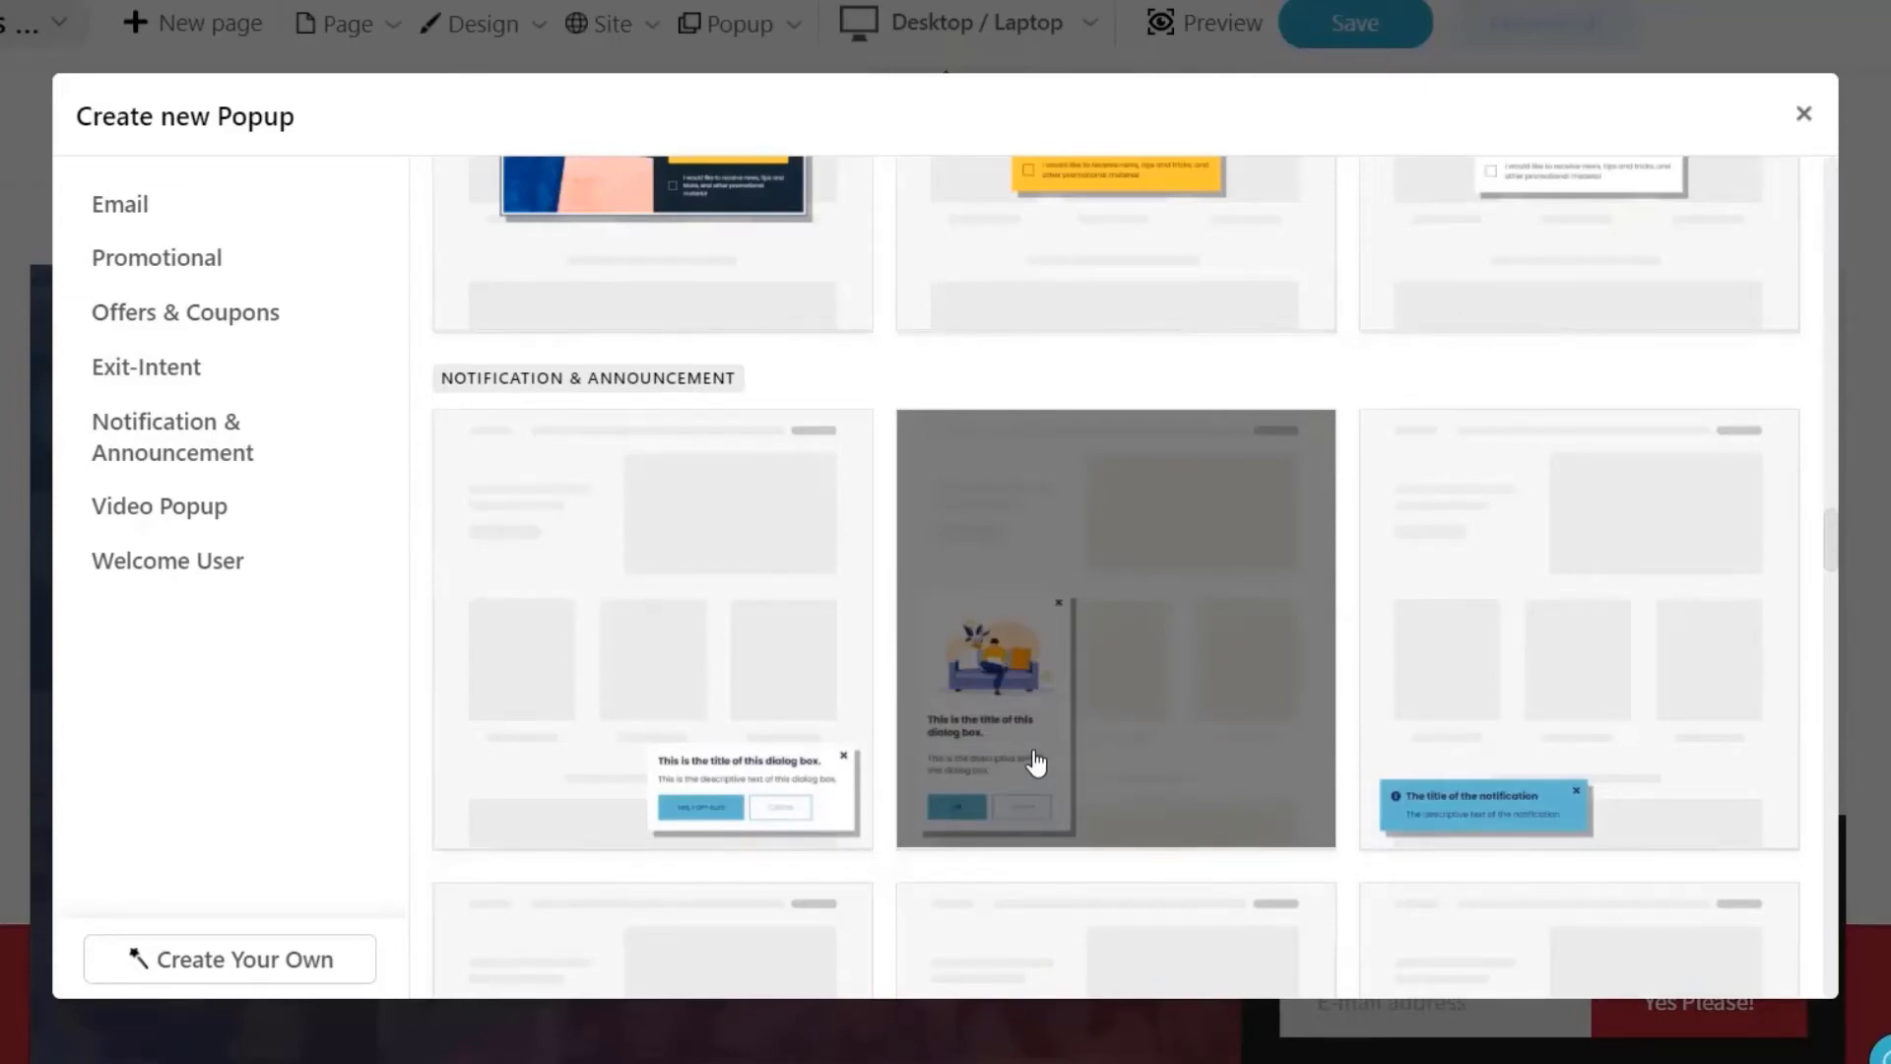
pyautogui.scroll(-3)
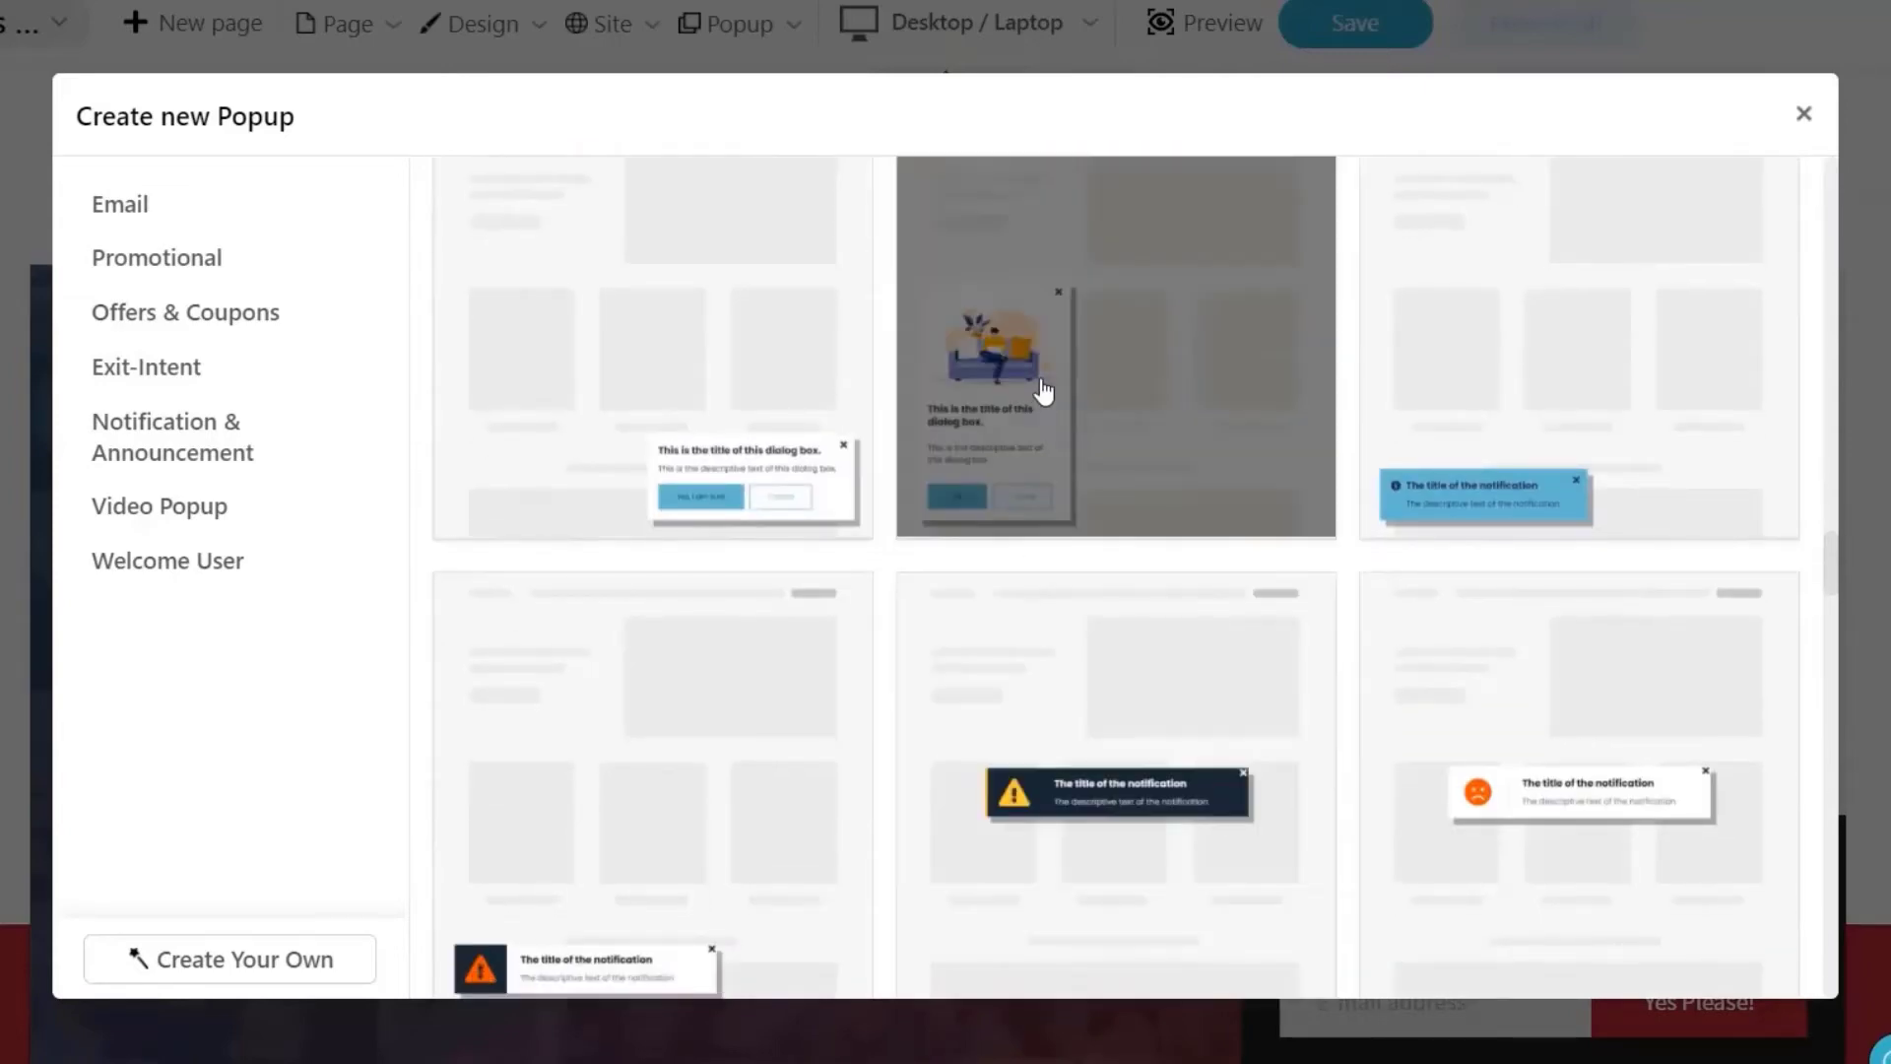
pyautogui.moveTo(1026, 449)
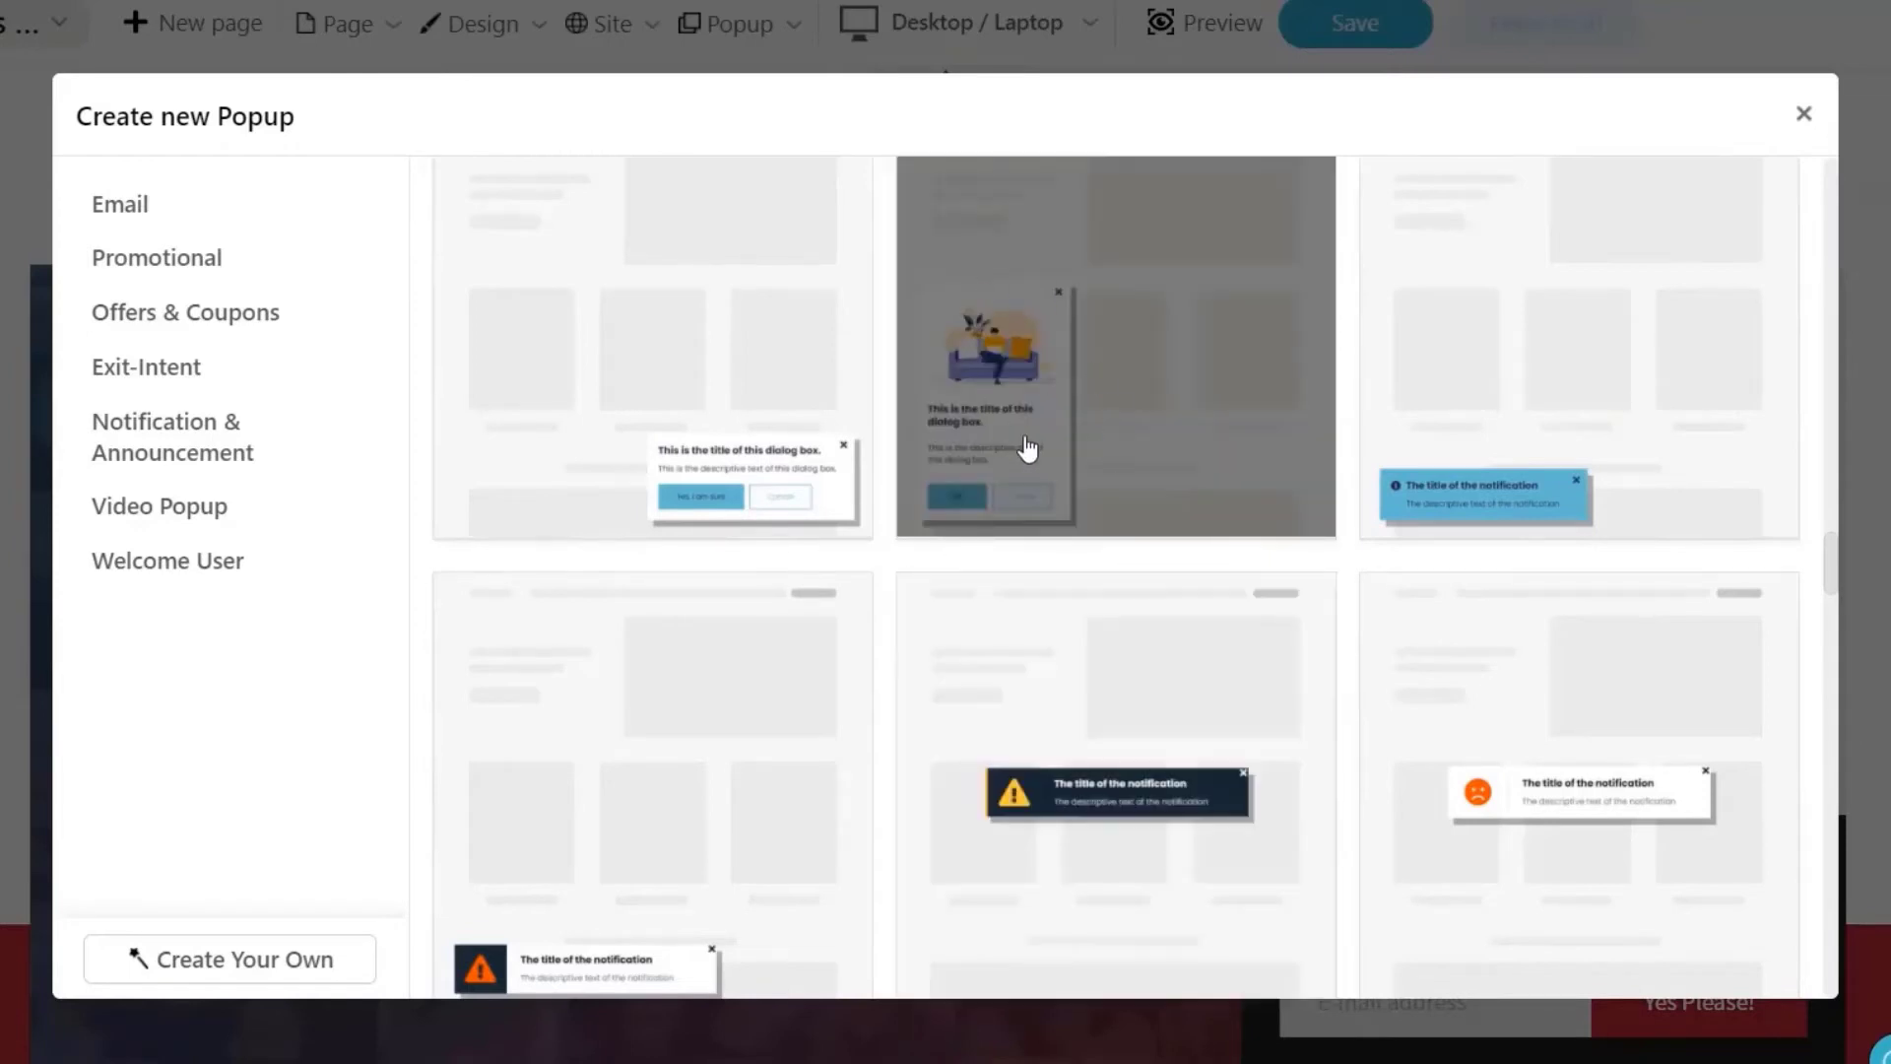
# Create an illustrated dialog-box popup named 'Upsell For All Access Pass' in category 'mcp'.
pyautogui.click(1111, 348)
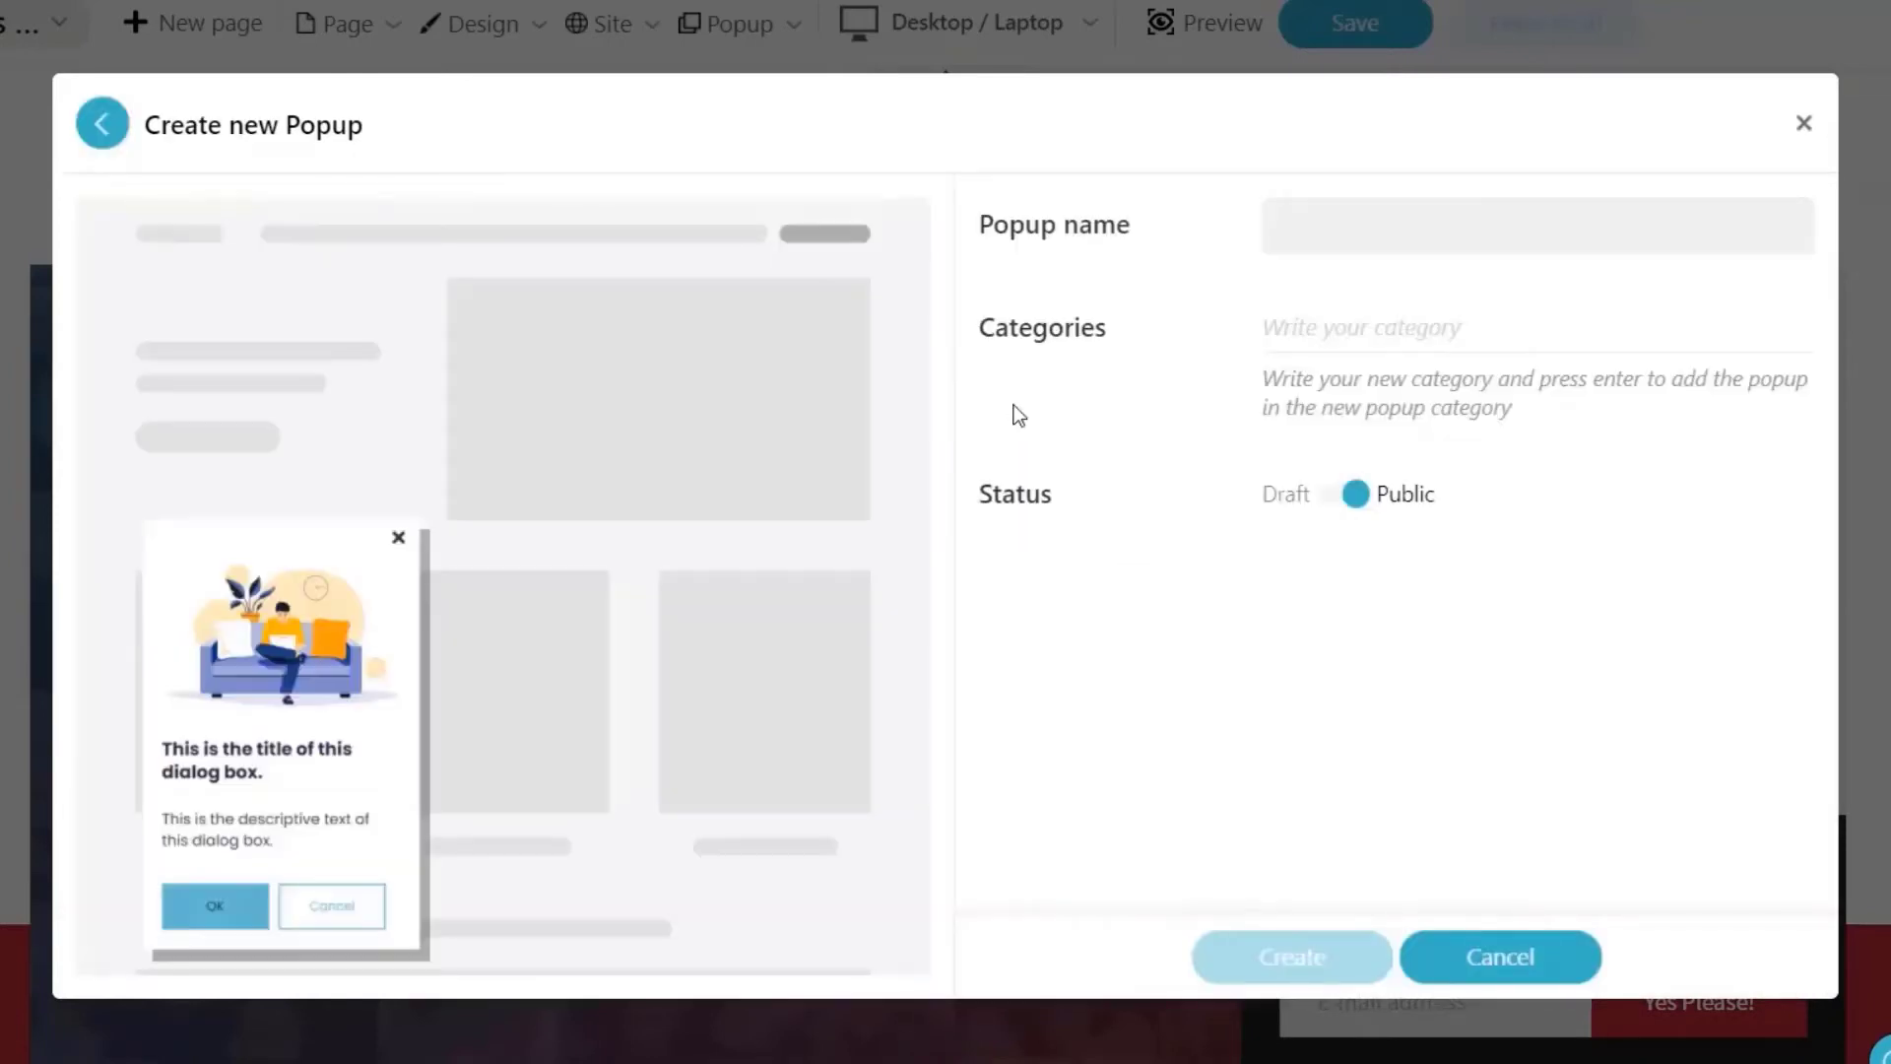
pyautogui.write('Ups')
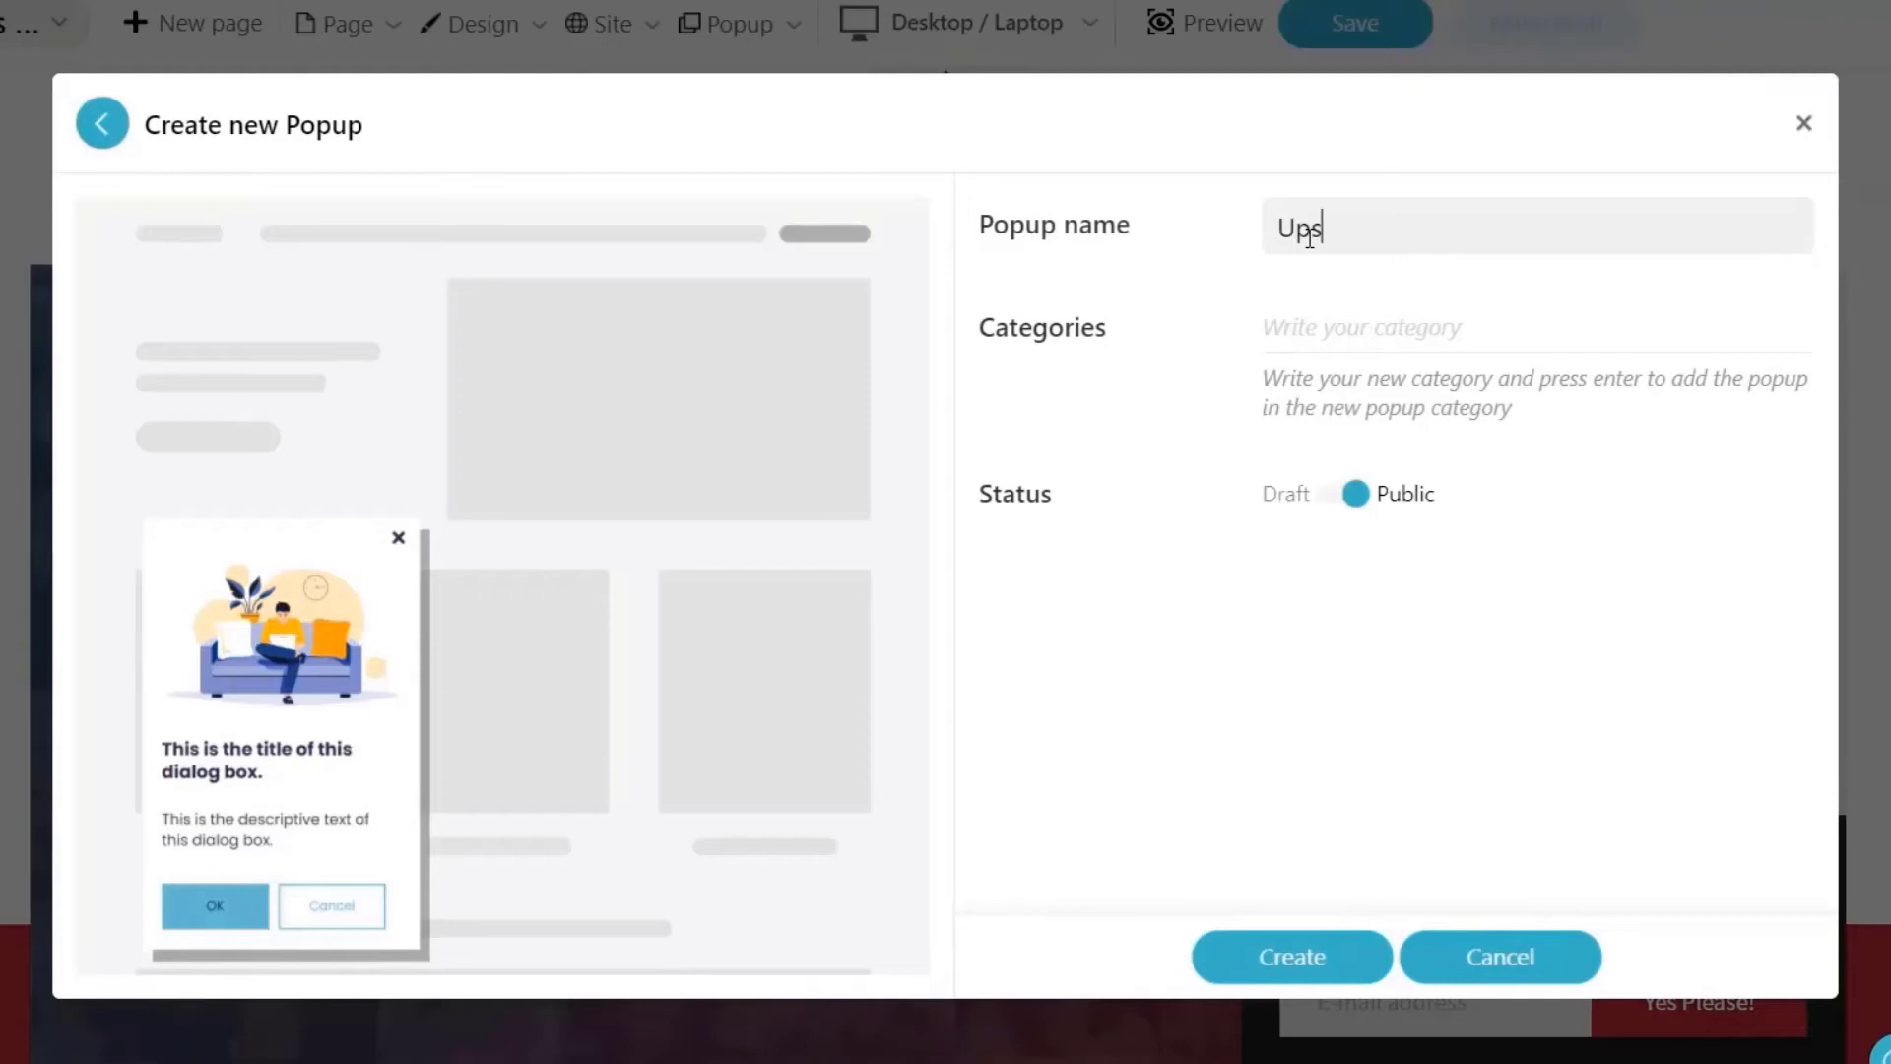
pyautogui.write('sell For M')
pyautogui.click(1537, 329)
pyautogui.write('mcp')
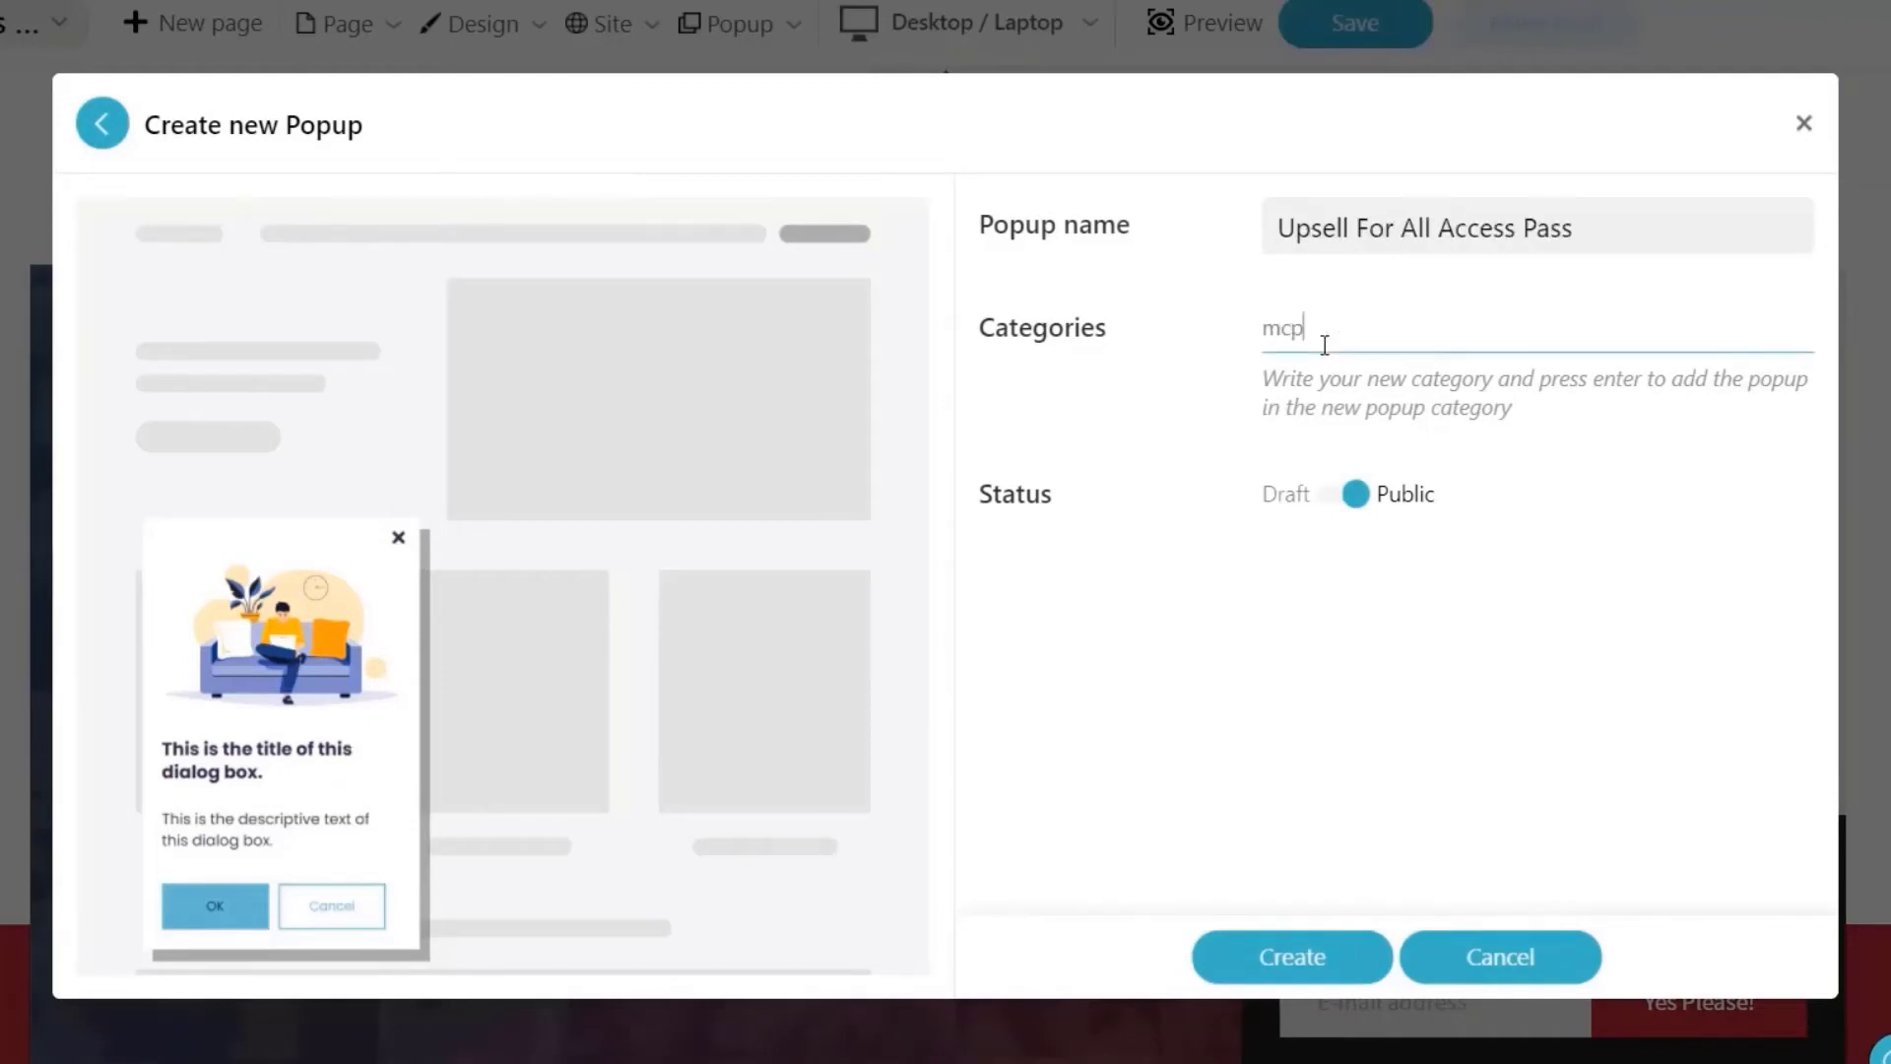
pyautogui.moveTo(1264, 429)
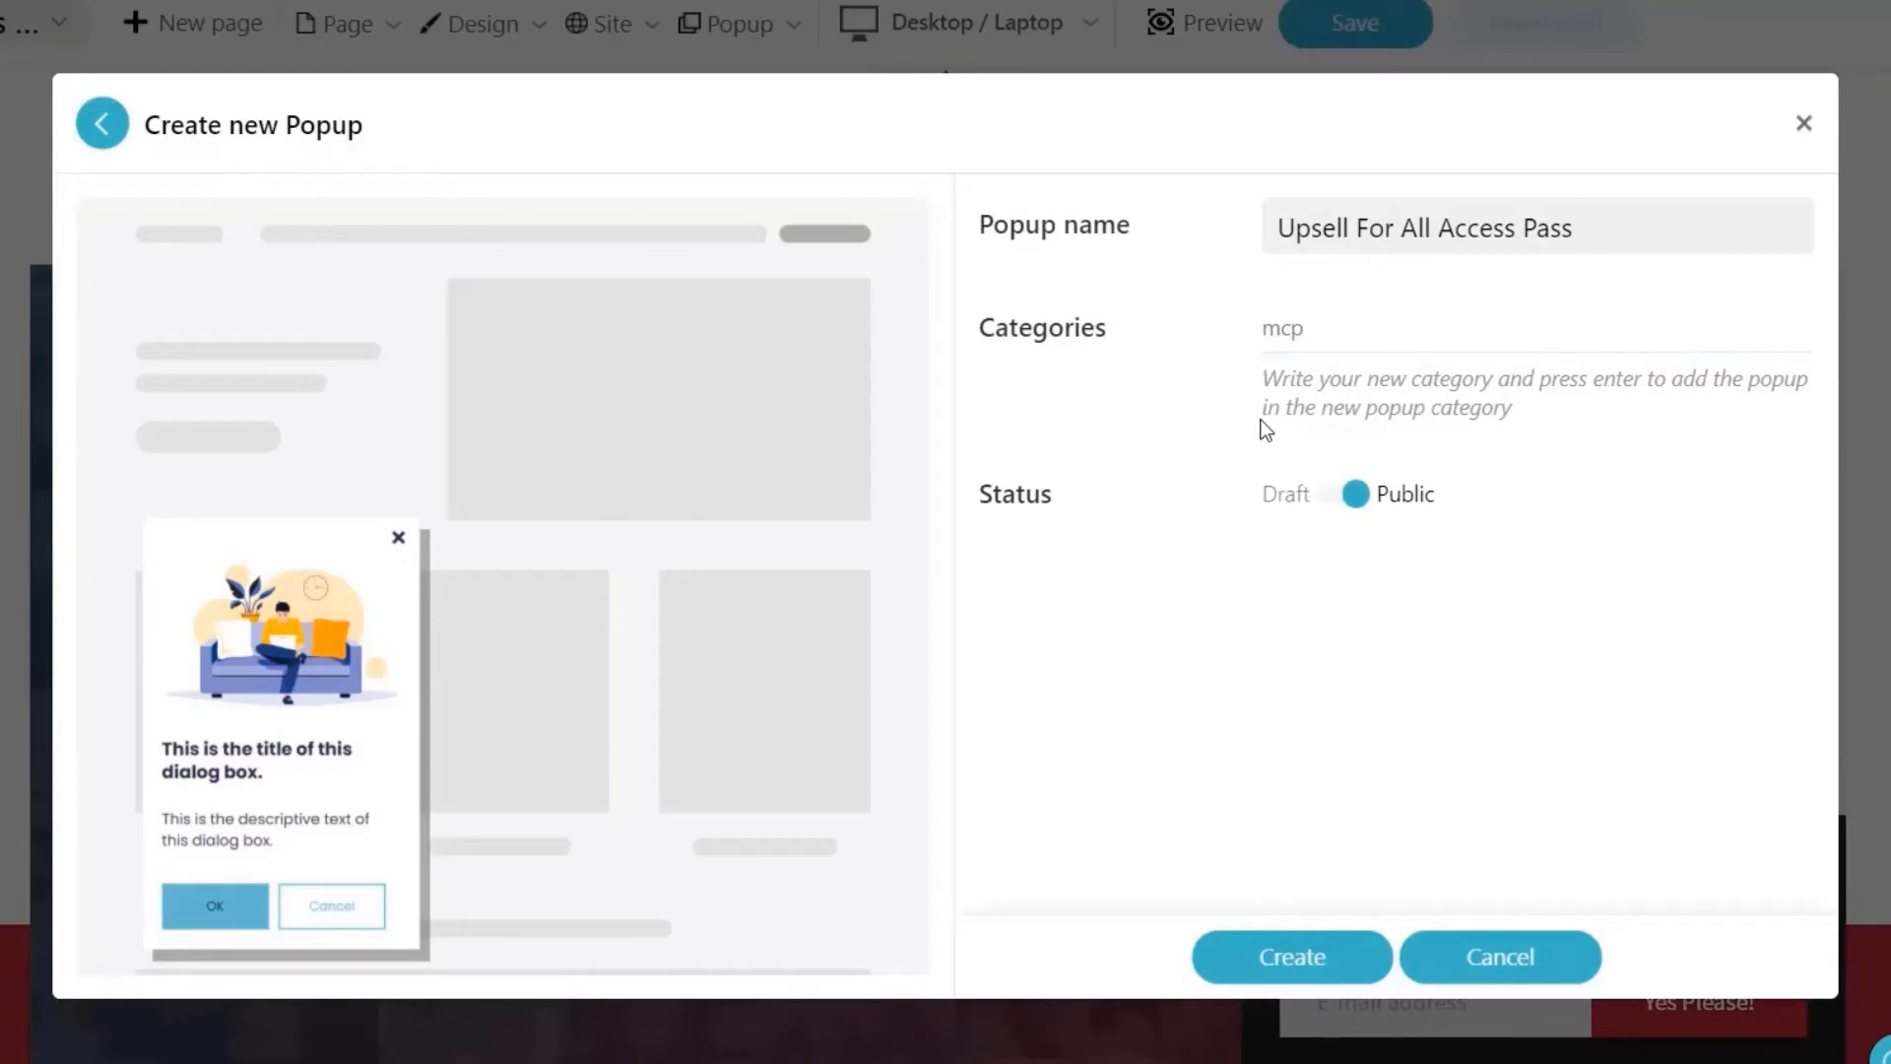
pyautogui.doubleClick(1280, 327)
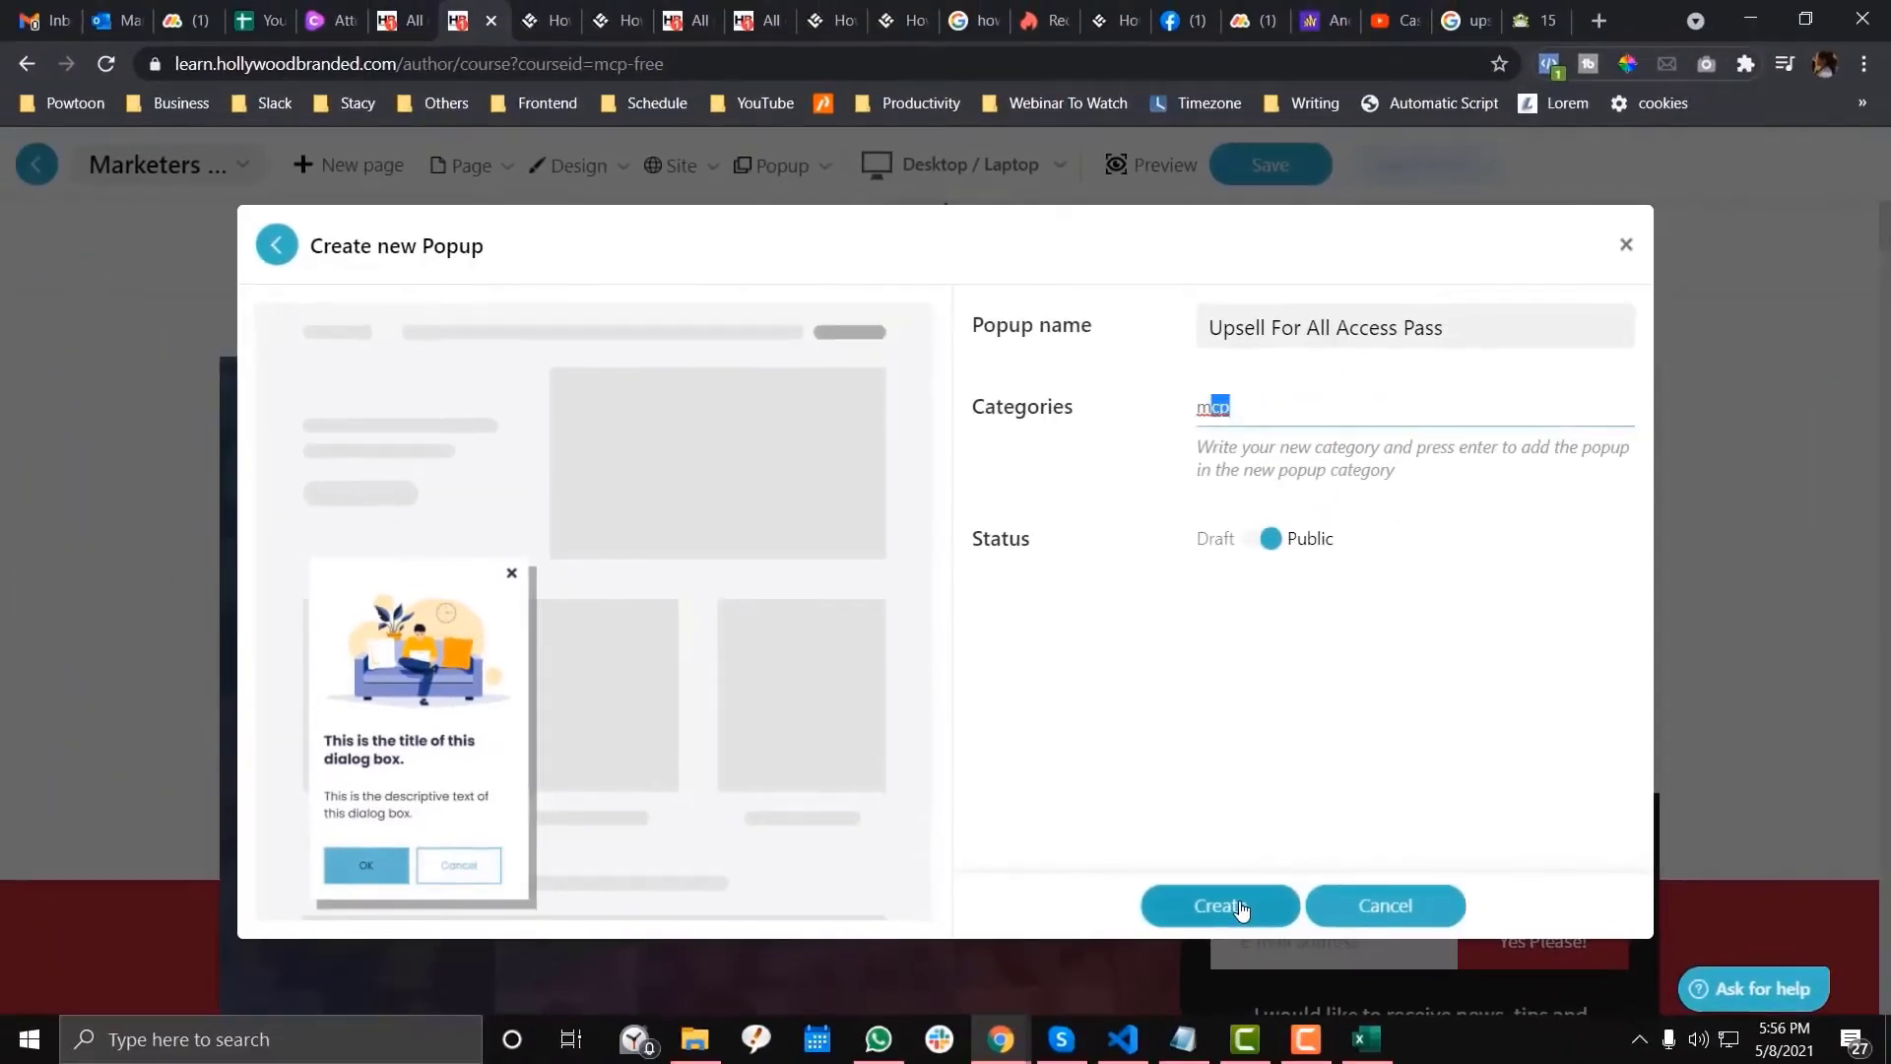
pyautogui.click(1218, 906)
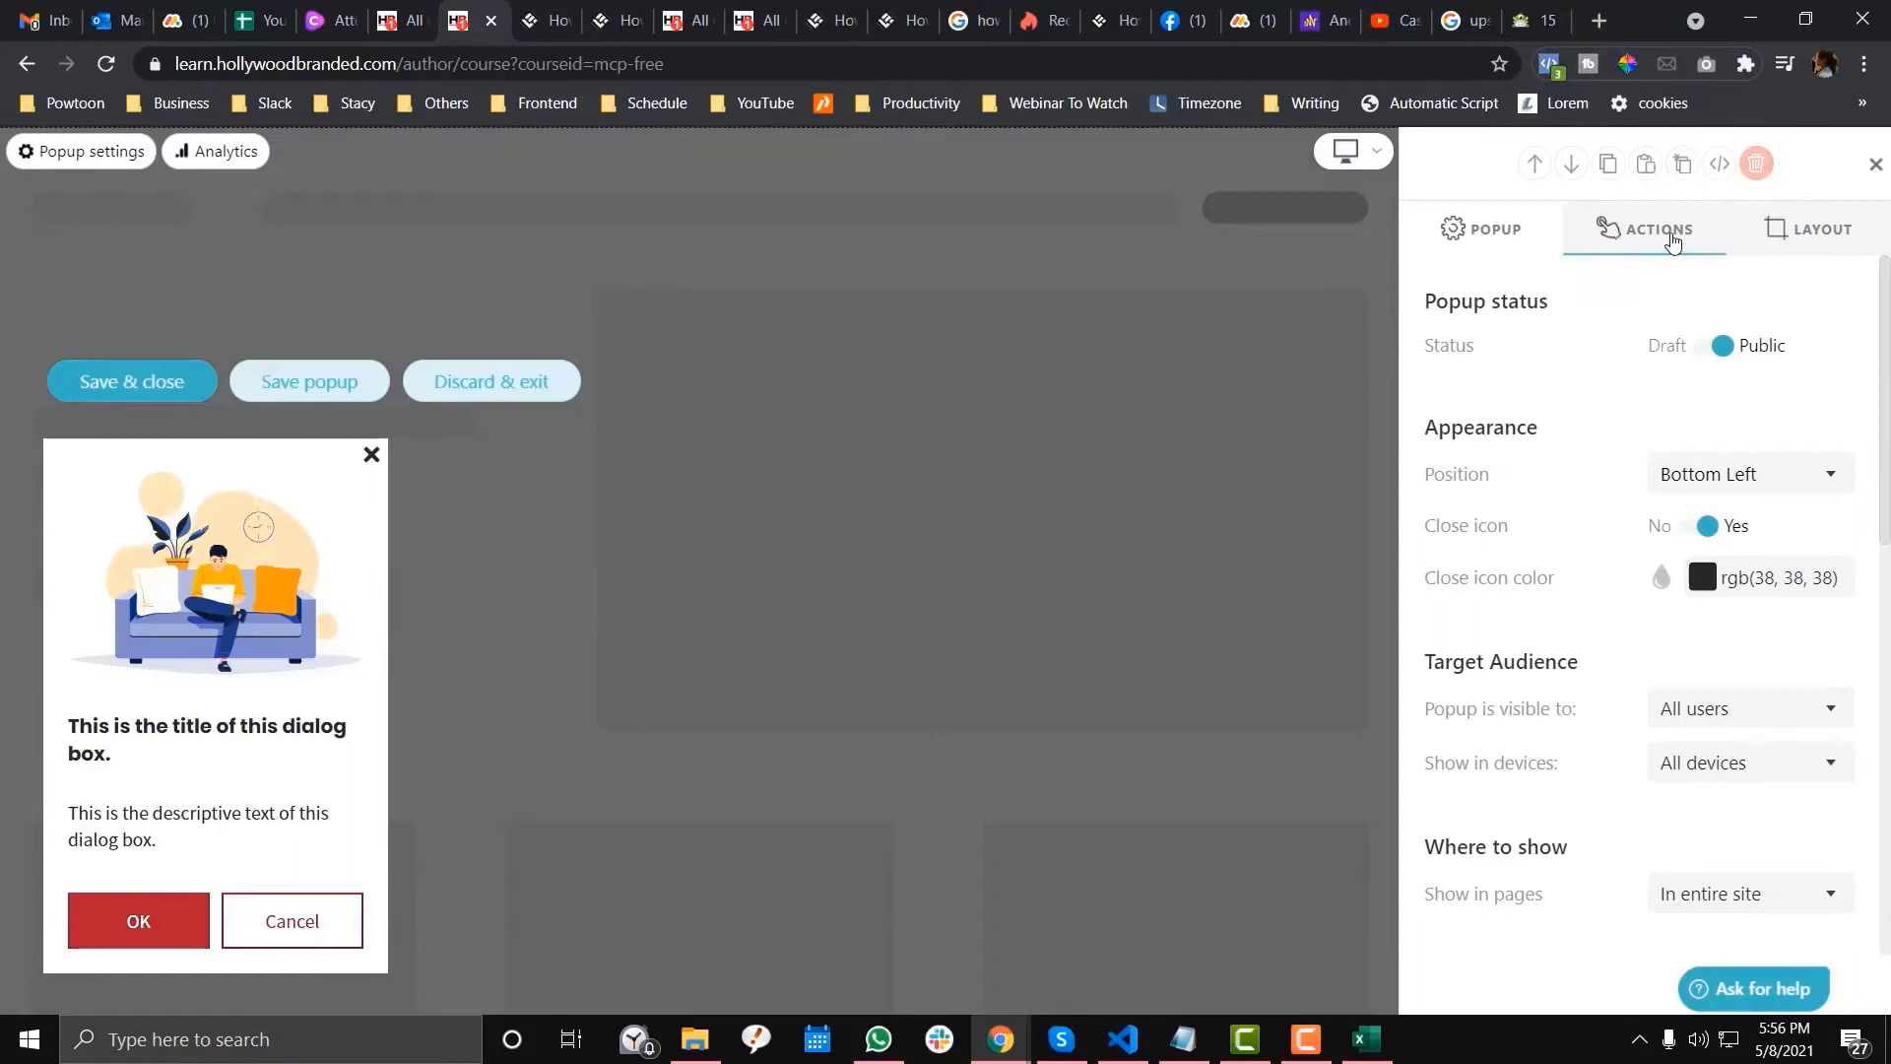
pyautogui.click(1746, 708)
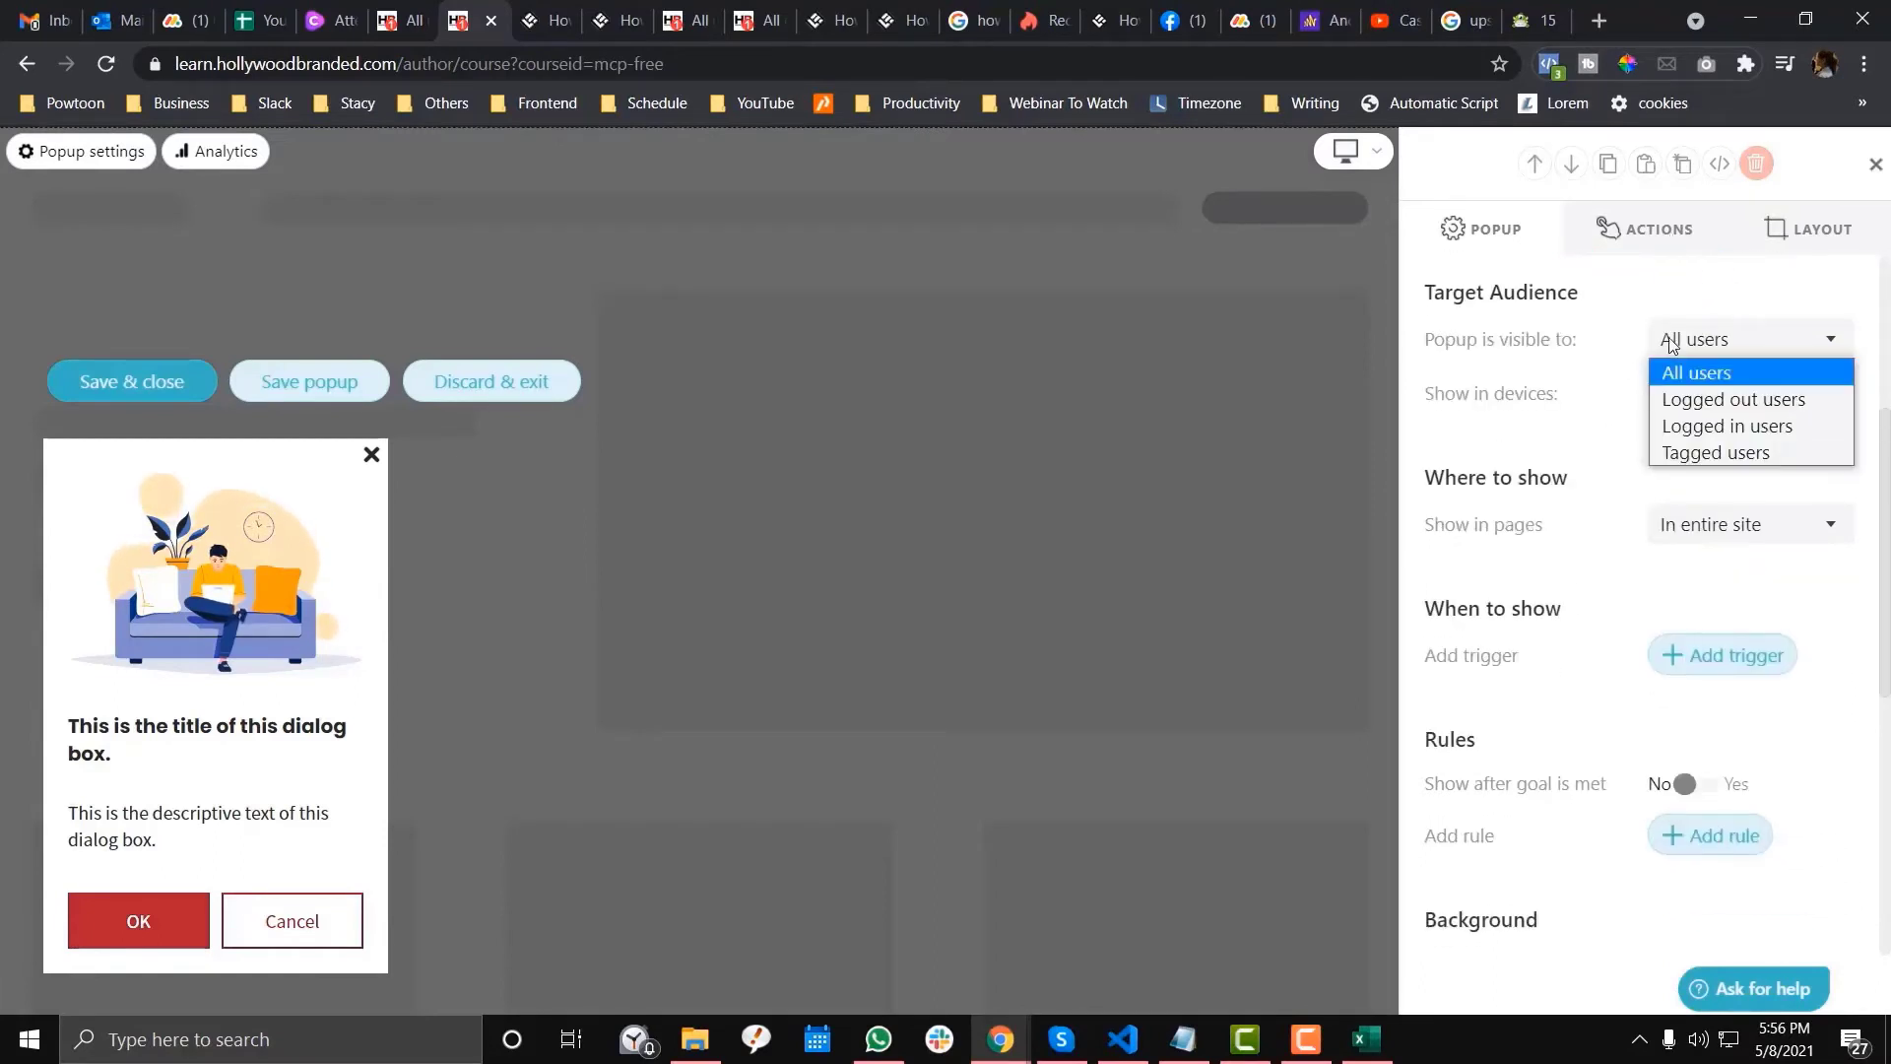
pyautogui.click(1727, 425)
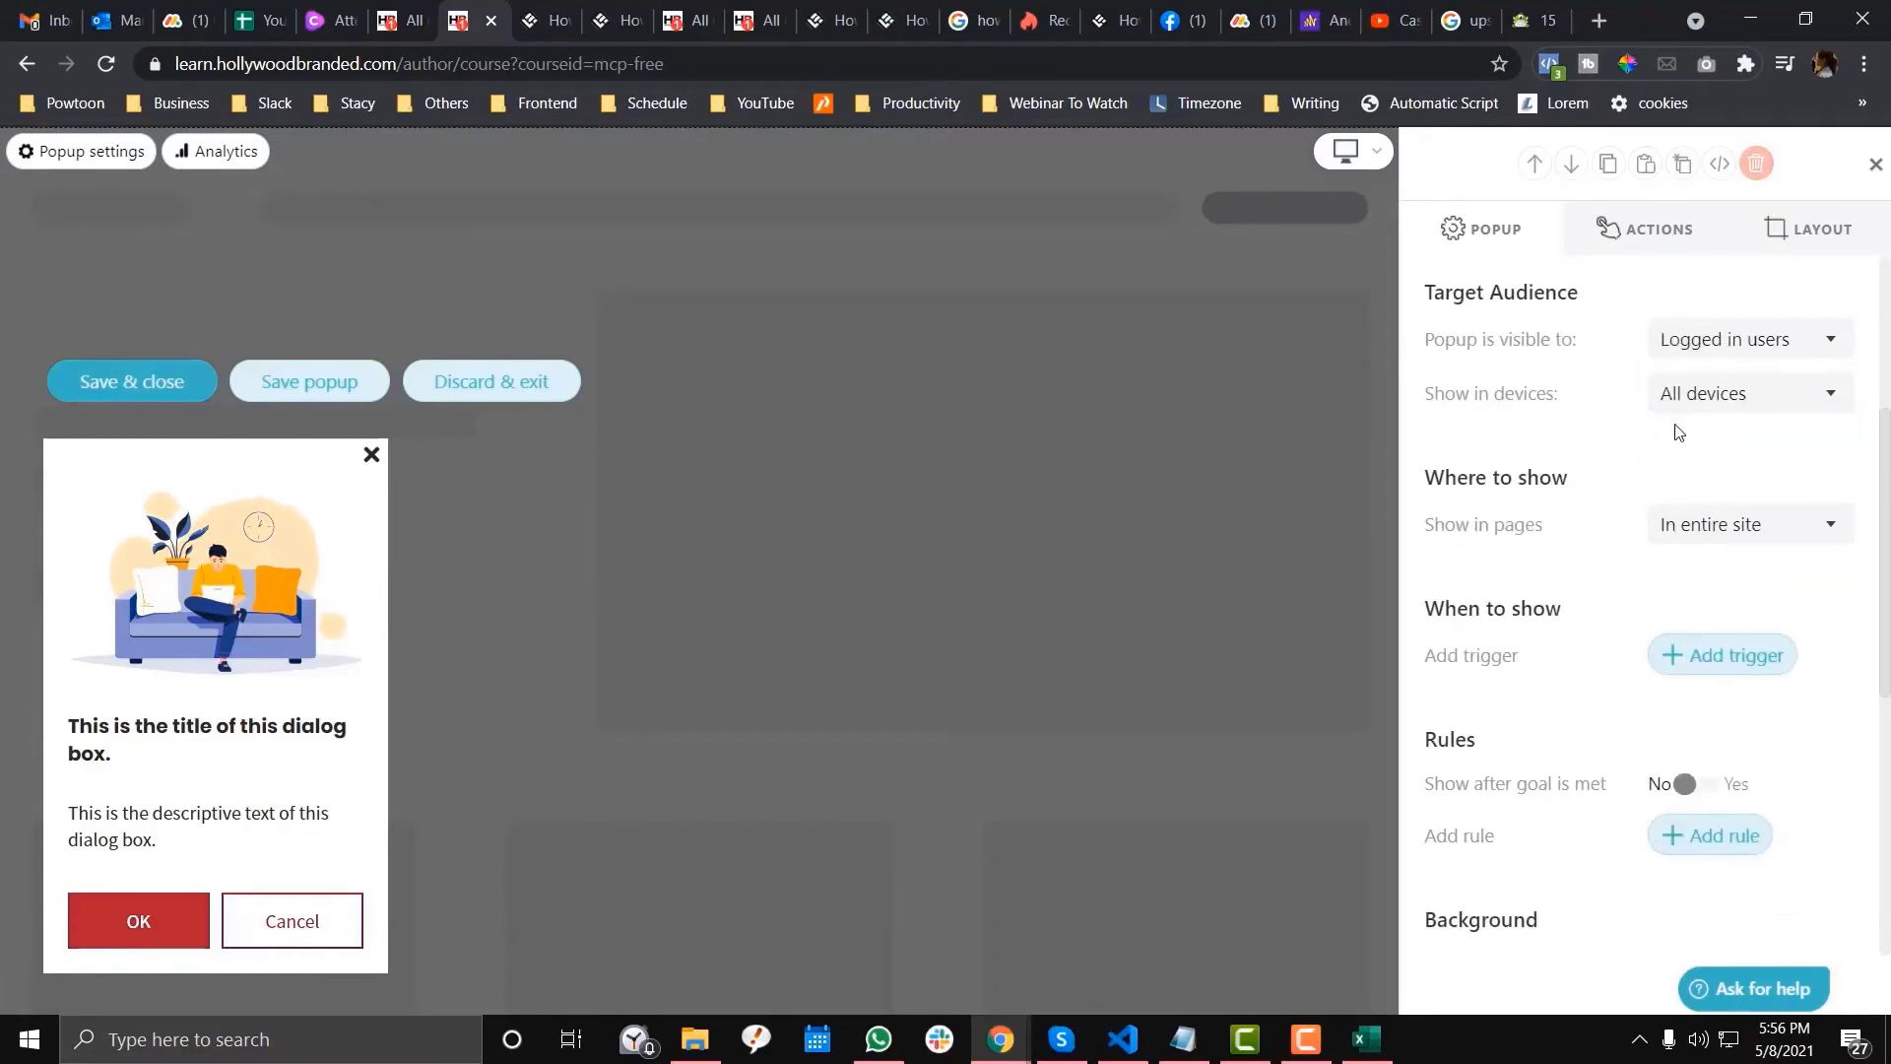
pyautogui.moveTo(1700, 460)
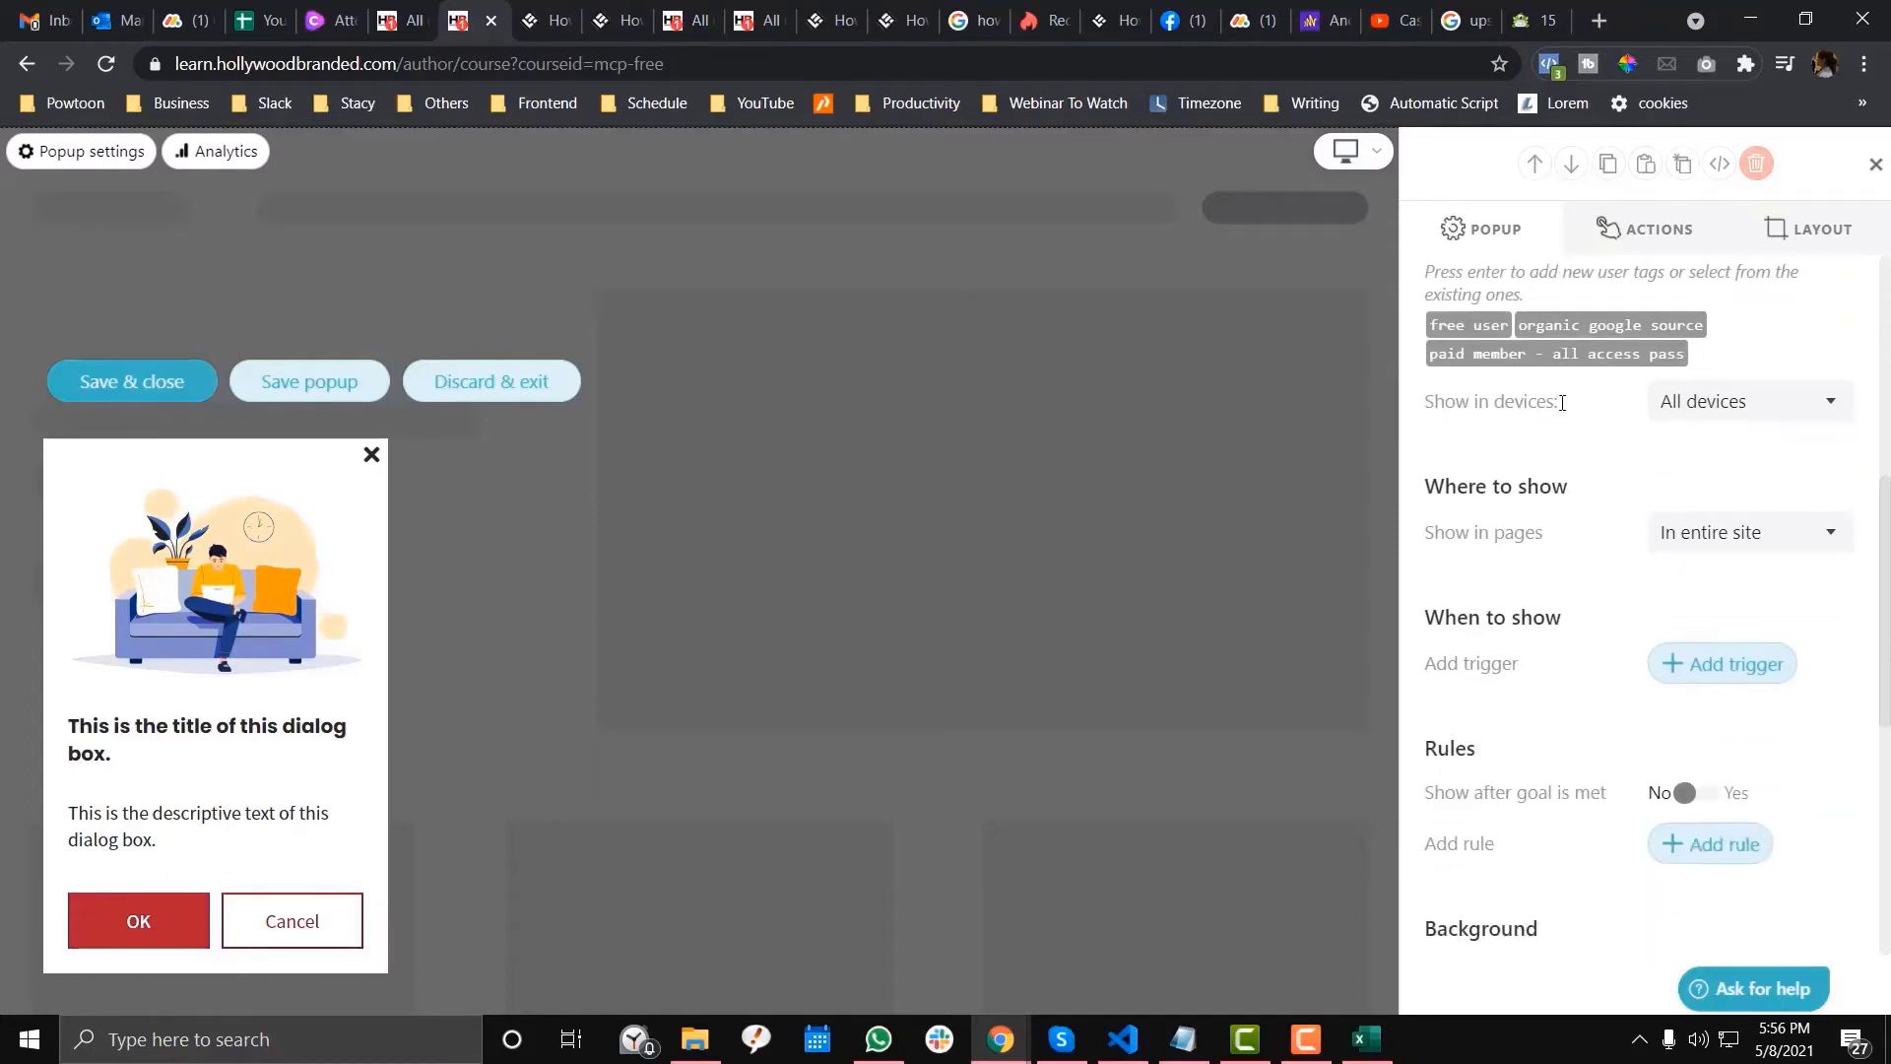
pyautogui.moveTo(1619, 686)
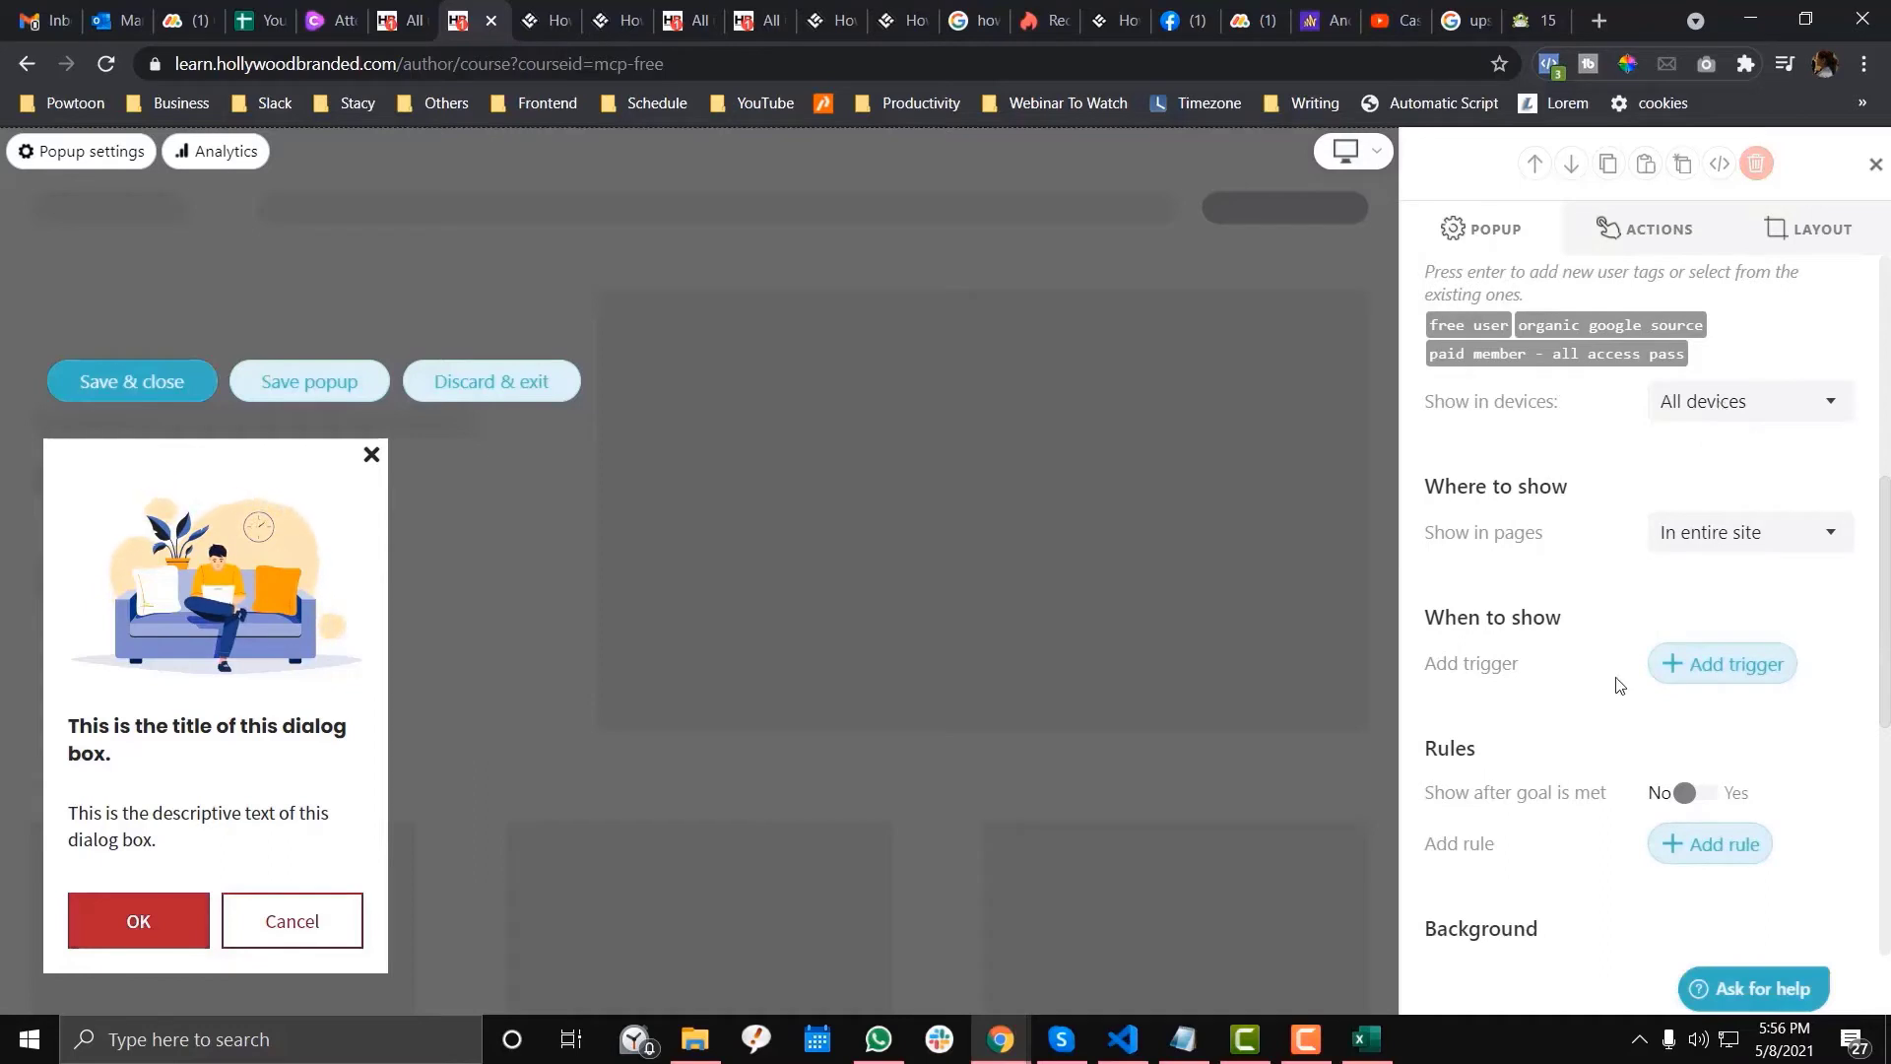
# Add an On exit intent trigger with a 2-second delay.
pyautogui.click(1723, 662)
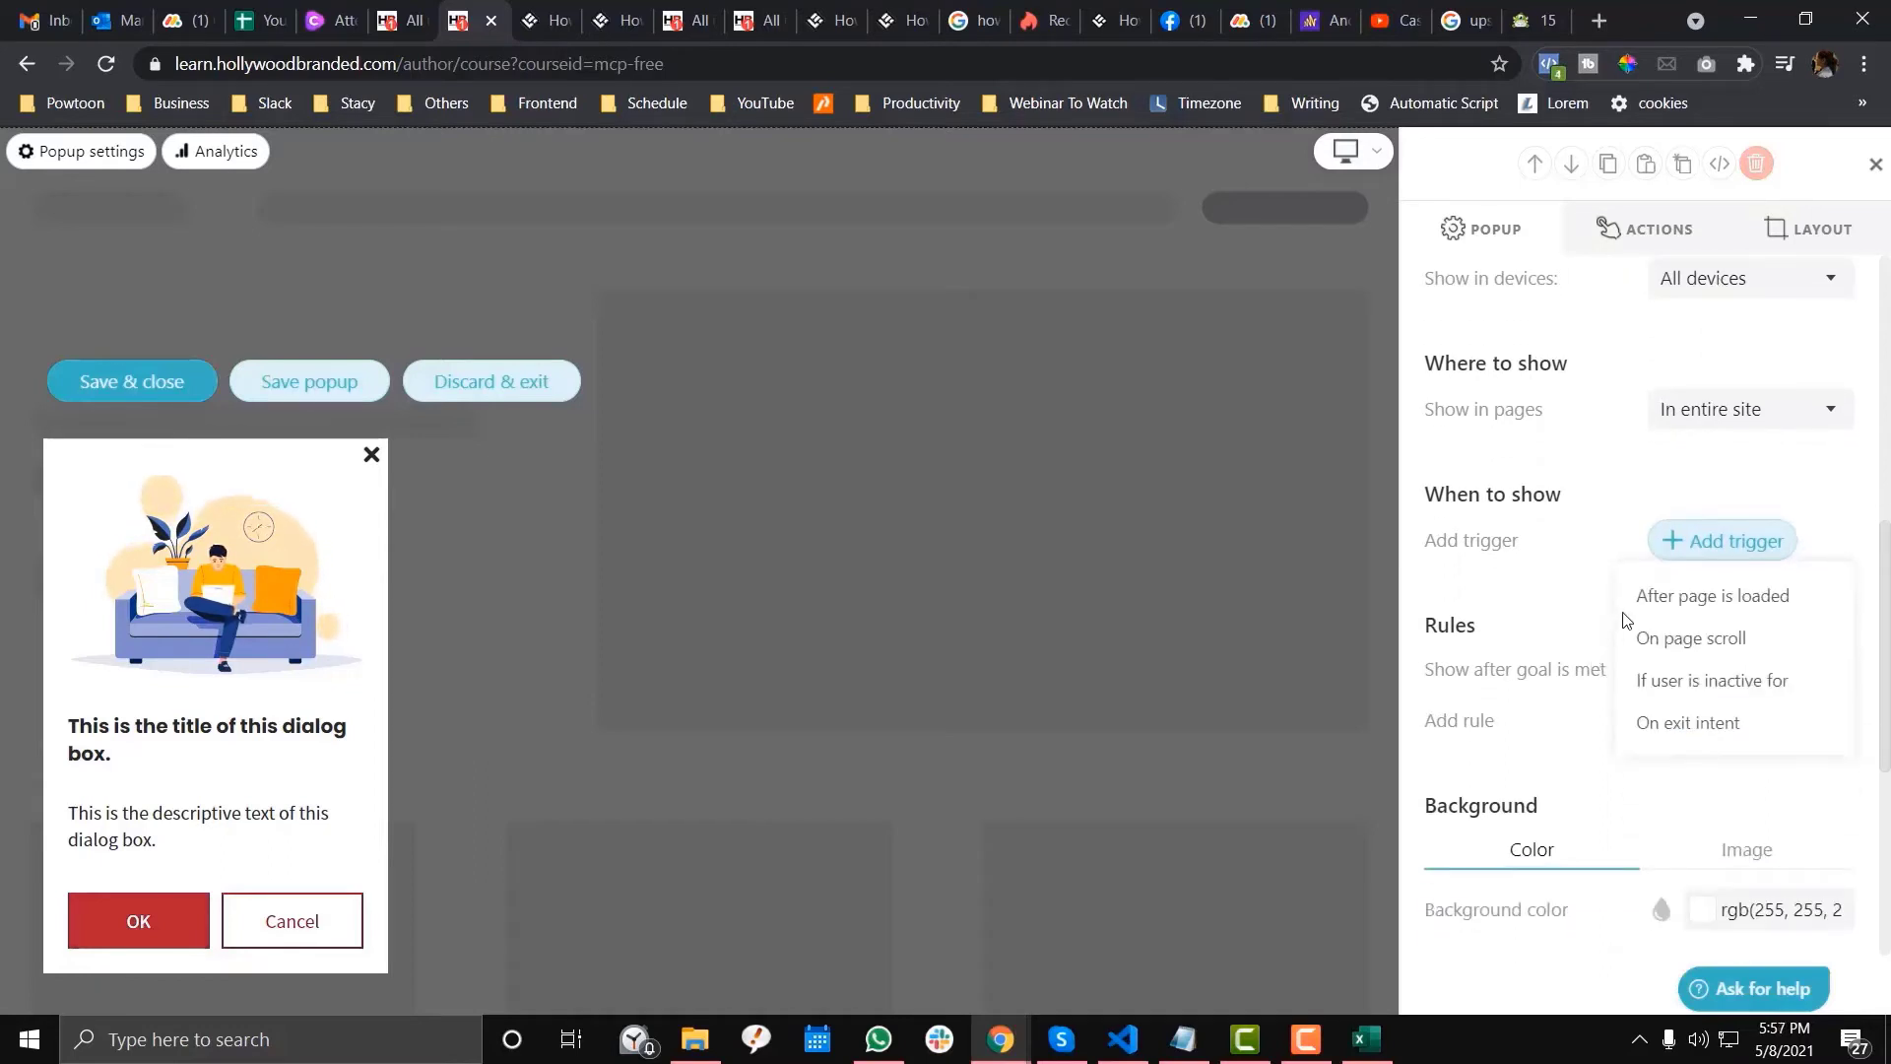
pyautogui.click(1687, 722)
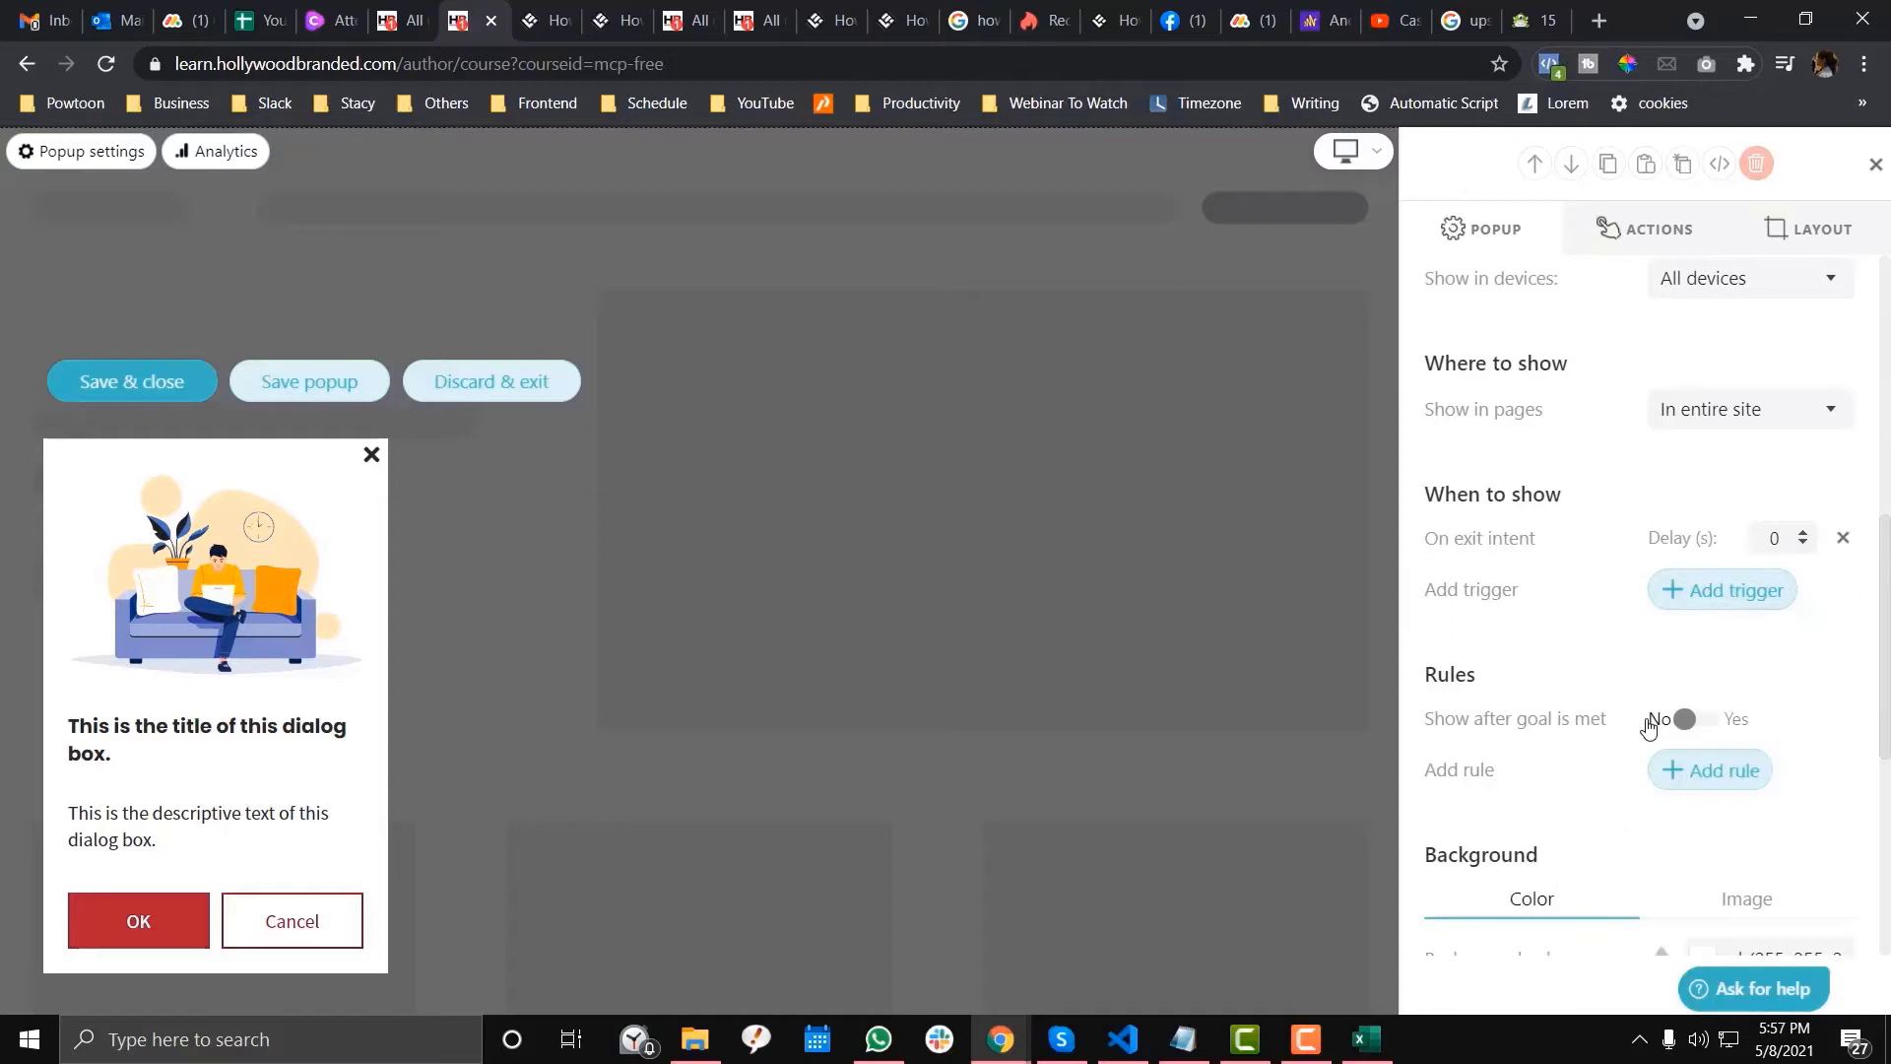
pyautogui.moveTo(604, 391)
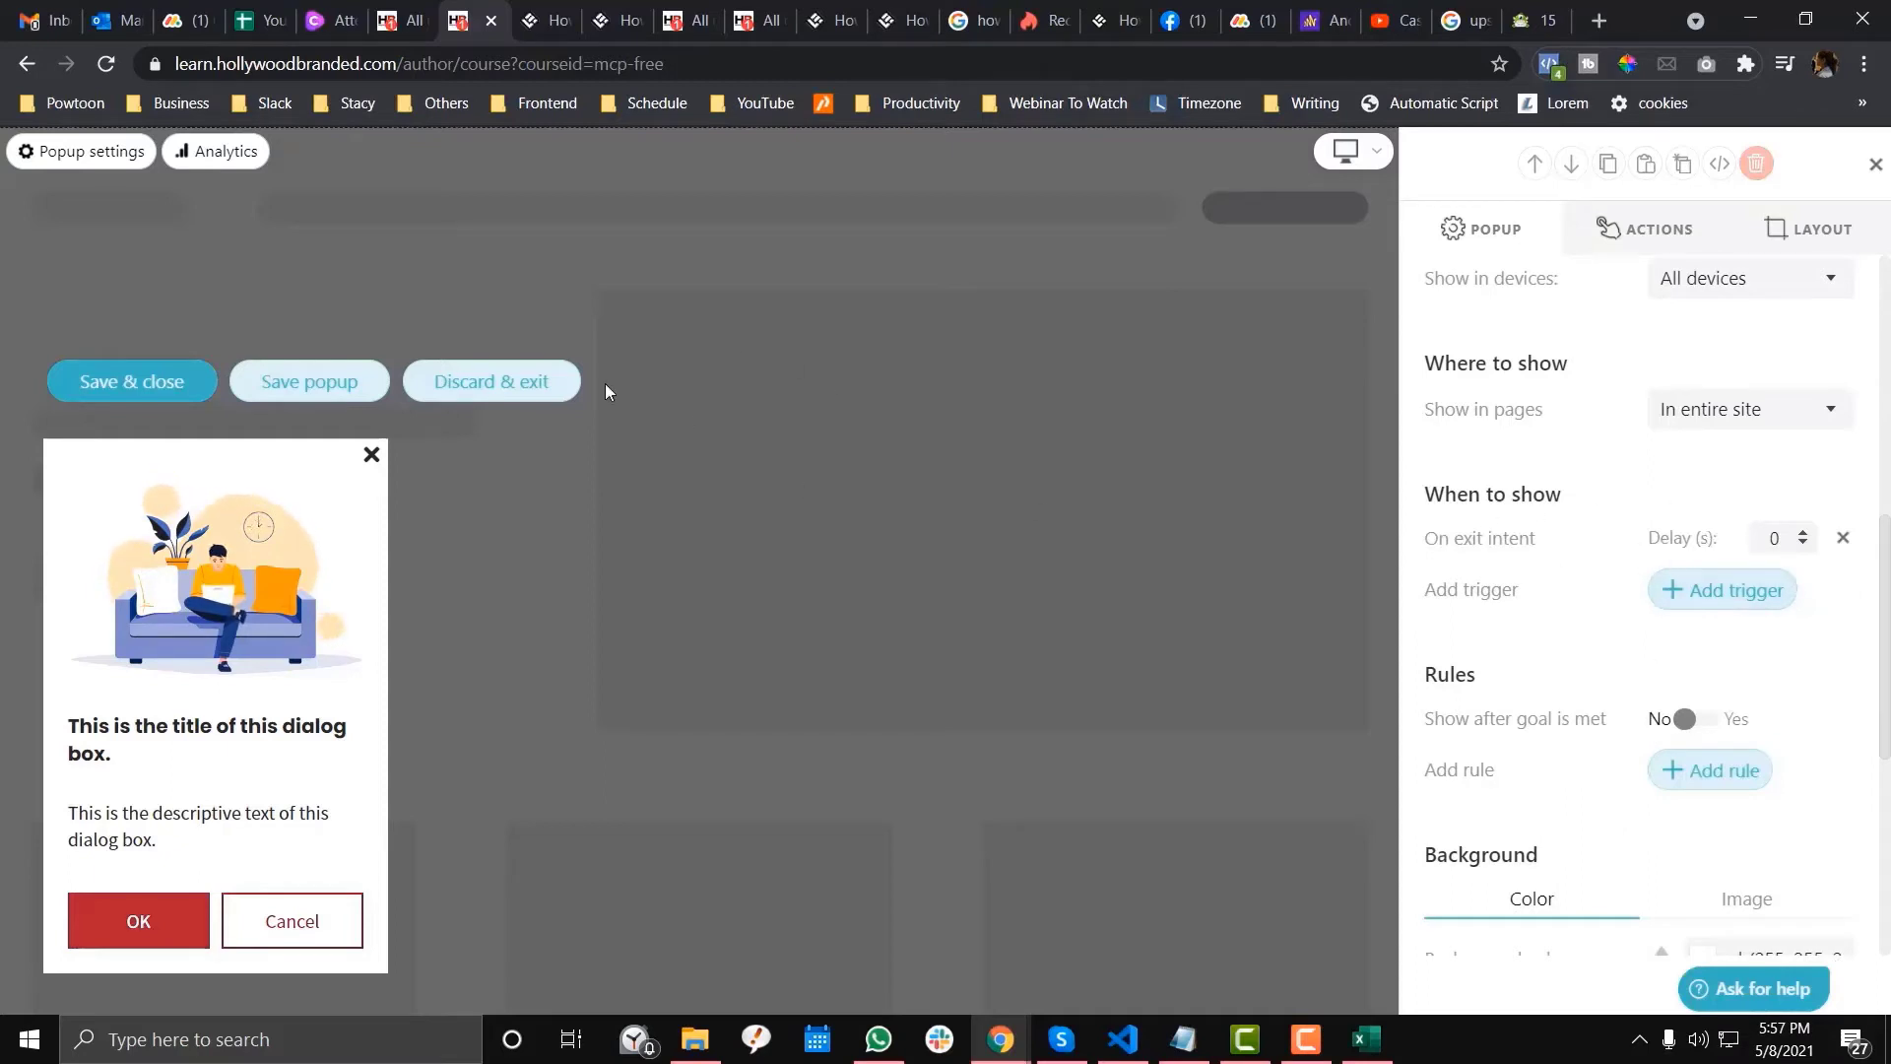
pyautogui.click(1773, 537)
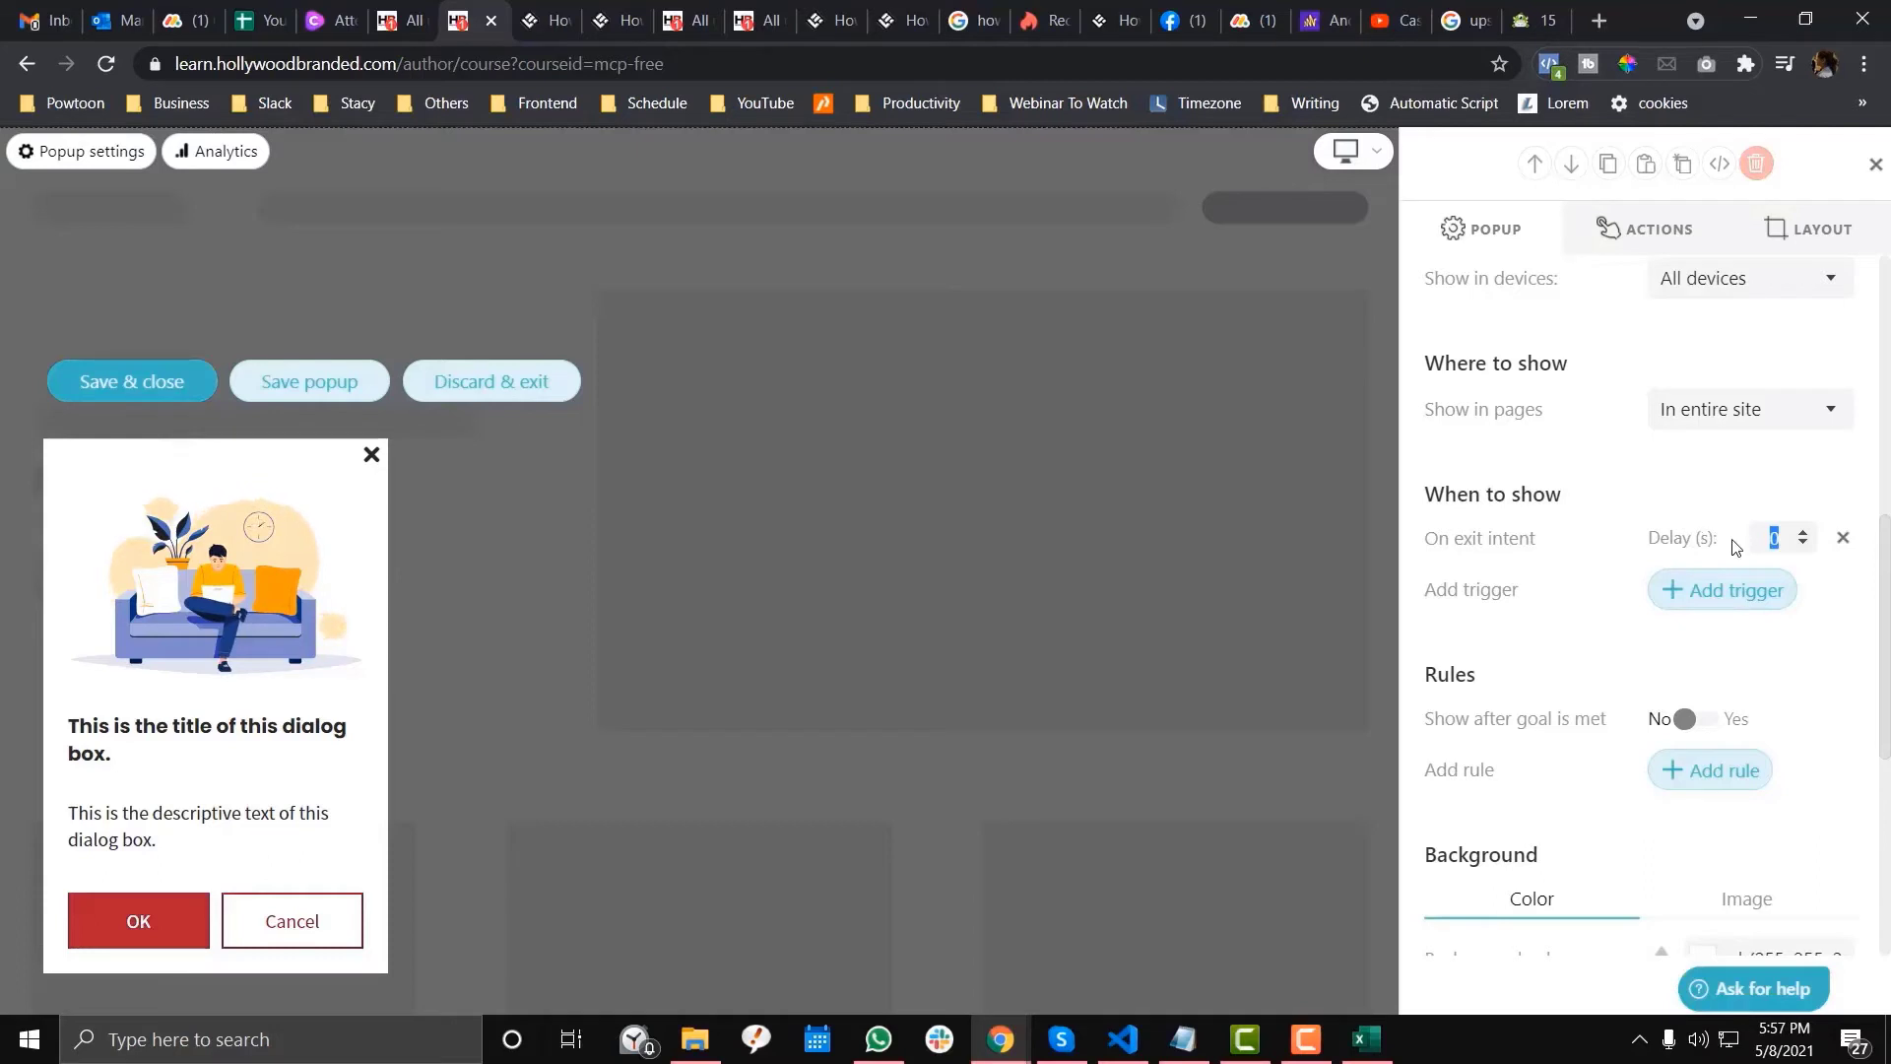
pyautogui.click(1747, 409)
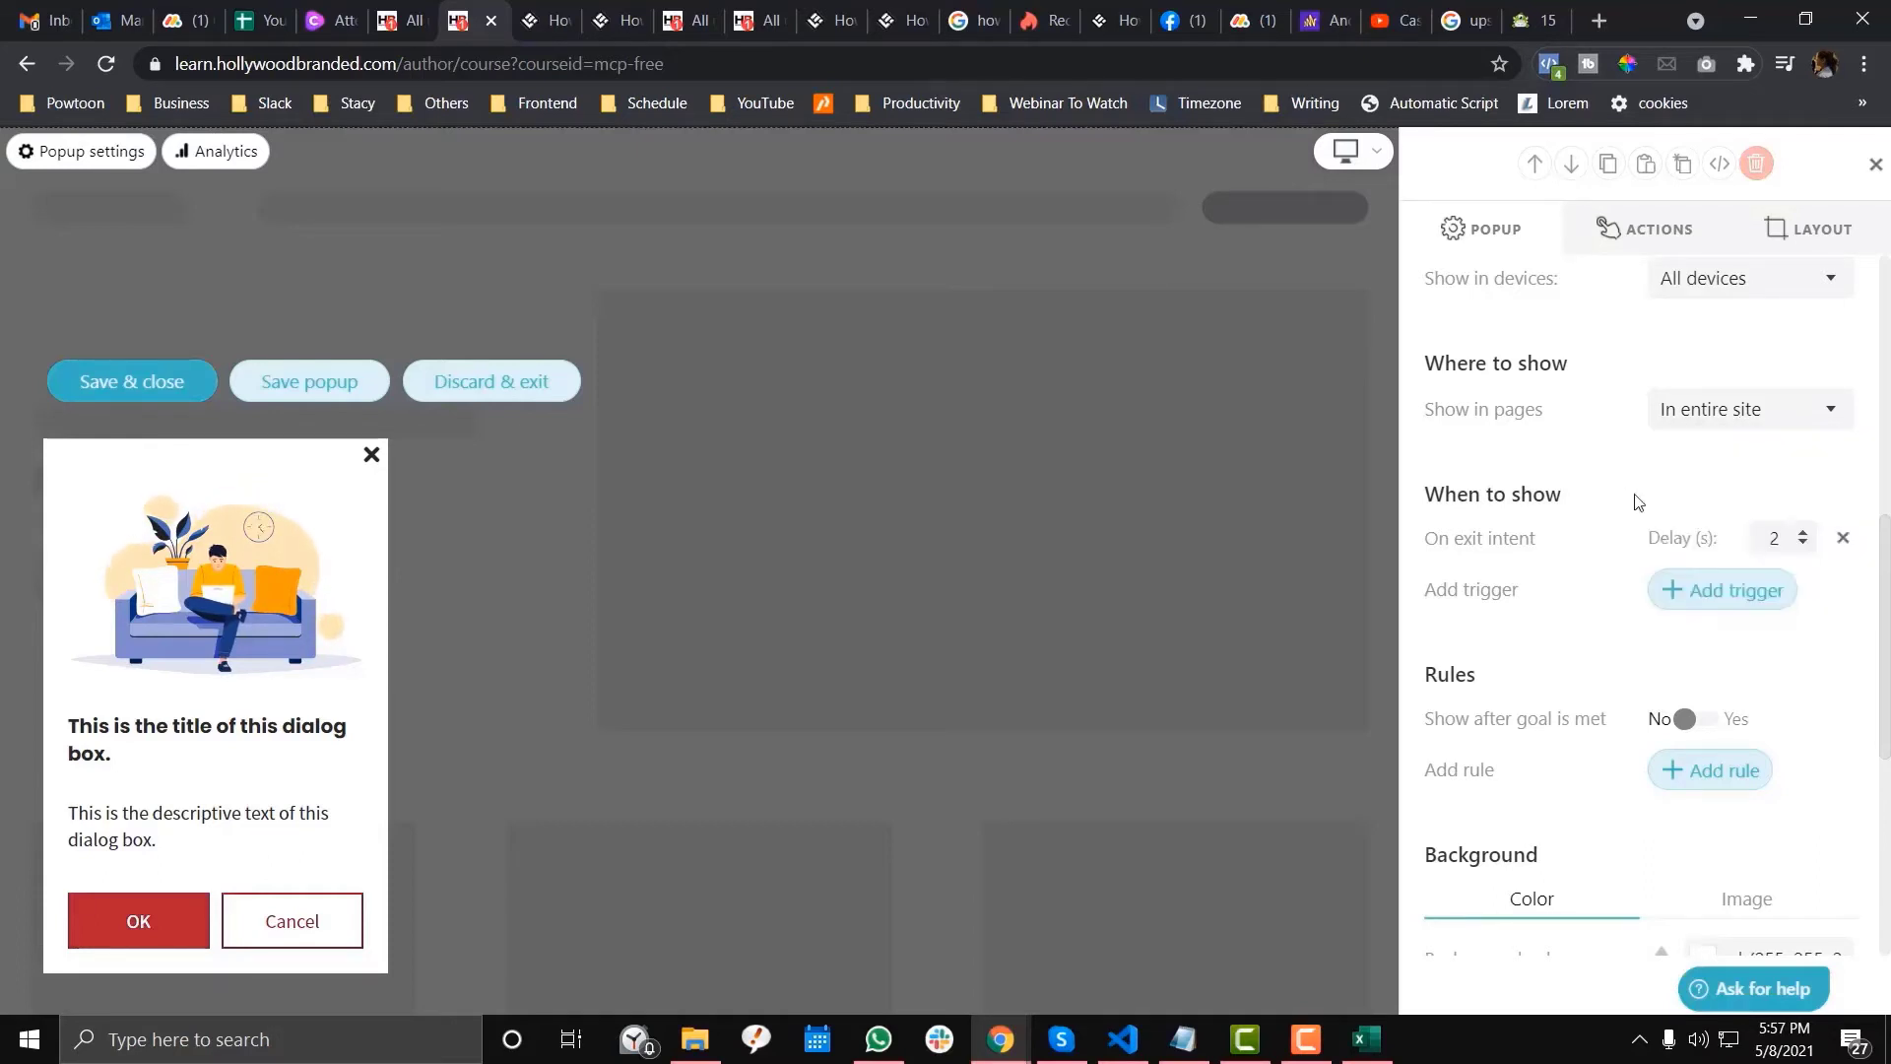
pyautogui.moveTo(1576, 474)
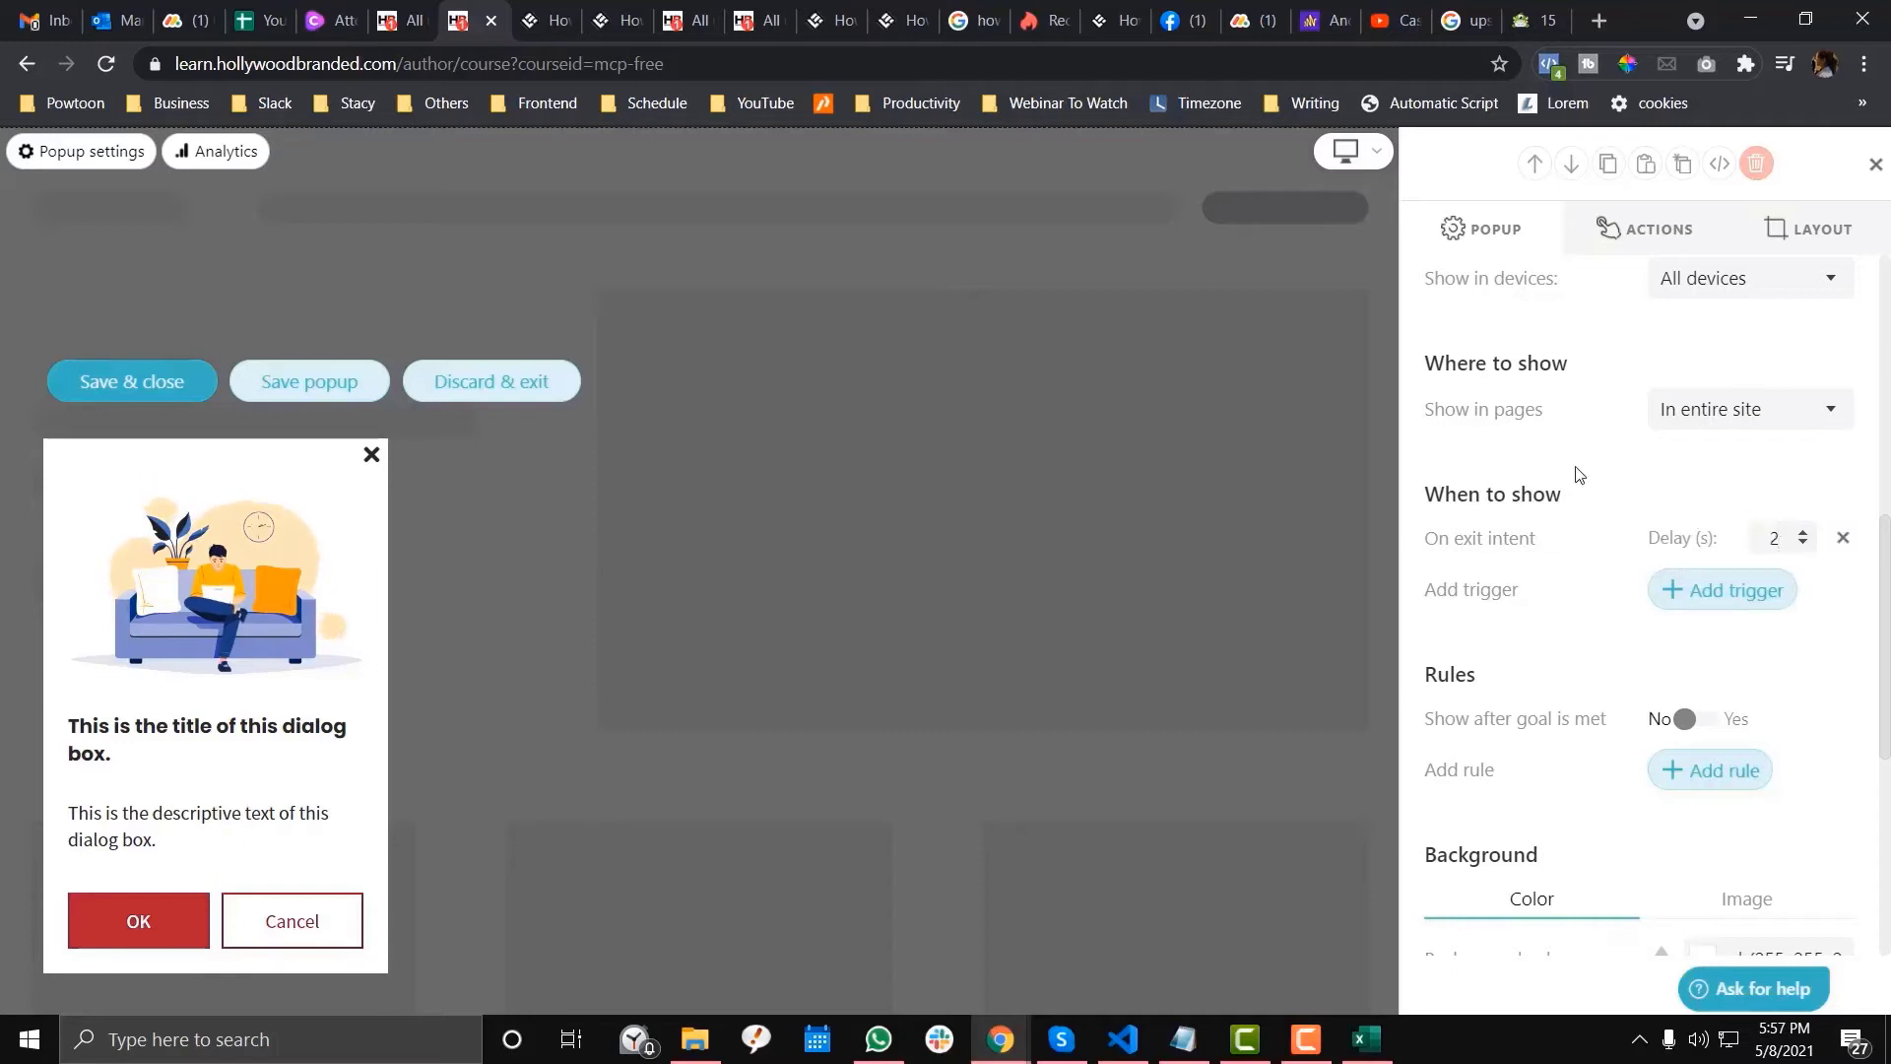
# Limit Show in pages to the Marketers Content Playbook - FREE Access page only.
pyautogui.click(1747, 408)
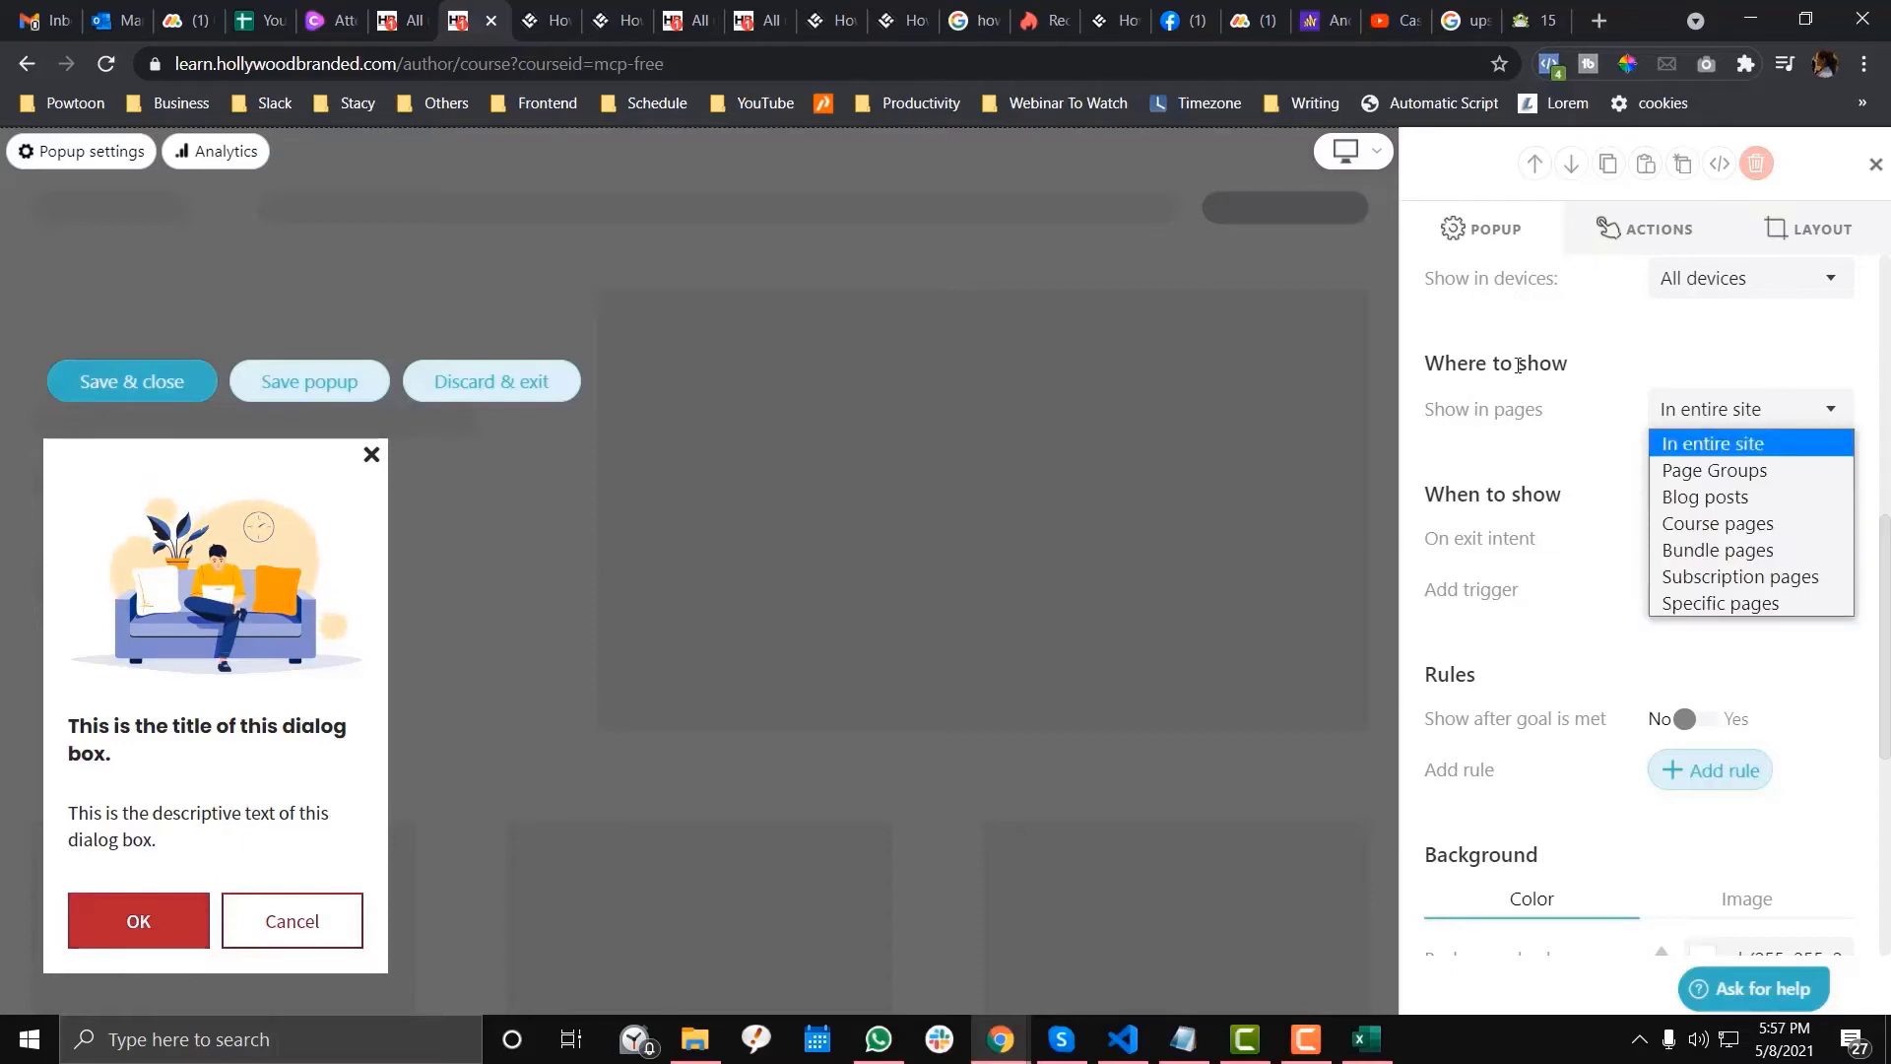
pyautogui.moveTo(1649, 528)
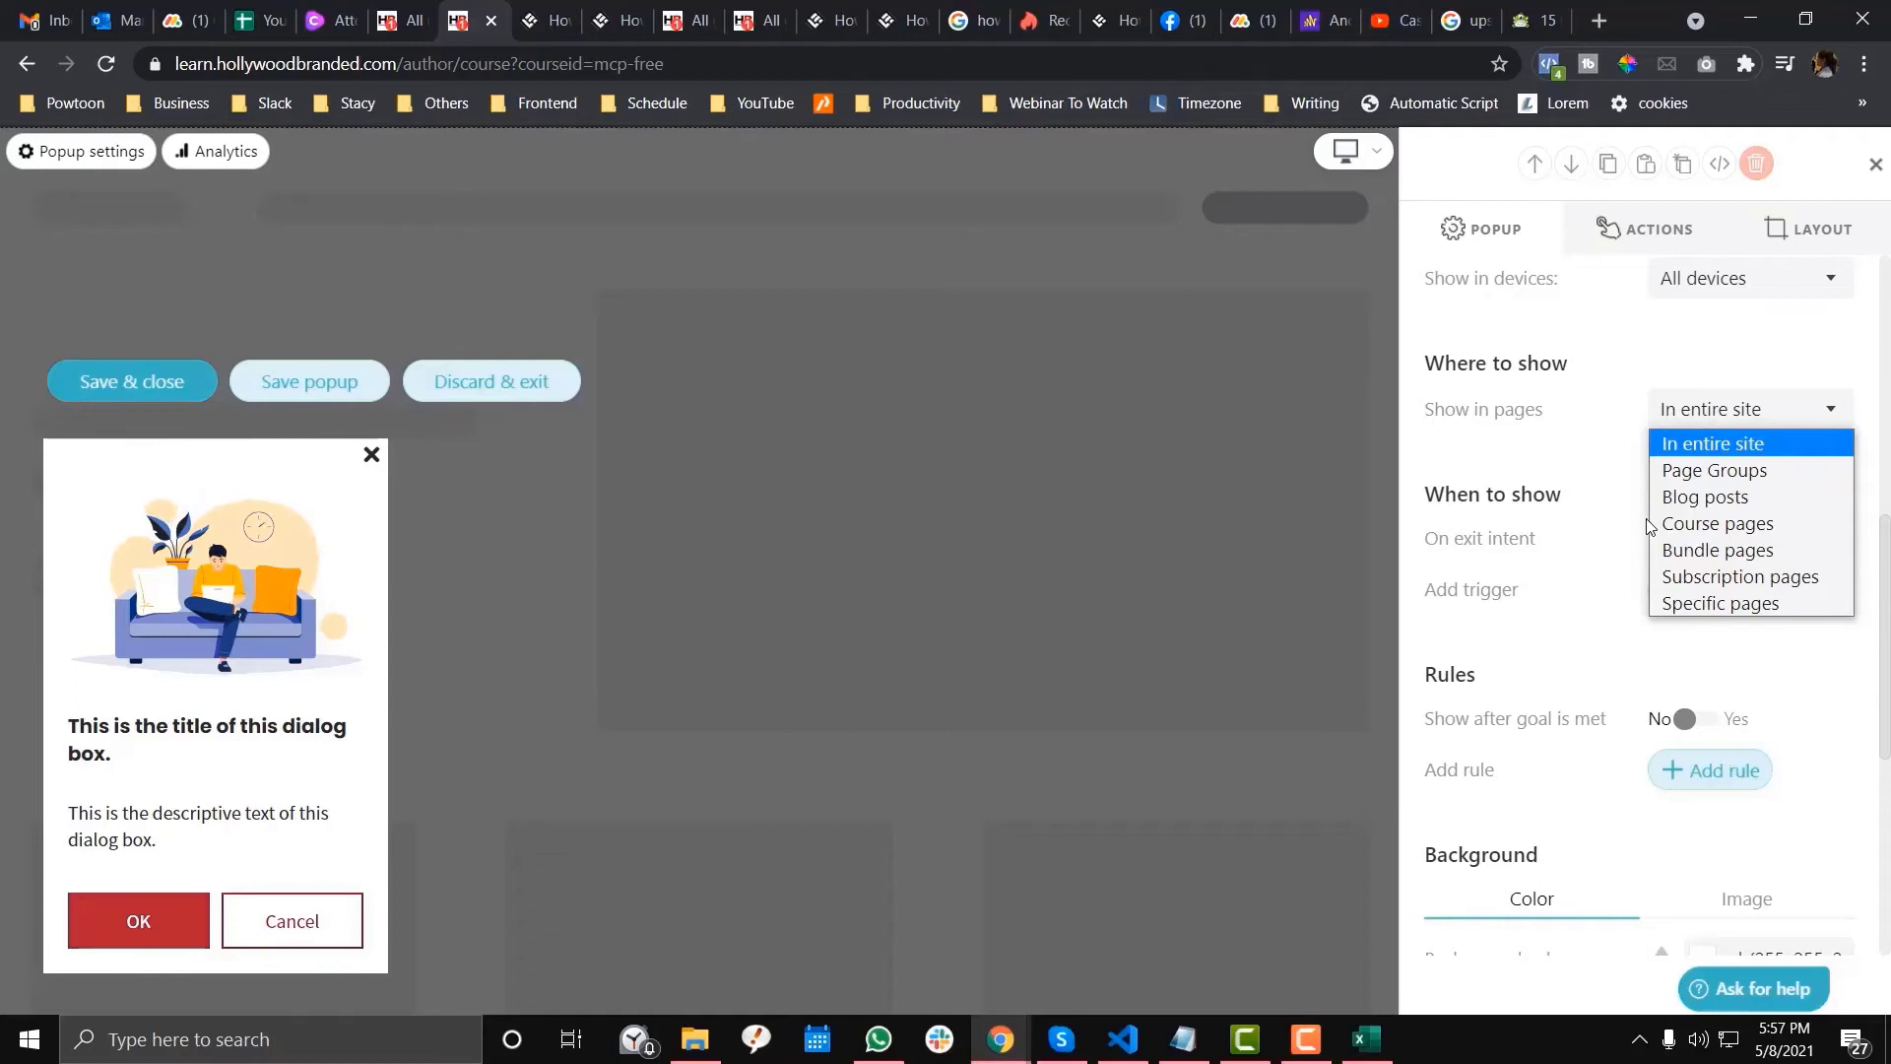
pyautogui.moveTo(1715, 523)
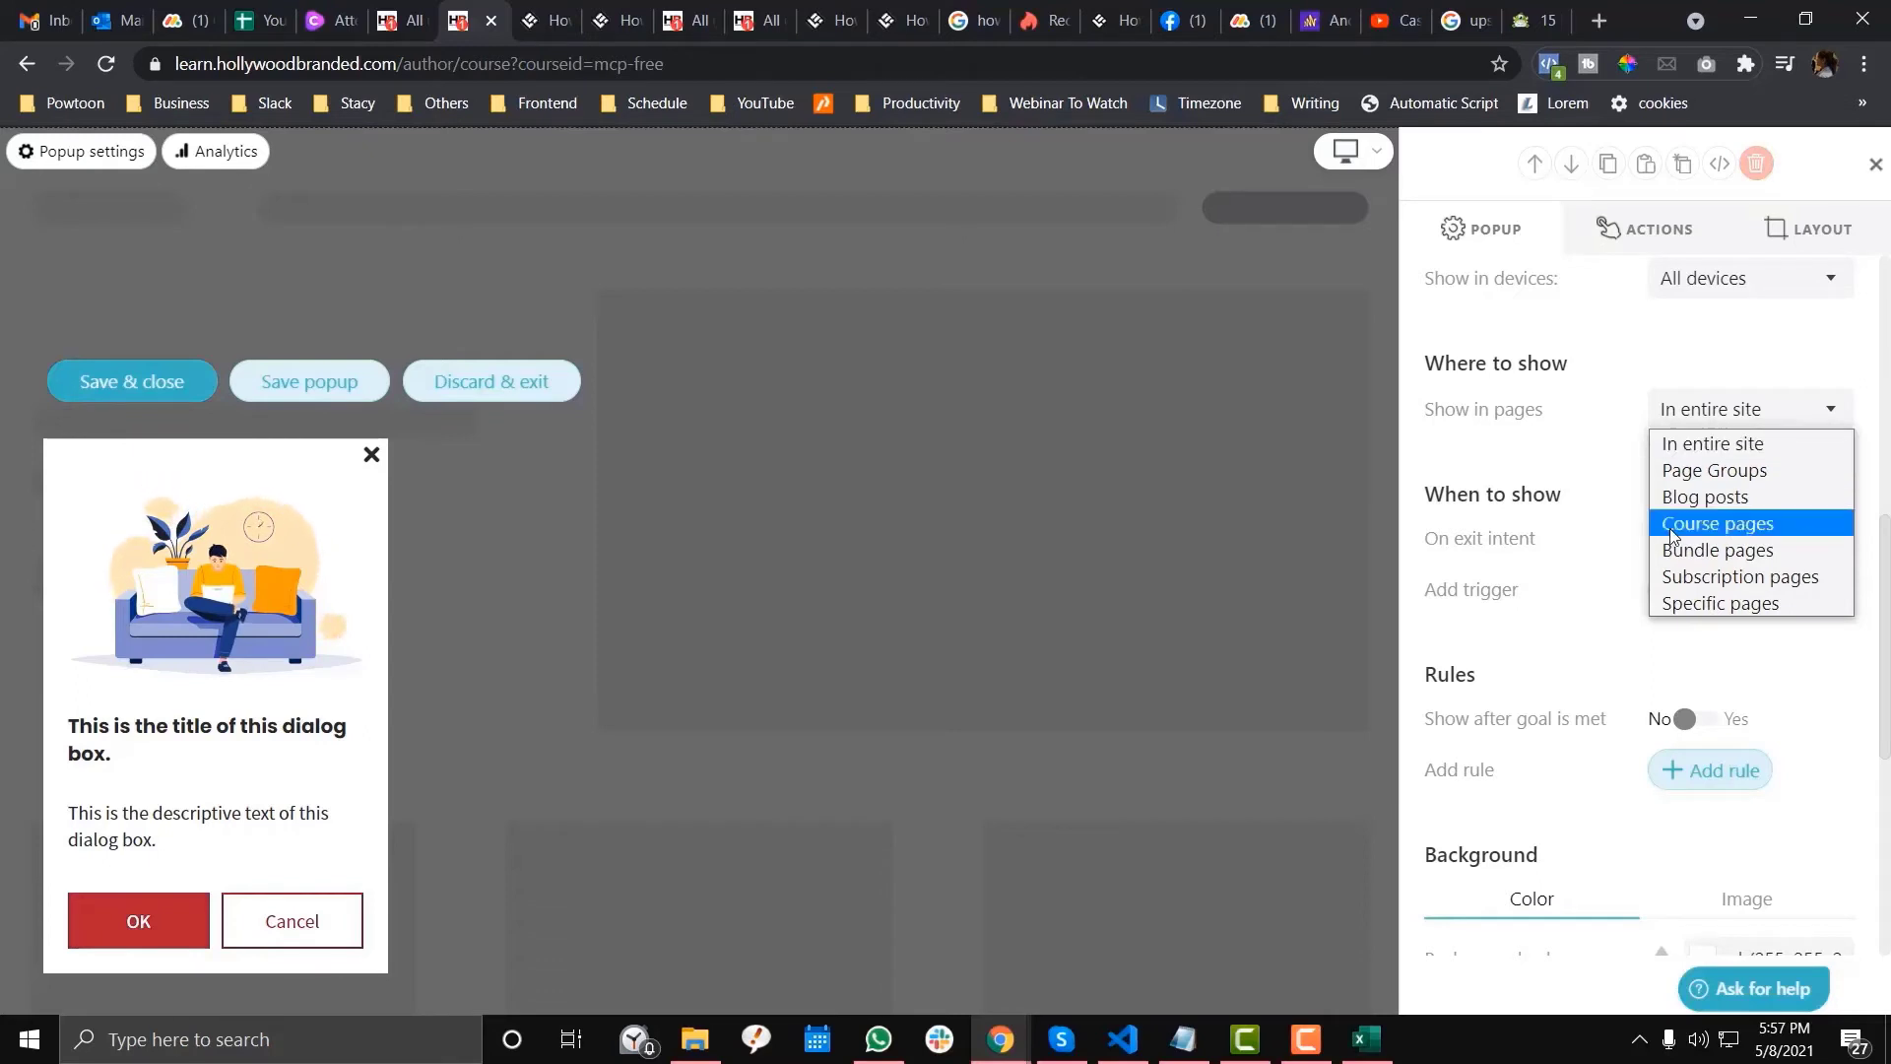
pyautogui.click(1719, 603)
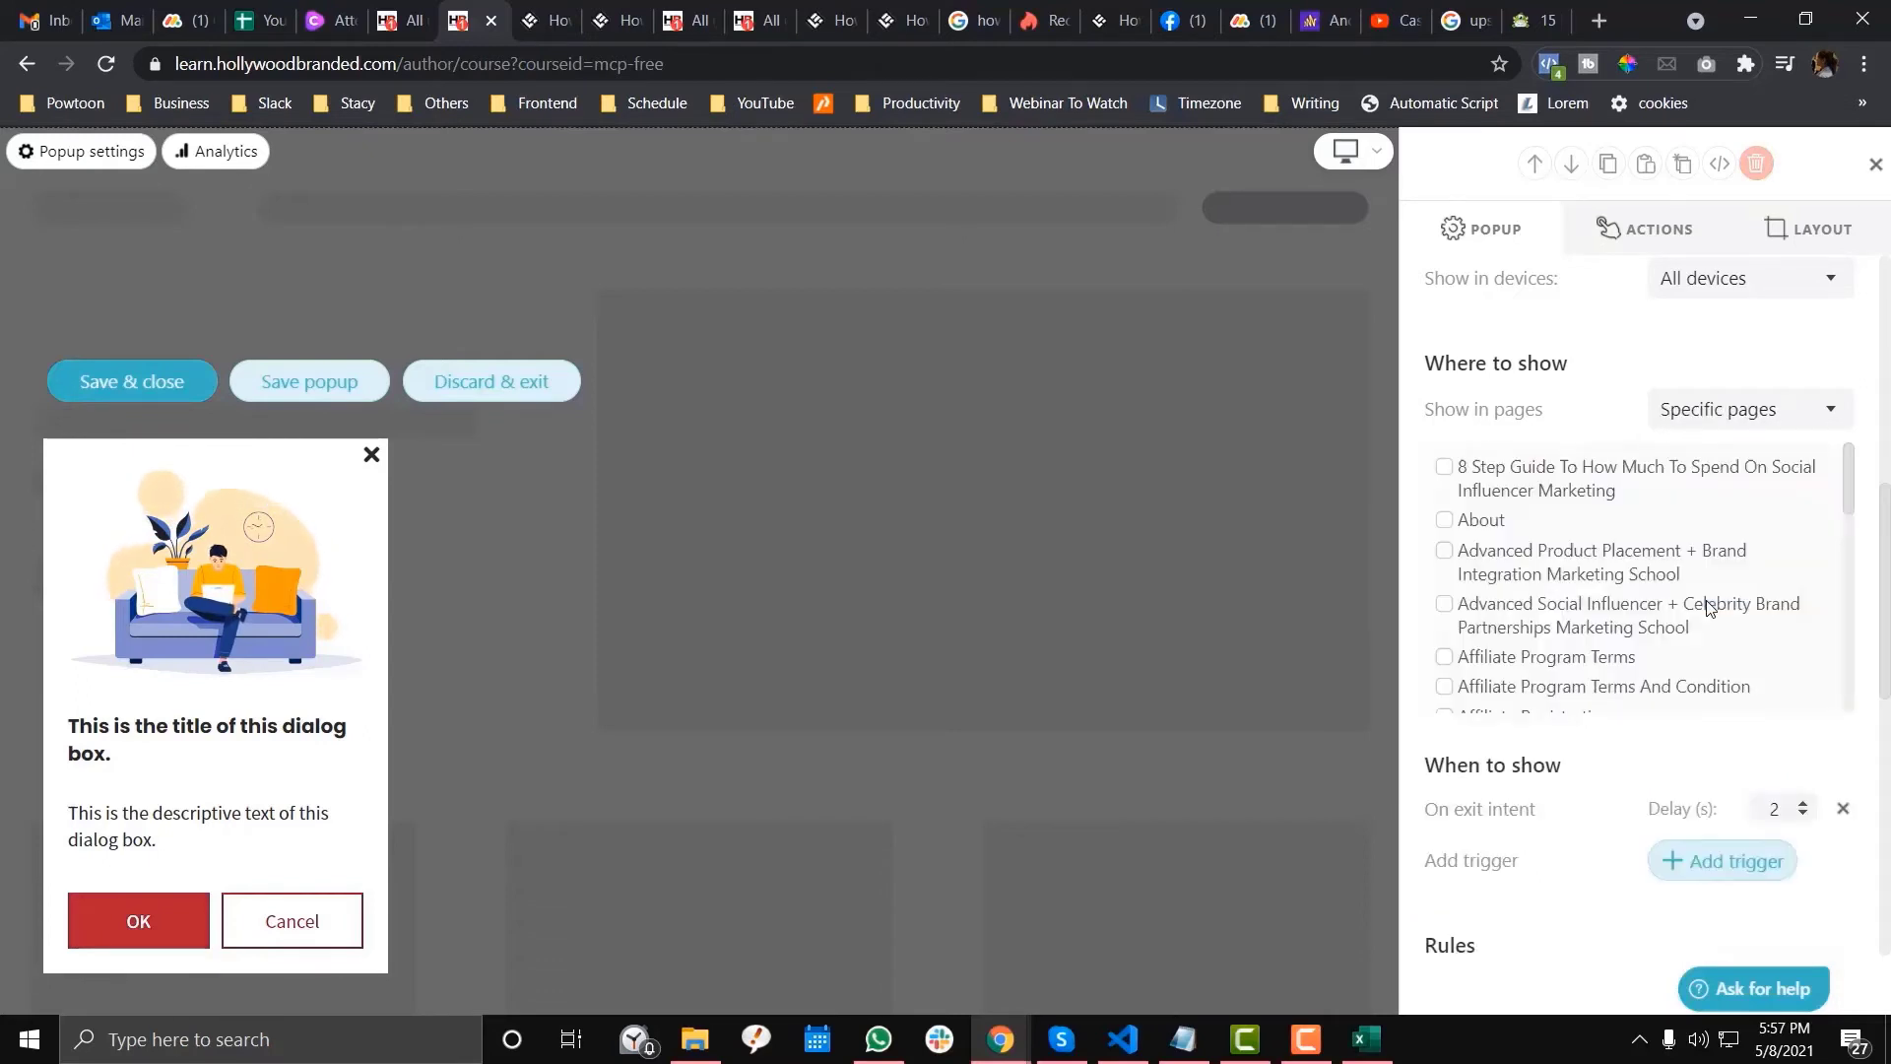
pyautogui.scroll(-3)
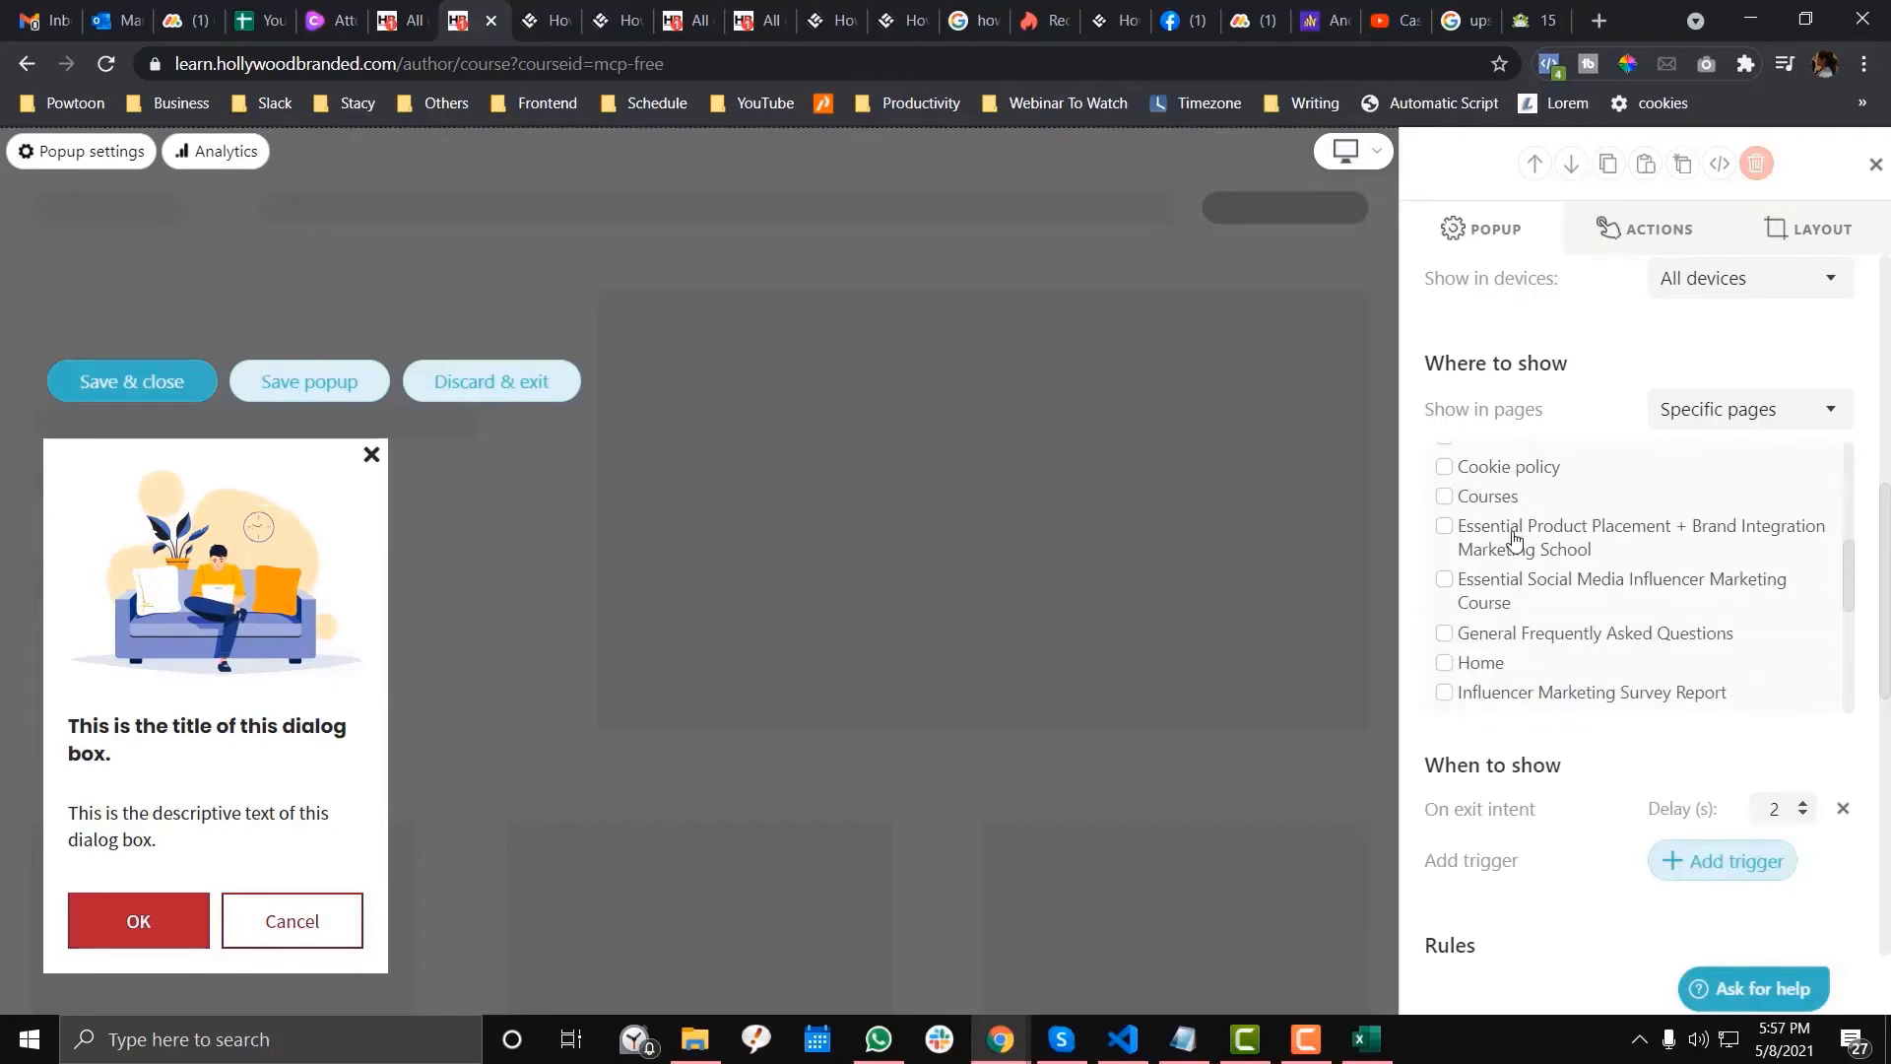
pyautogui.scroll(-3)
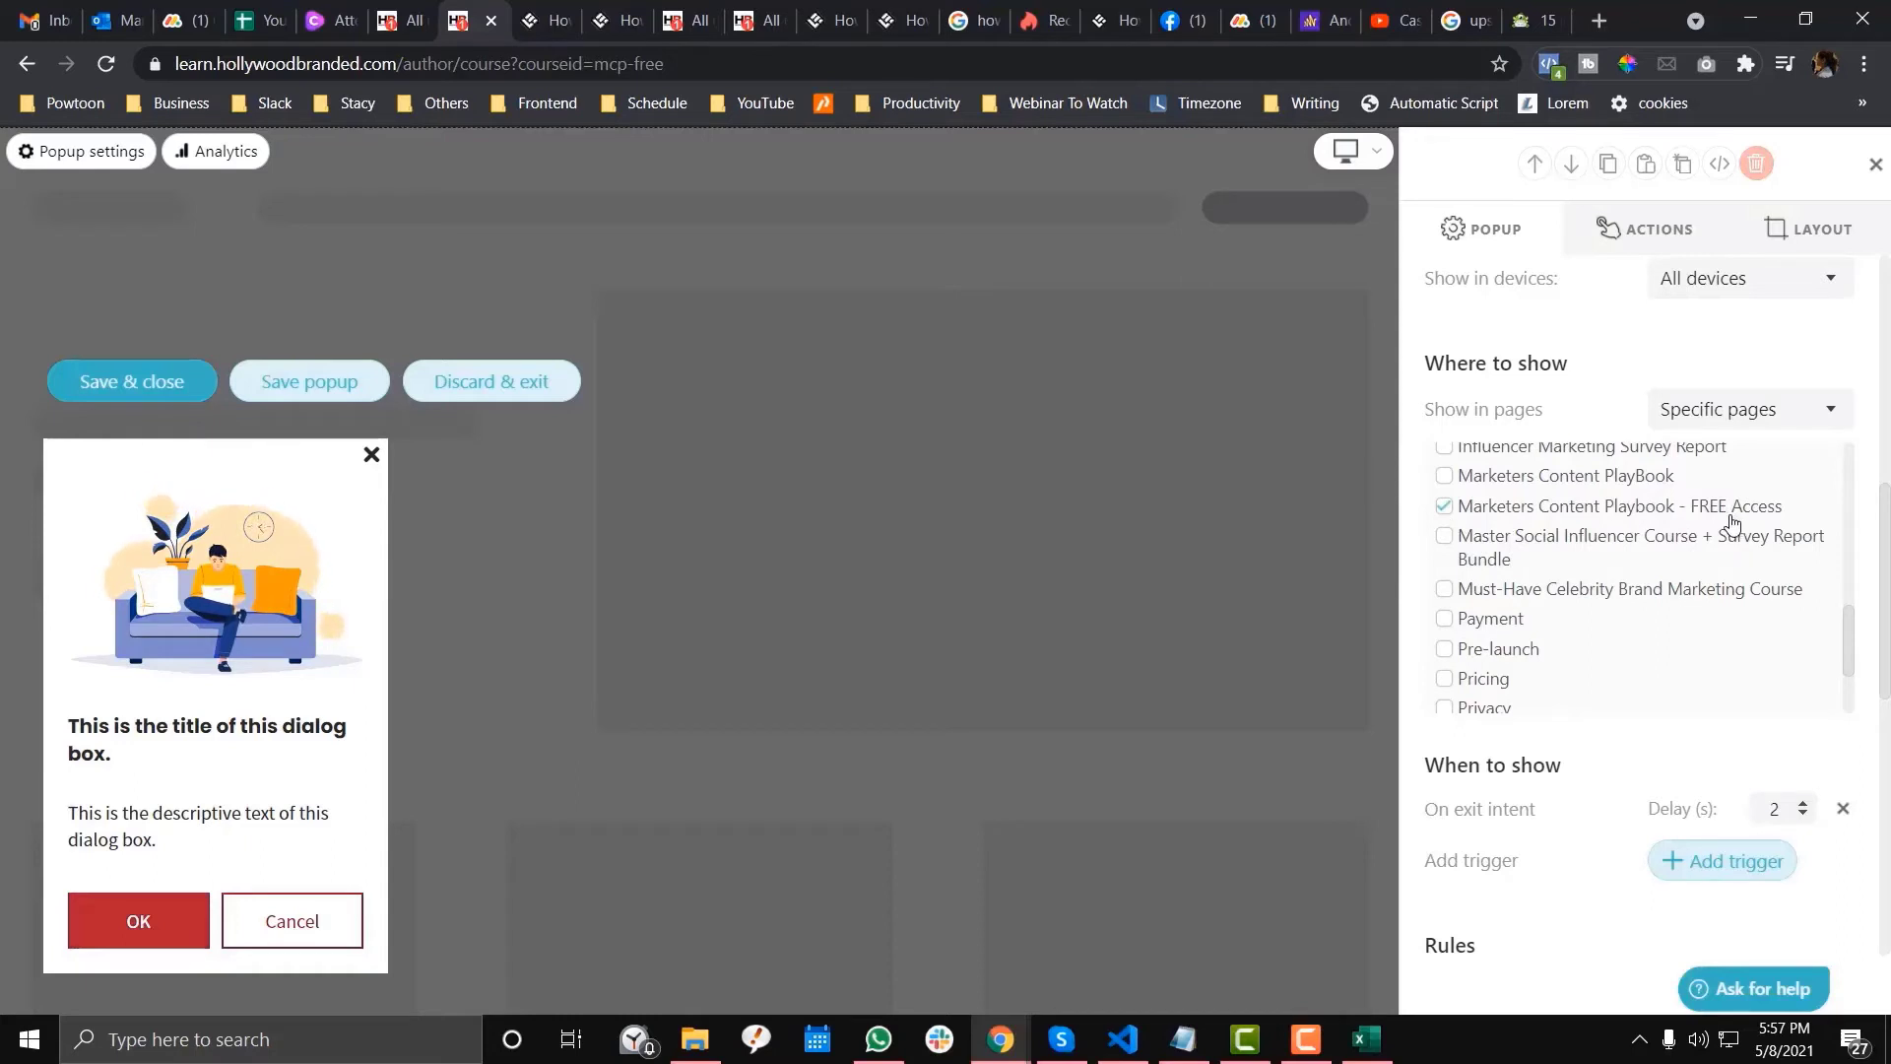
pyautogui.scroll(3)
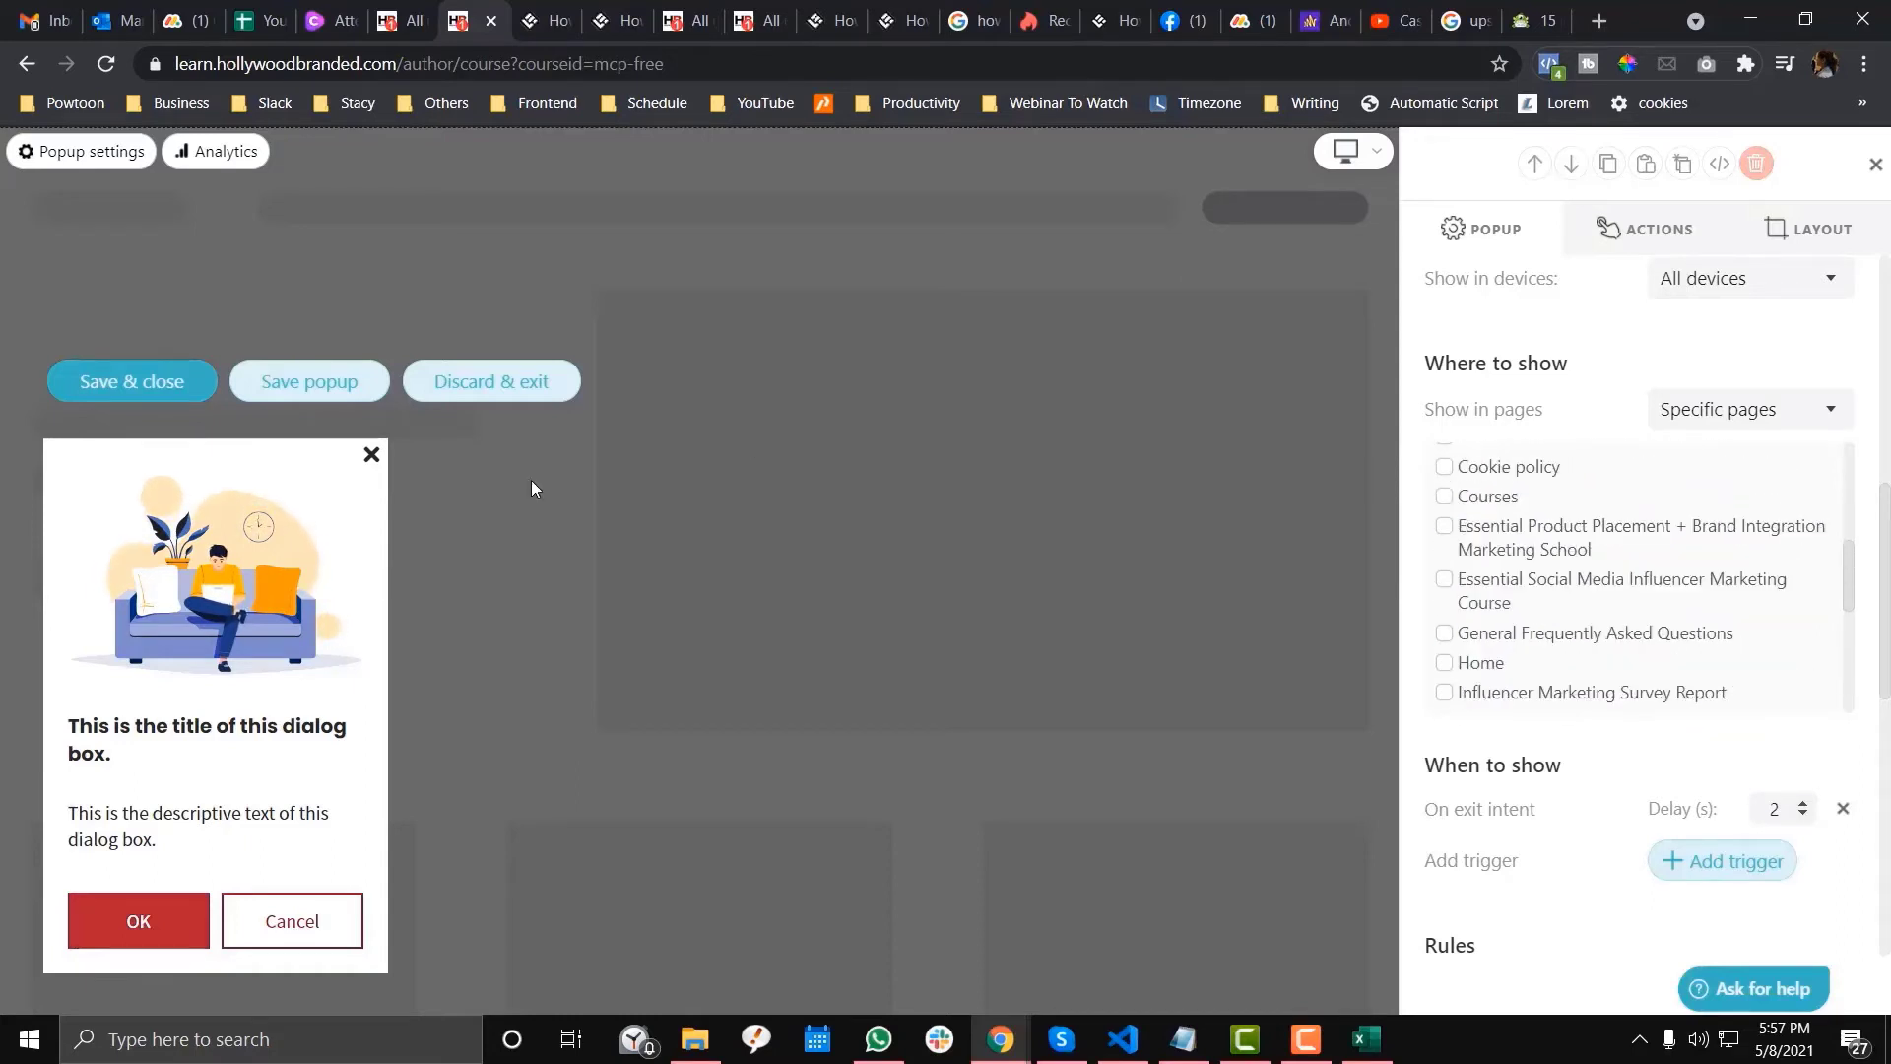
pyautogui.scroll(-3)
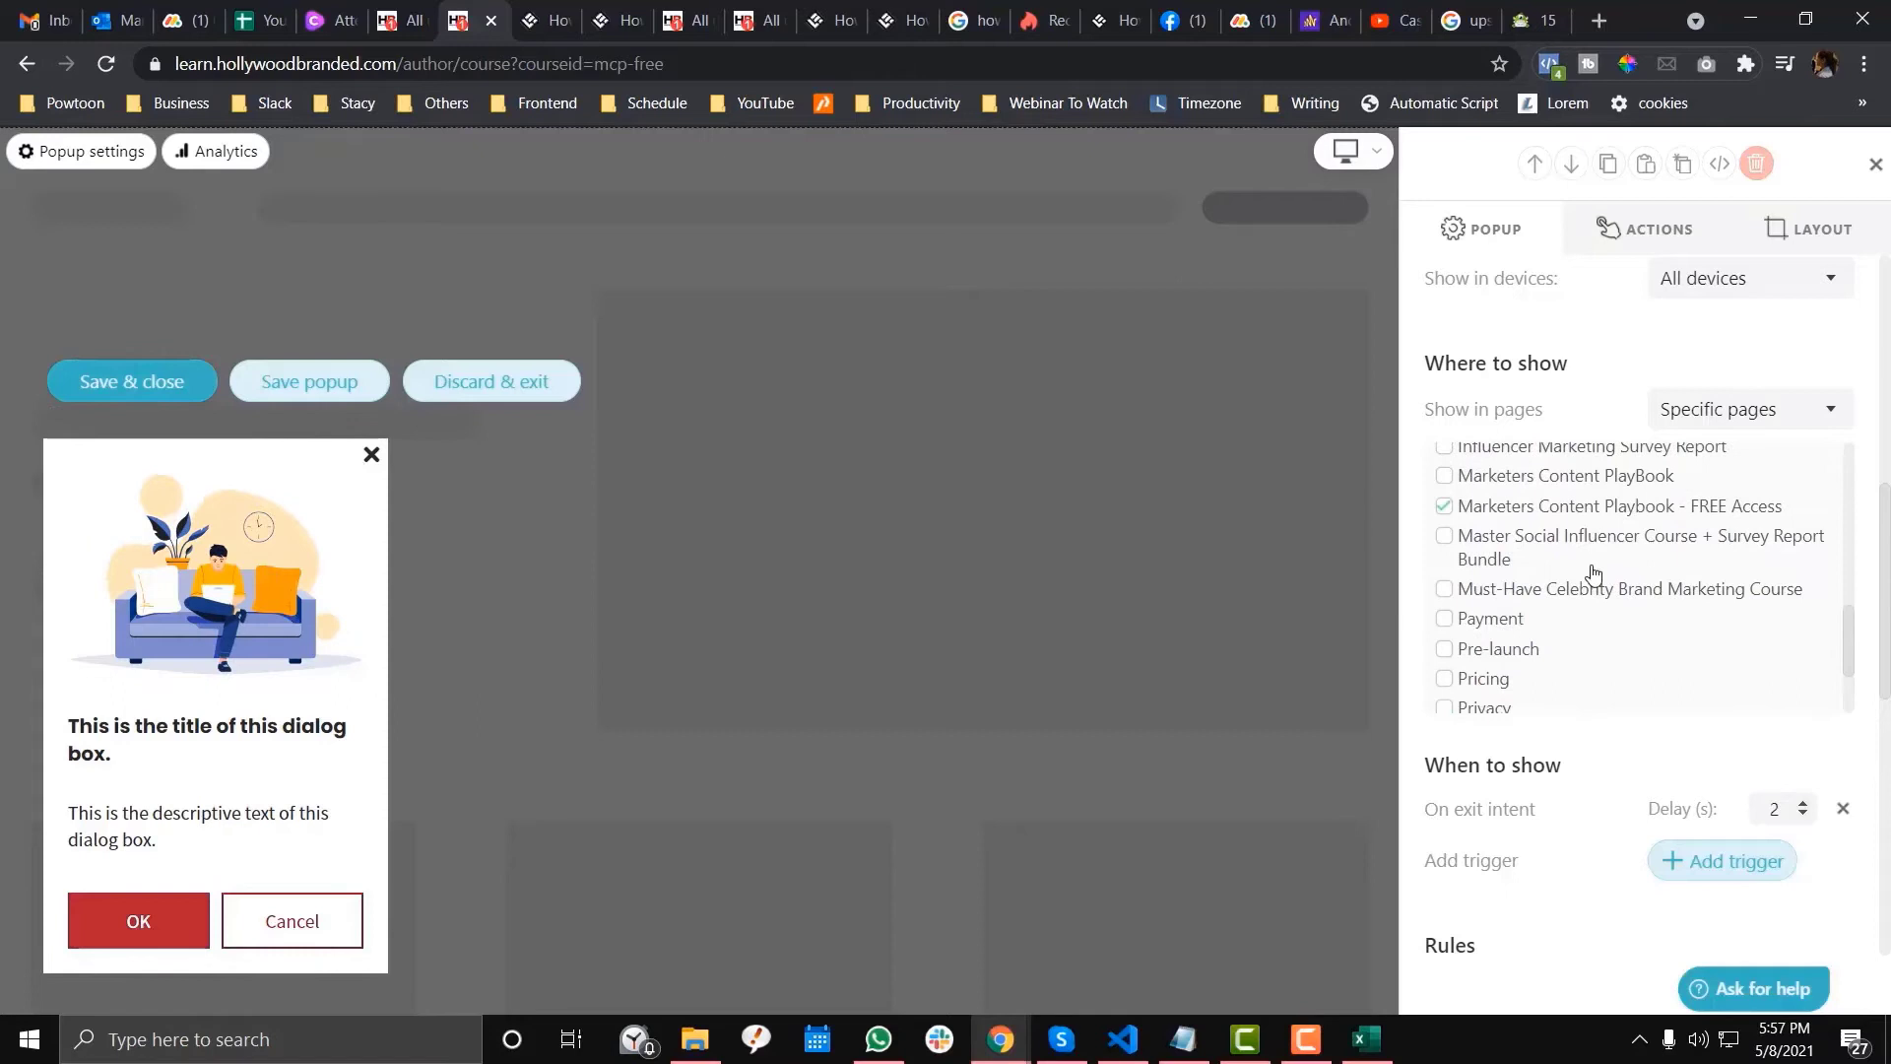
pyautogui.scroll(3)
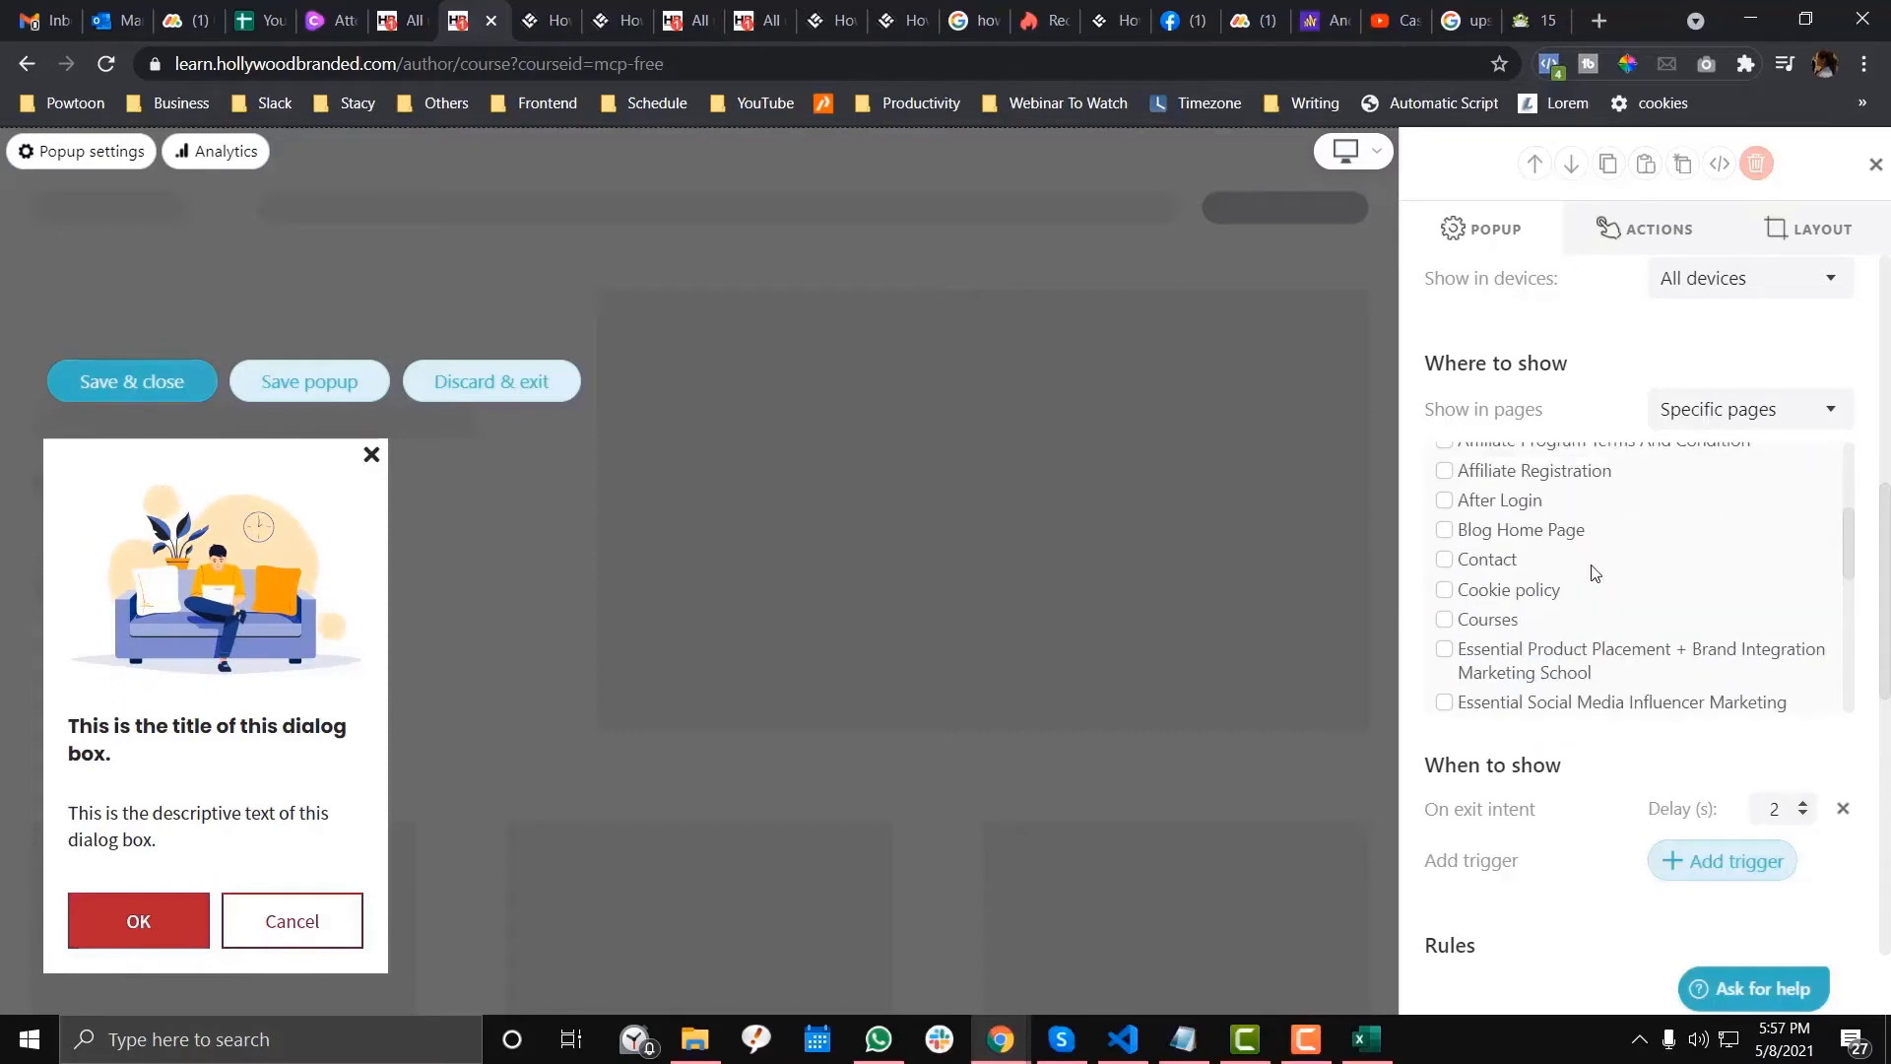
pyautogui.scroll(-3)
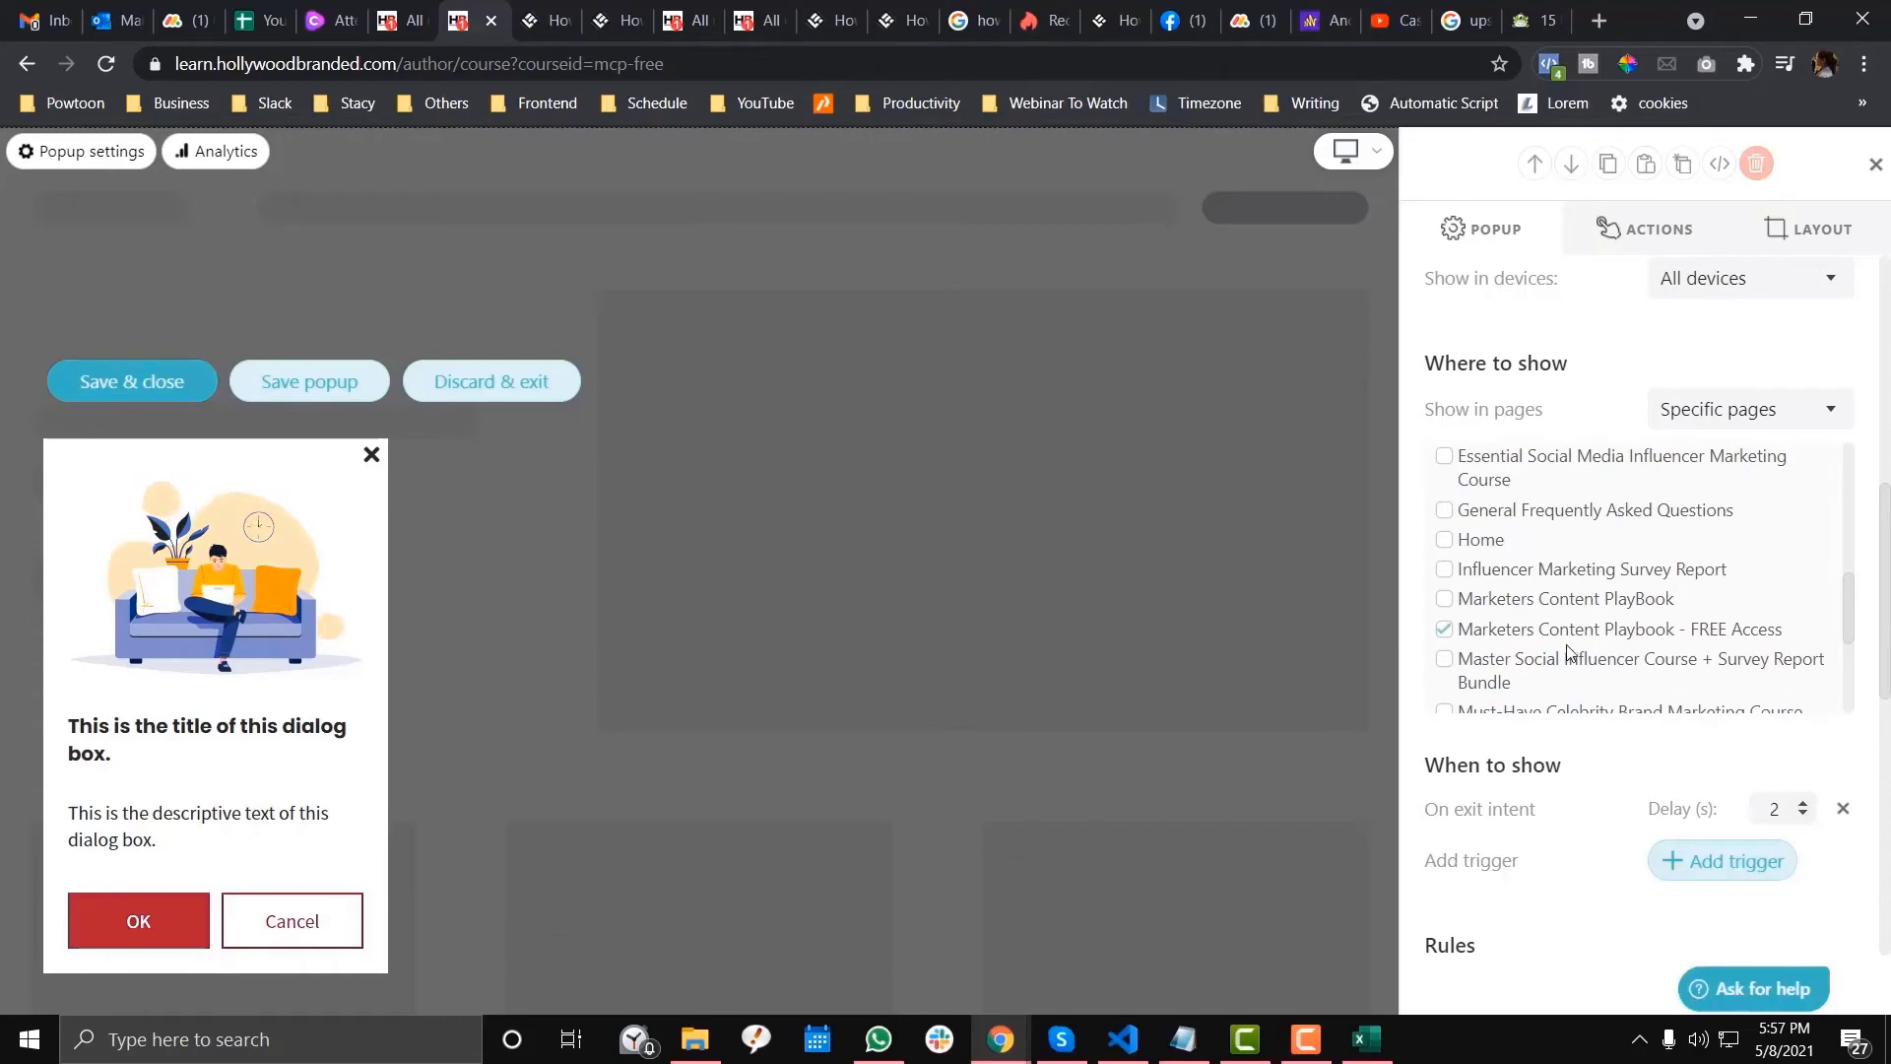
pyautogui.moveTo(1680, 637)
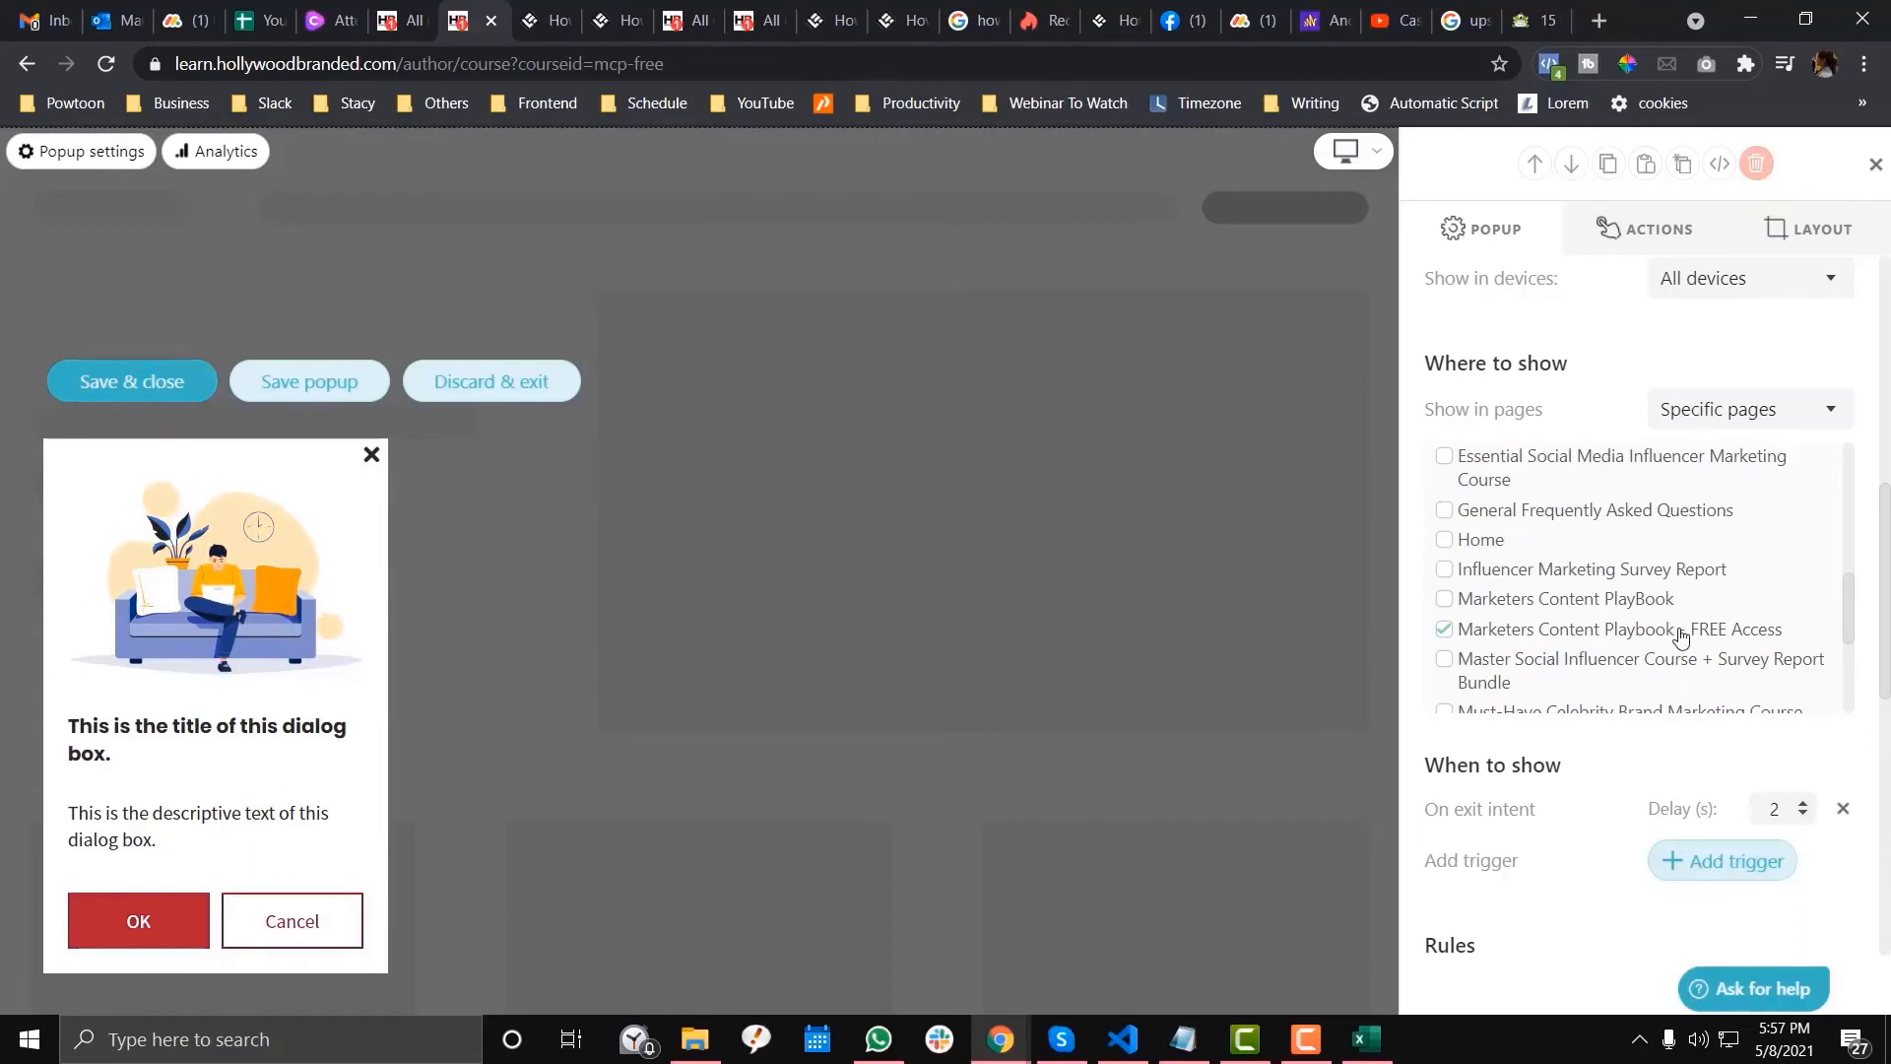
pyautogui.moveTo(1722, 367)
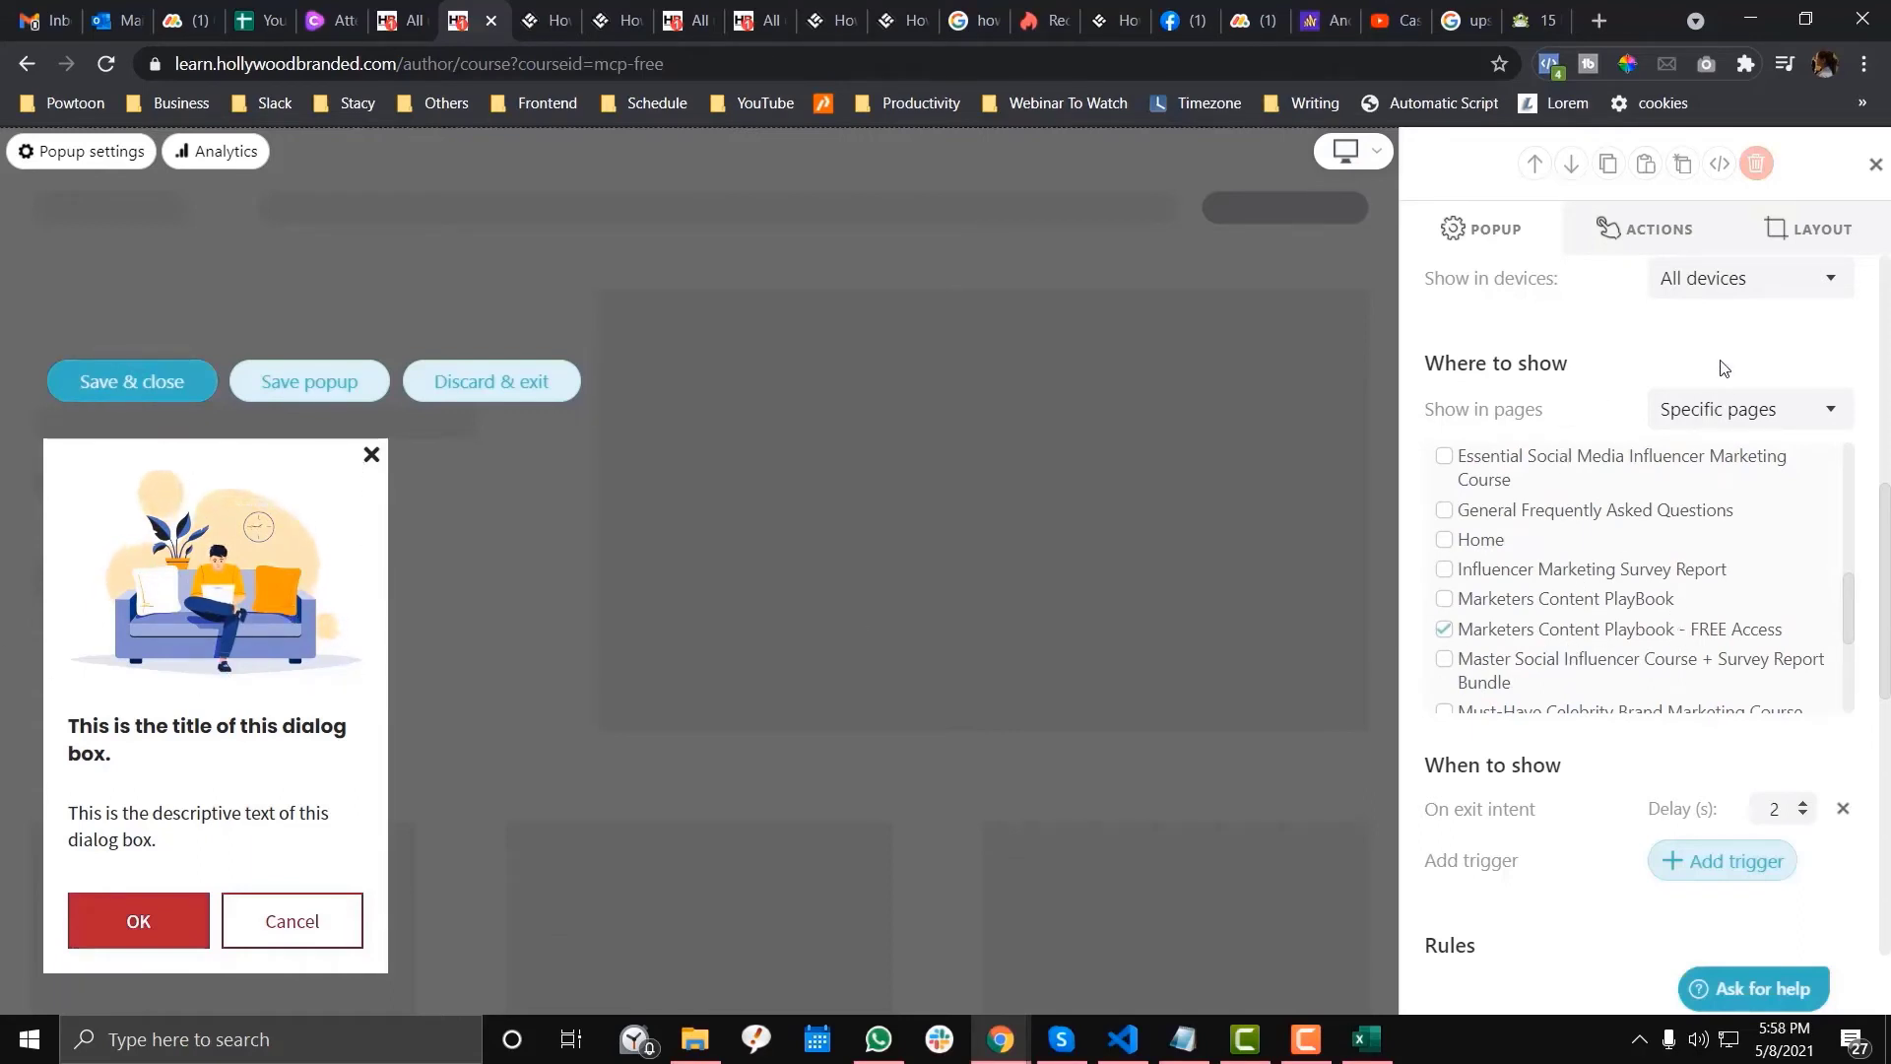
# Show the popup after goal is met, only once (Times 1), repeating every 5 days.
pyautogui.click(1721, 490)
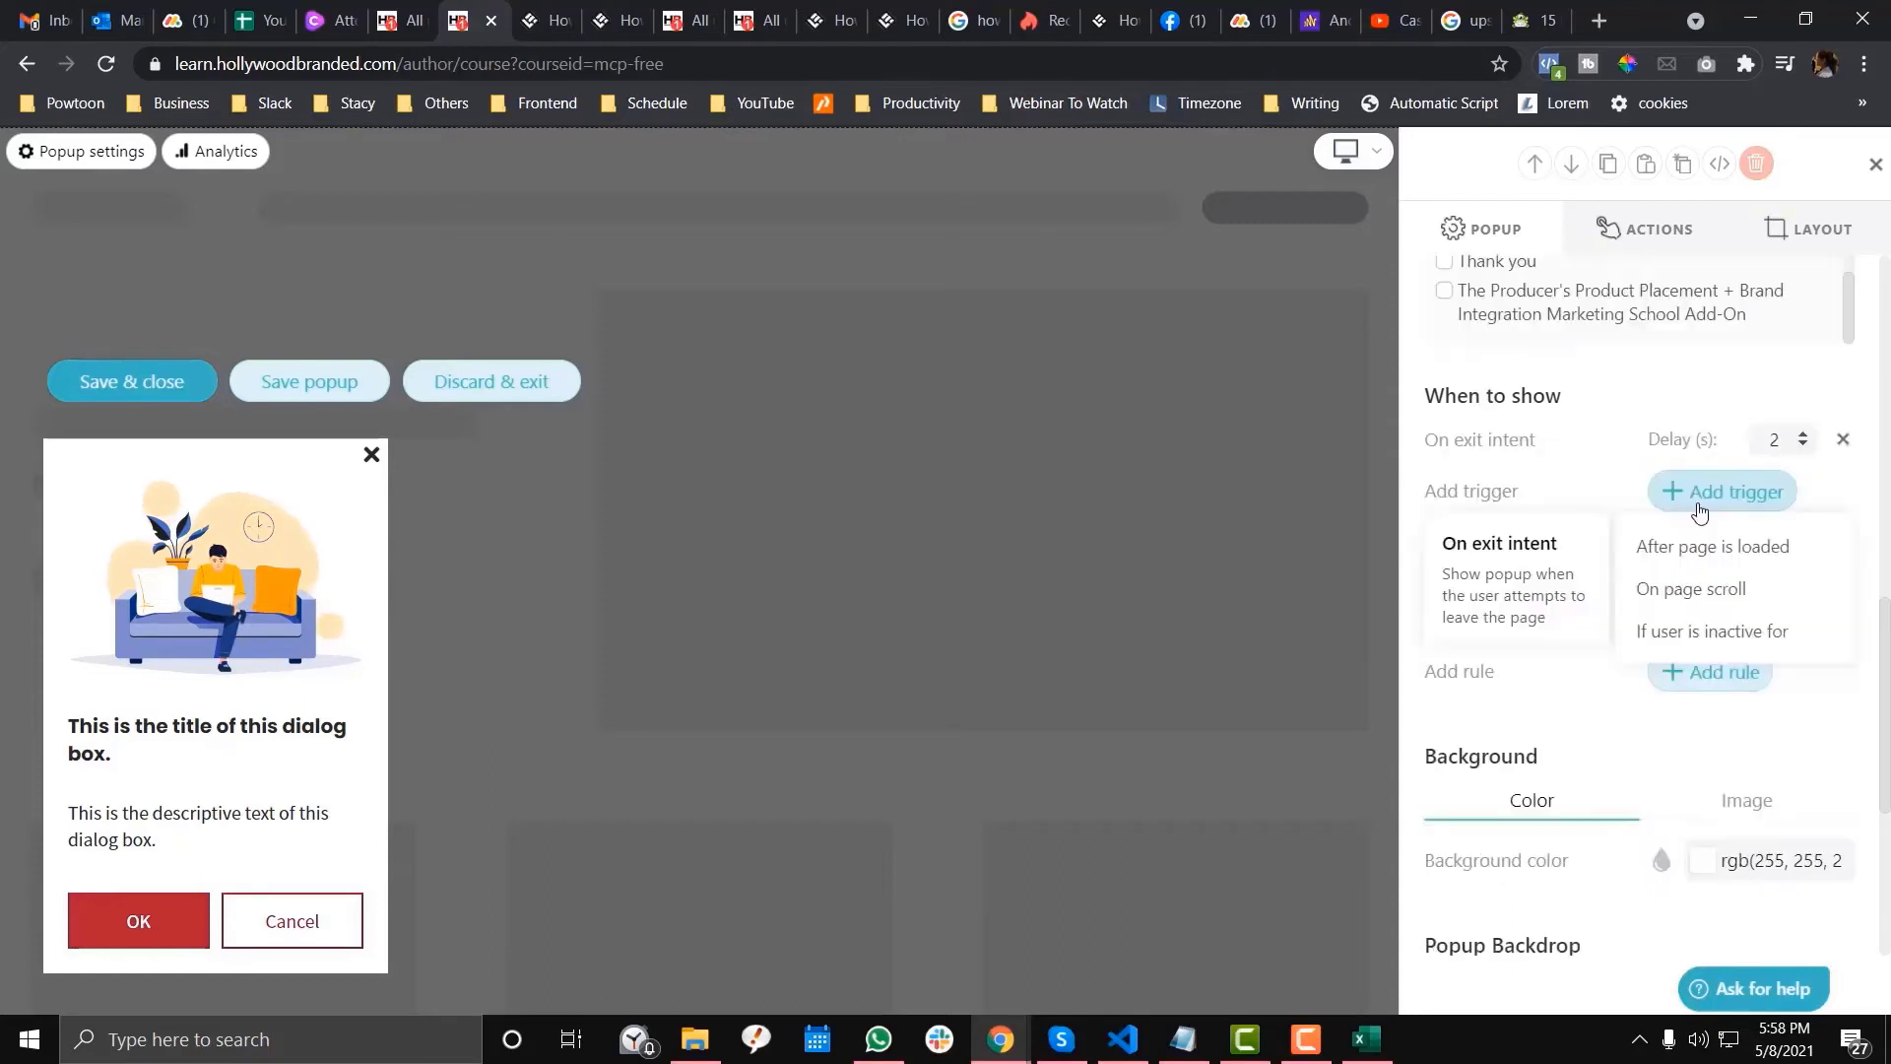
pyautogui.click(1711, 544)
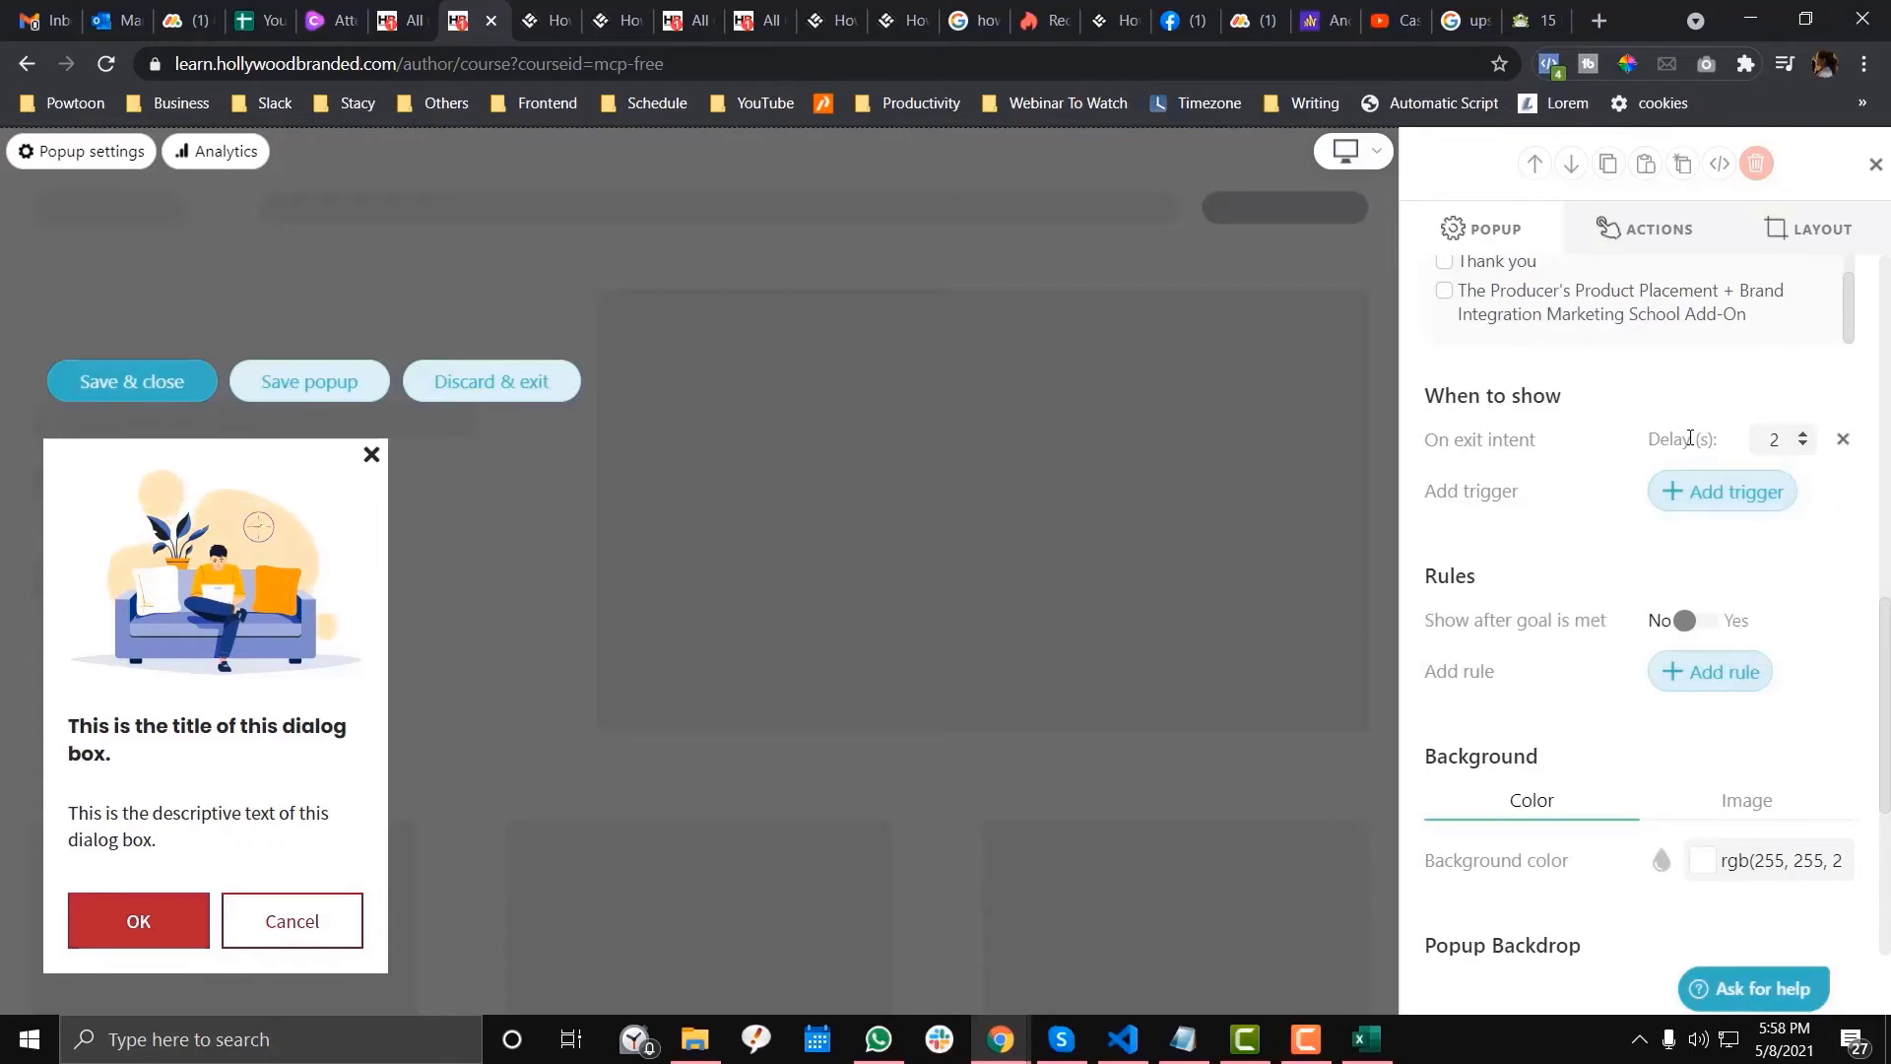
pyautogui.moveTo(1643, 730)
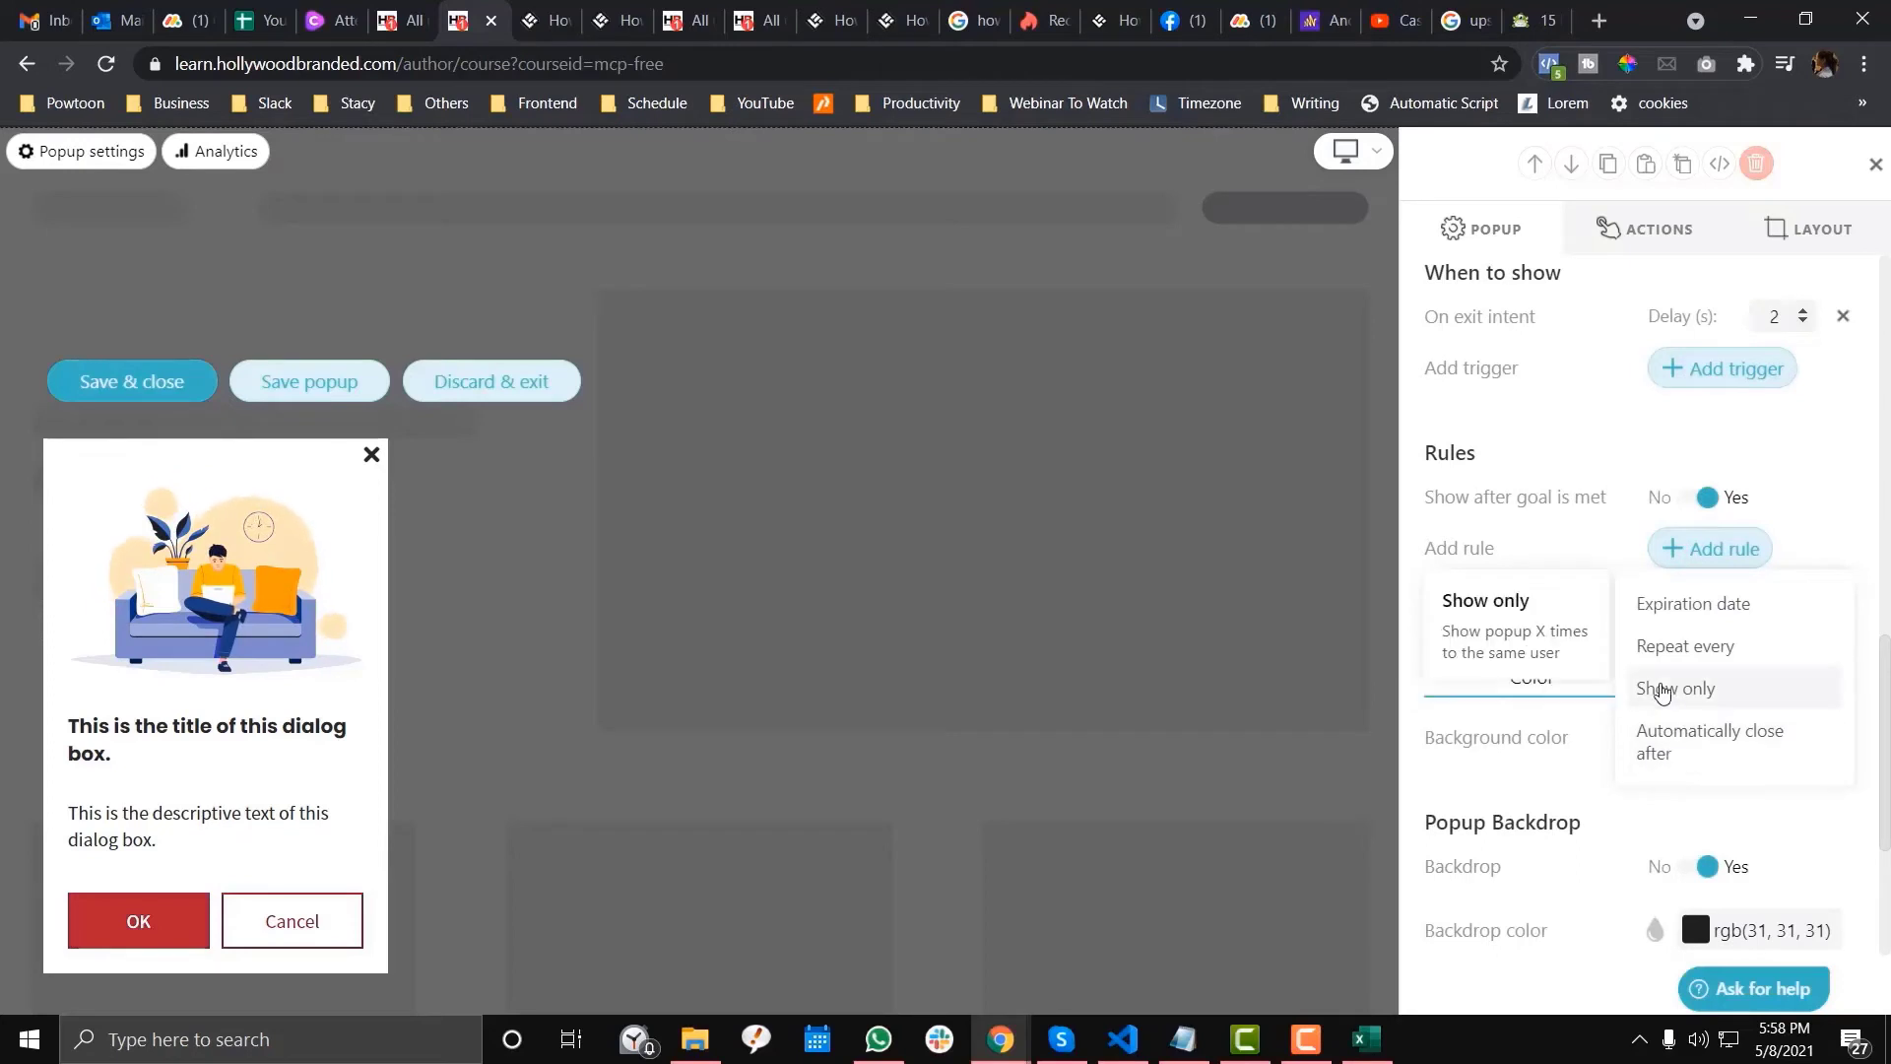
pyautogui.click(1676, 688)
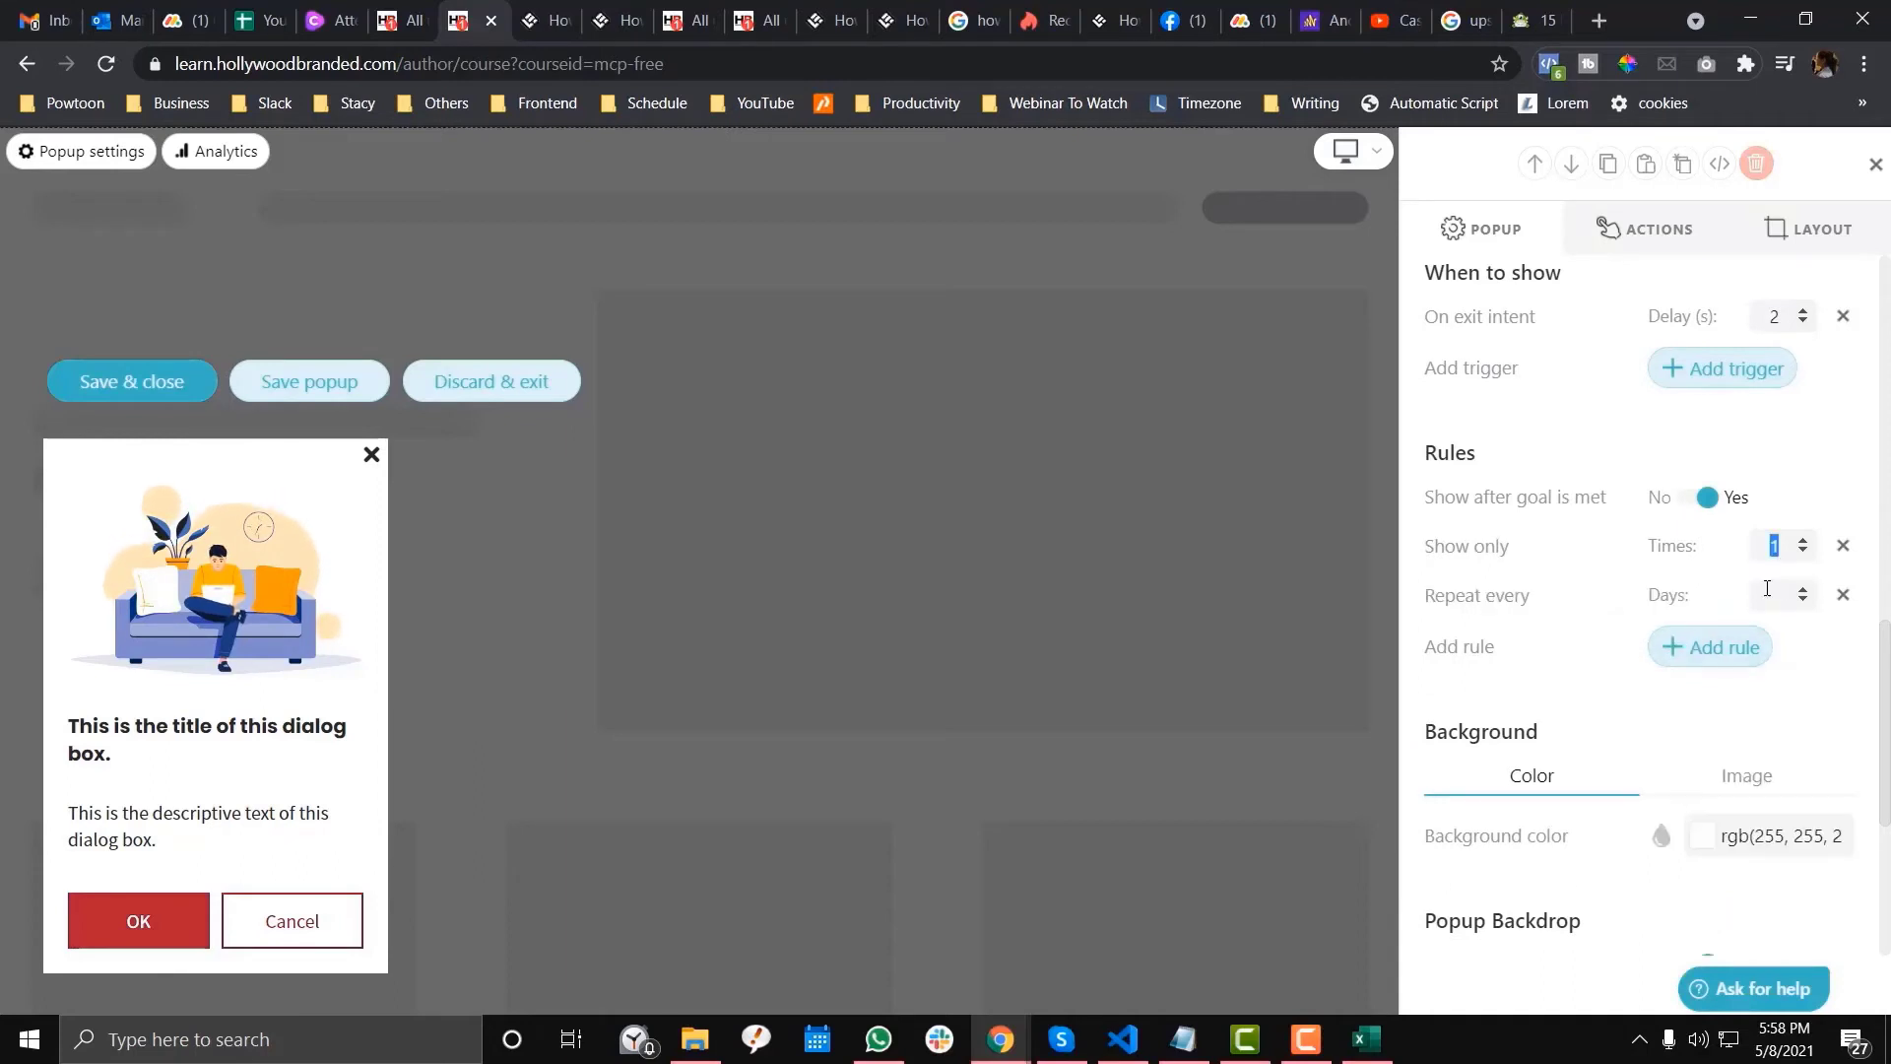
pyautogui.click(1797, 537)
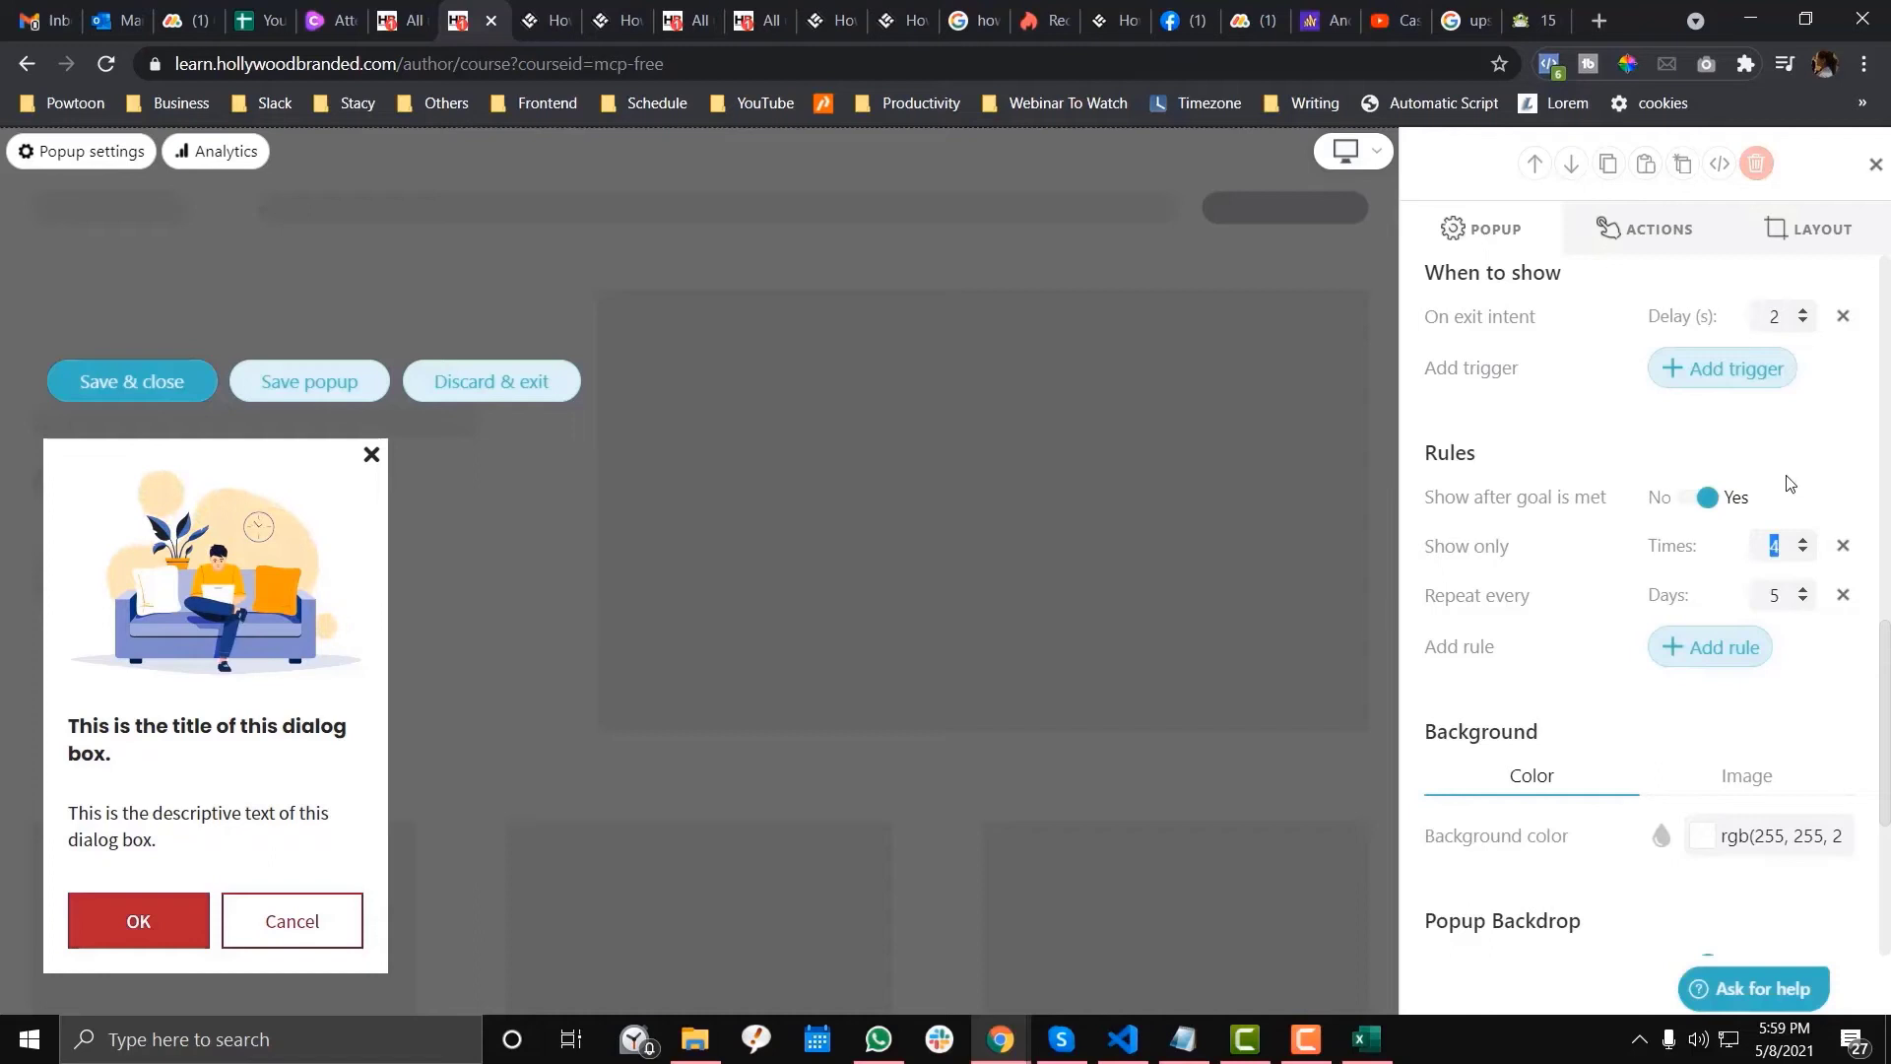
pyautogui.scroll(-3)
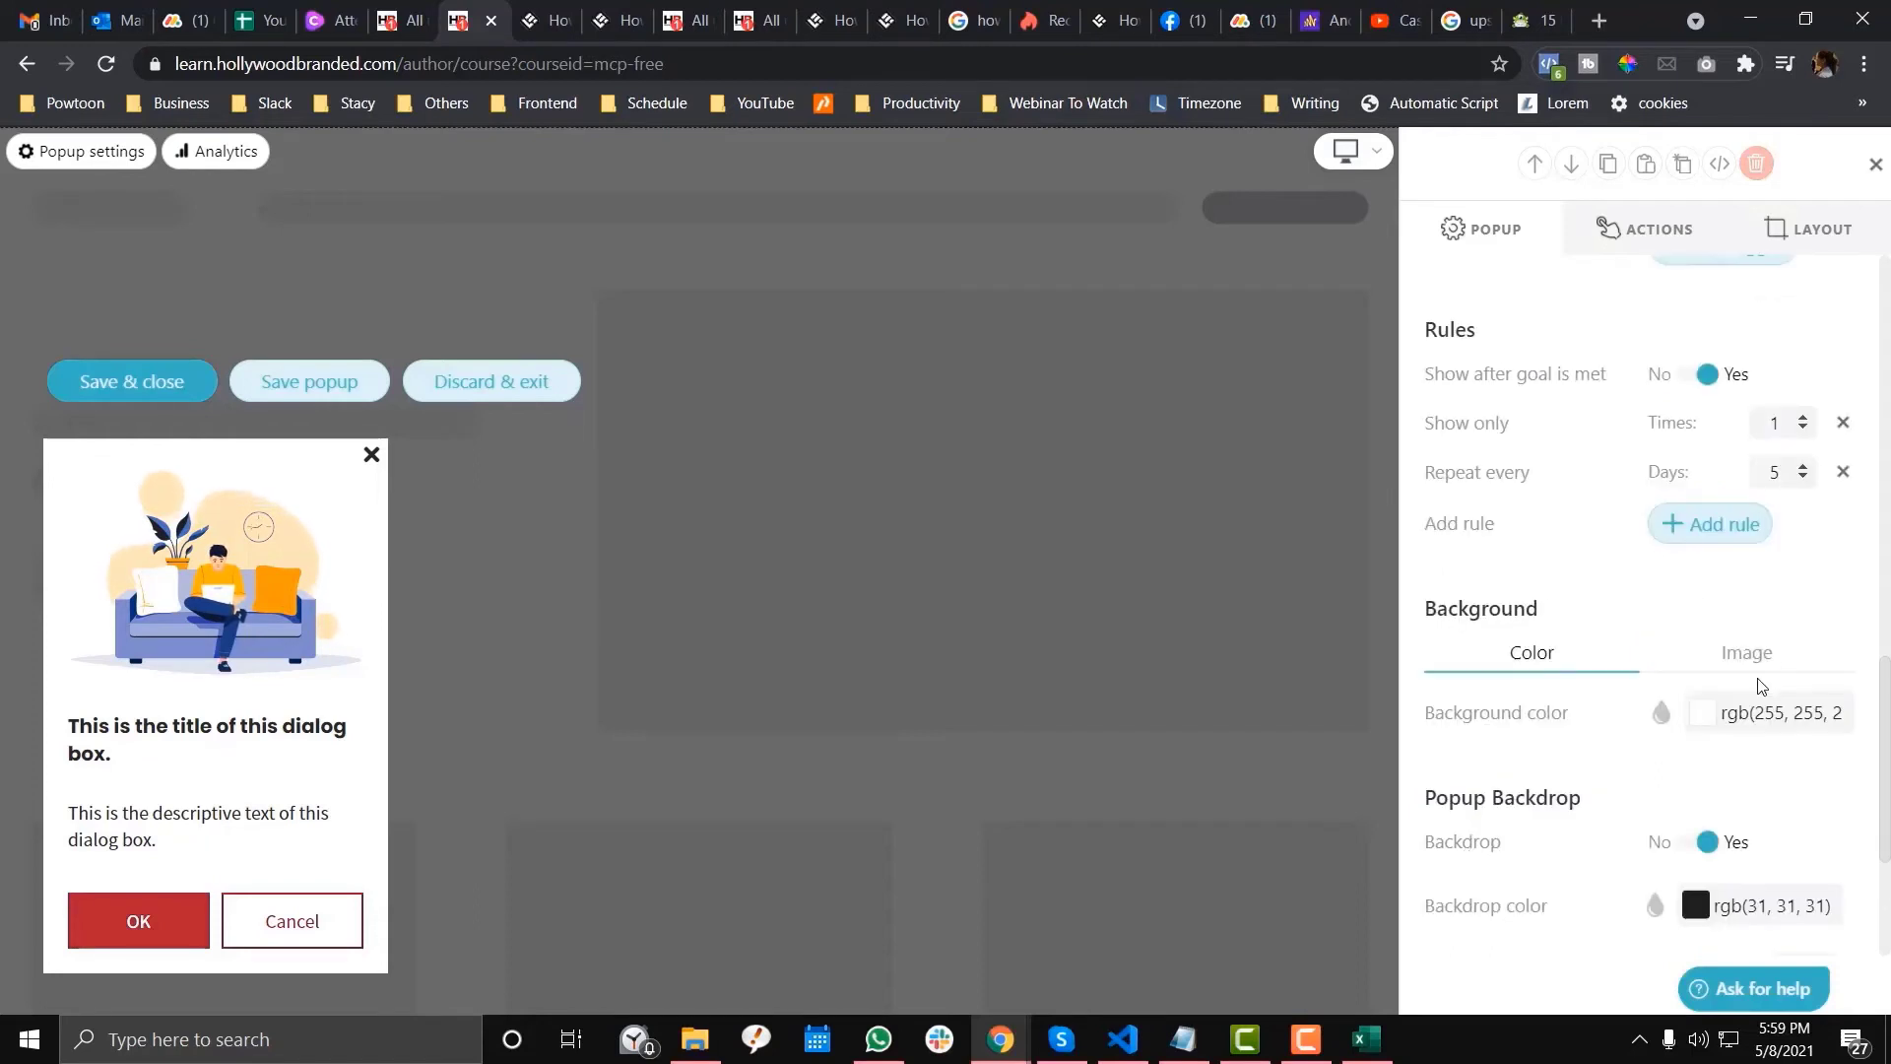
pyautogui.scroll(-3)
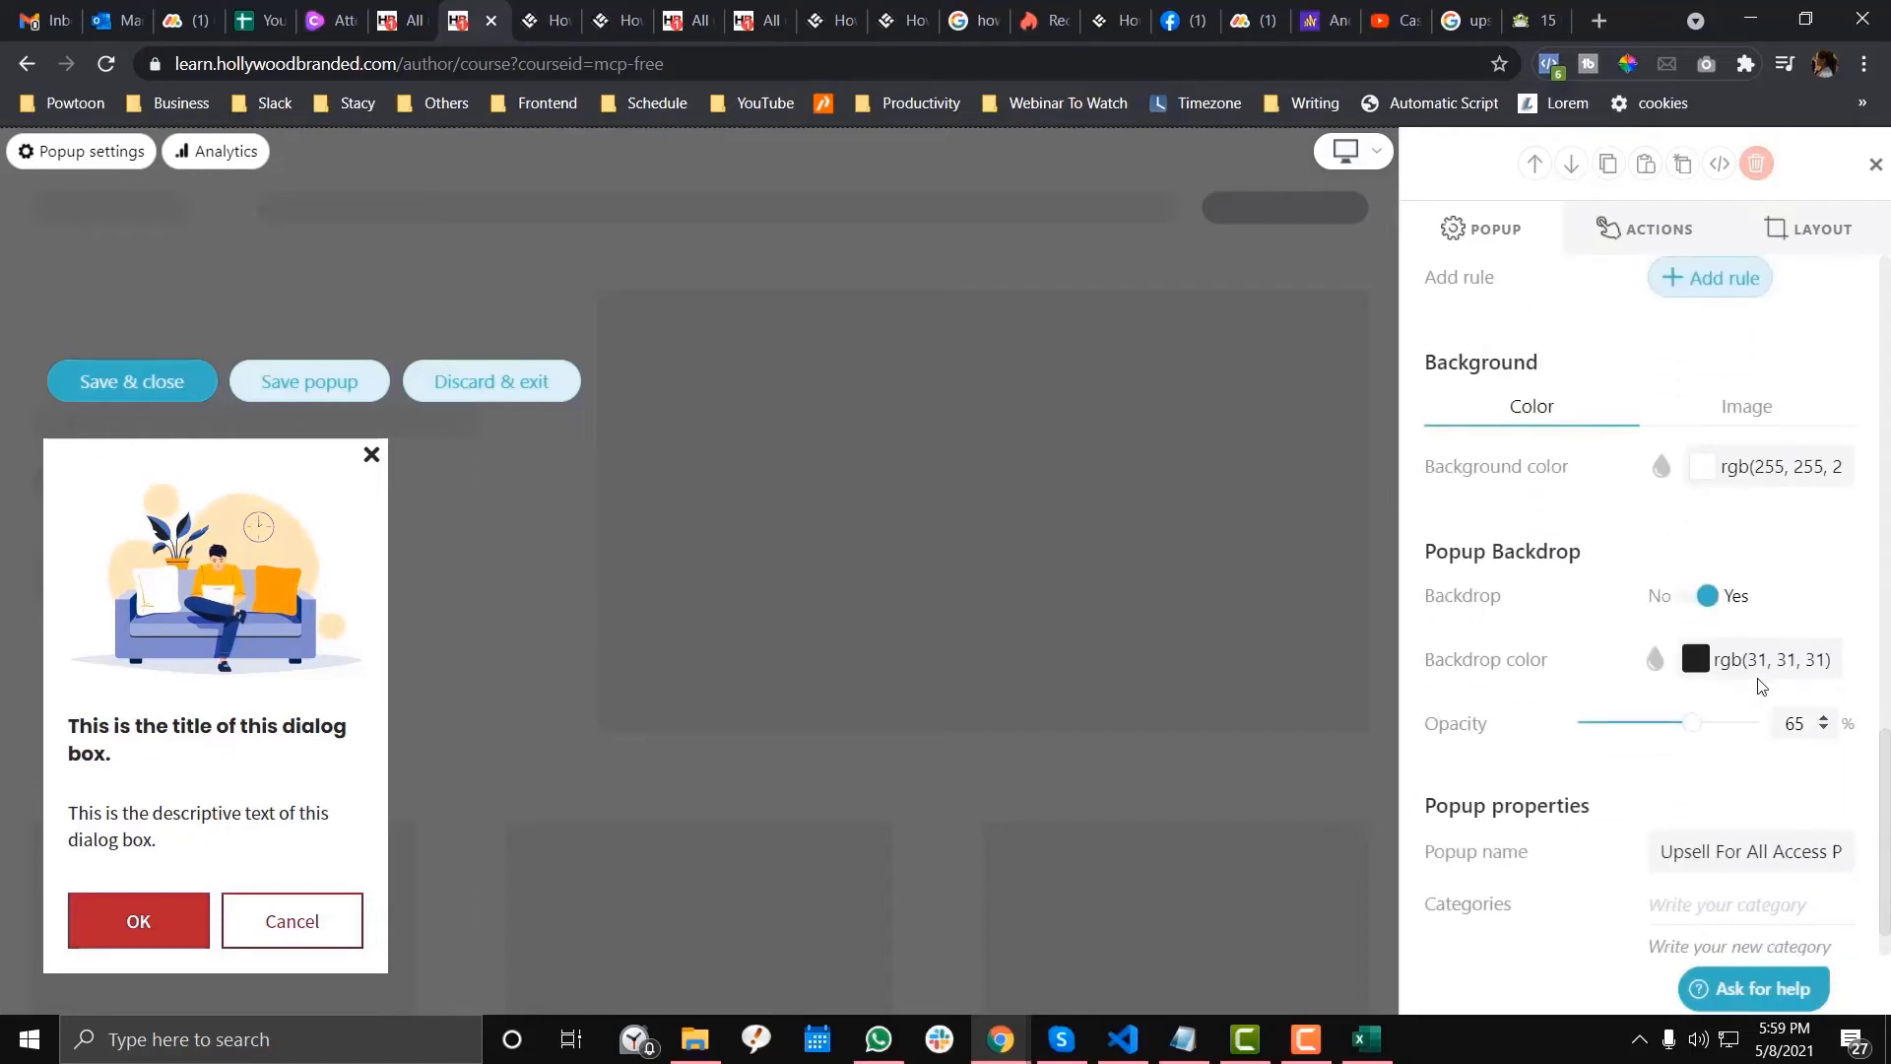
pyautogui.scroll(-3)
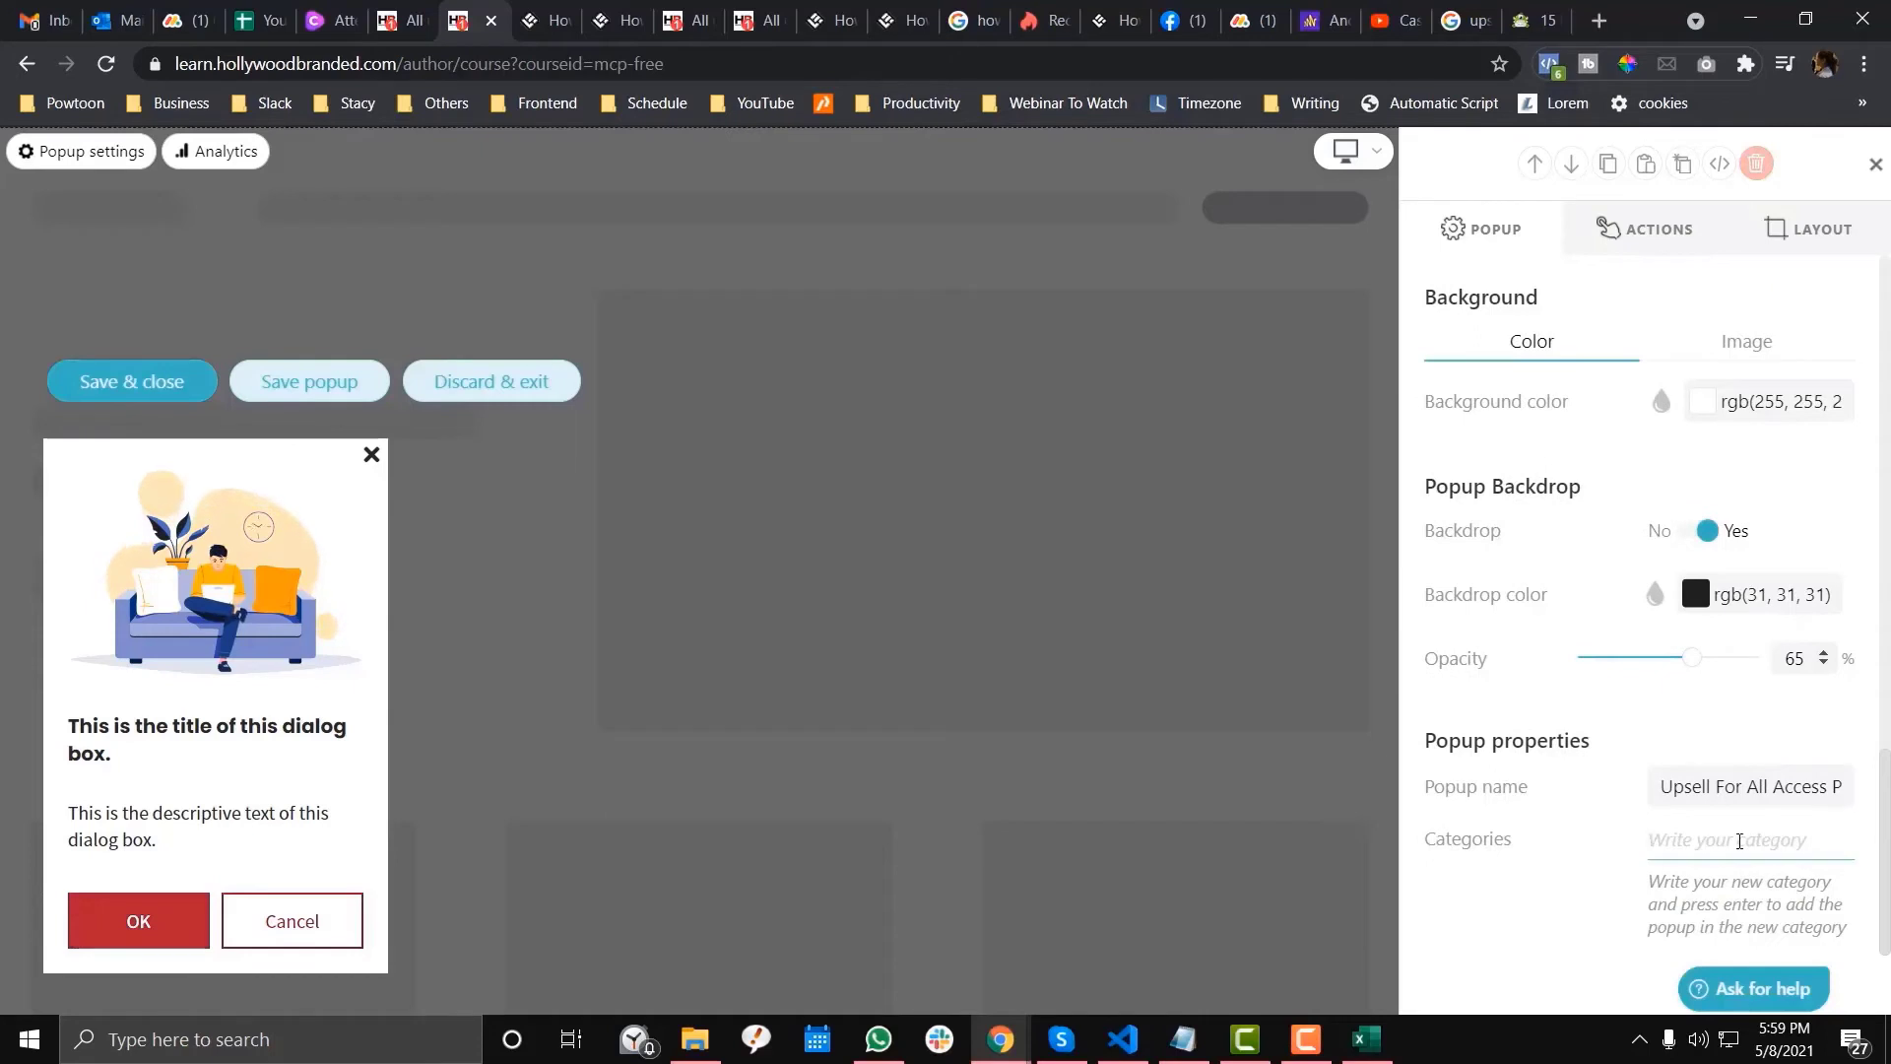
pyautogui.write('mcp')
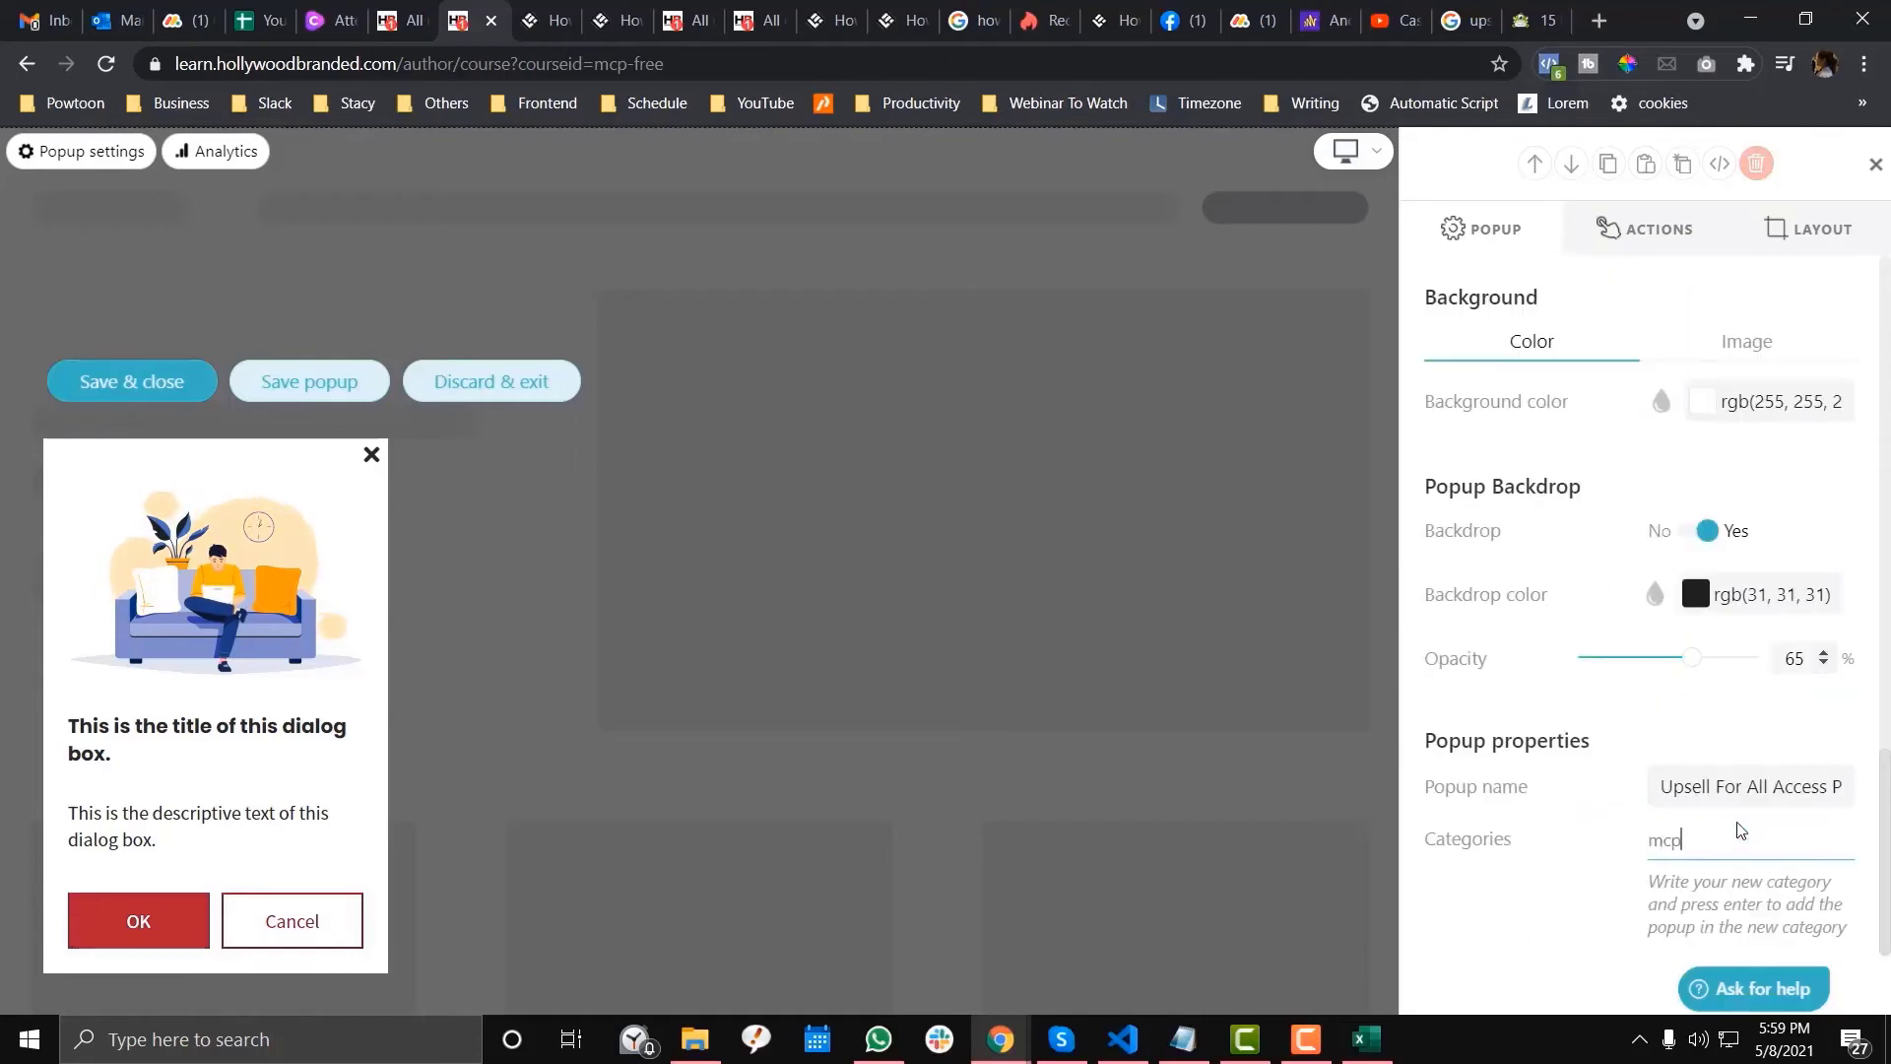
pyautogui.scroll(-3)
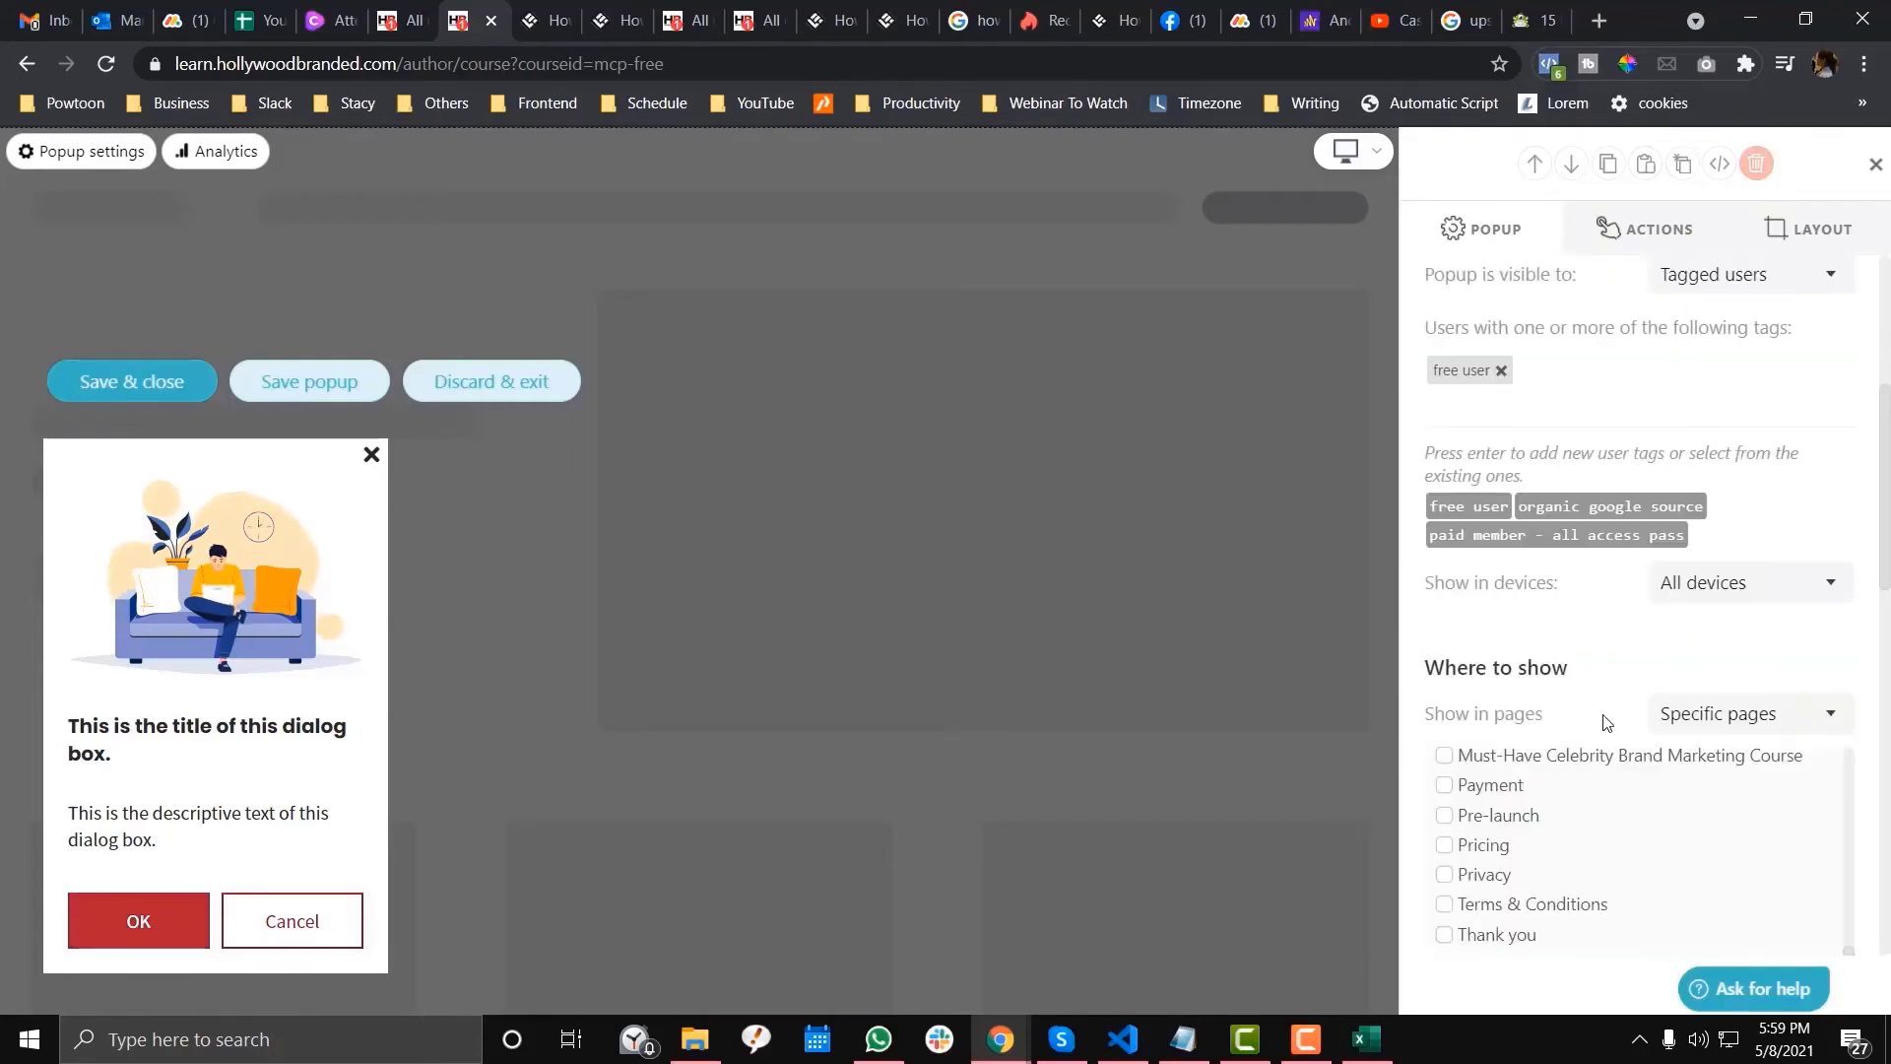
pyautogui.scroll(-3)
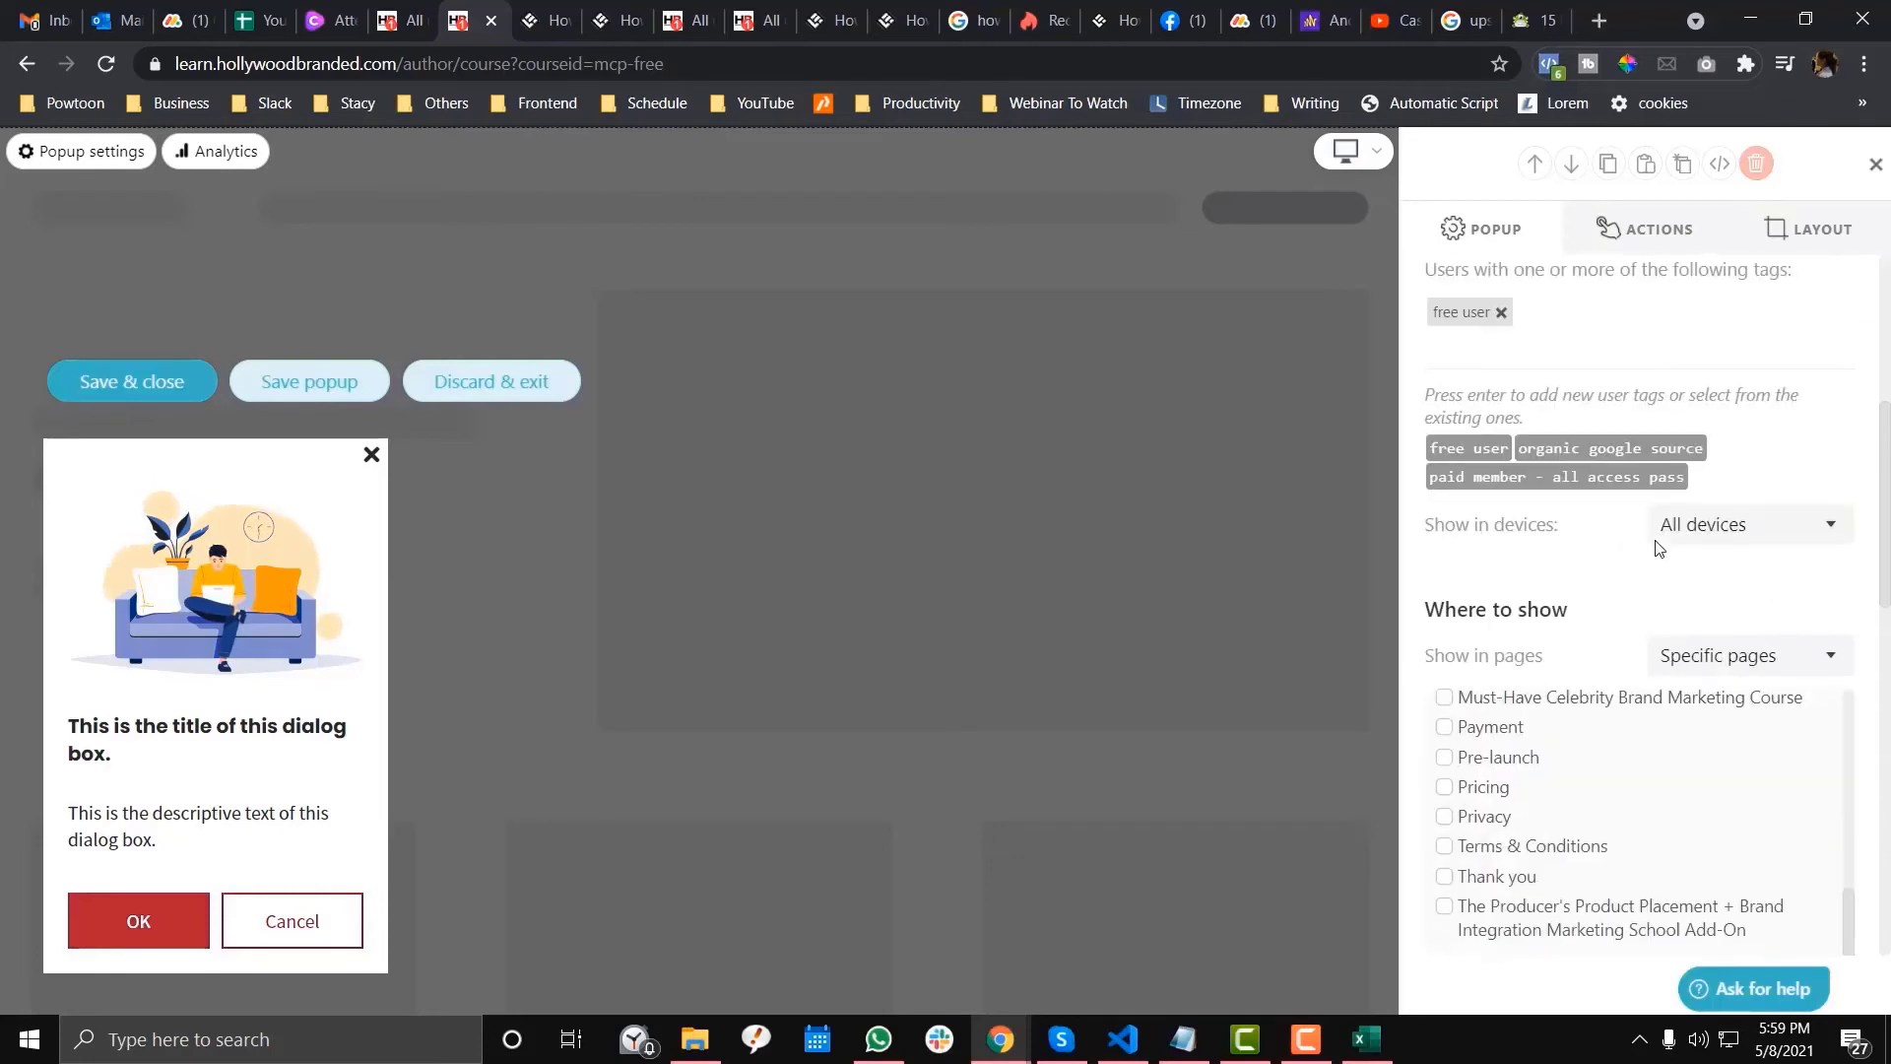
pyautogui.click(1745, 523)
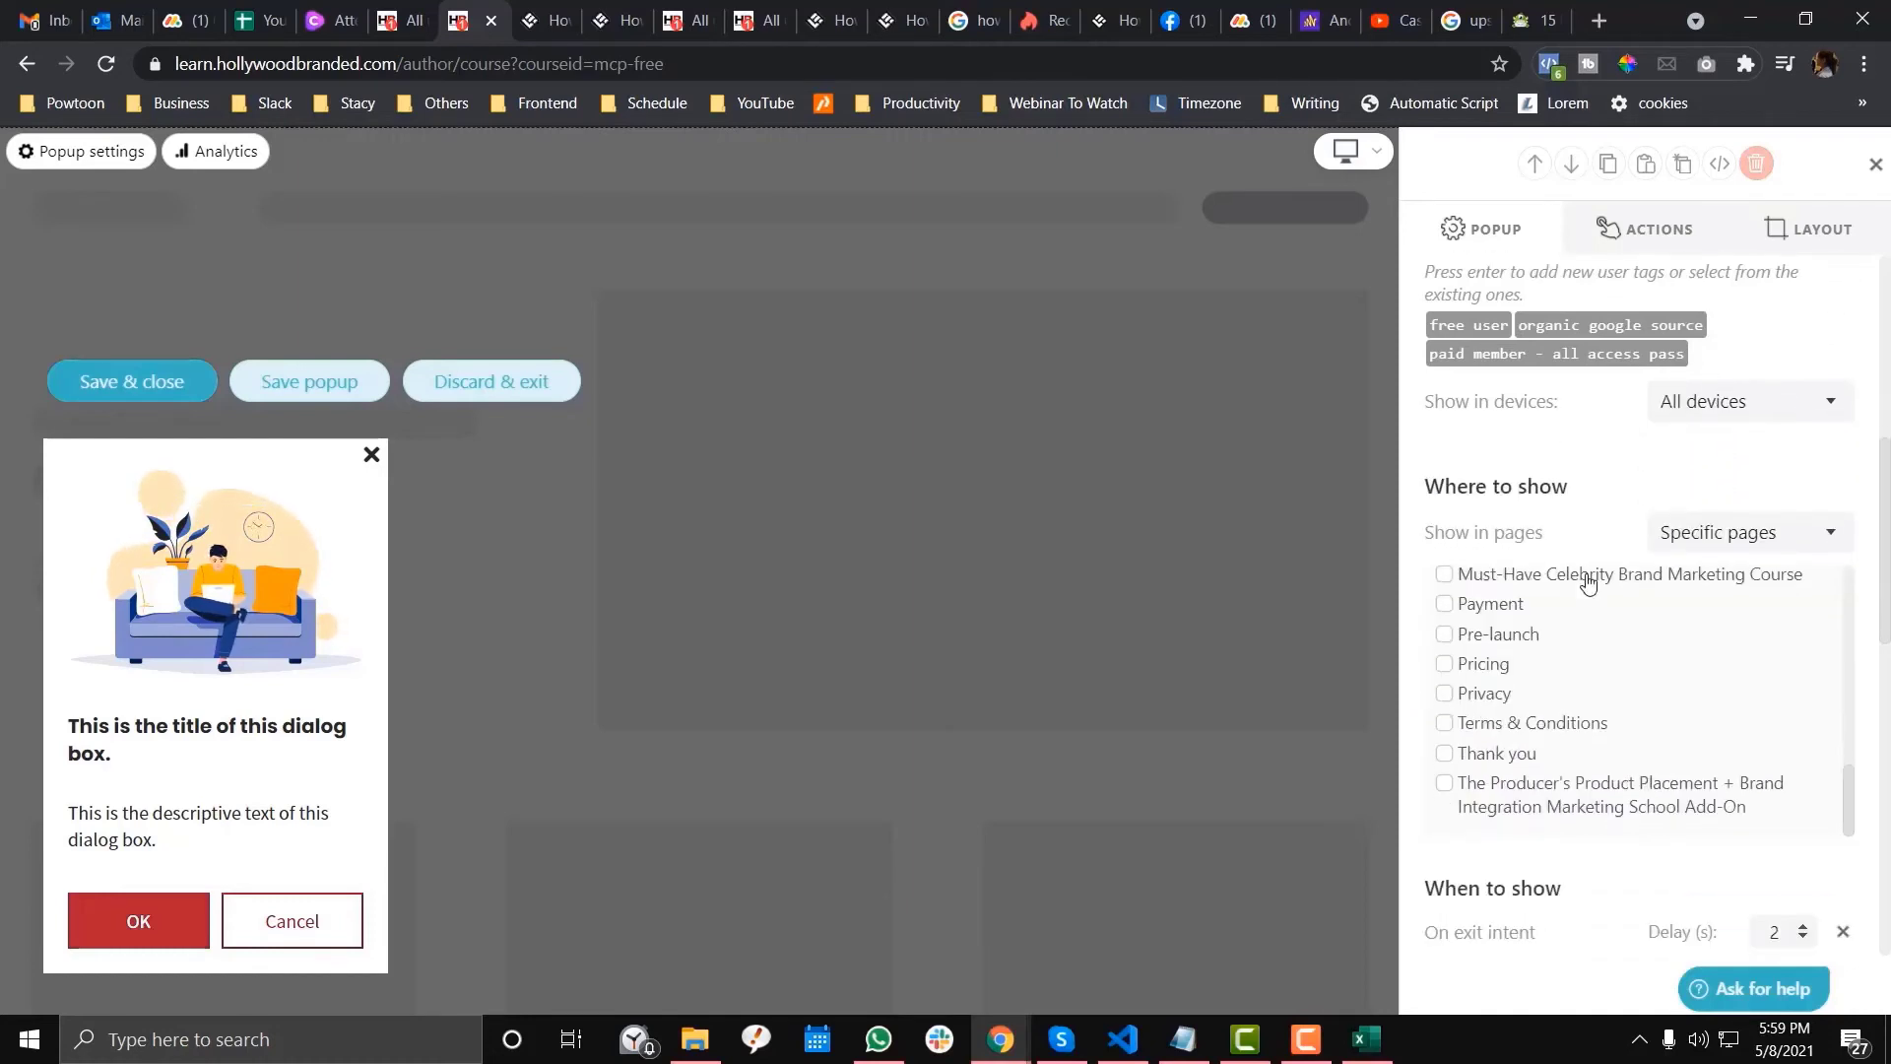
pyautogui.scroll(3)
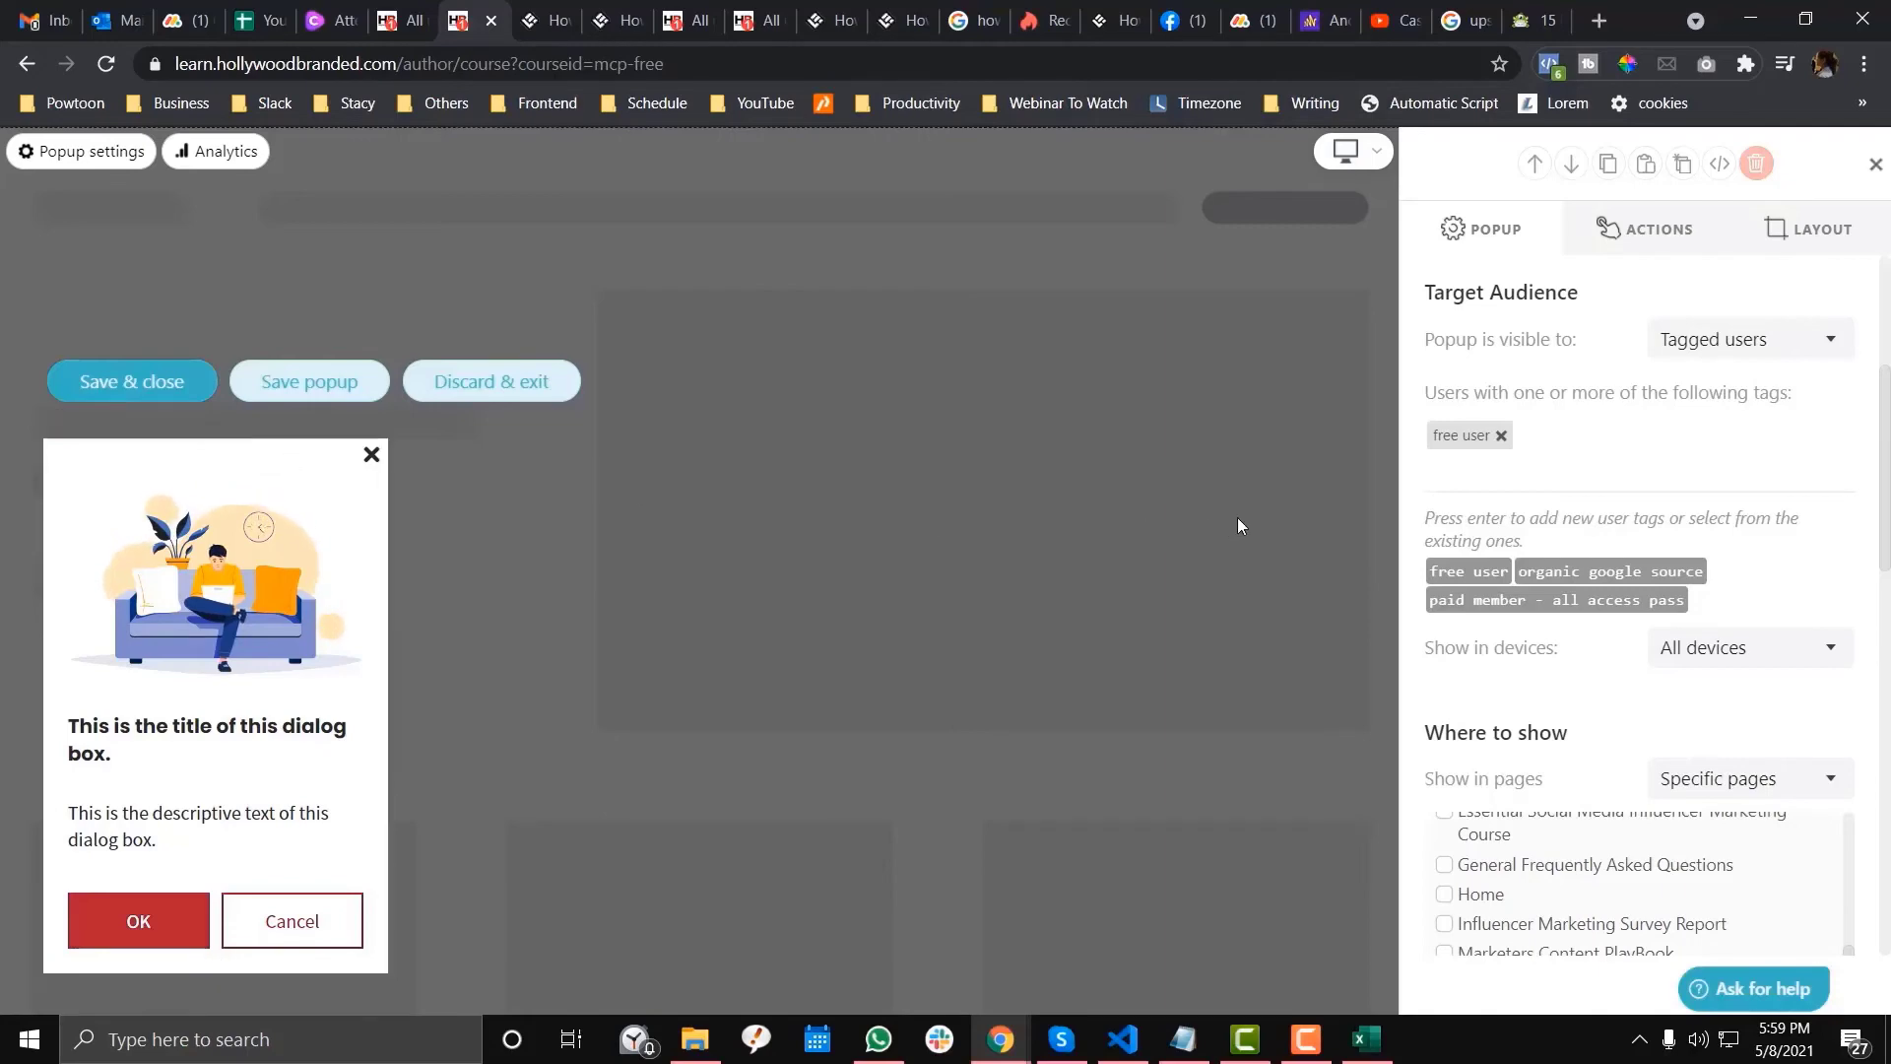
pyautogui.scroll(-3)
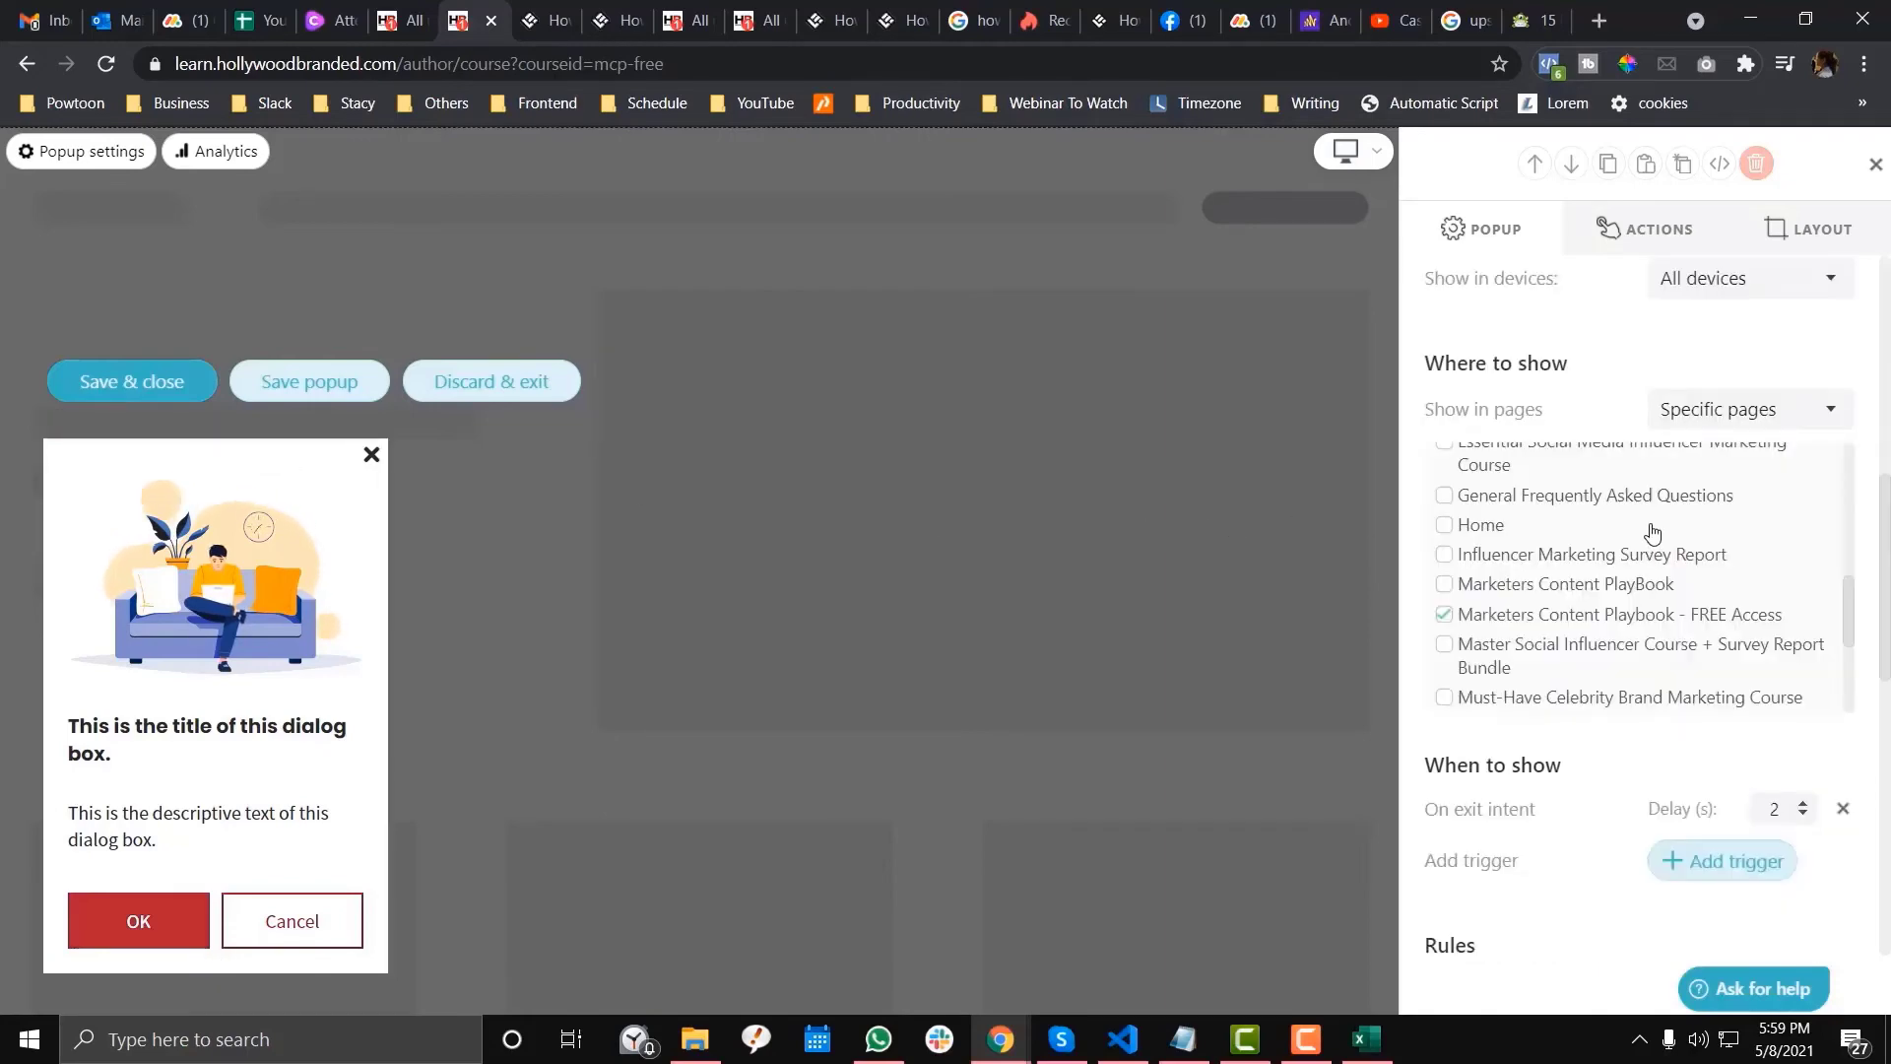
pyautogui.scroll(3)
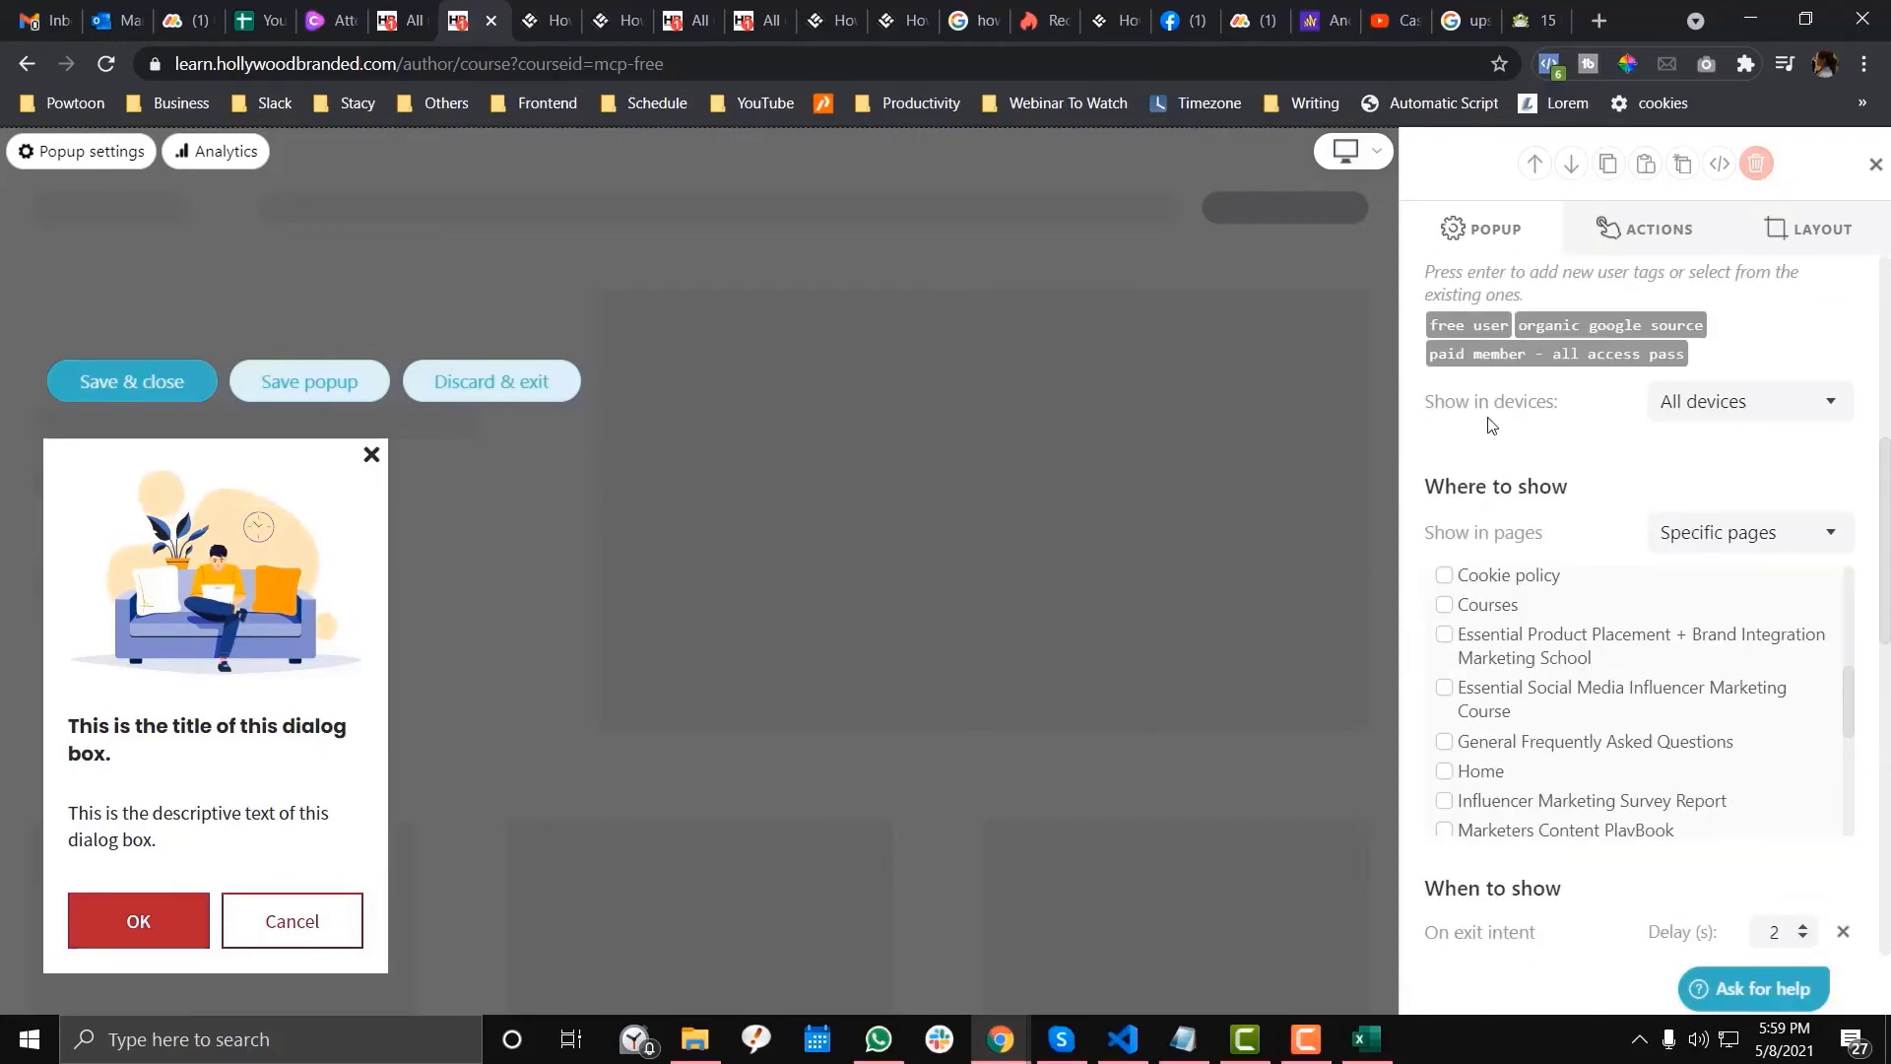
pyautogui.moveTo(1583, 466)
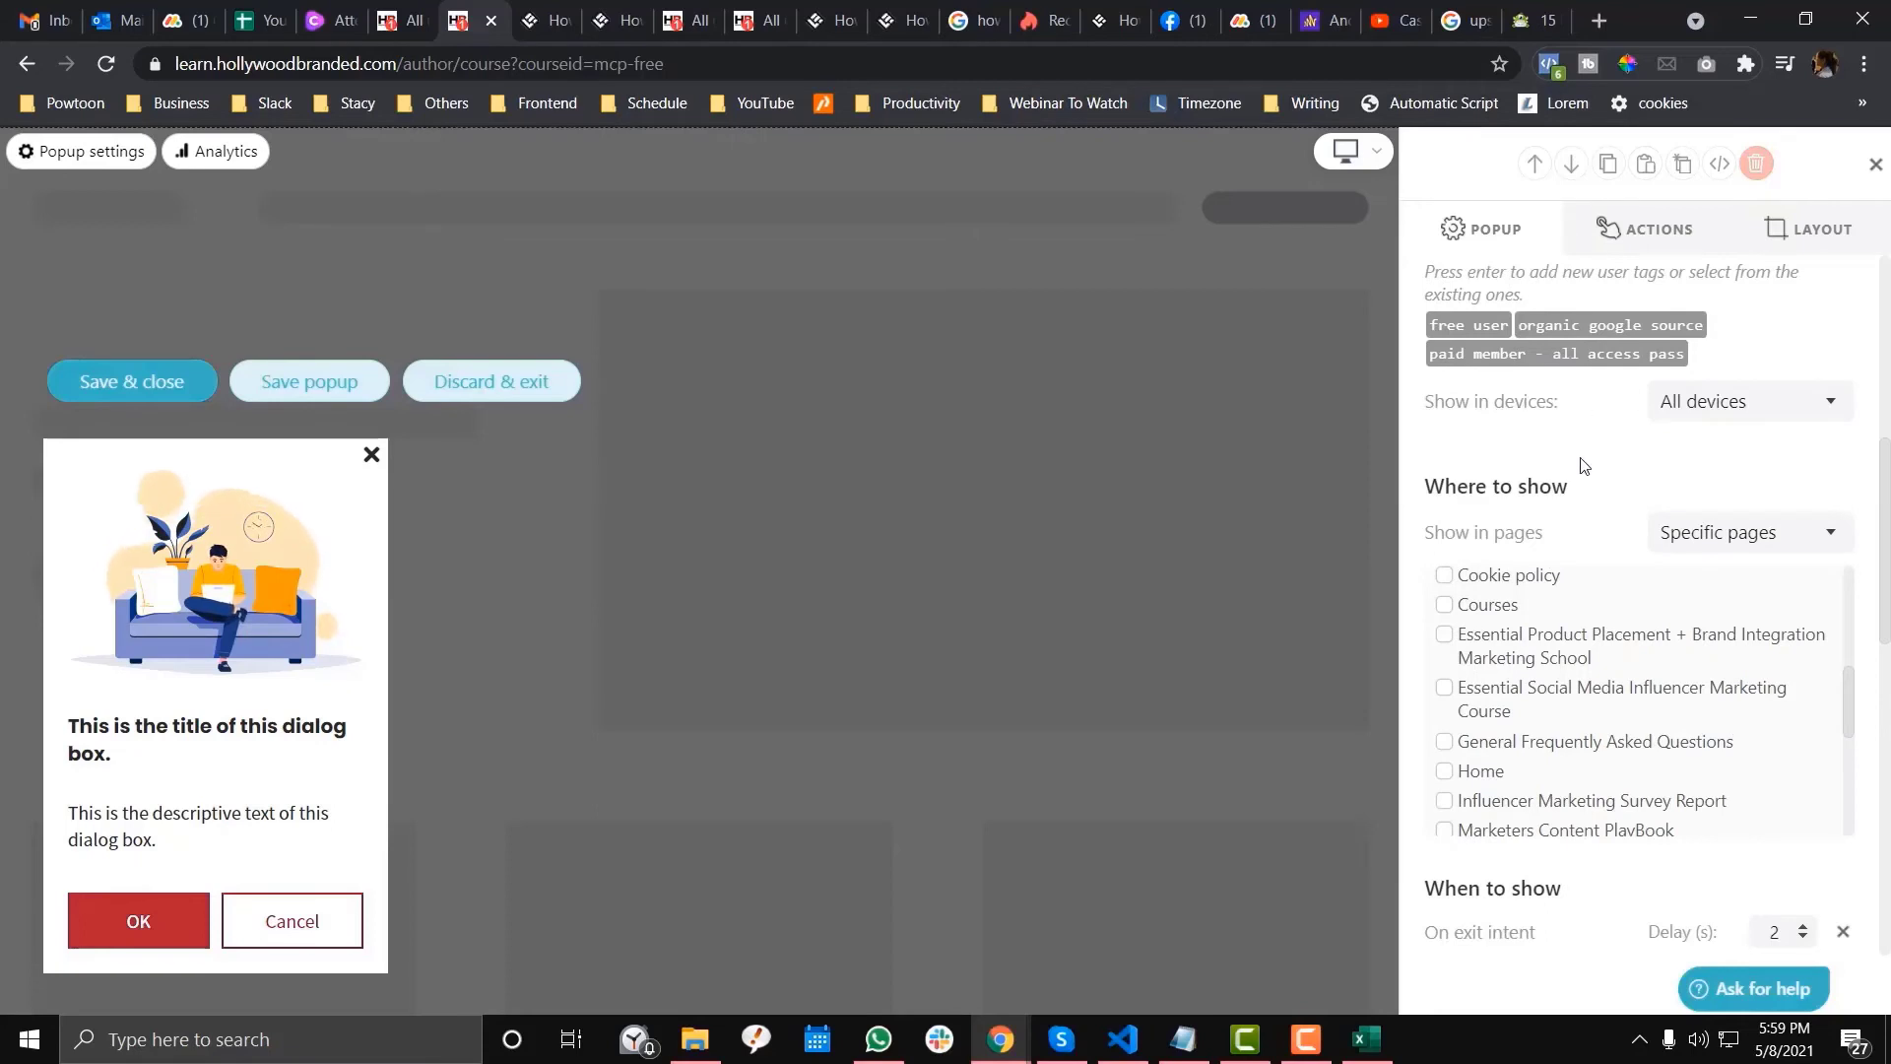
pyautogui.scroll(-3)
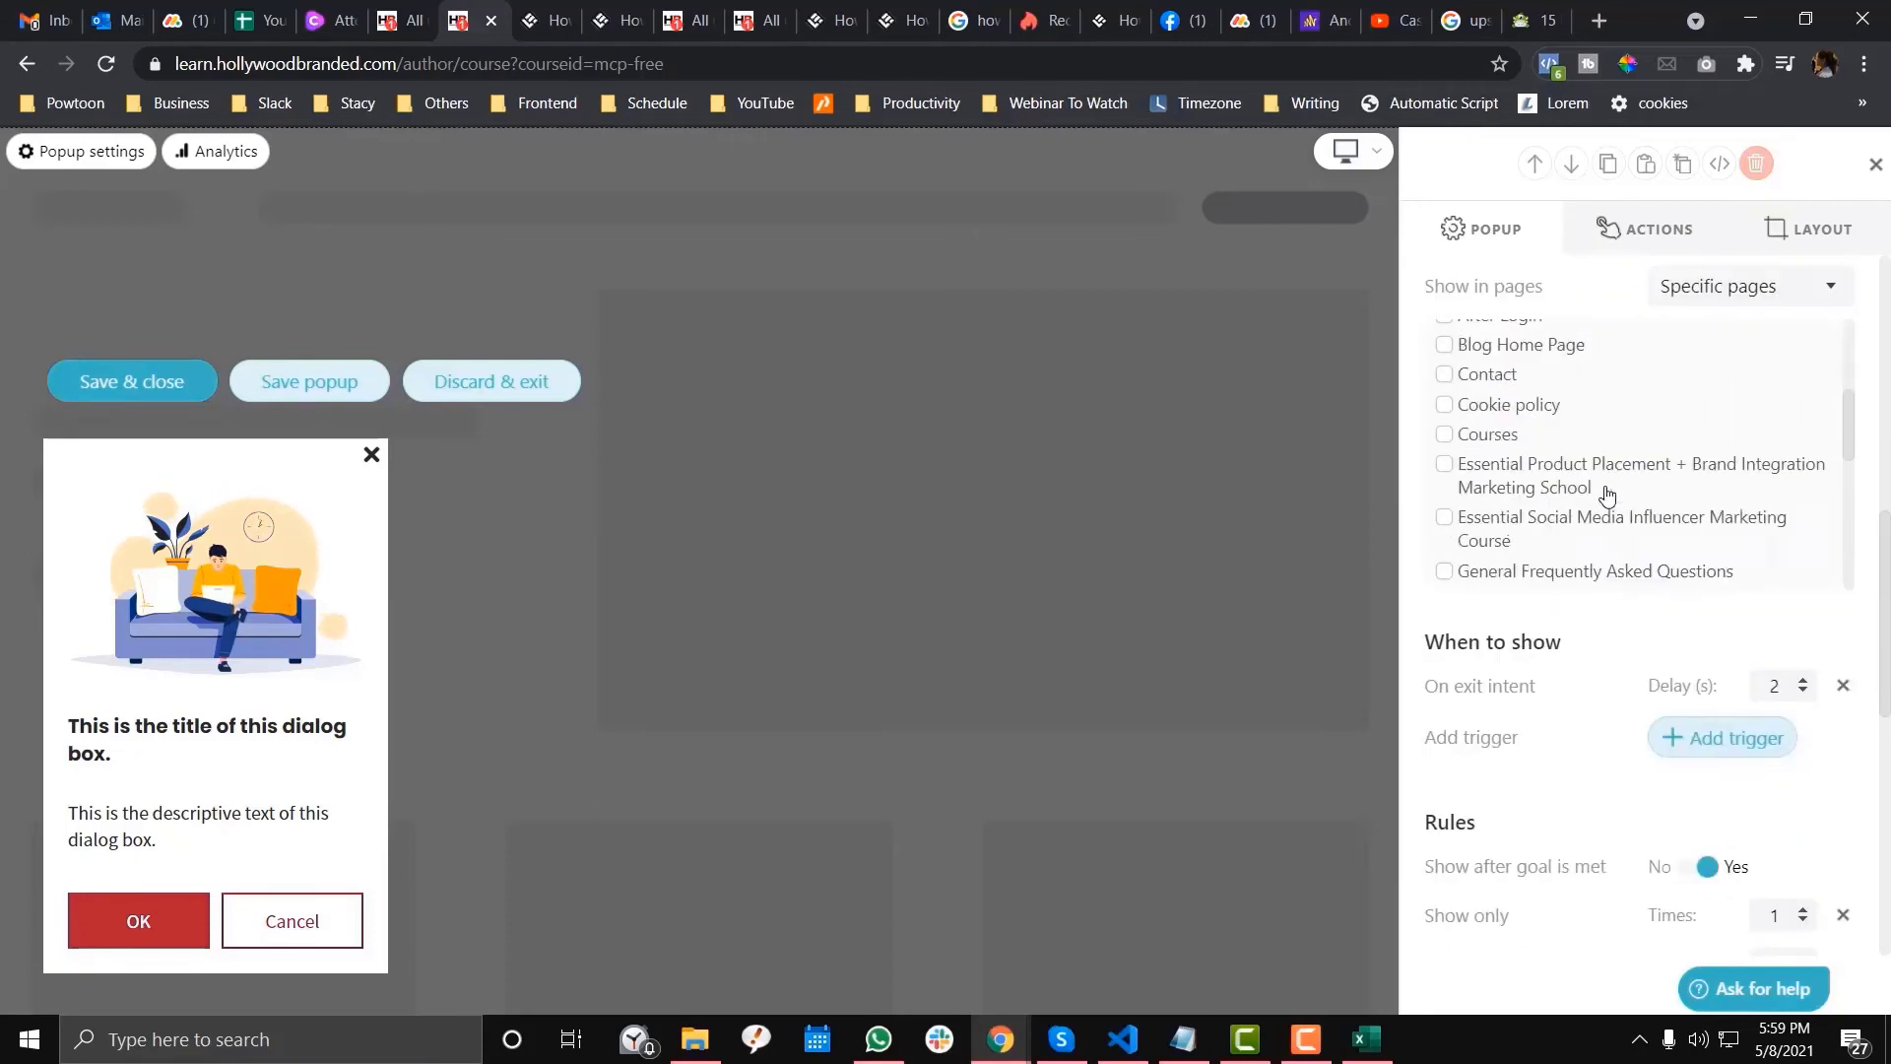
pyautogui.scroll(-3)
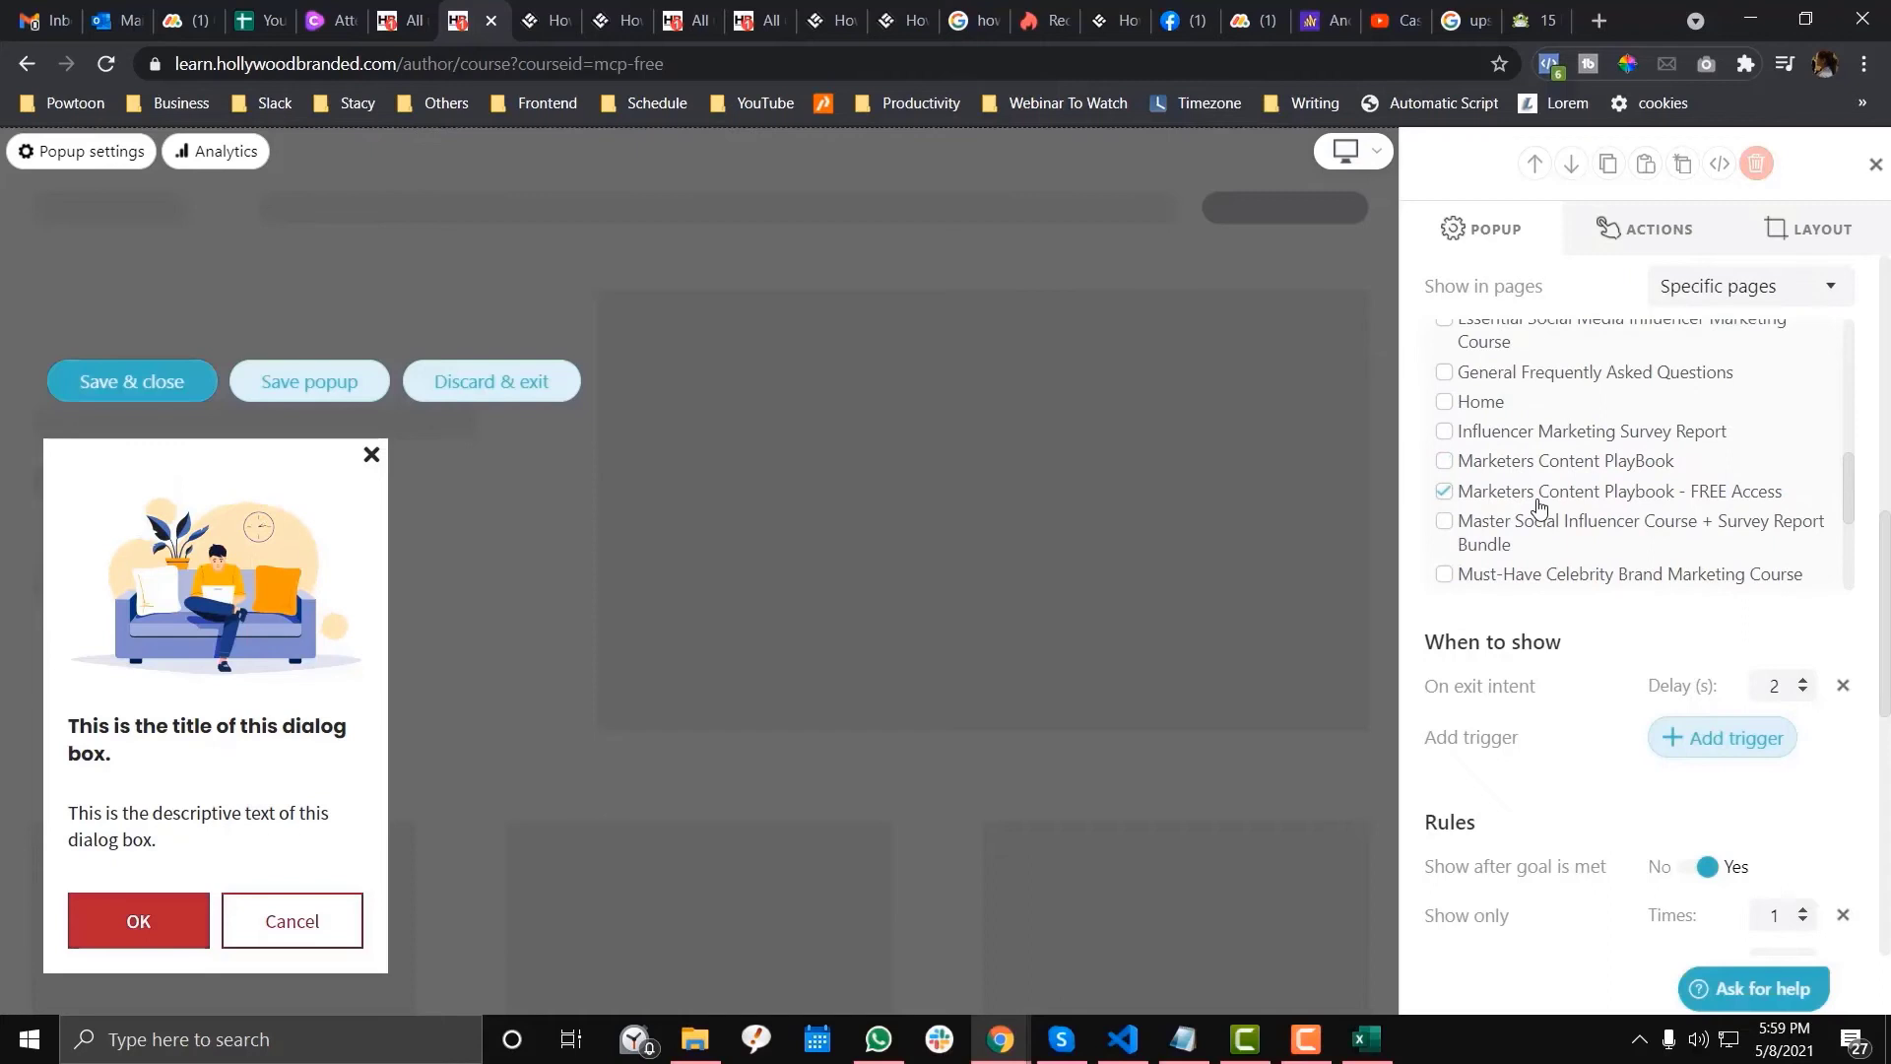
pyautogui.moveTo(1670, 499)
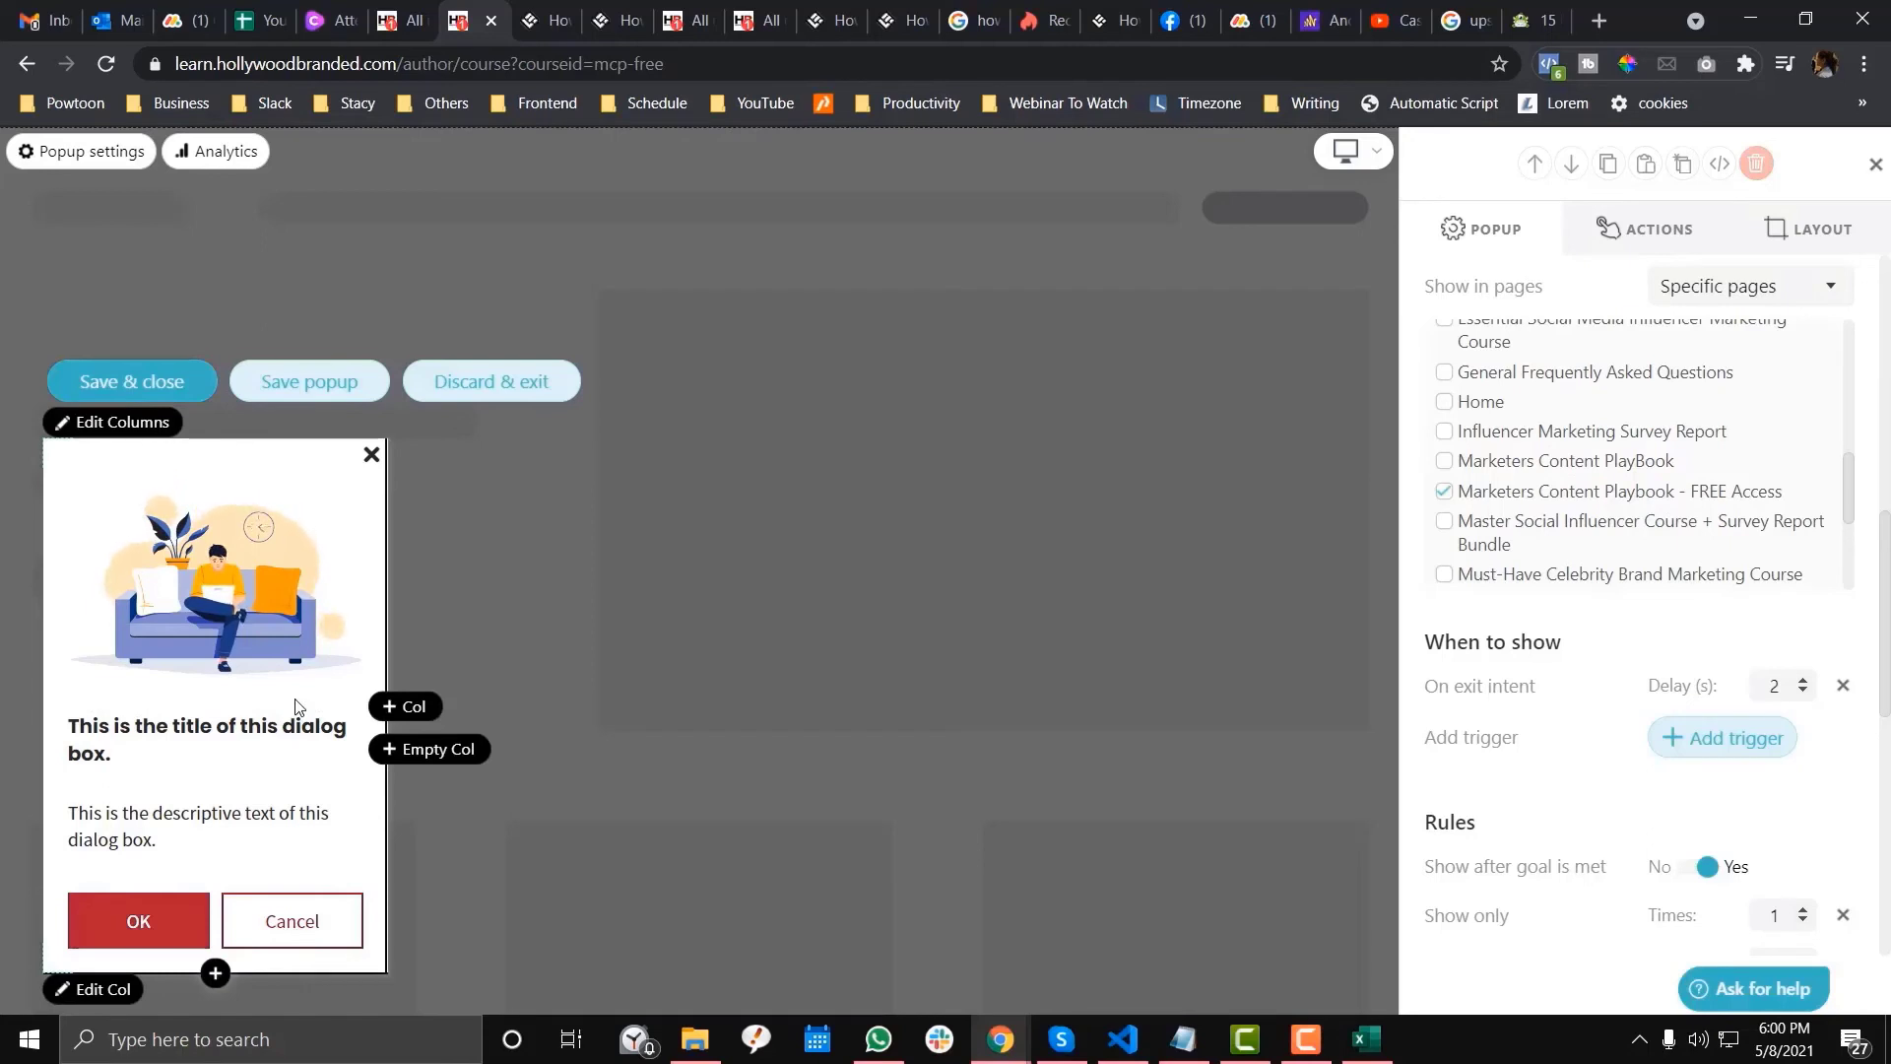
# Review the exit-intent delay, select the title and description blocks, and bring up Conversion.ai.
pyautogui.scroll(-3)
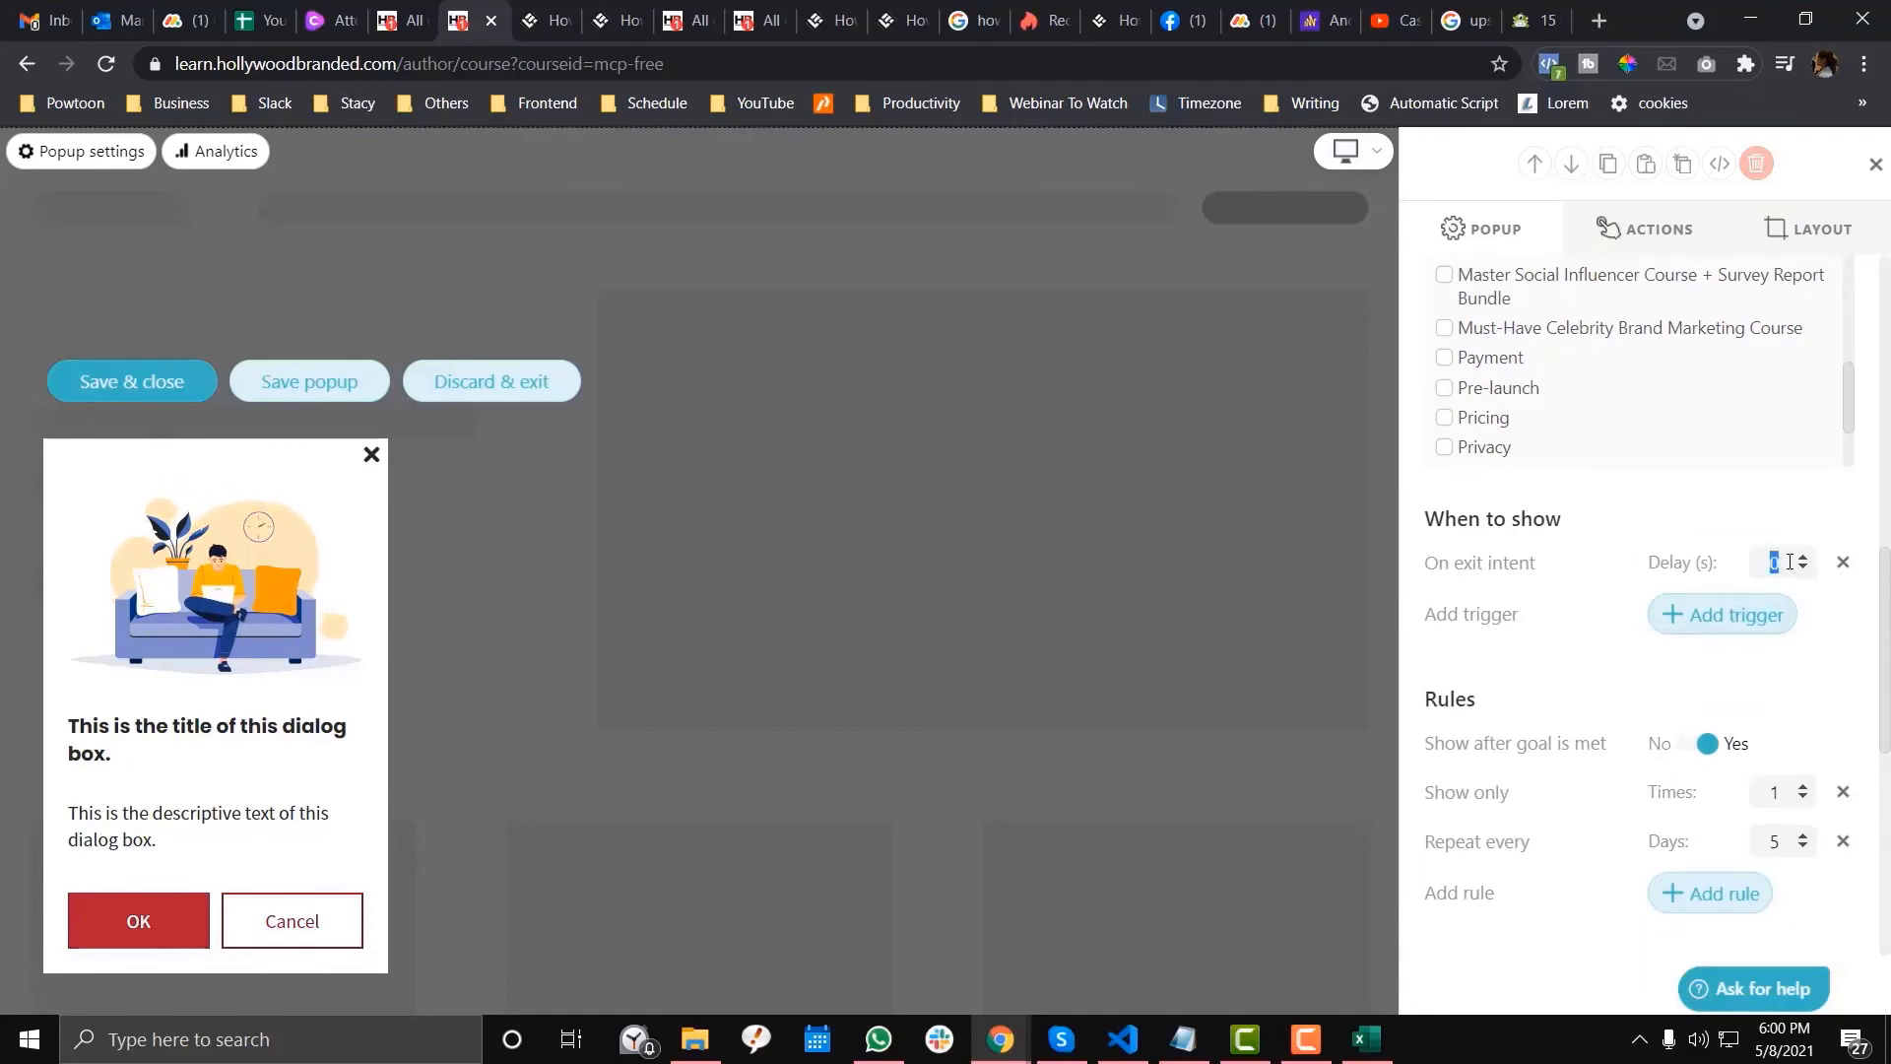
pyautogui.click(1826, 554)
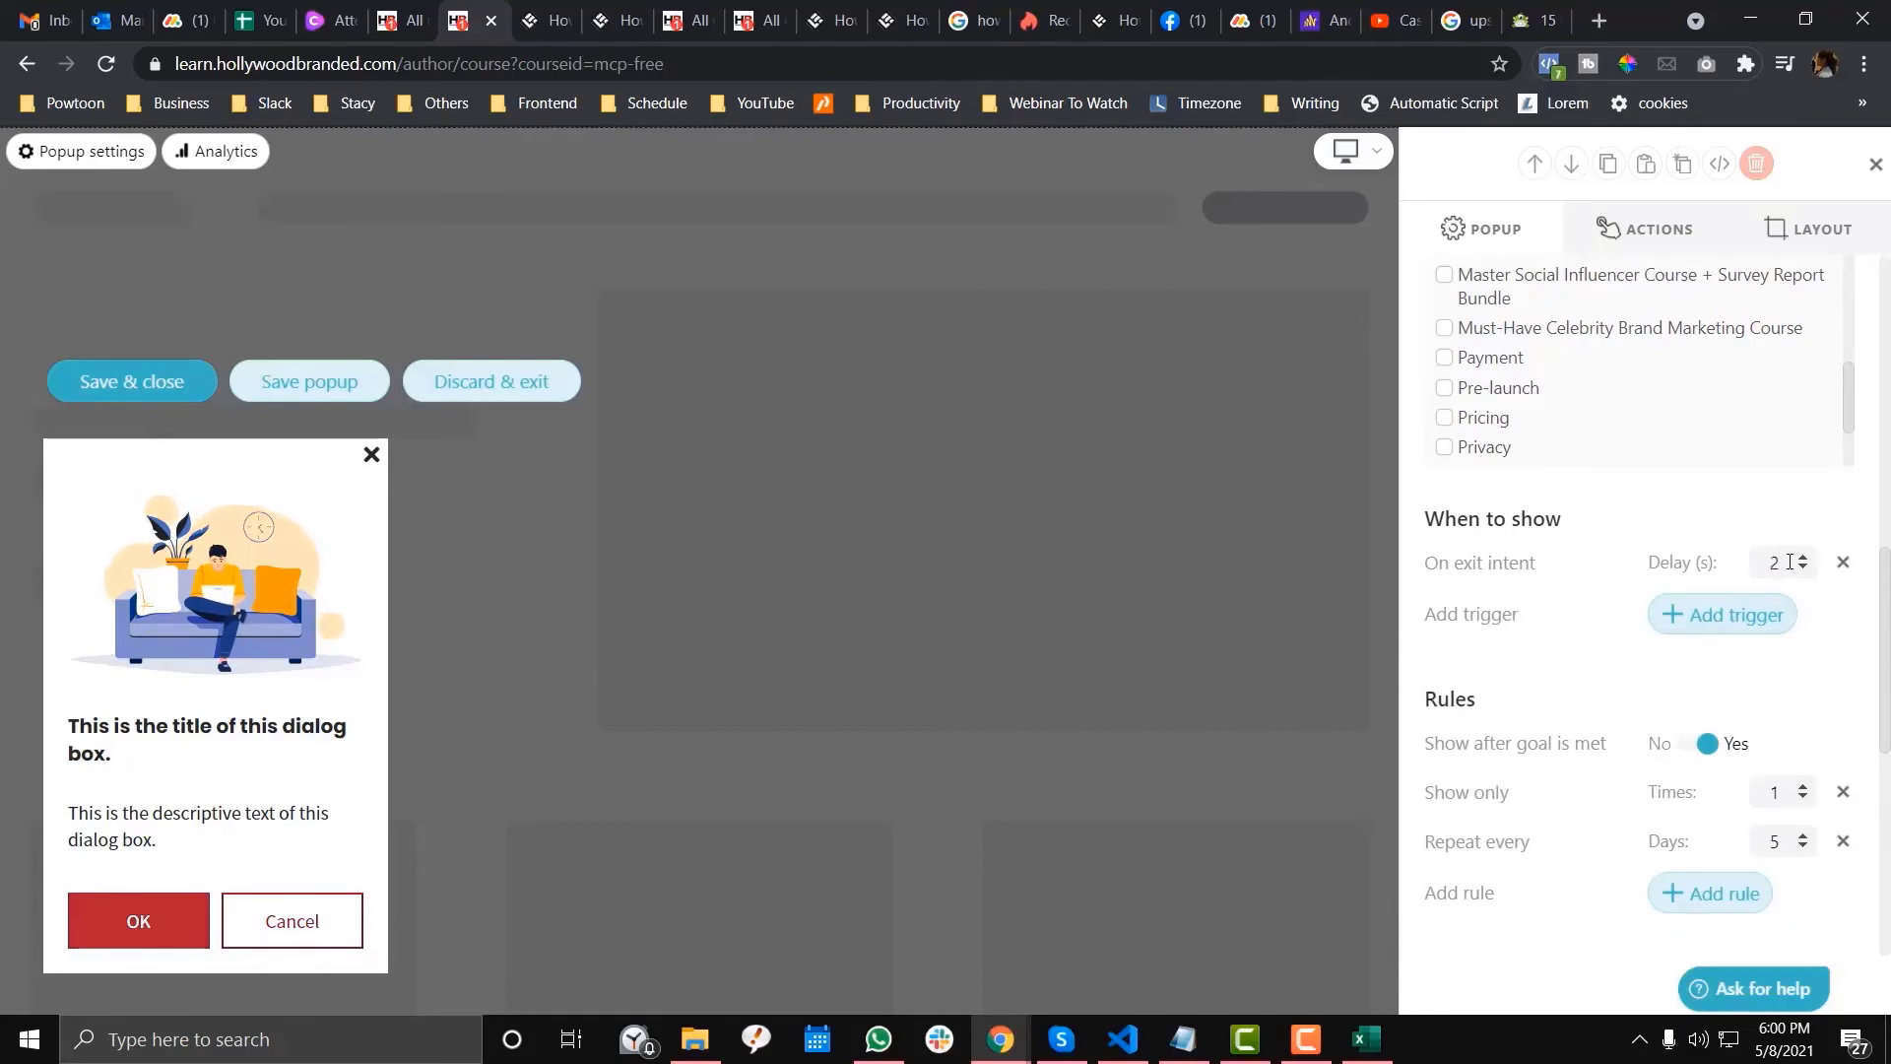
pyautogui.scroll(-3)
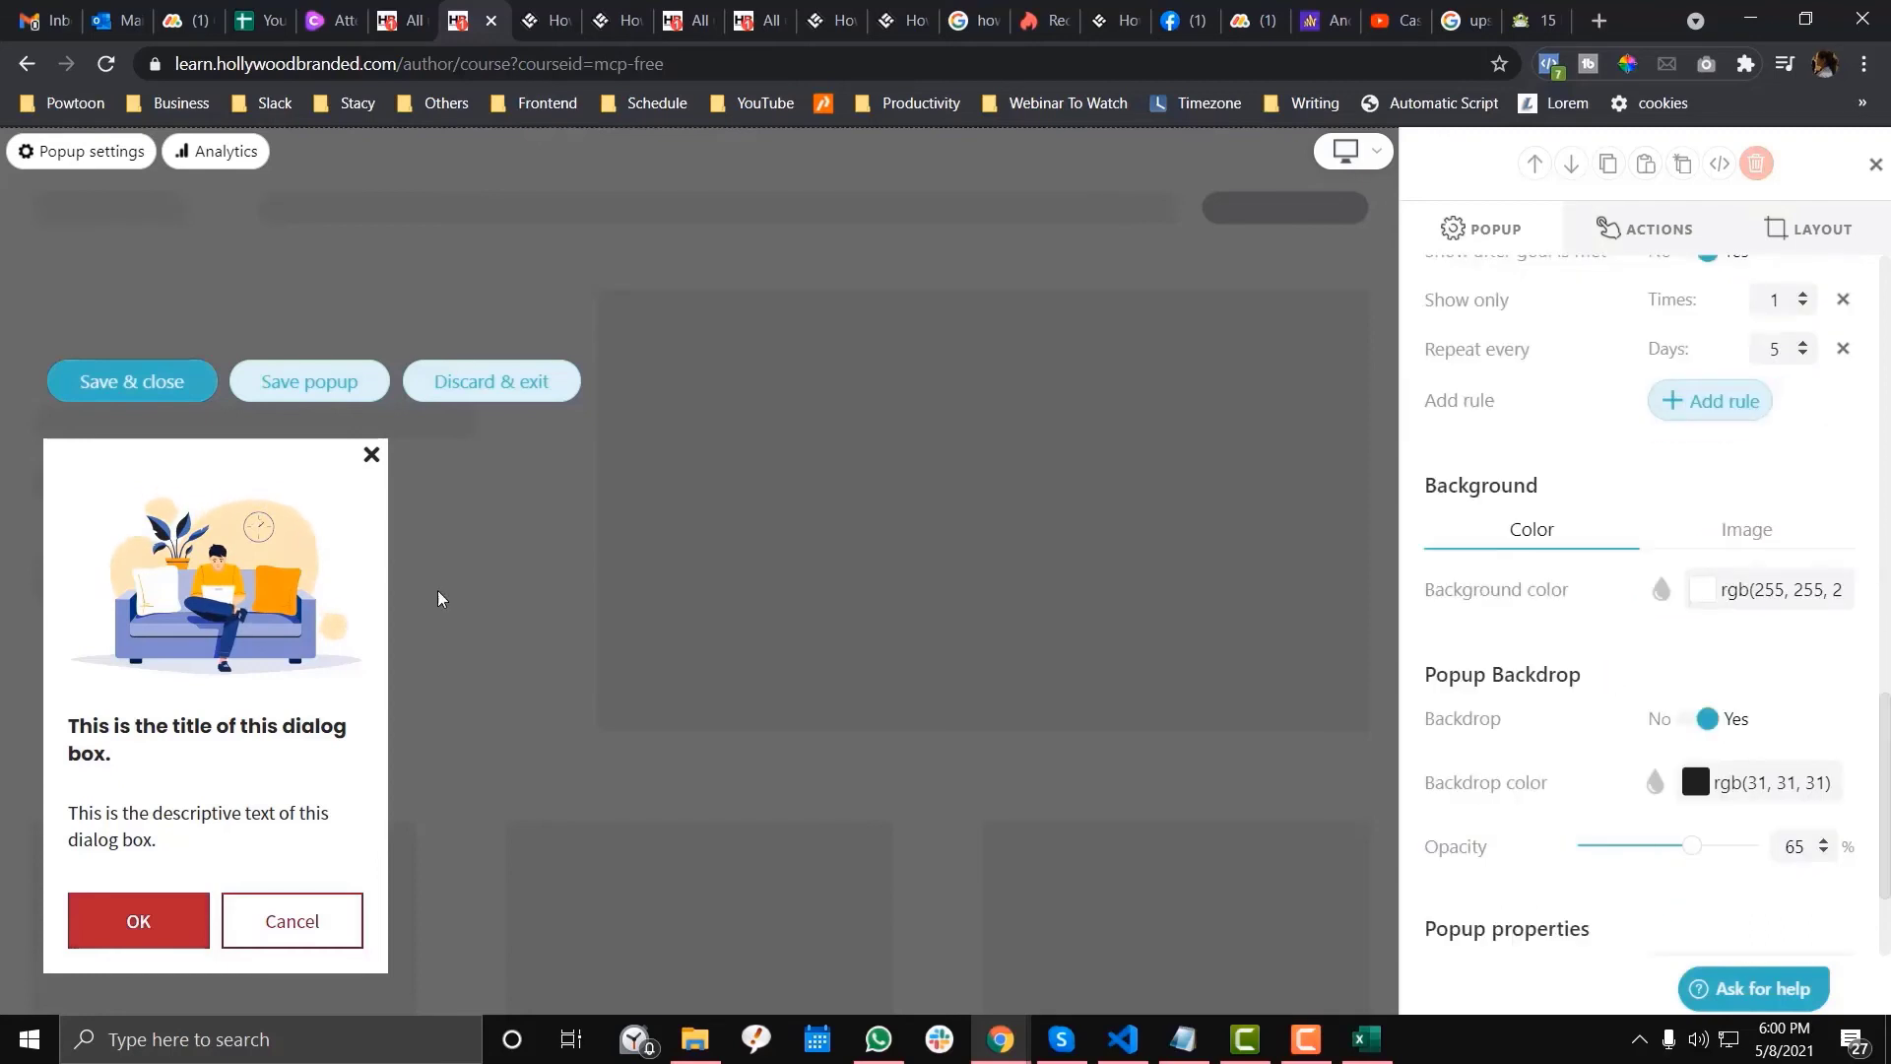
pyautogui.scroll(-3)
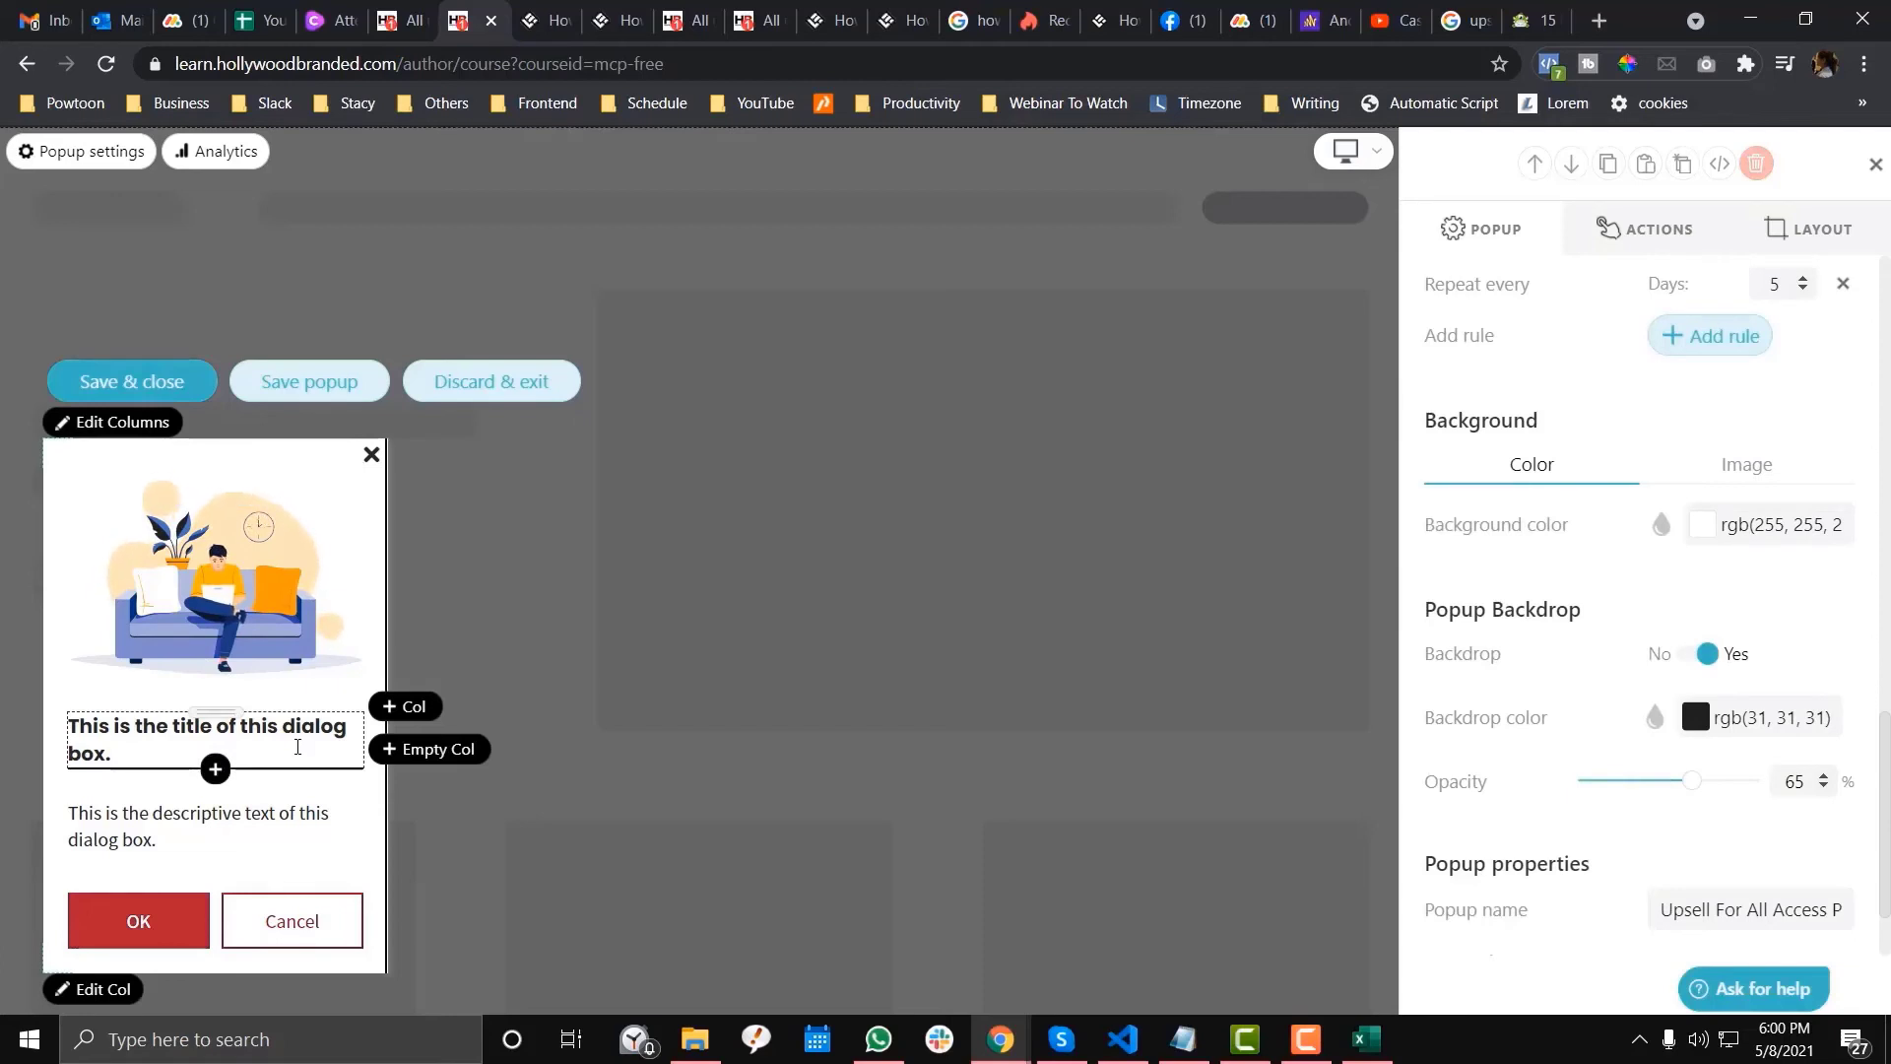
pyautogui.click(215, 825)
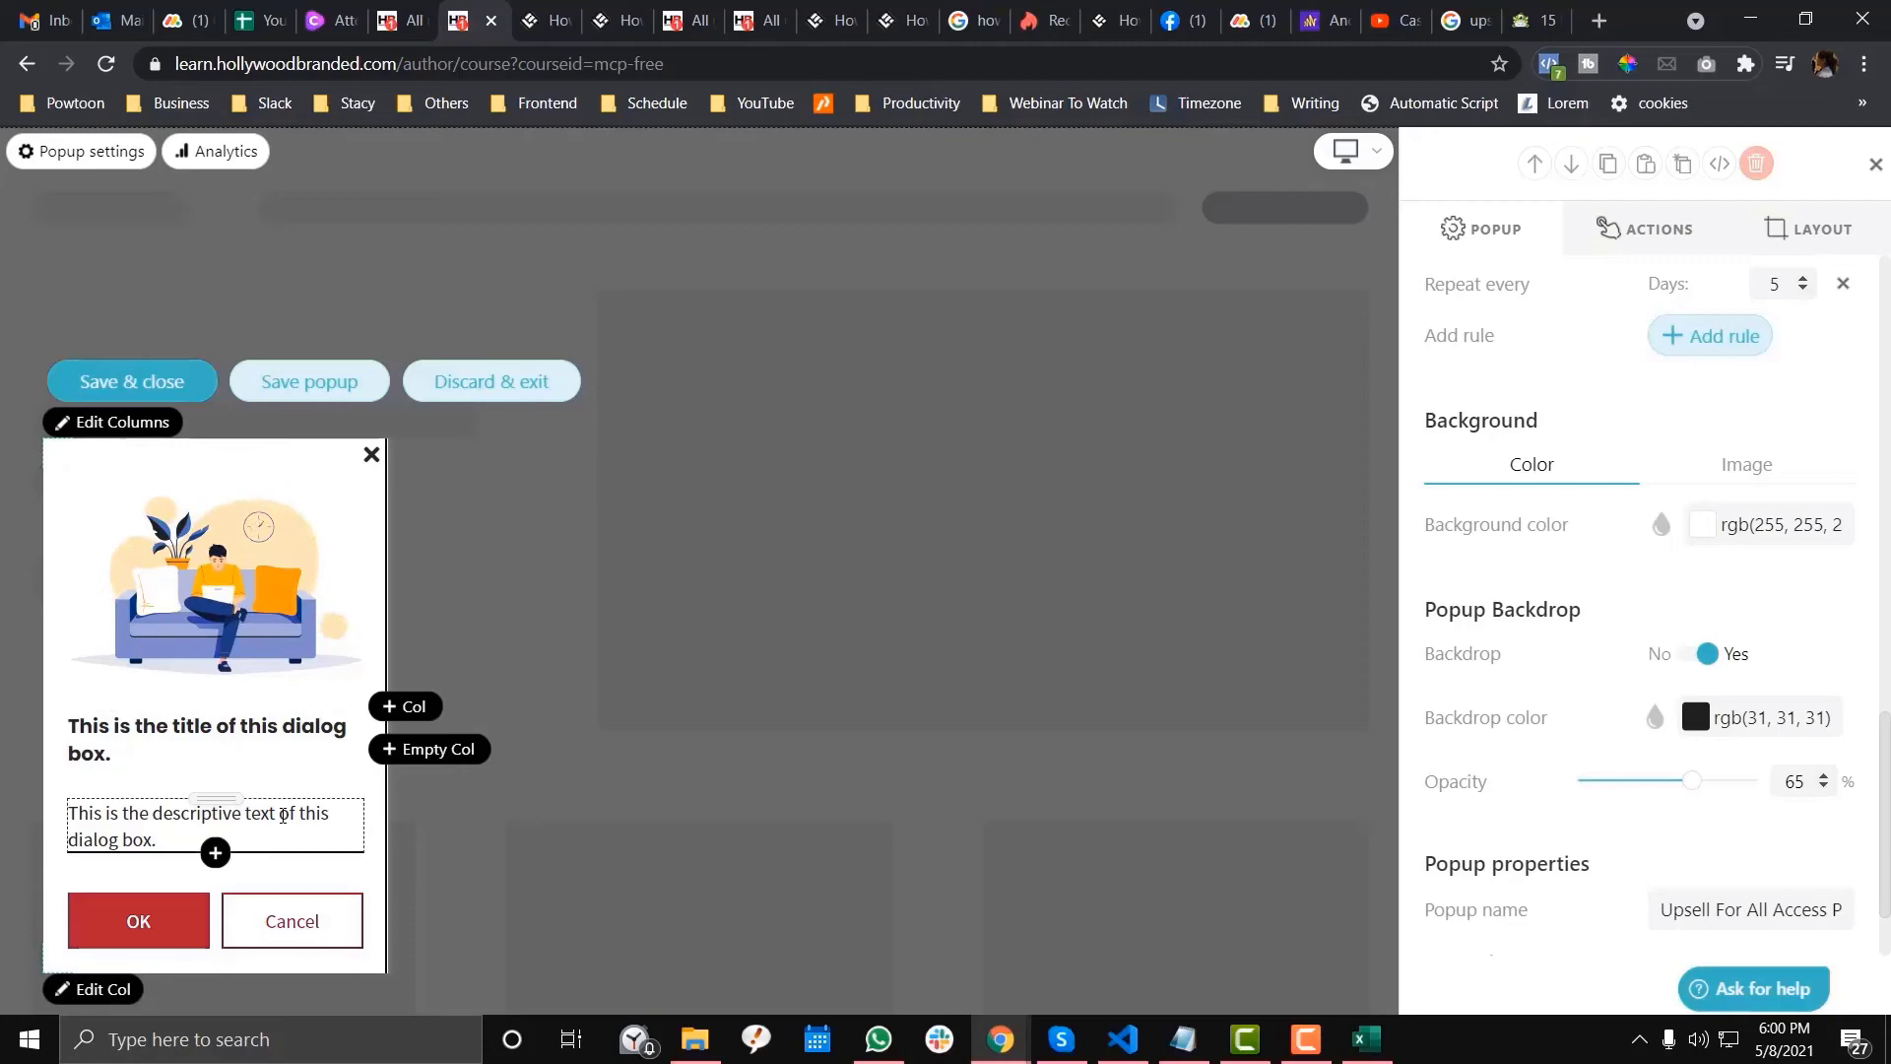
pyautogui.click(388, 21)
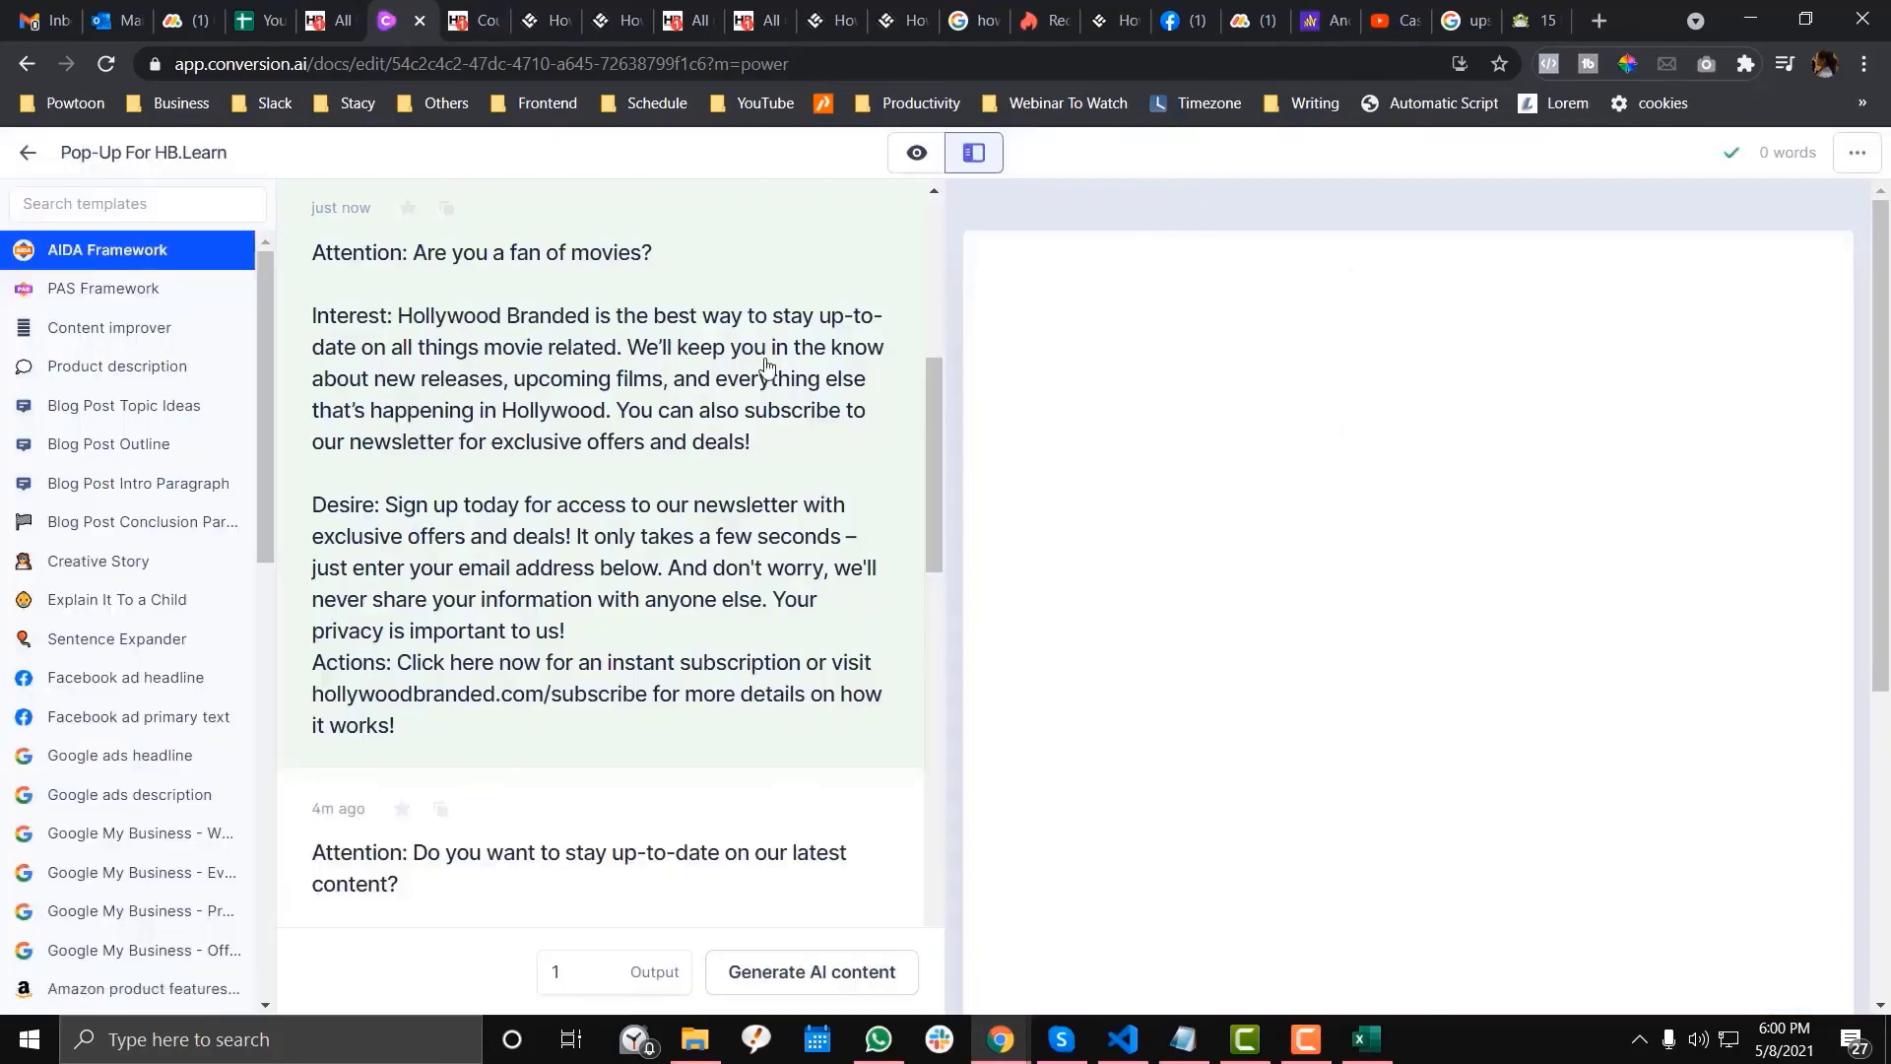
# Reopen the AIDA Framework template in Conversion.ai and copy the drafted offer text.
pyautogui.click(106, 249)
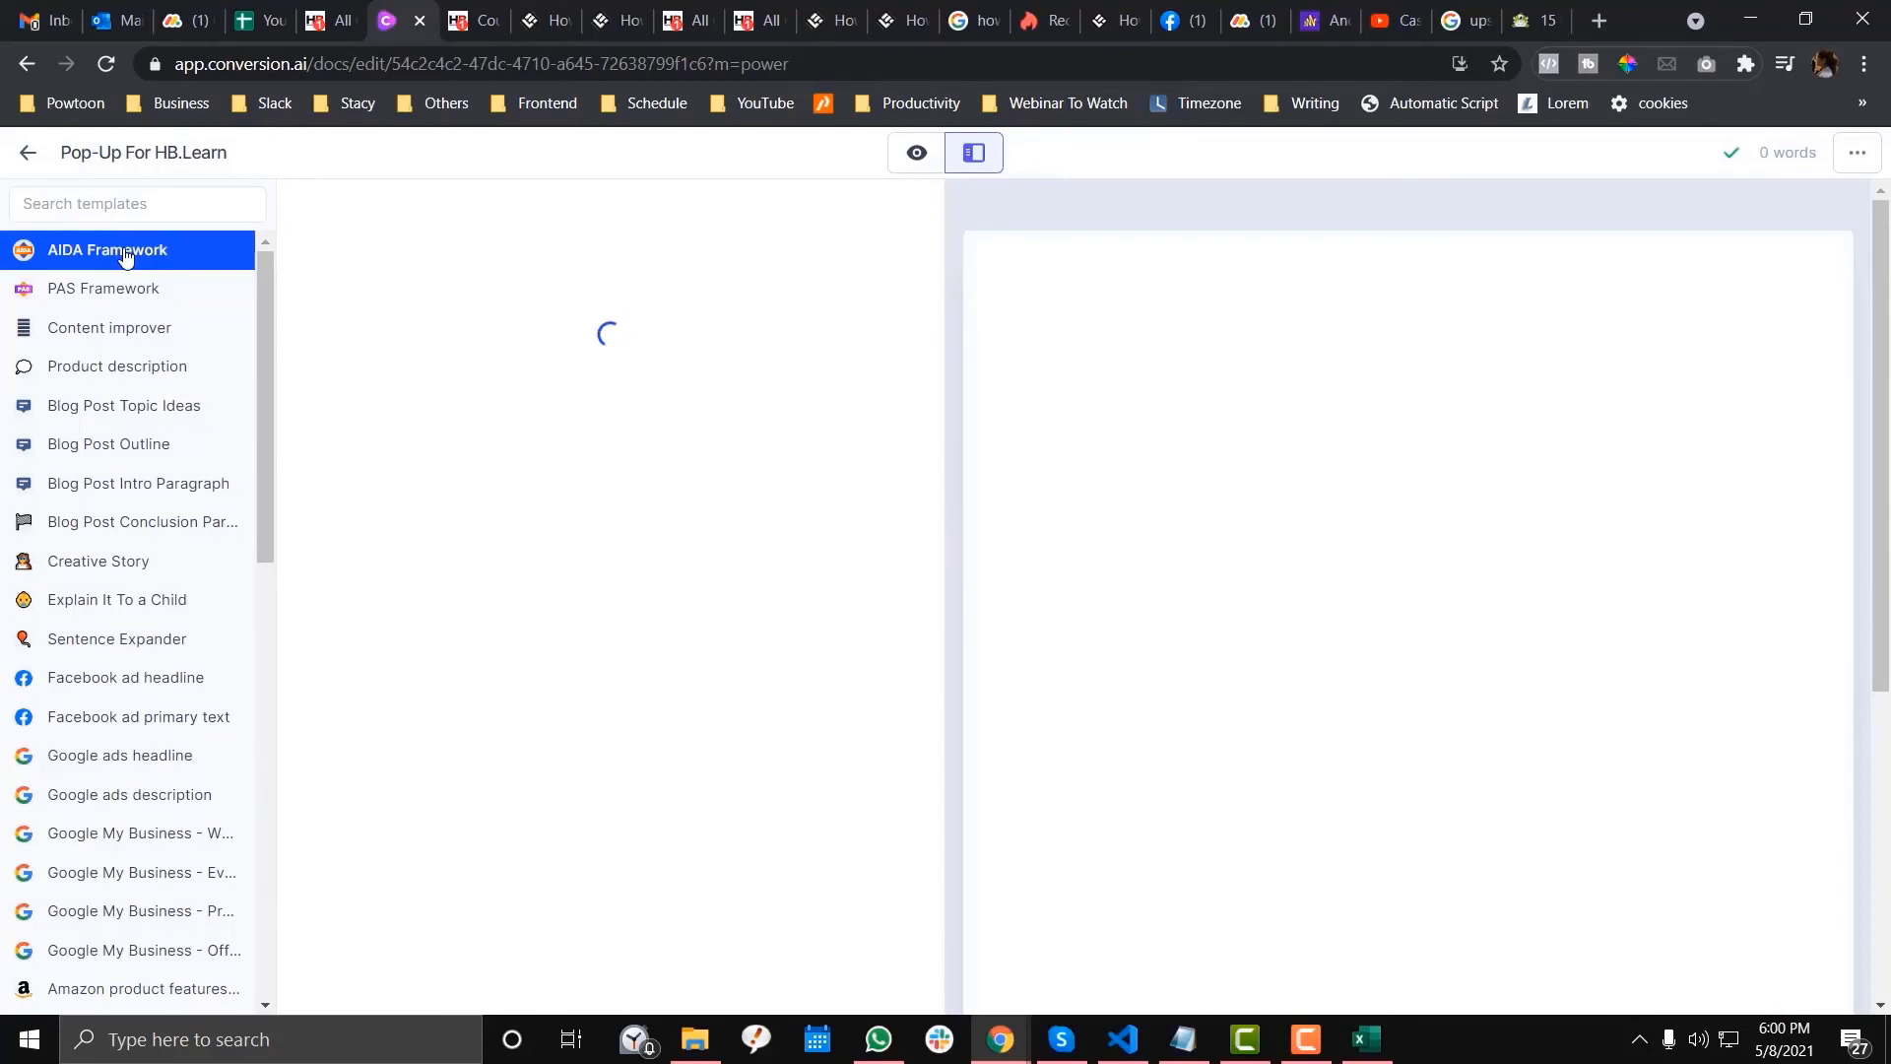
pyautogui.click(102, 291)
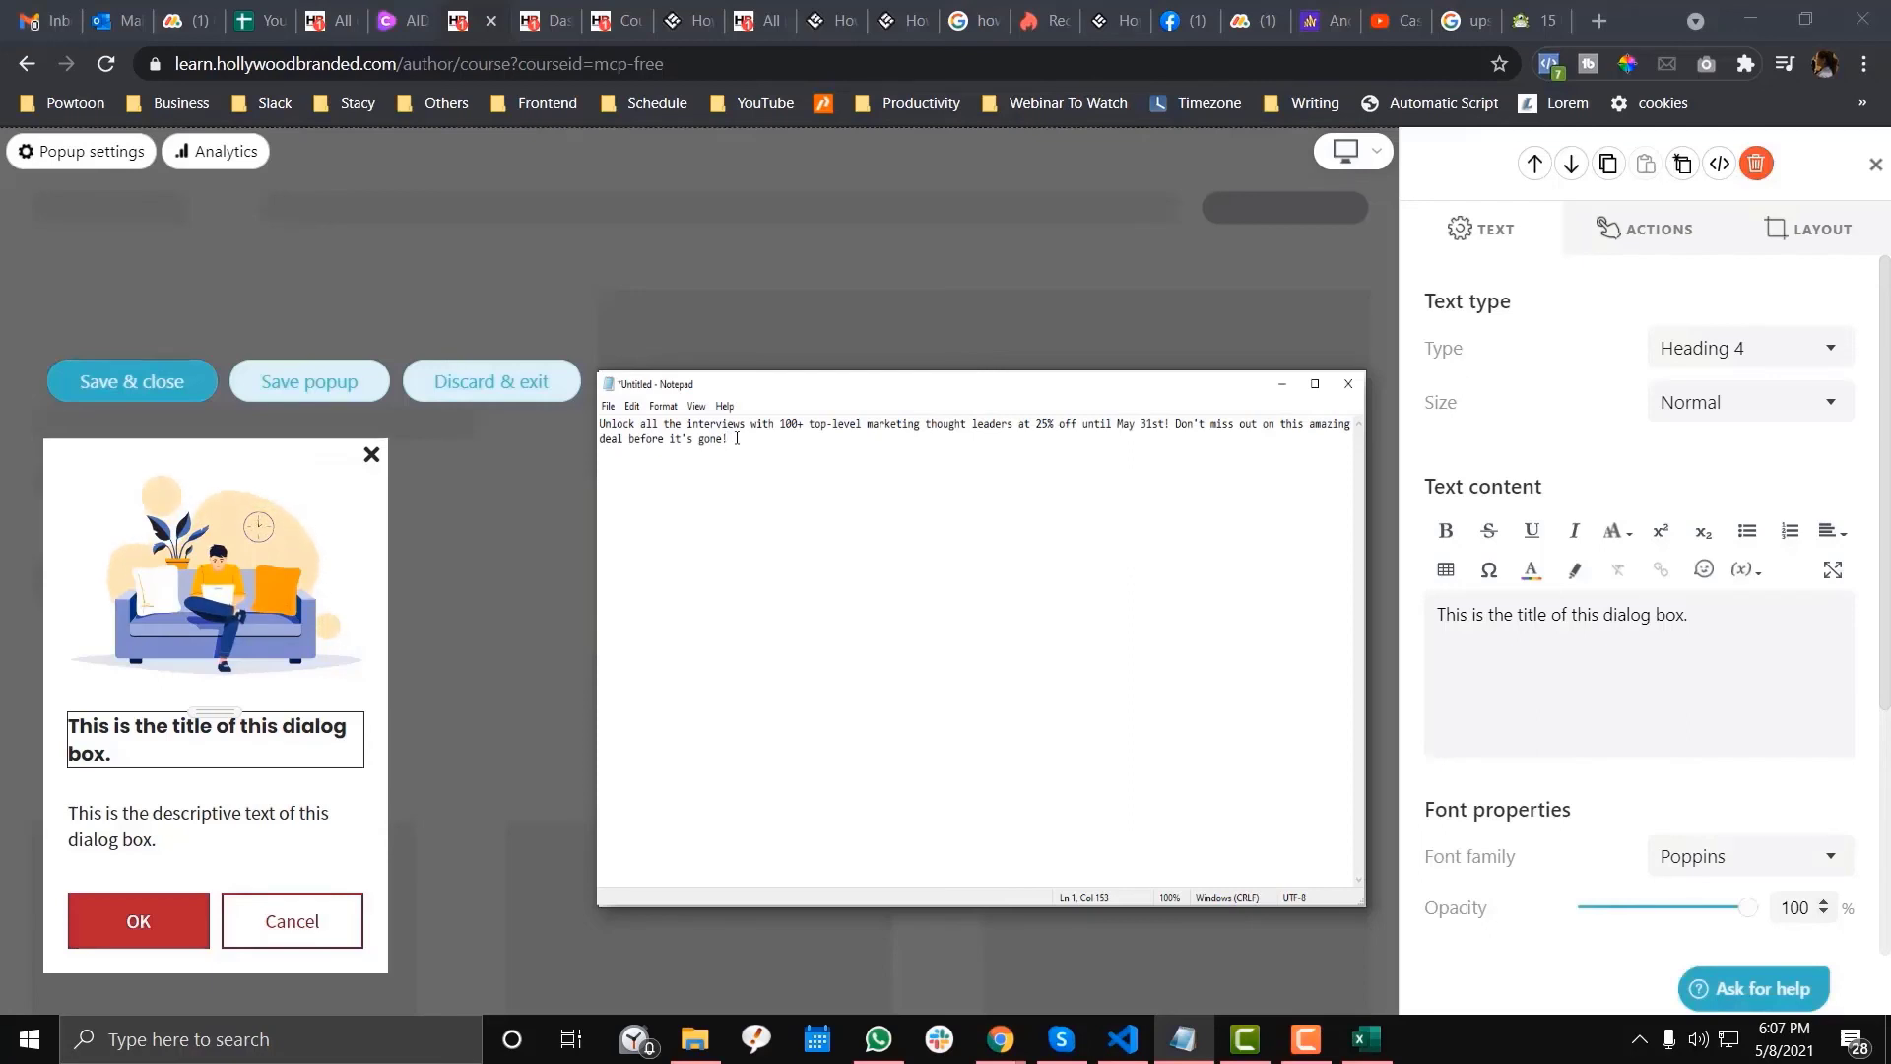
pyautogui.press('ctrl+a')
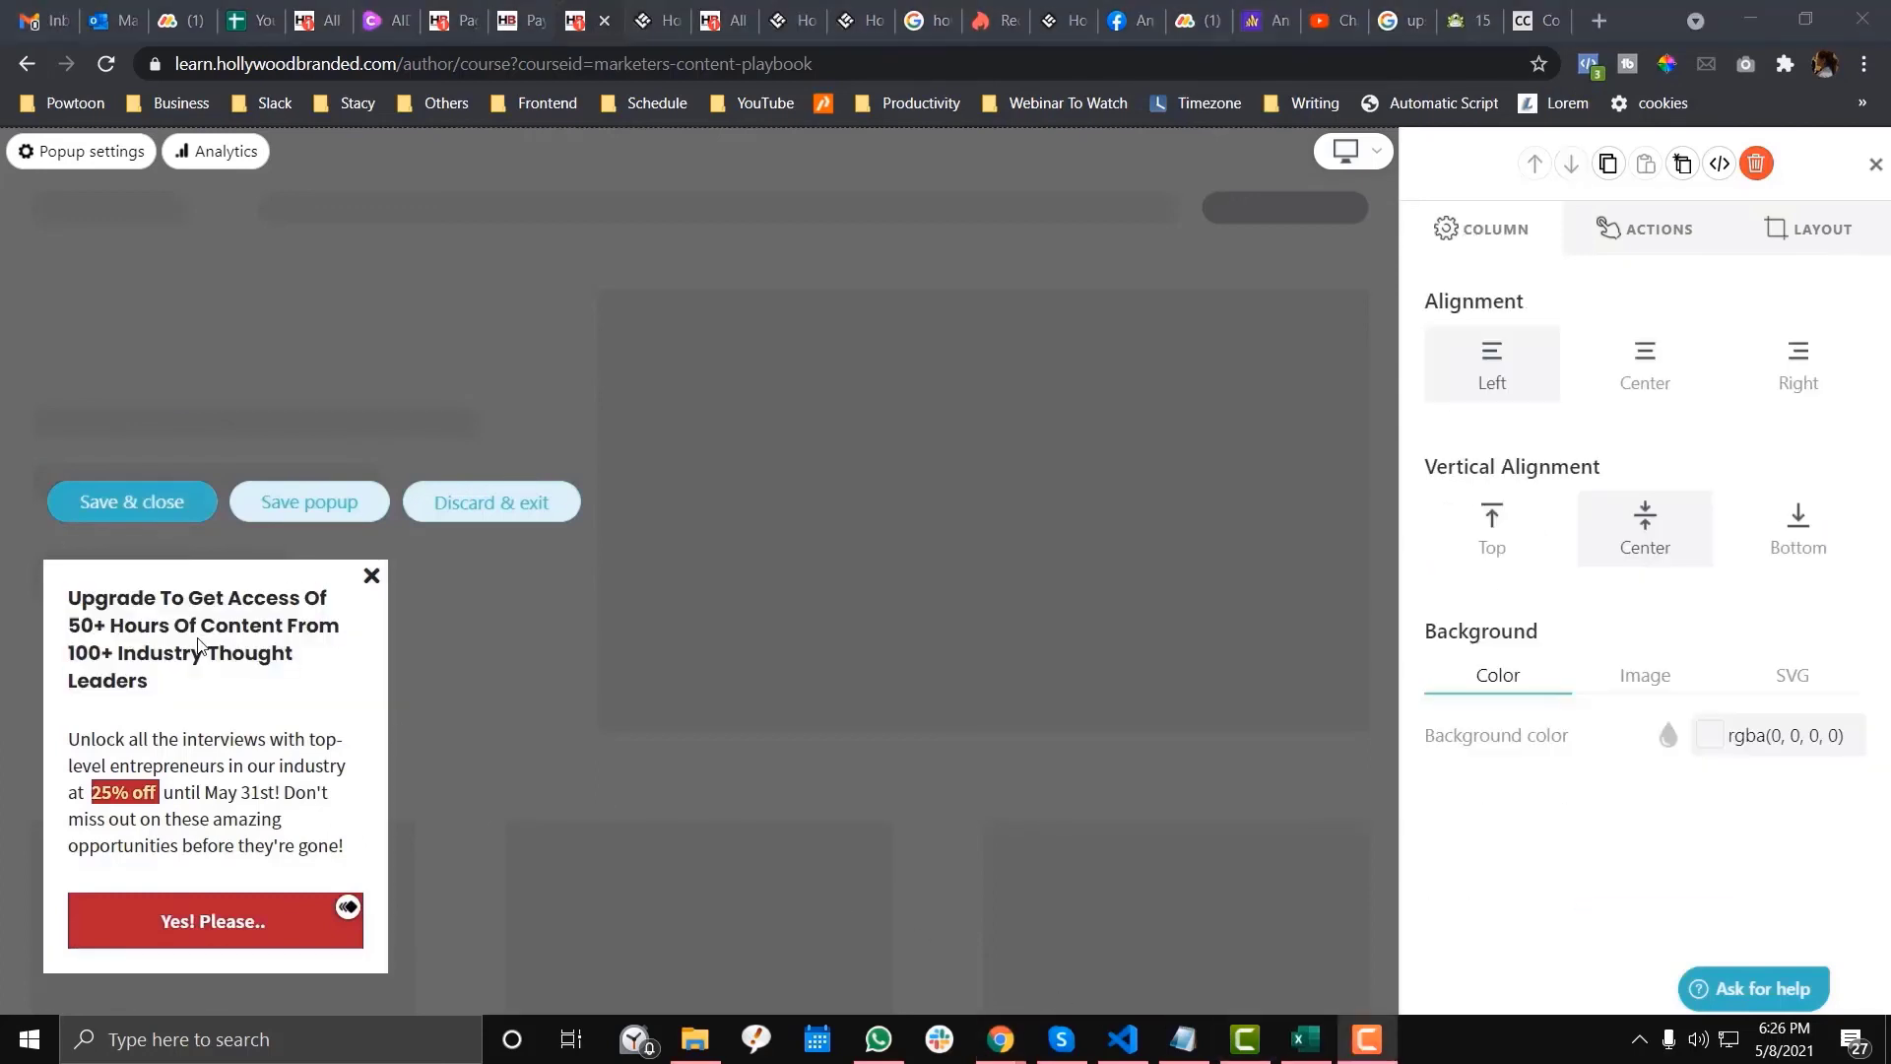
pyautogui.click(200, 638)
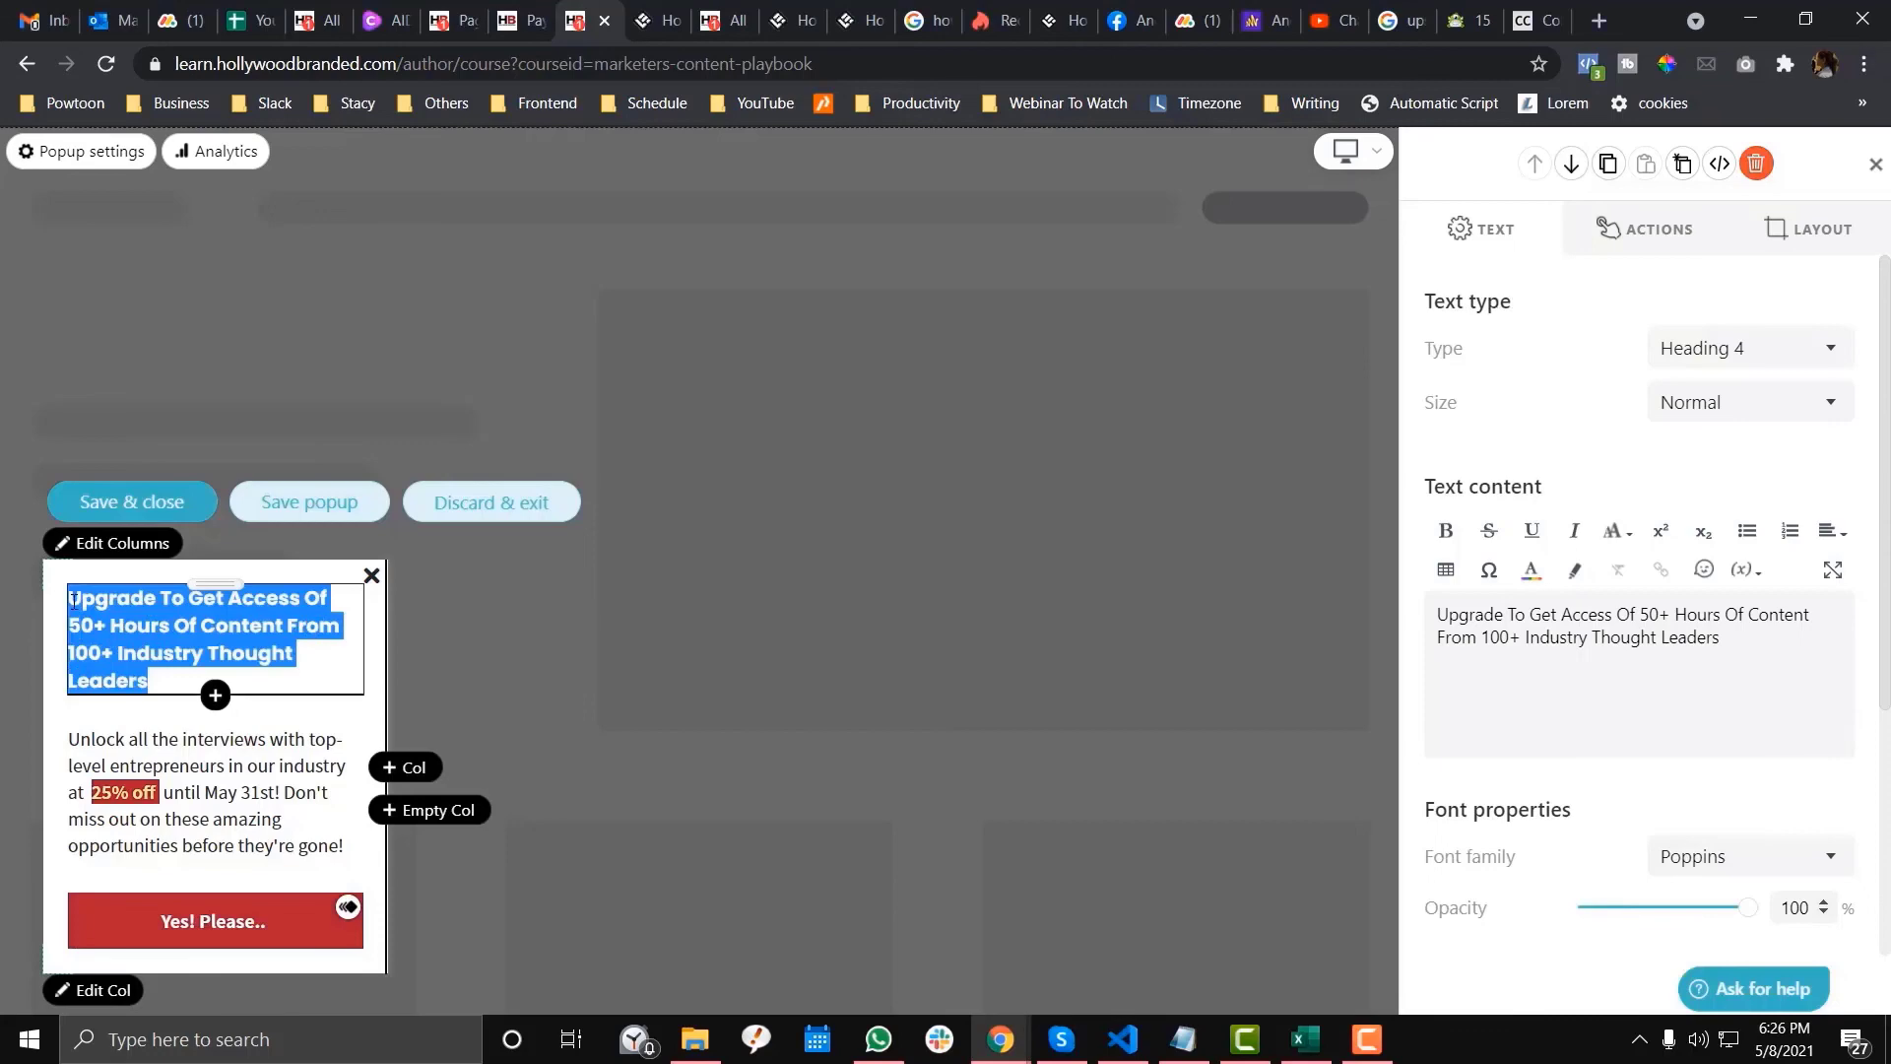
pyautogui.click(177, 672)
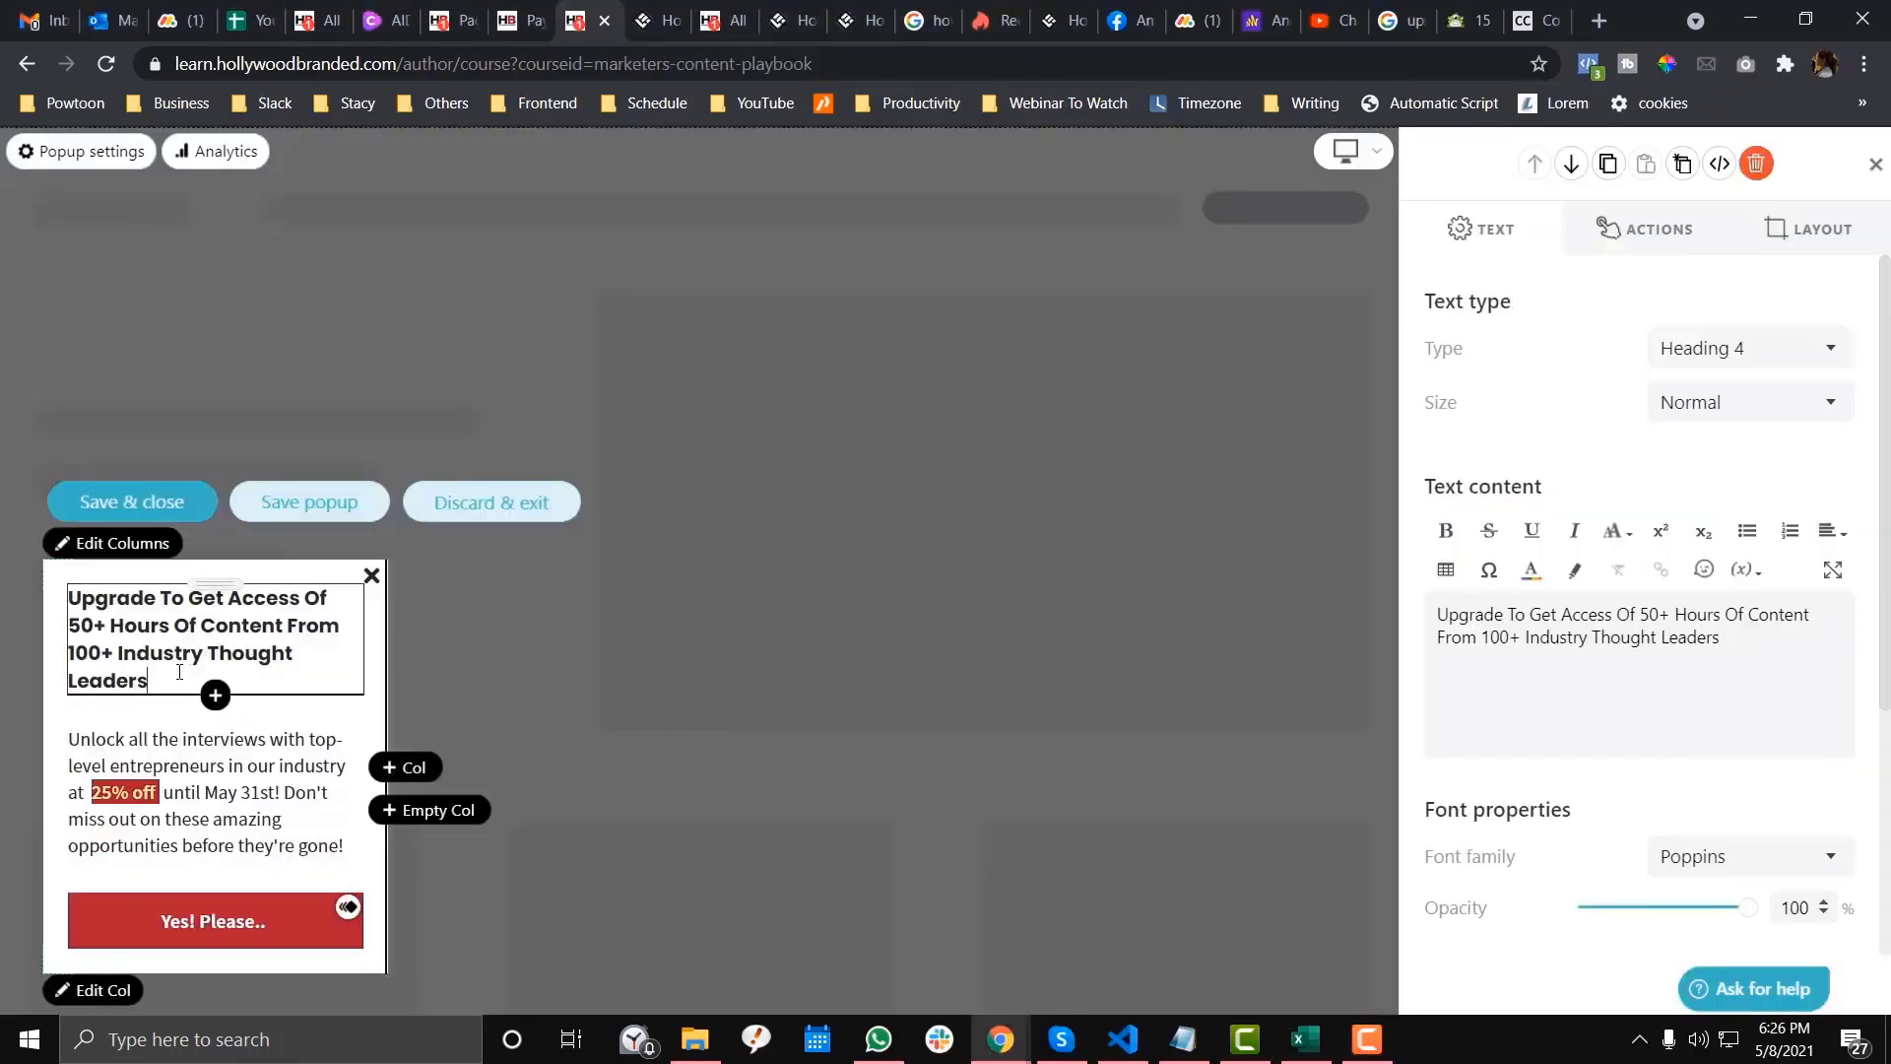
pyautogui.click(205, 639)
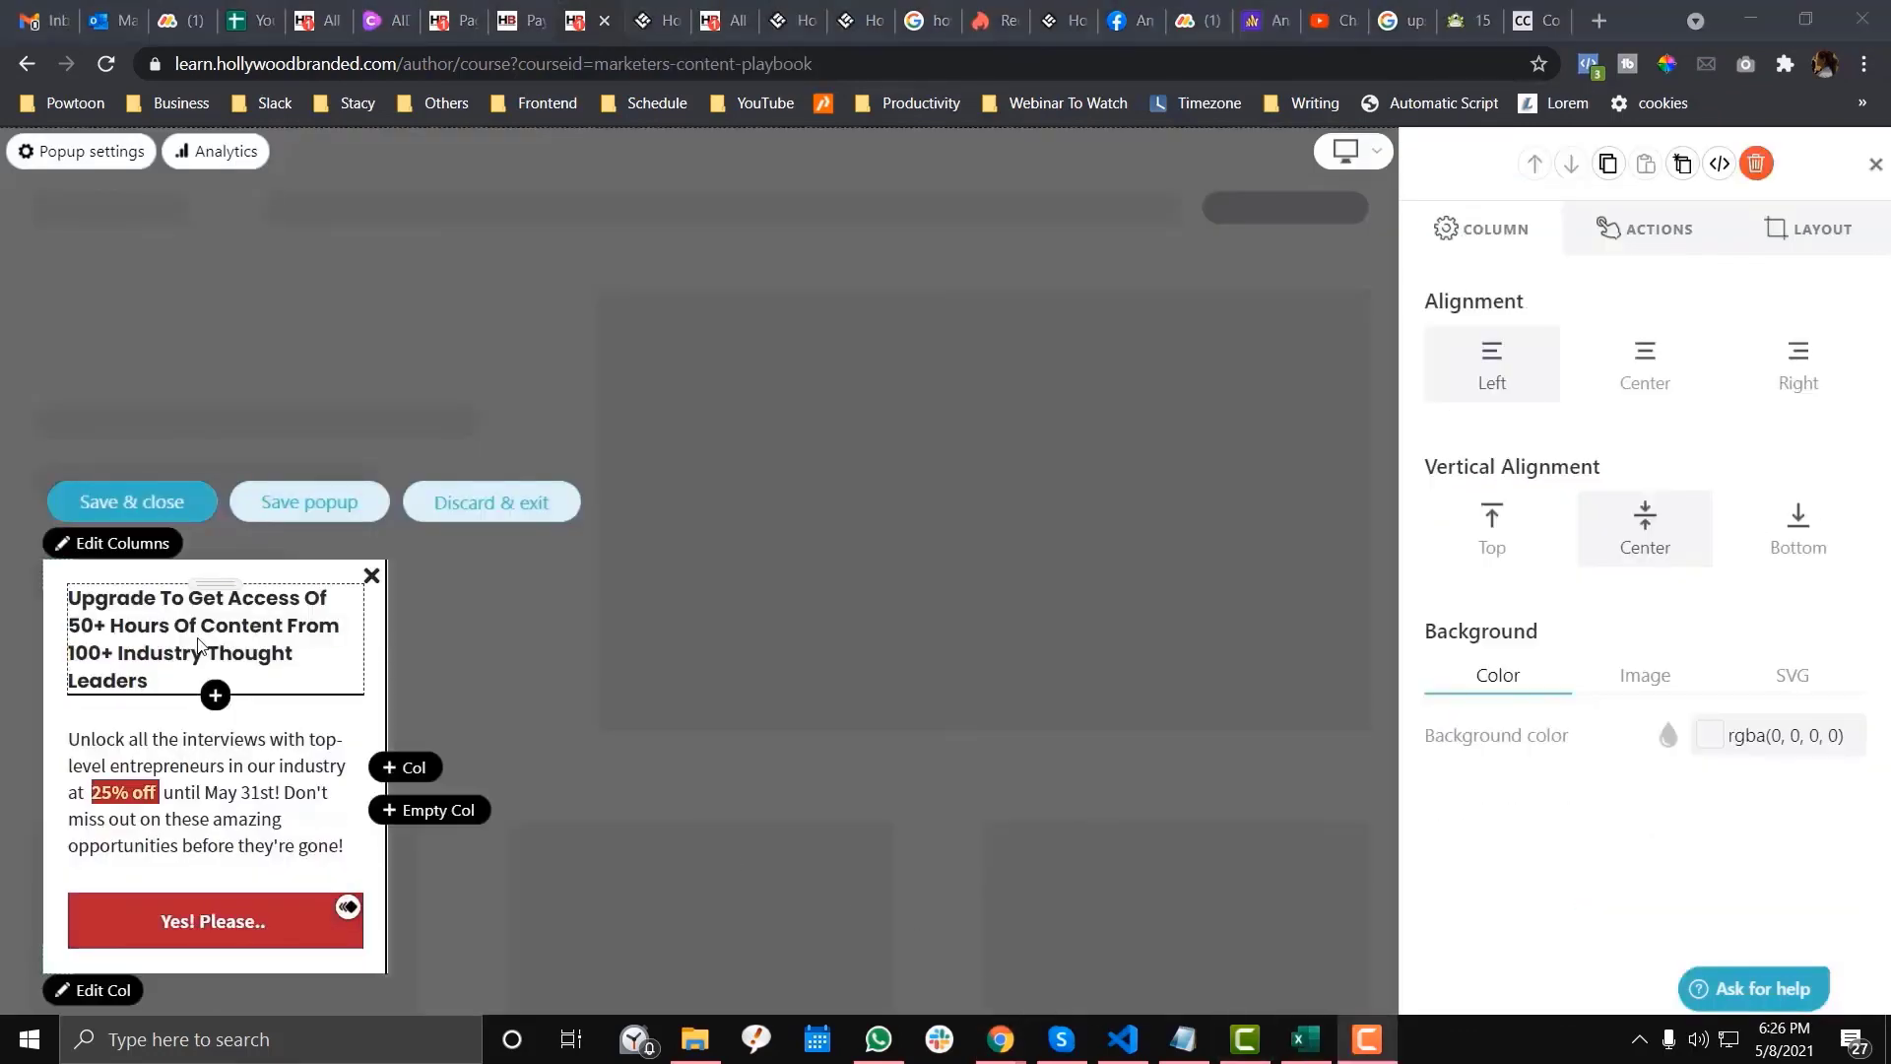
pyautogui.click(203, 637)
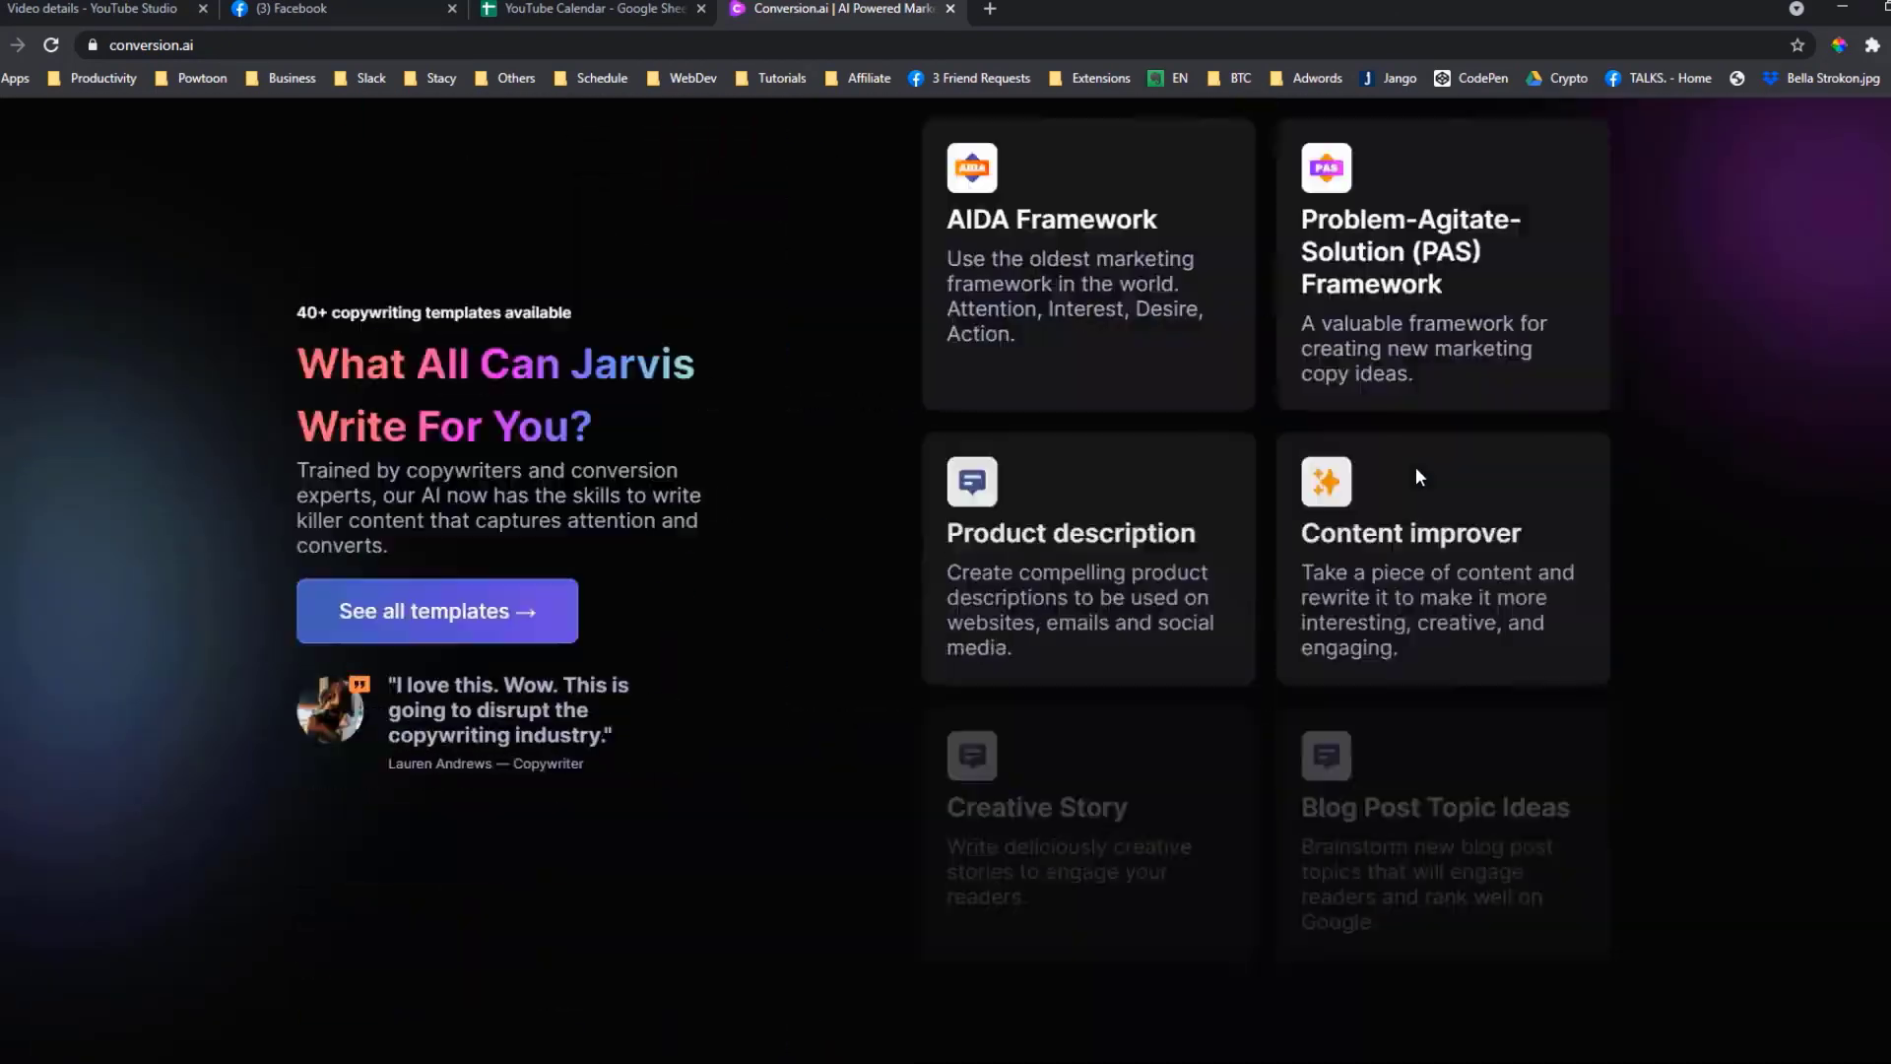
# Visit the LearnWorlds homepage, play its intro video, then close it.
pyautogui.scroll(-3)
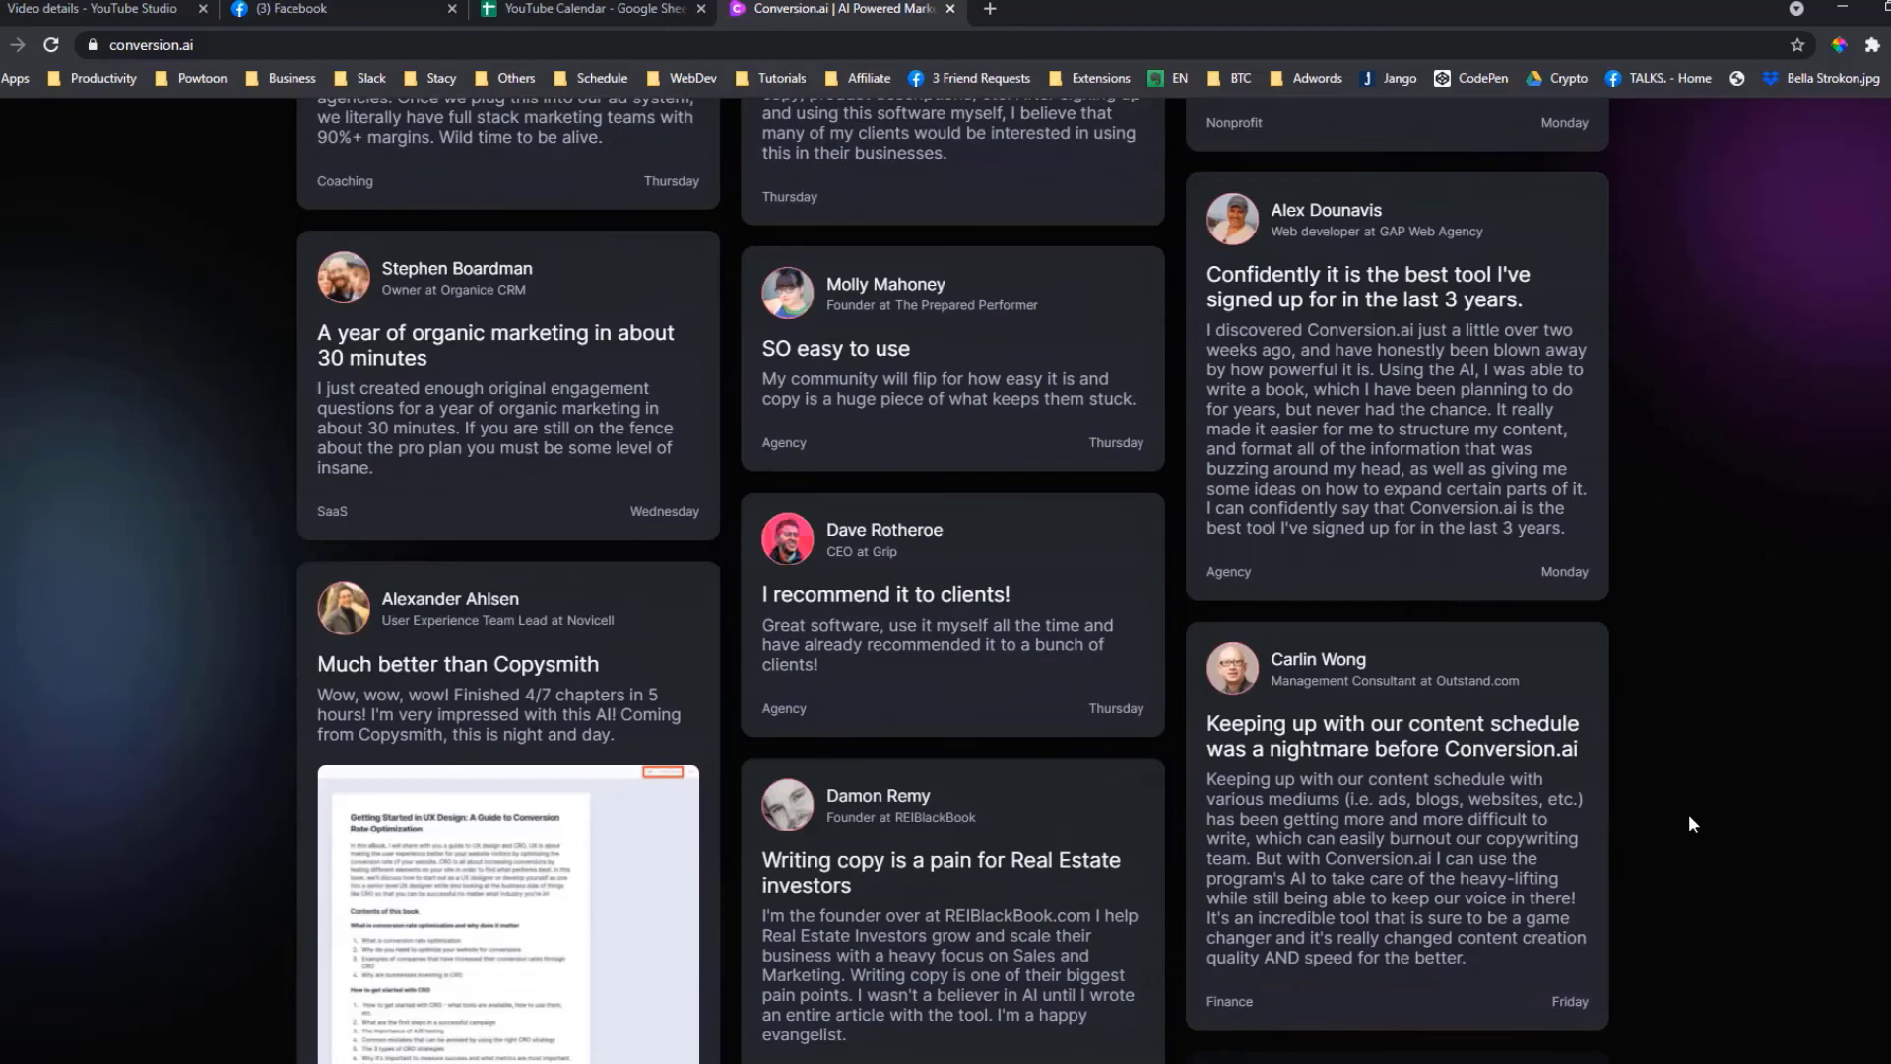
pyautogui.click(1199, 10)
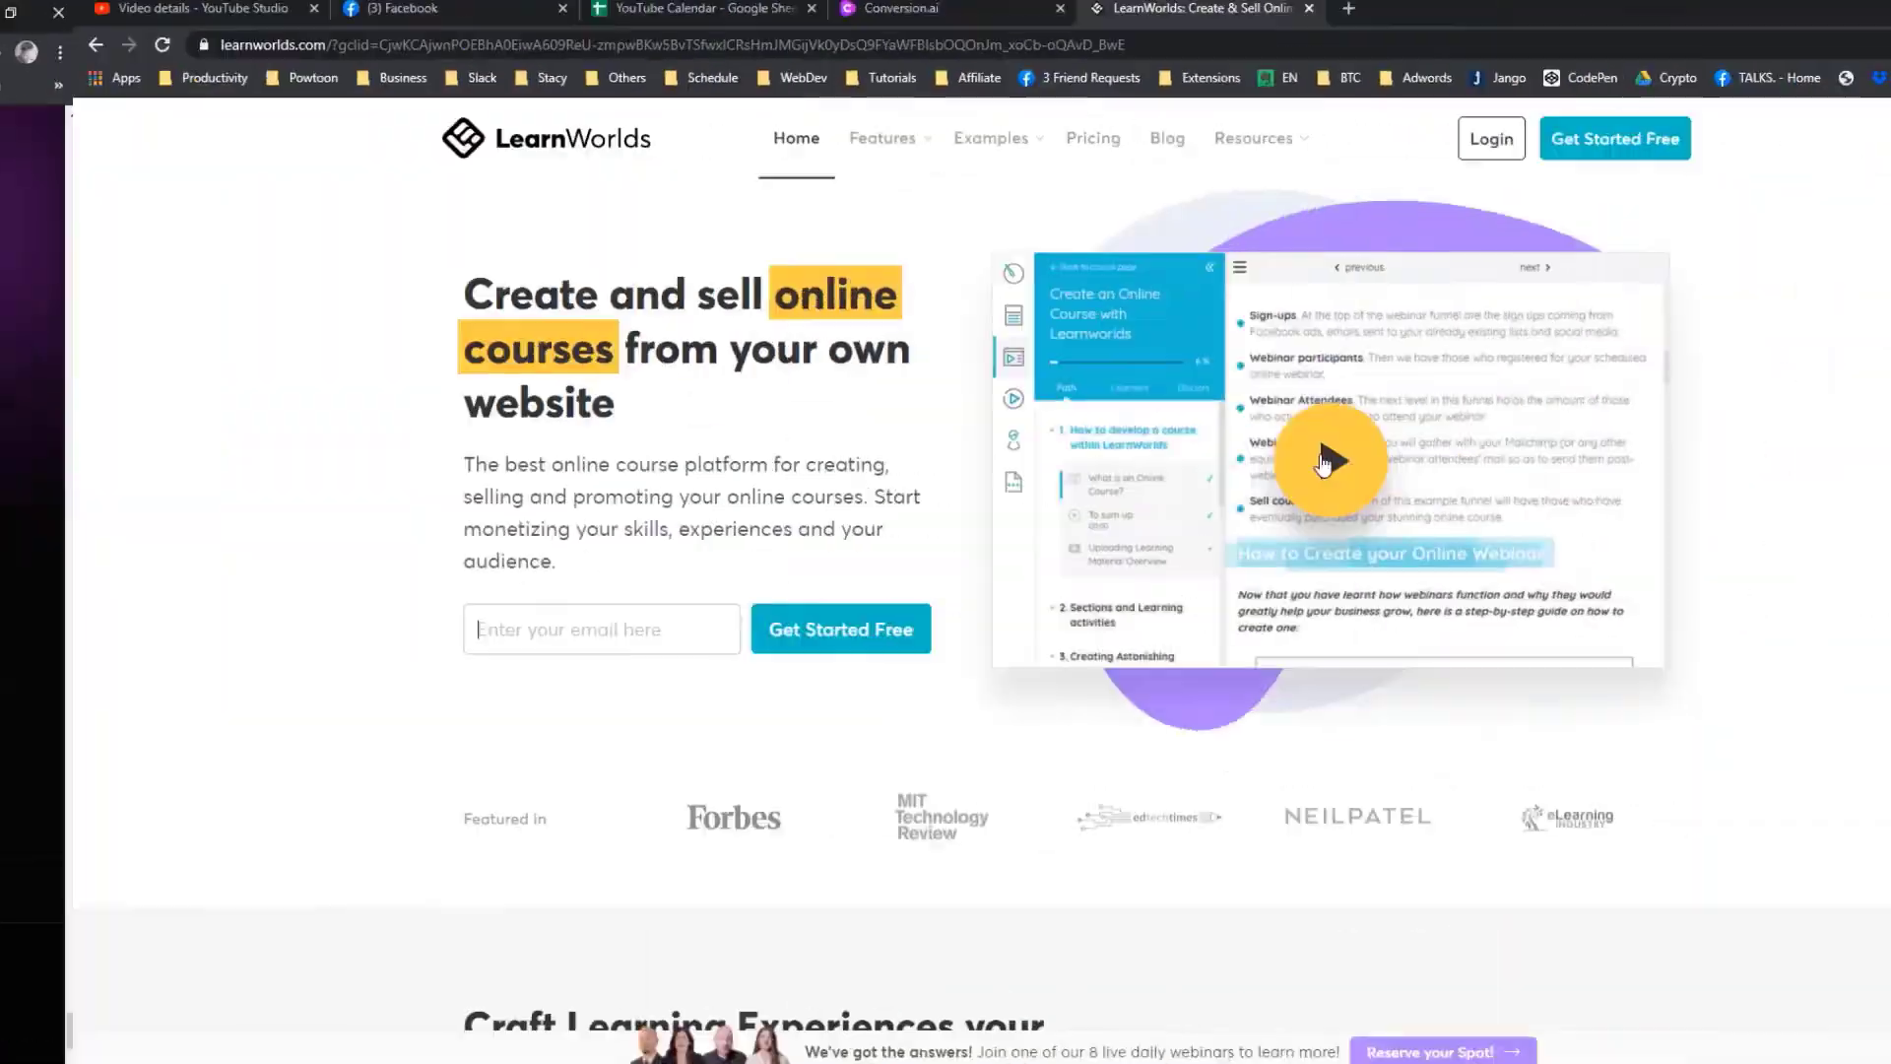
pyautogui.click(1327, 461)
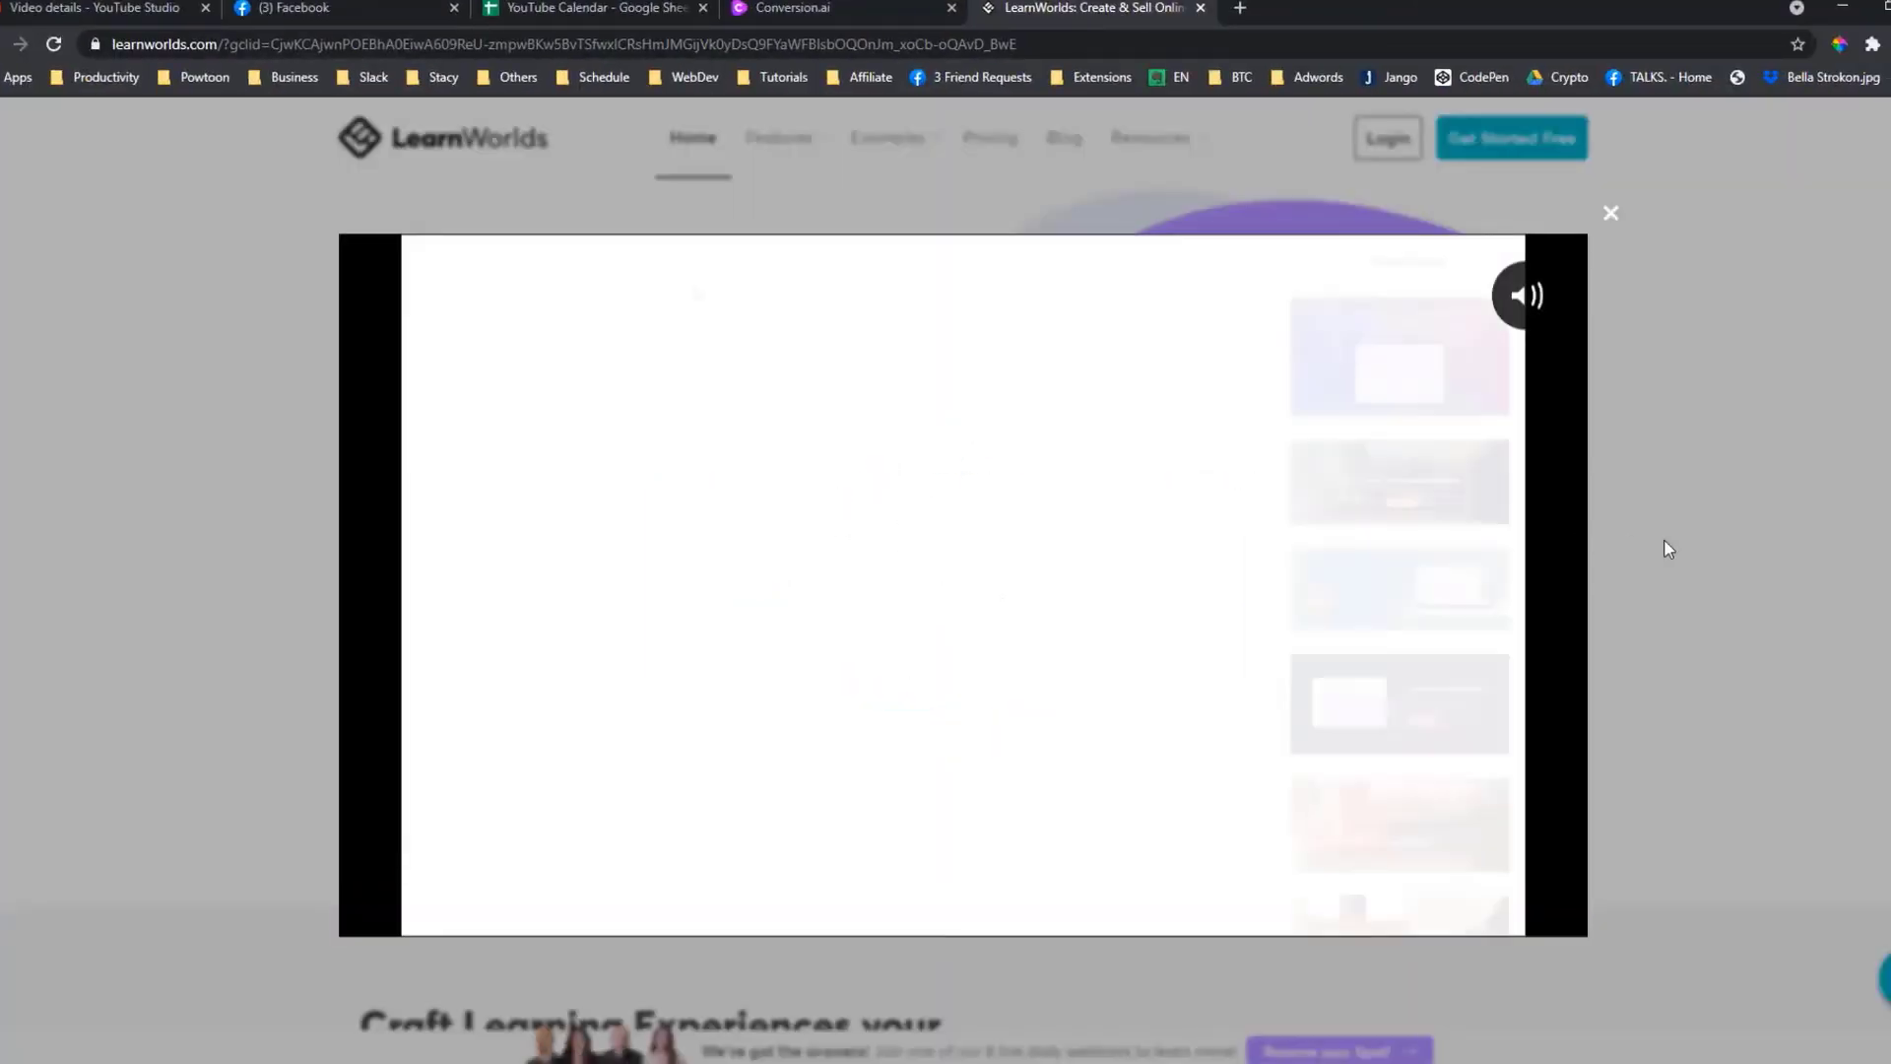
pyautogui.click(1608, 214)
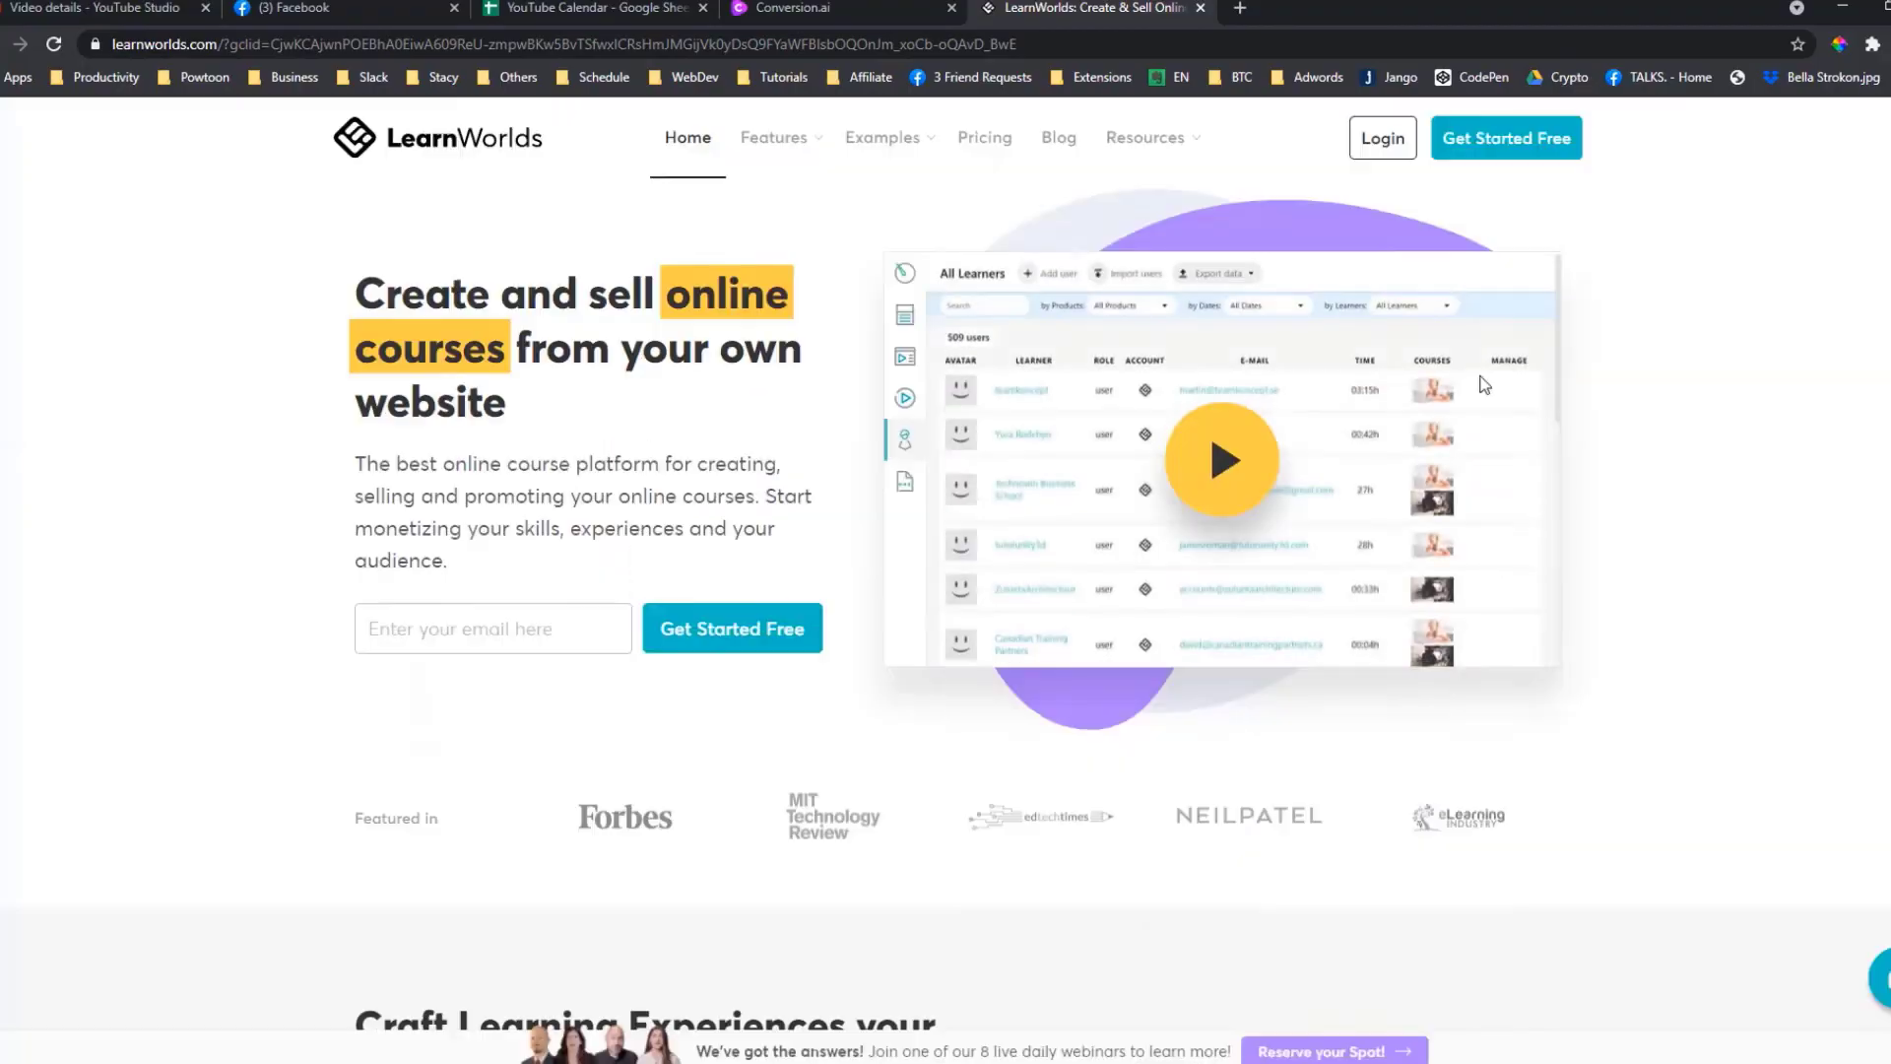